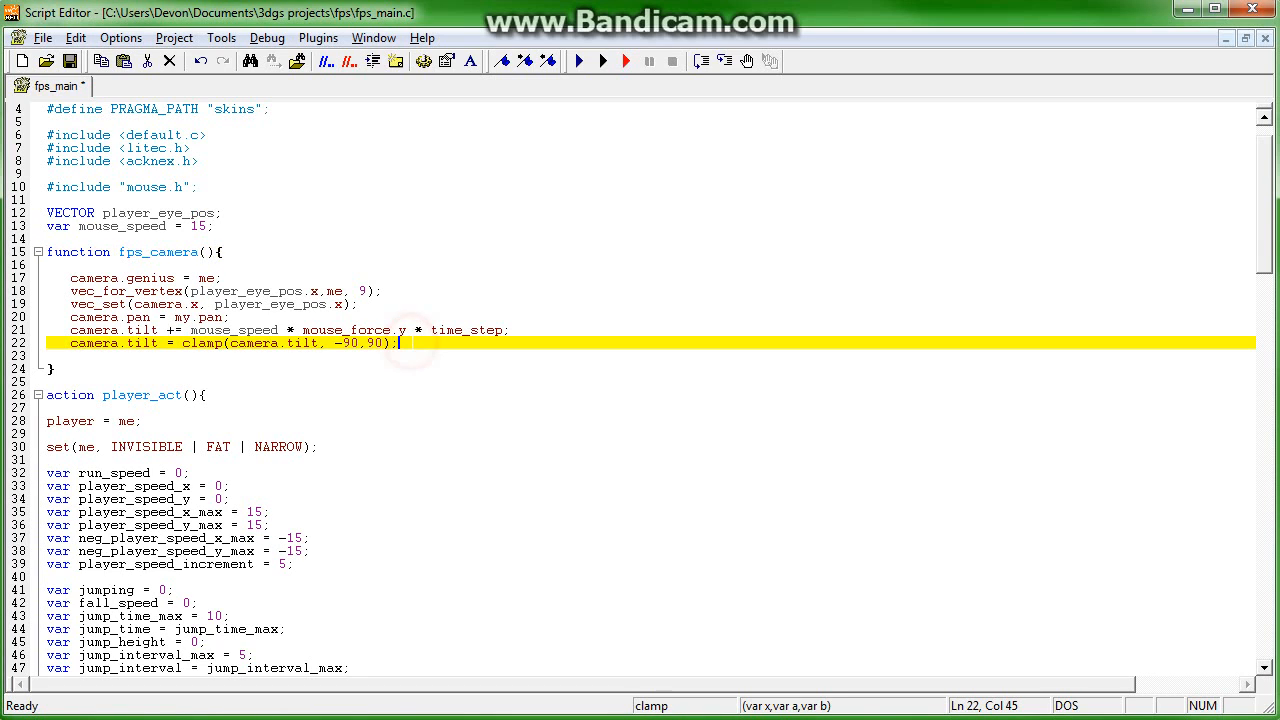
- Delete the old vec_set, camera.pan and clamped camera.tilt lines from fps_camera
left_click_drag(395, 342, 70, 304)
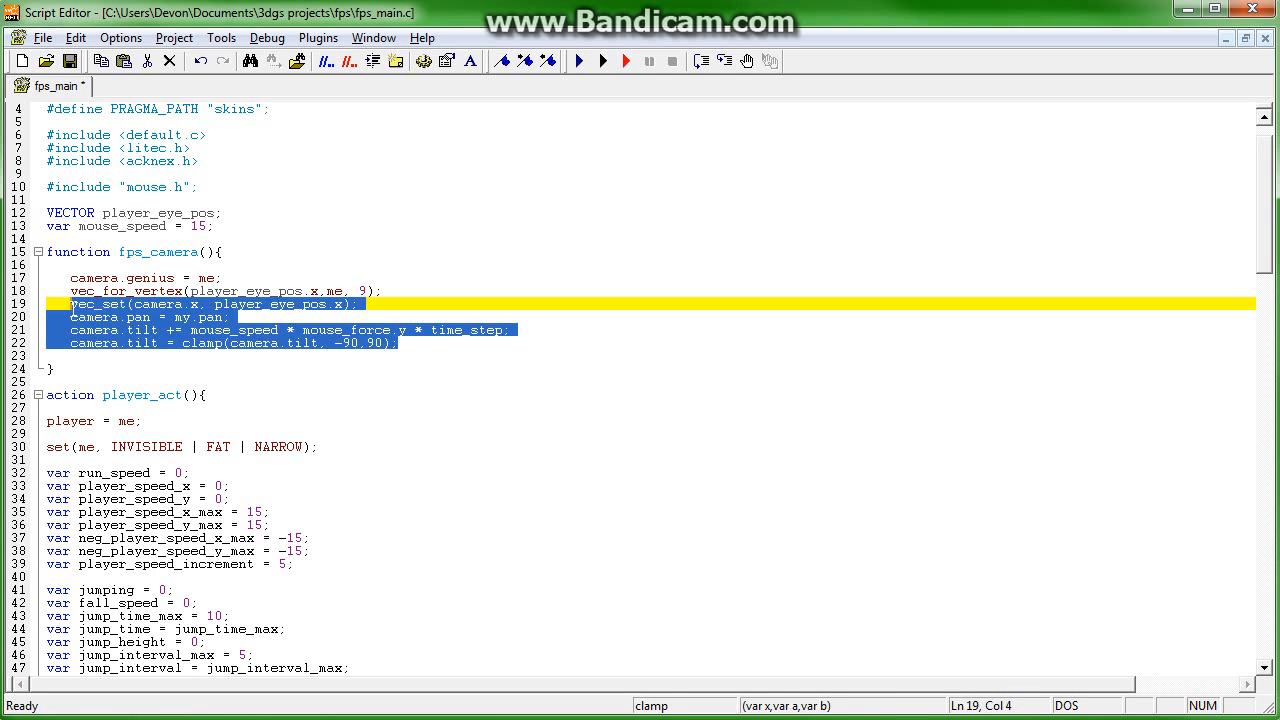
key("Delete")
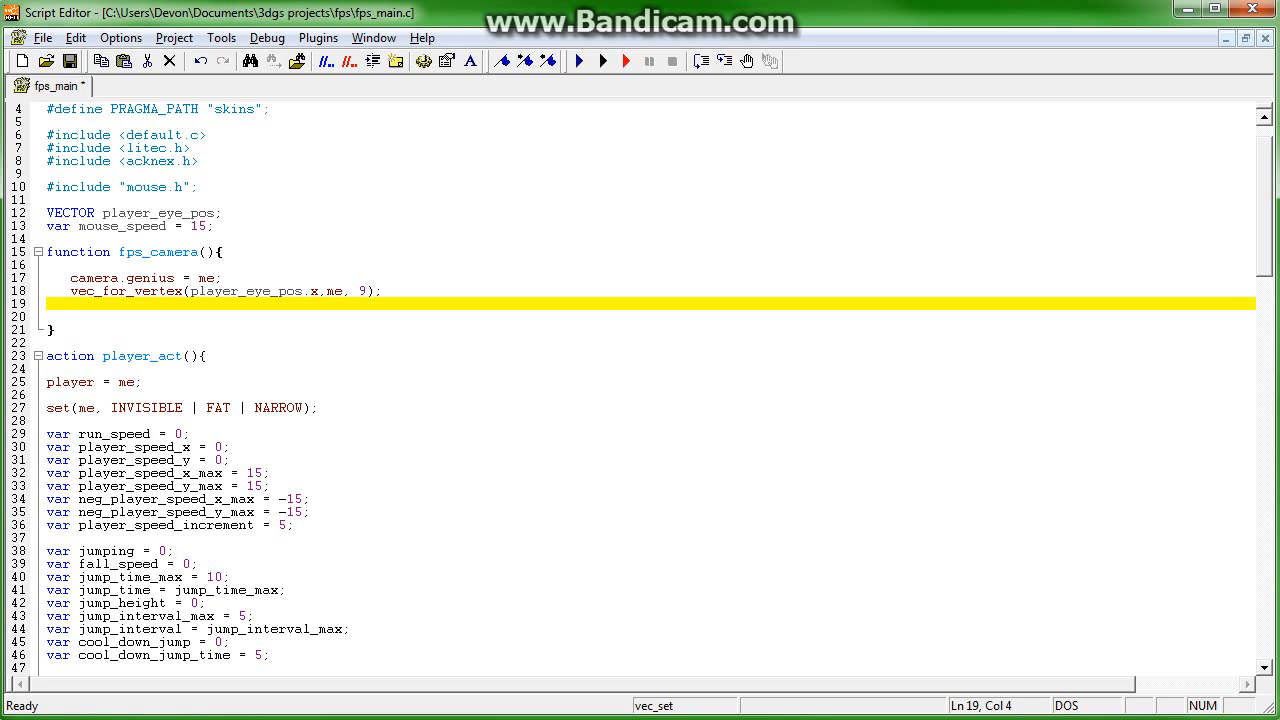
- Set camera.arc = 70 in fps_camera
type("camera.")
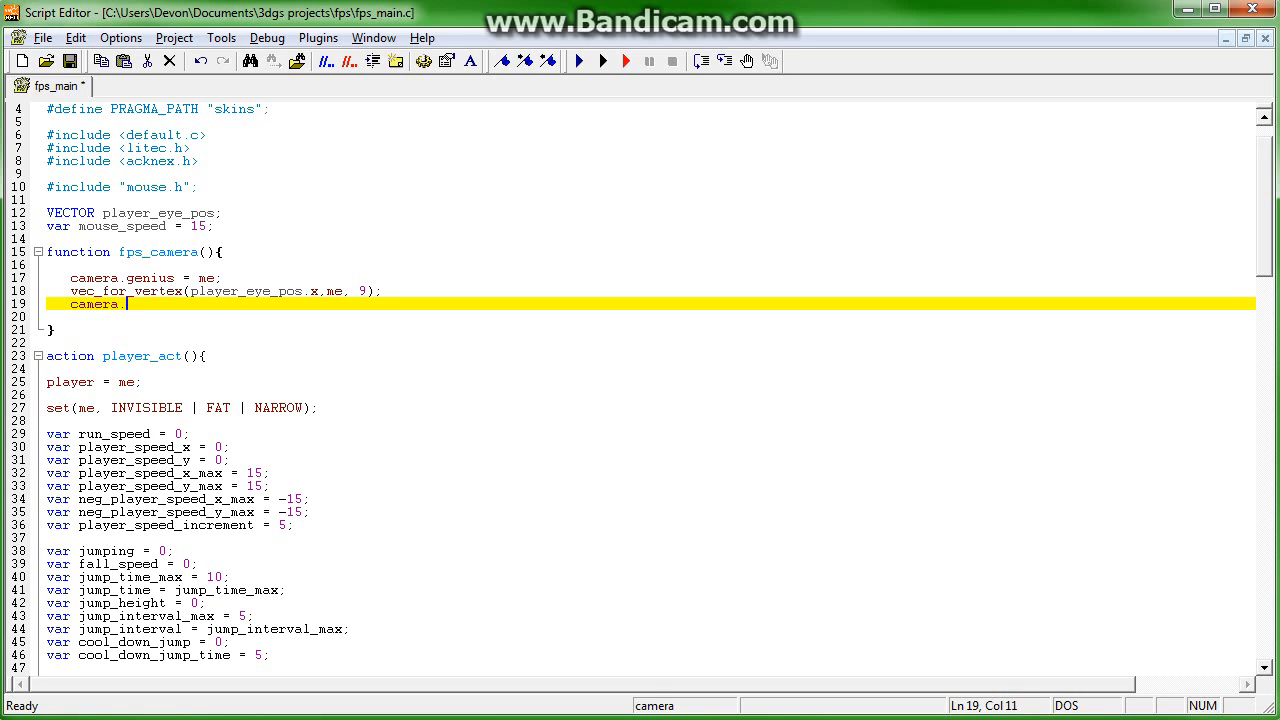
type("arc")
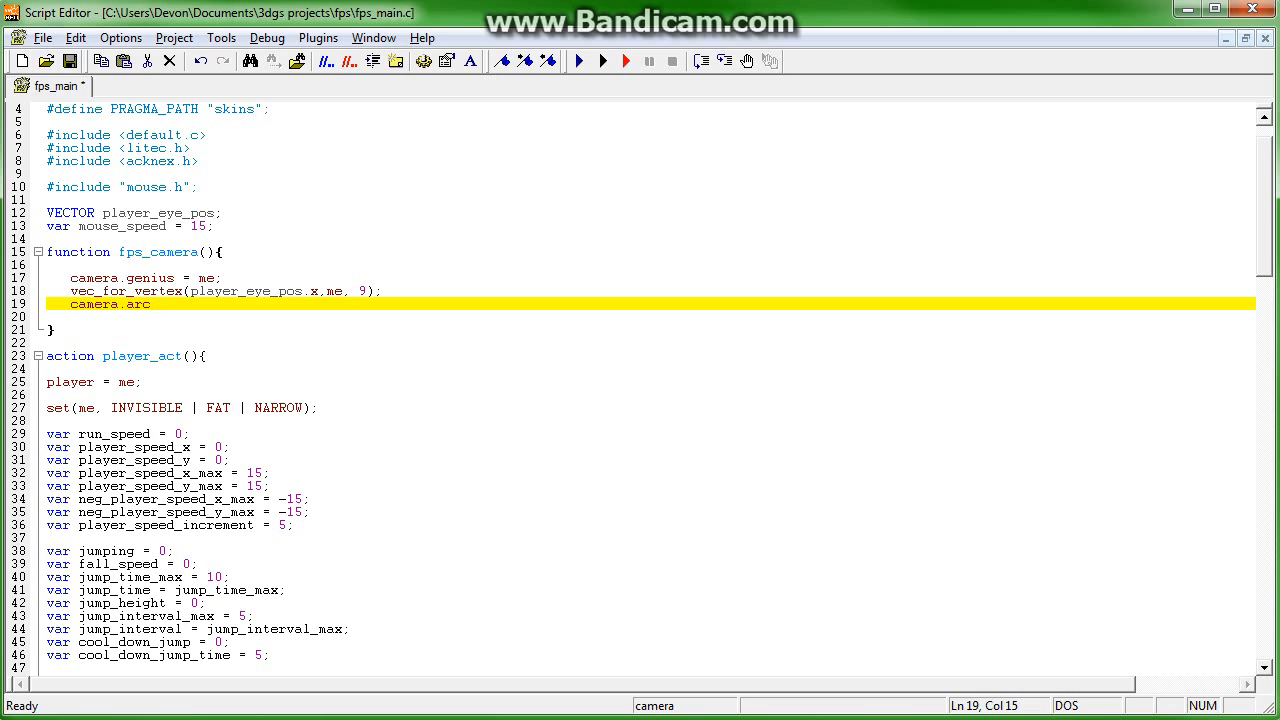
type("= 70;")
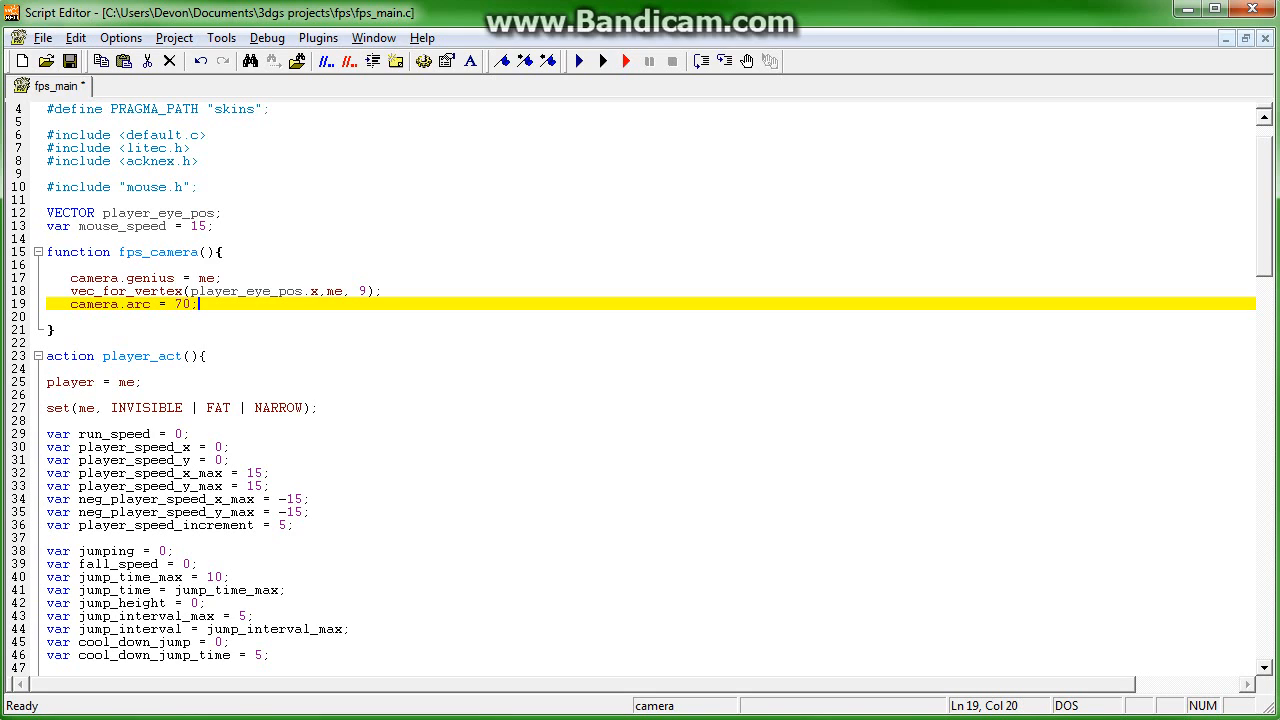
left_click(133, 304)
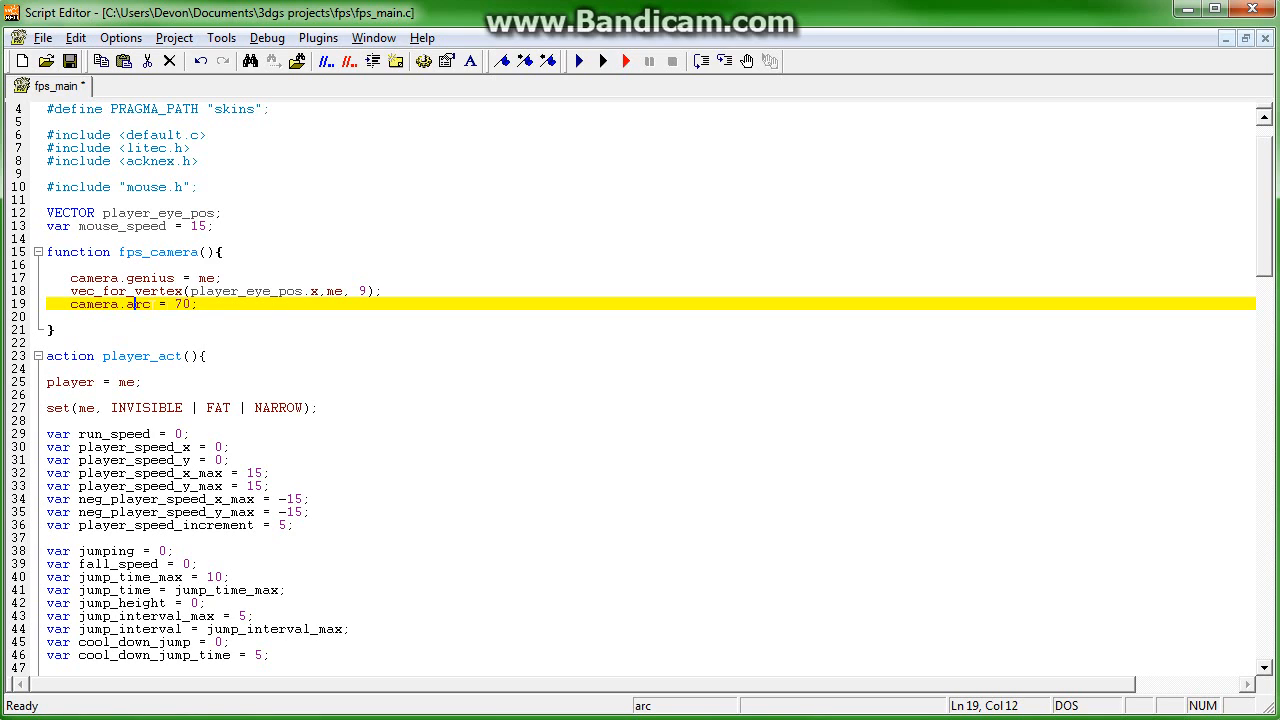
- Set camera.clip_near = 0 and camera.clip_far = 10000
left_click(197, 303)
type("camera.clip")
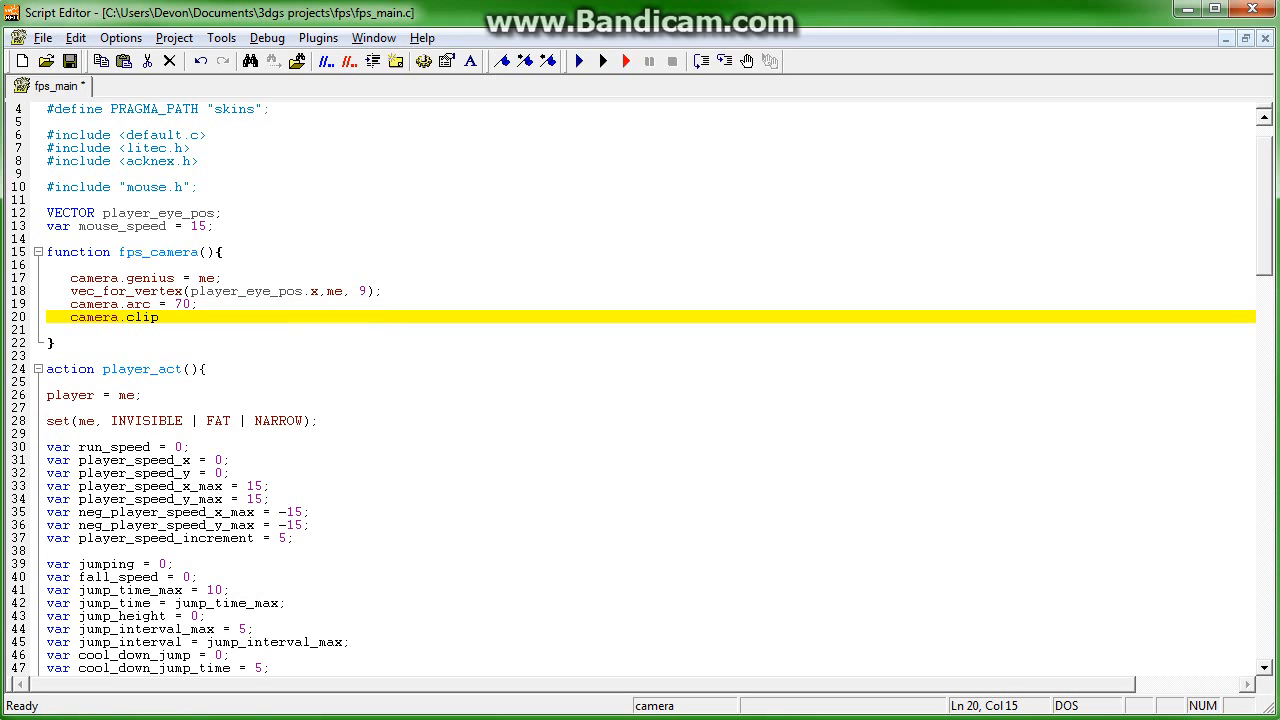
type("_near")
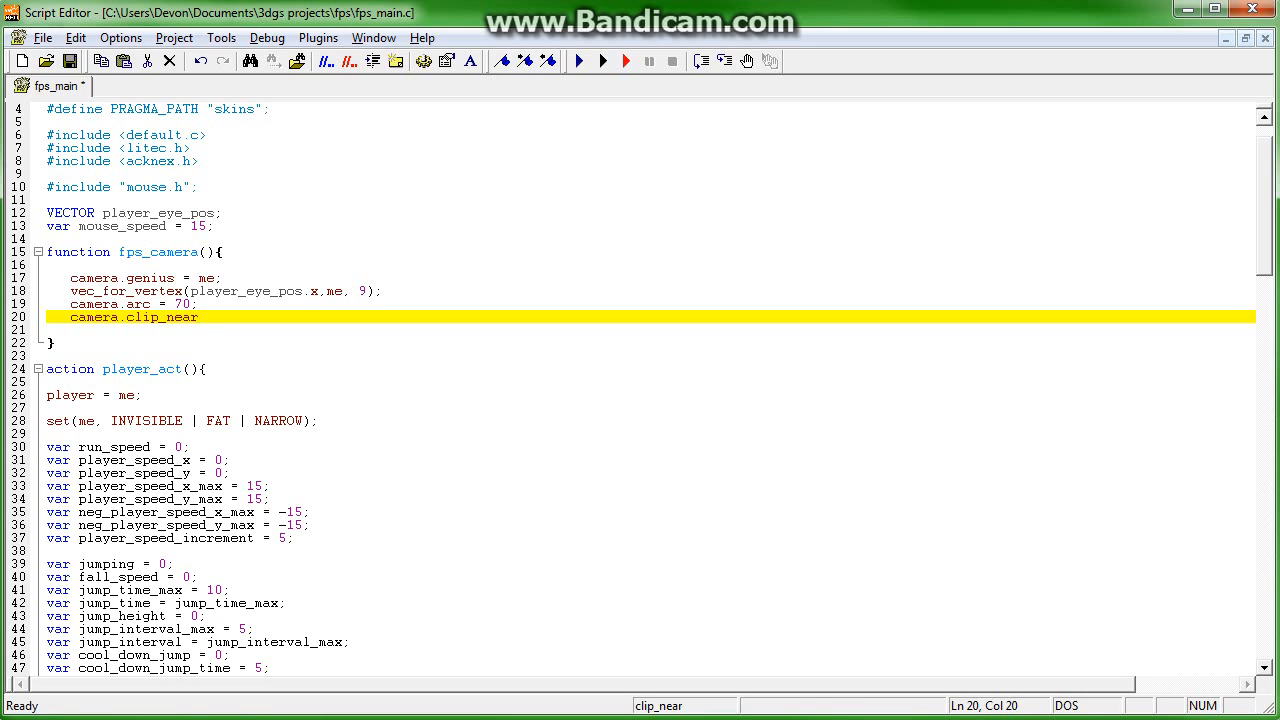
type("= 0;")
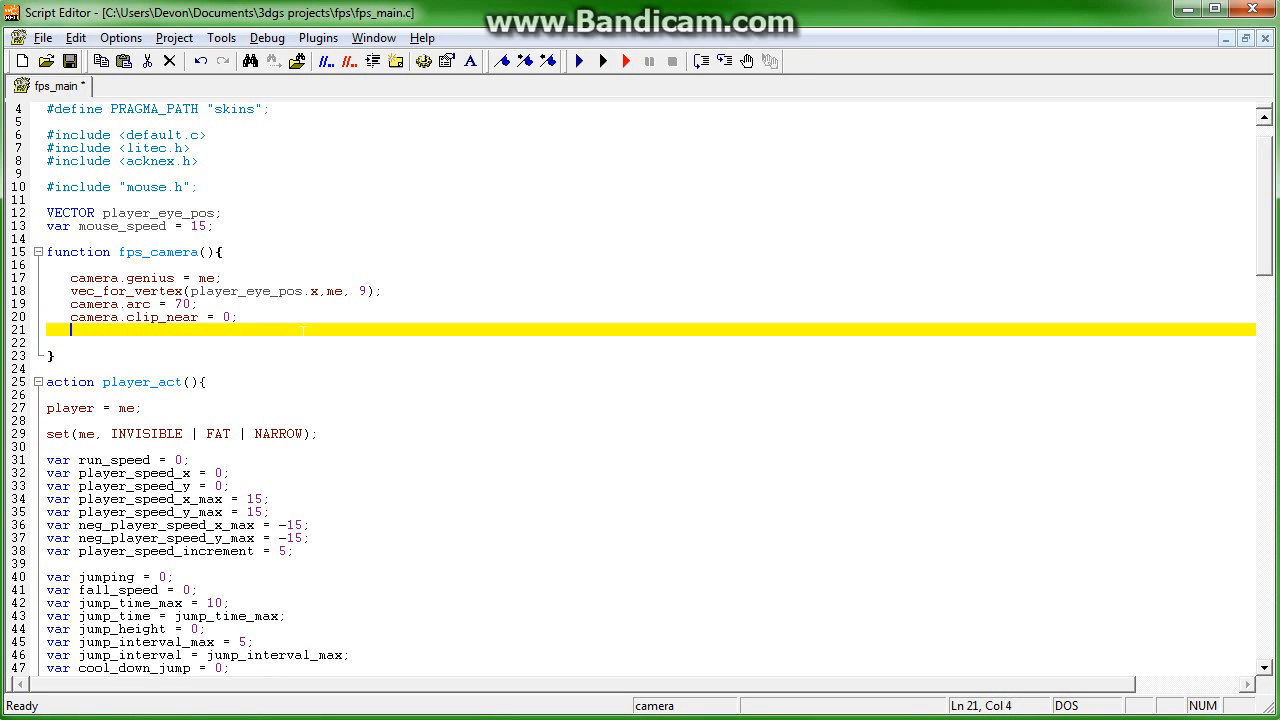
type("camera.cli")
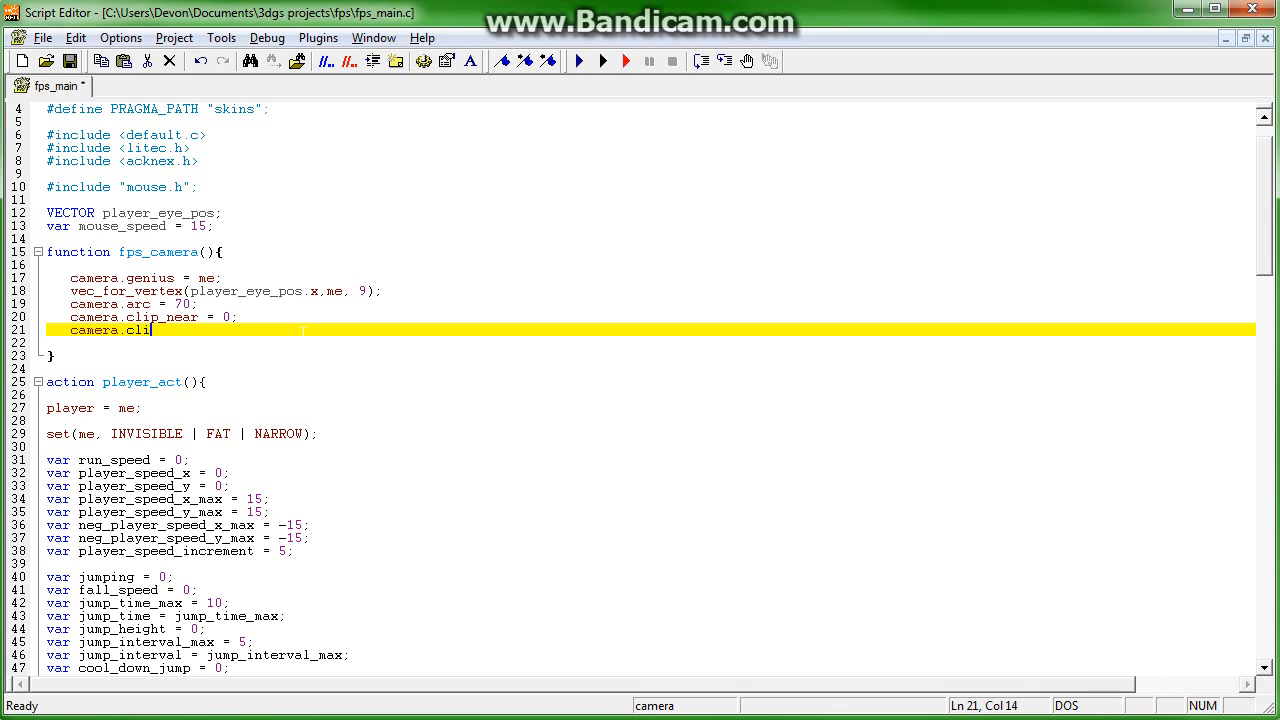
type("p_f")
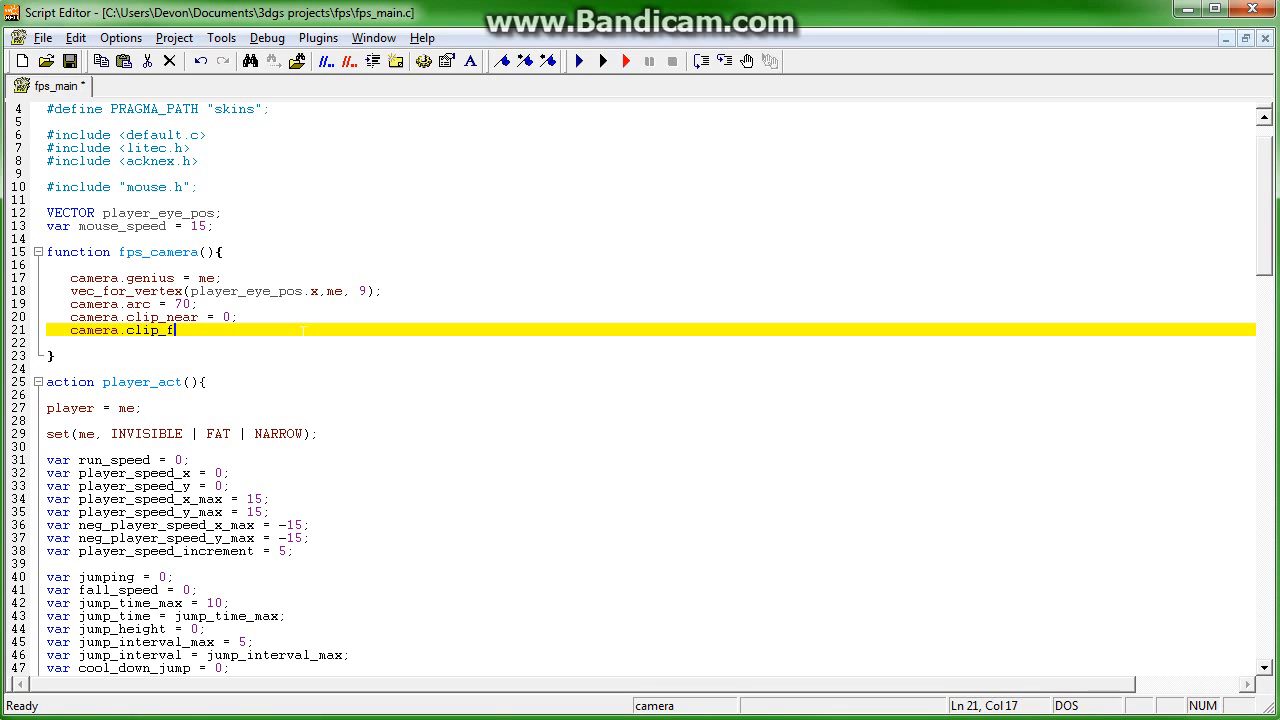
type("ar =")
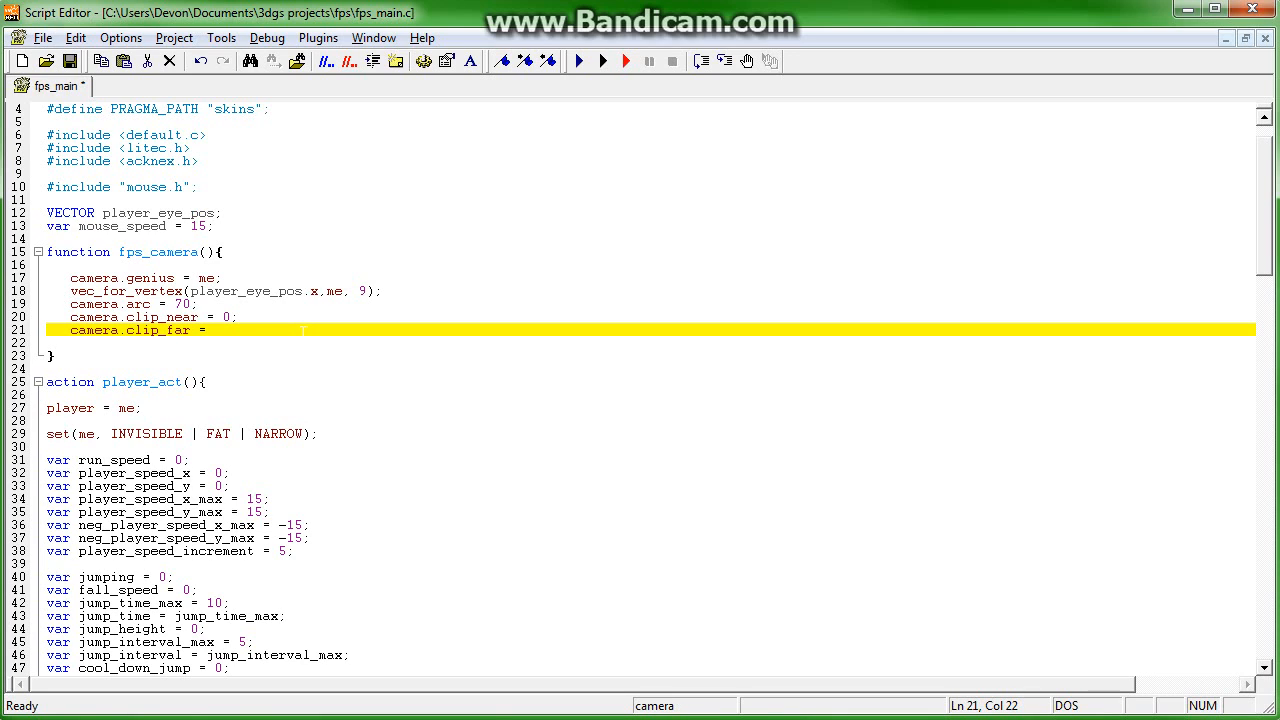
type("10000;")
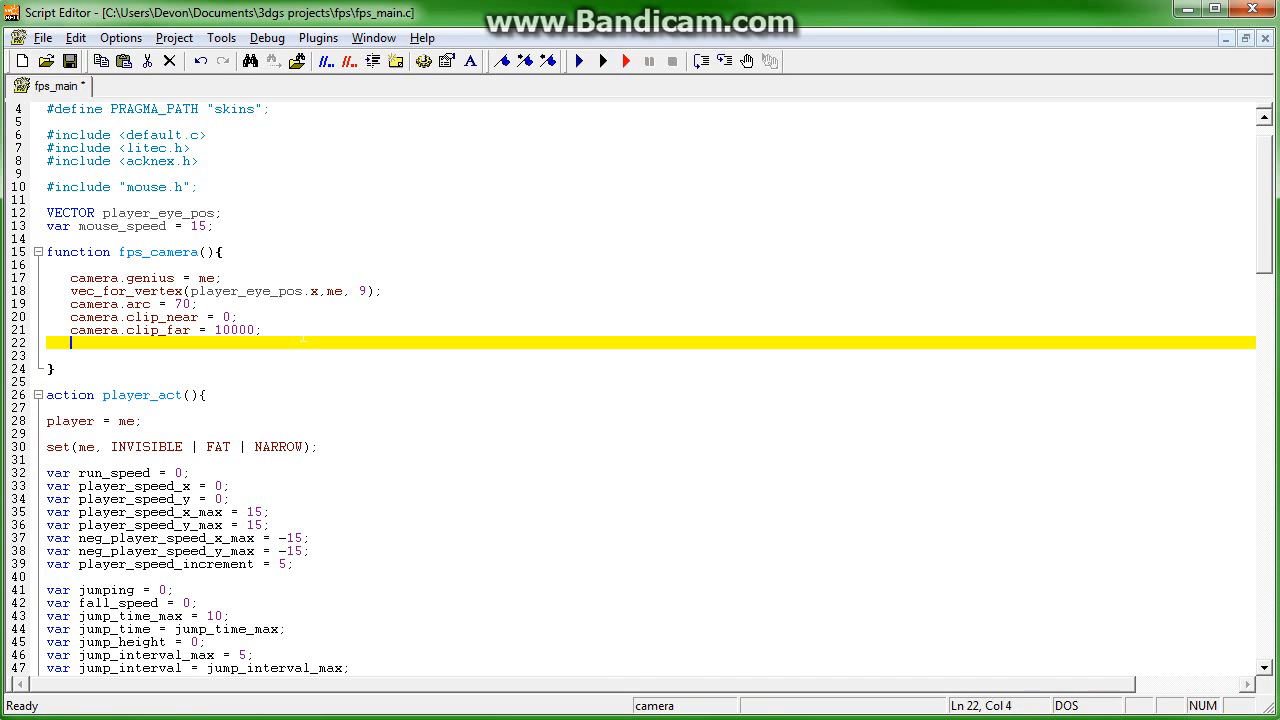
type("camera")
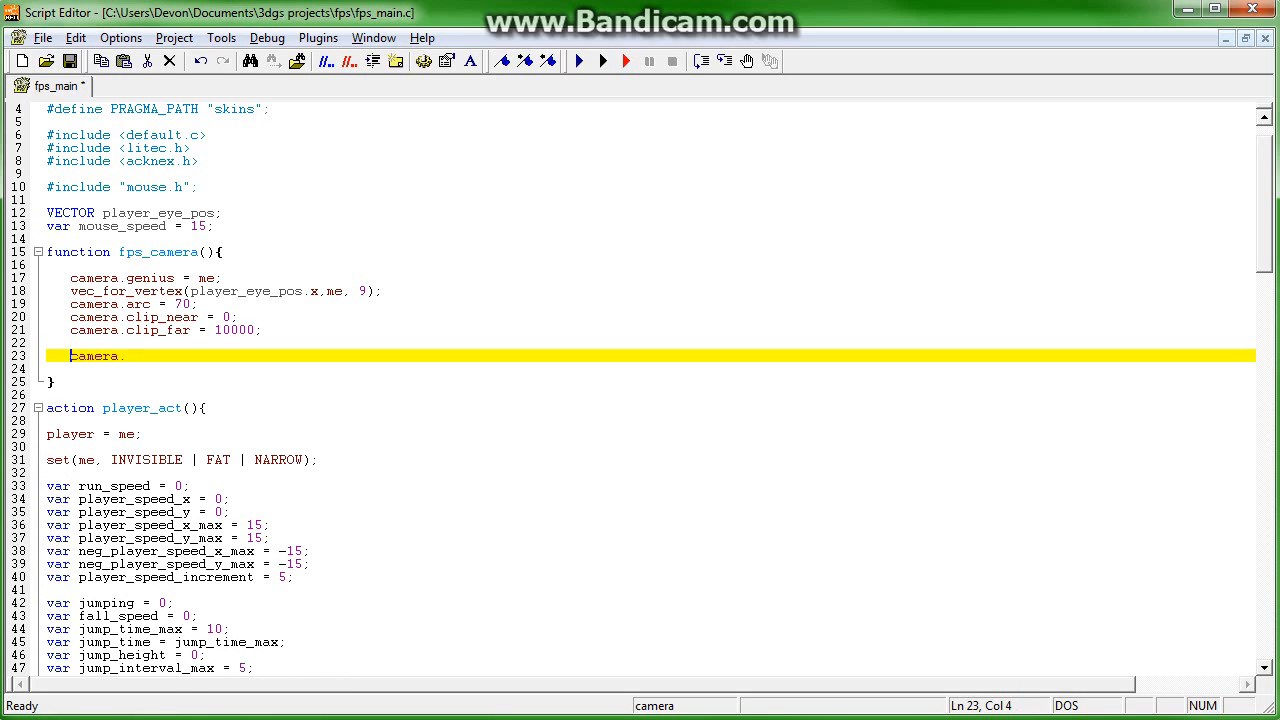
- Assign camera.x = player_eye_pos.x and camera.y = player_eye_pos.y, autocompleting the variable name
type(".")
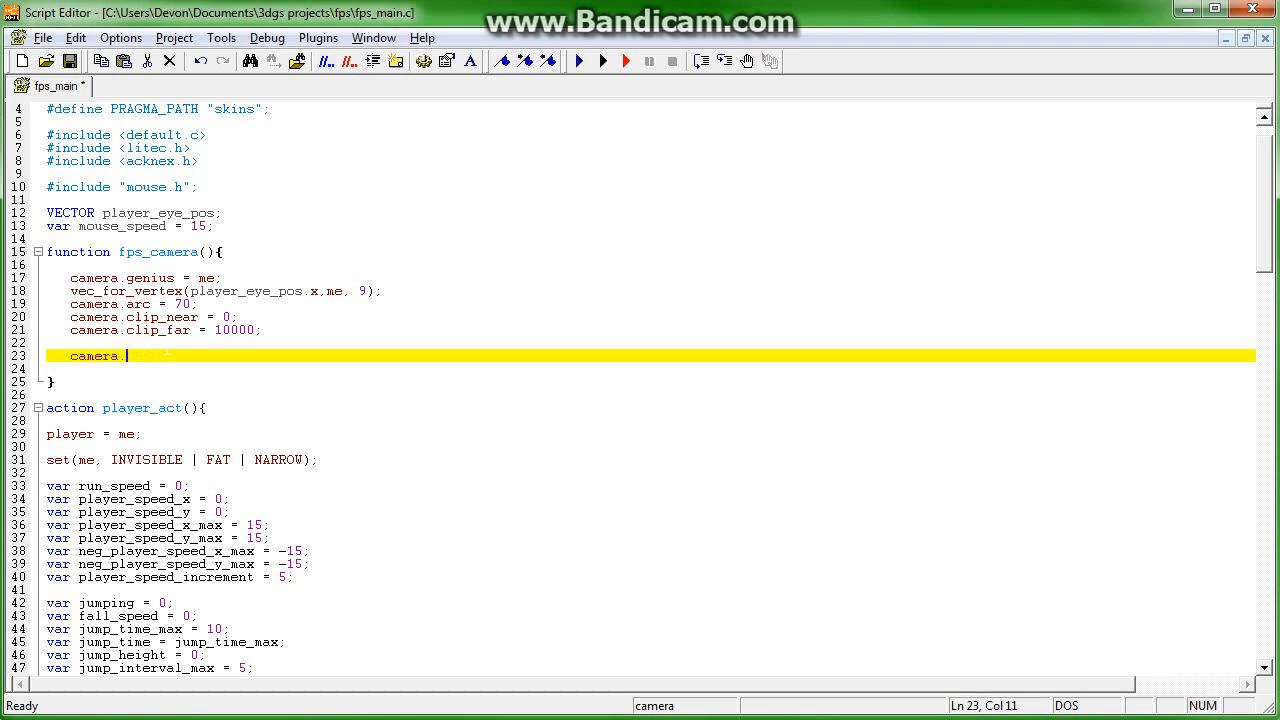
type("x = player")
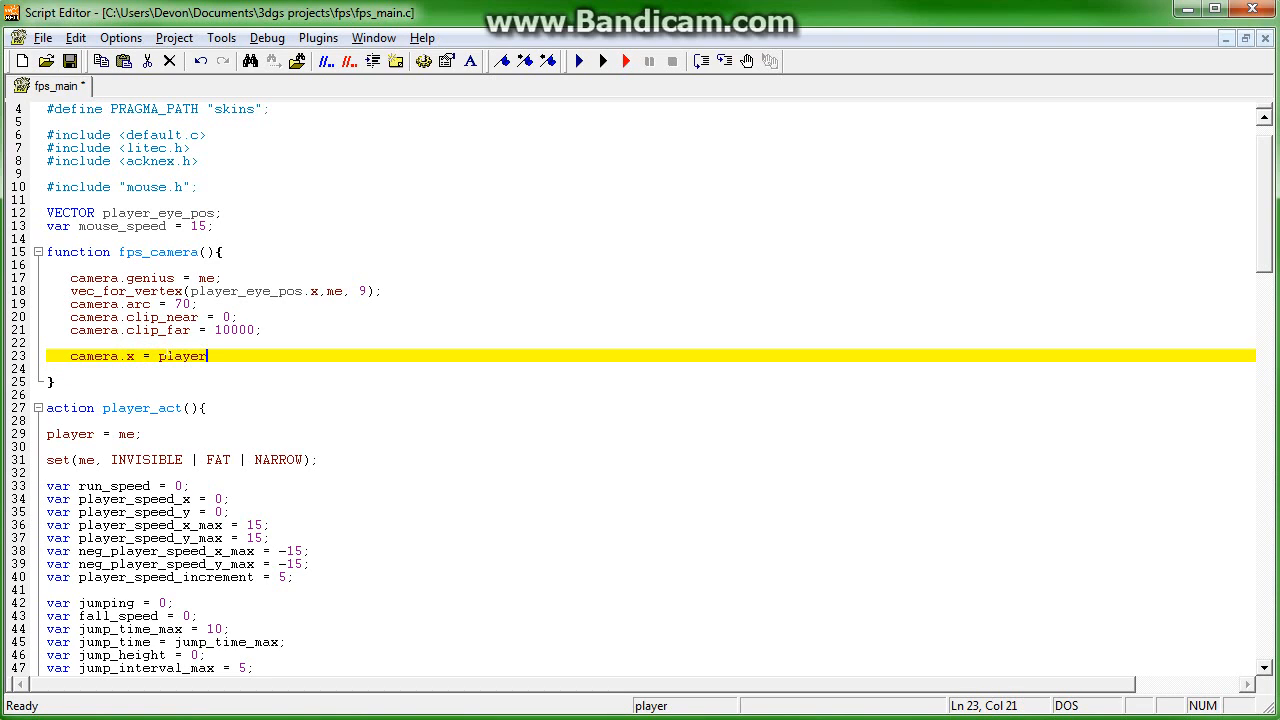
type("_ey_pos.")
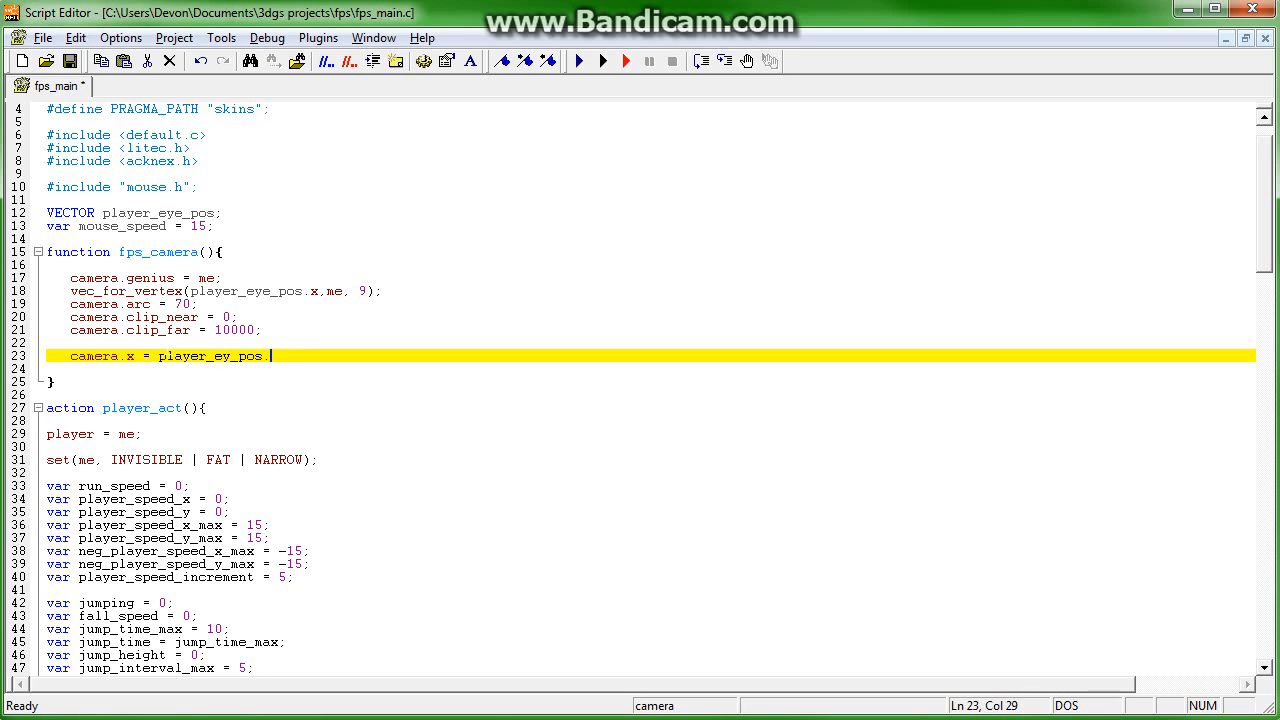
type("x;")
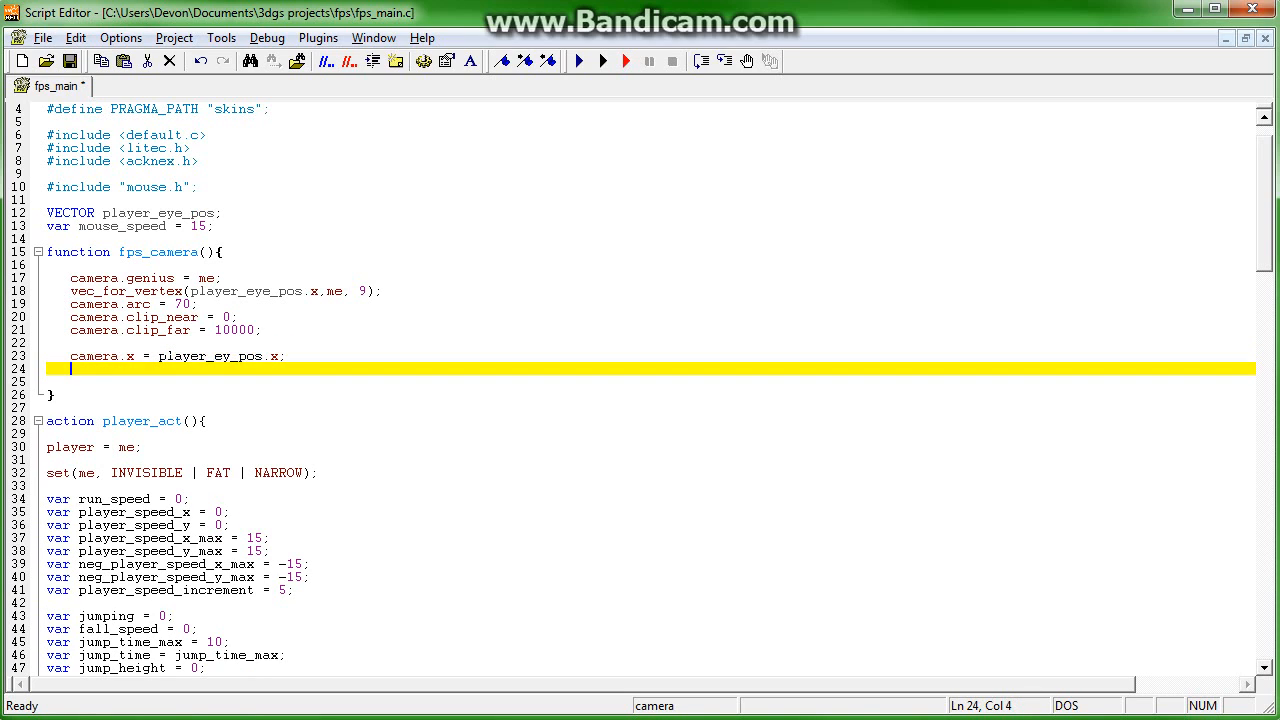
type("camera.y =")
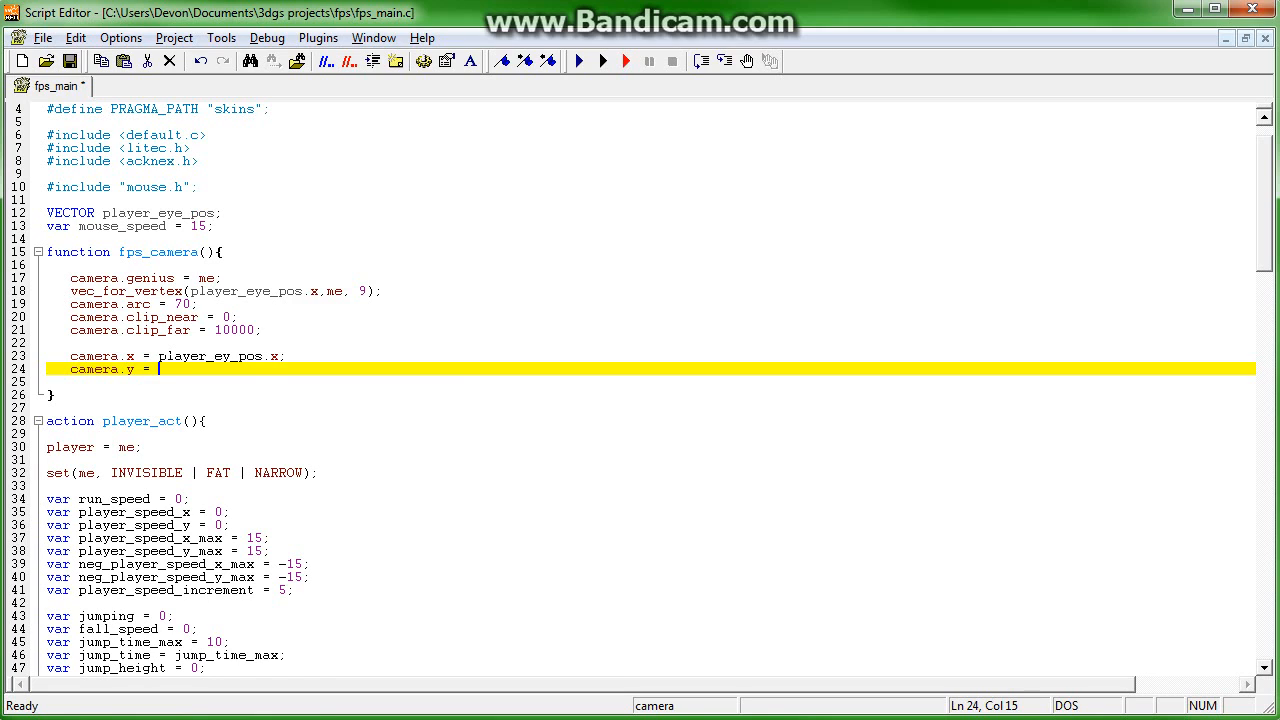
type("player_eye_p")
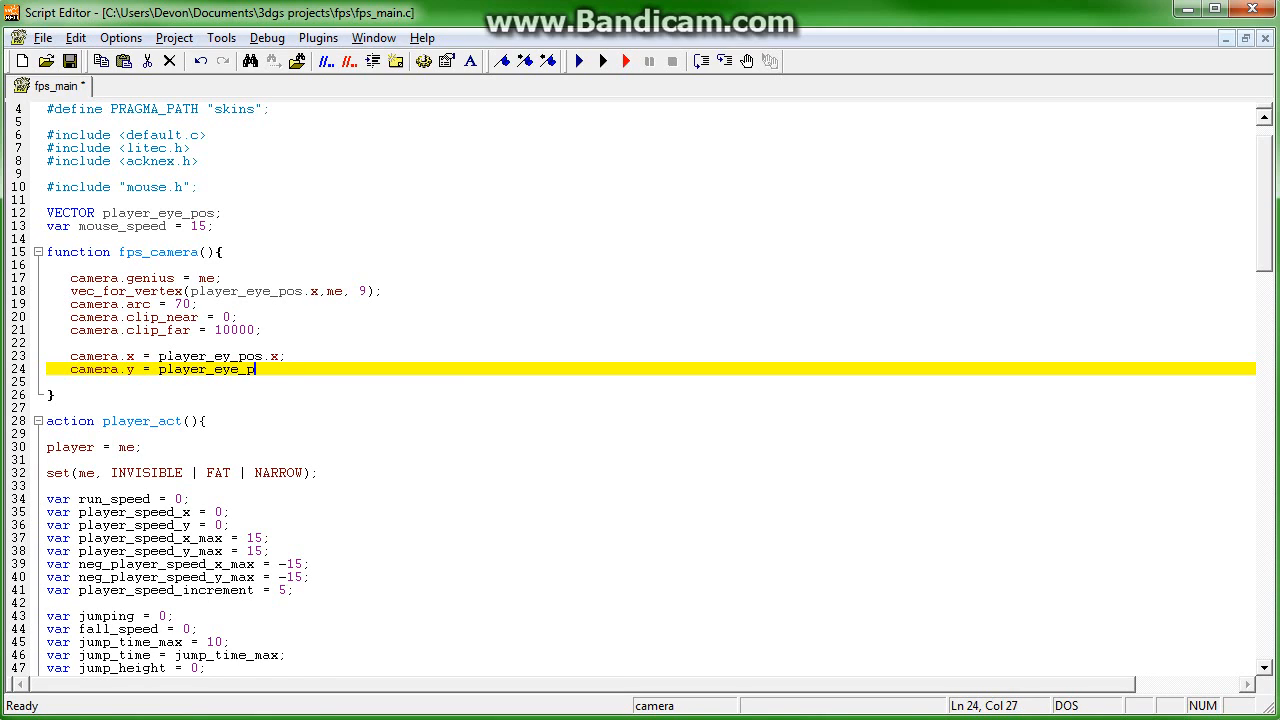
key("enter")
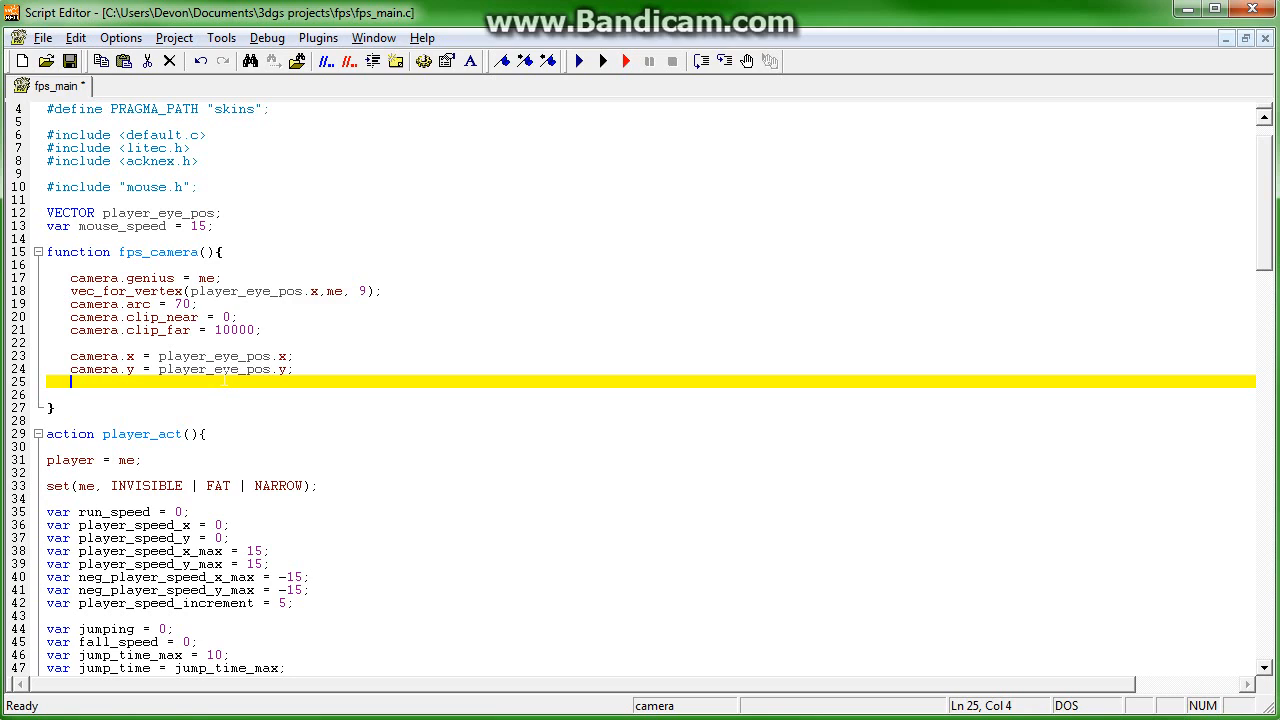
- Begin an if testing whether camera.z is below player_eye_pos.z - 25
type("if(camera.")
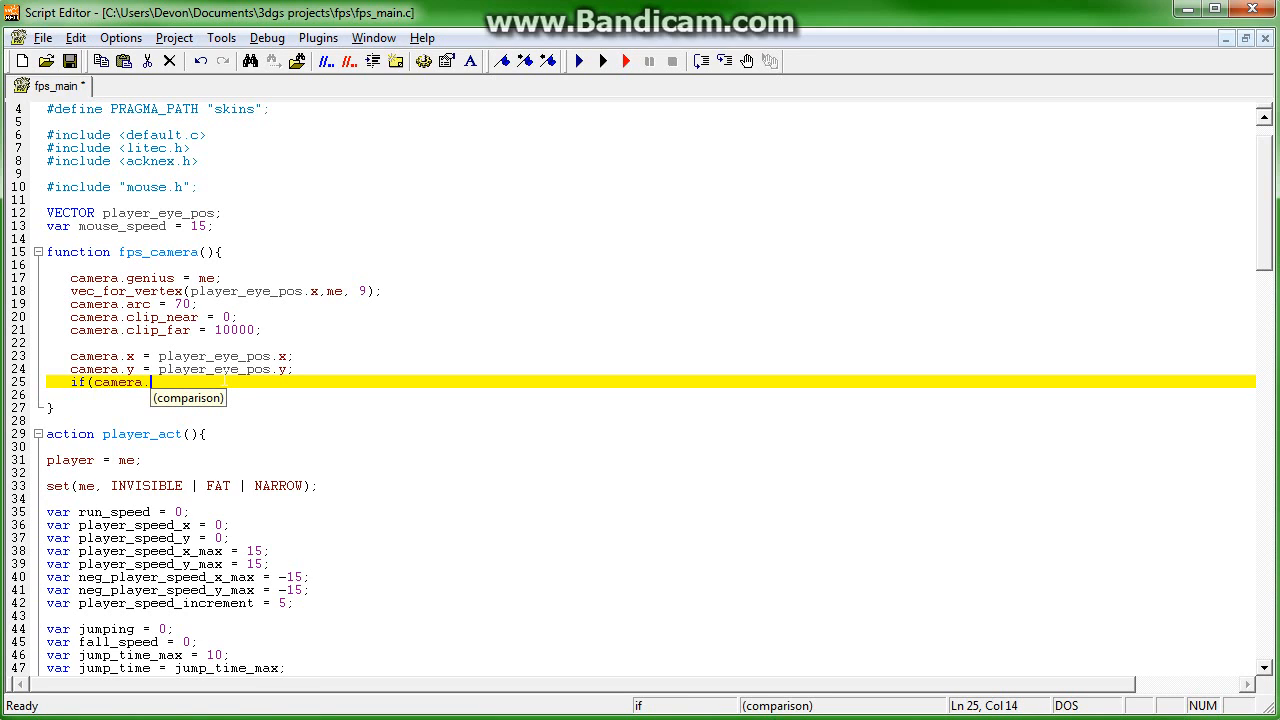
type("z < pla")
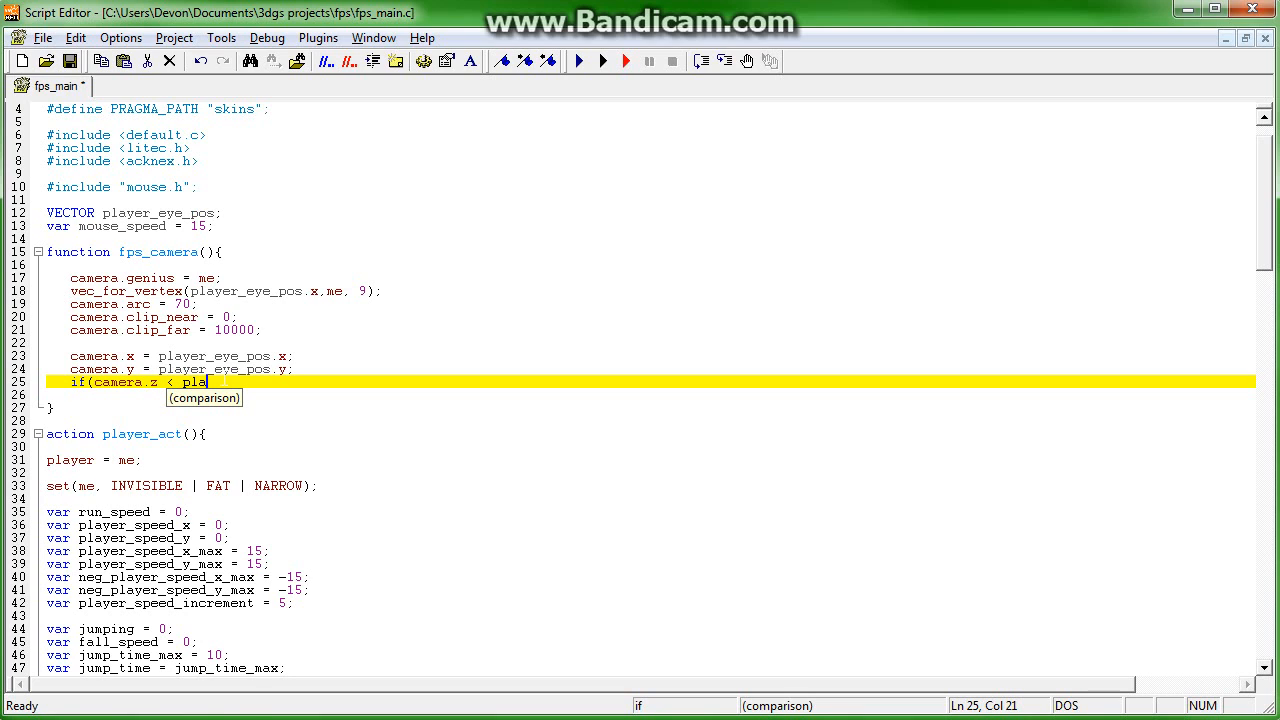
type("yer")
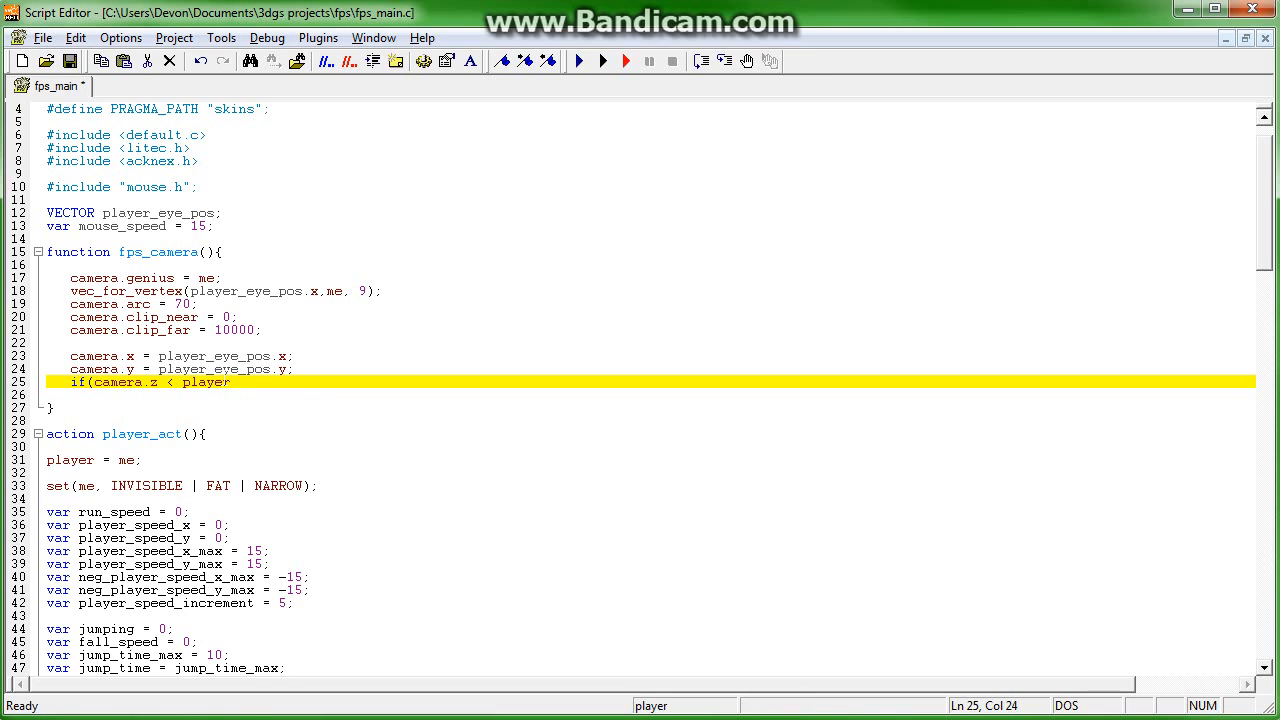
type("_eye_pos")
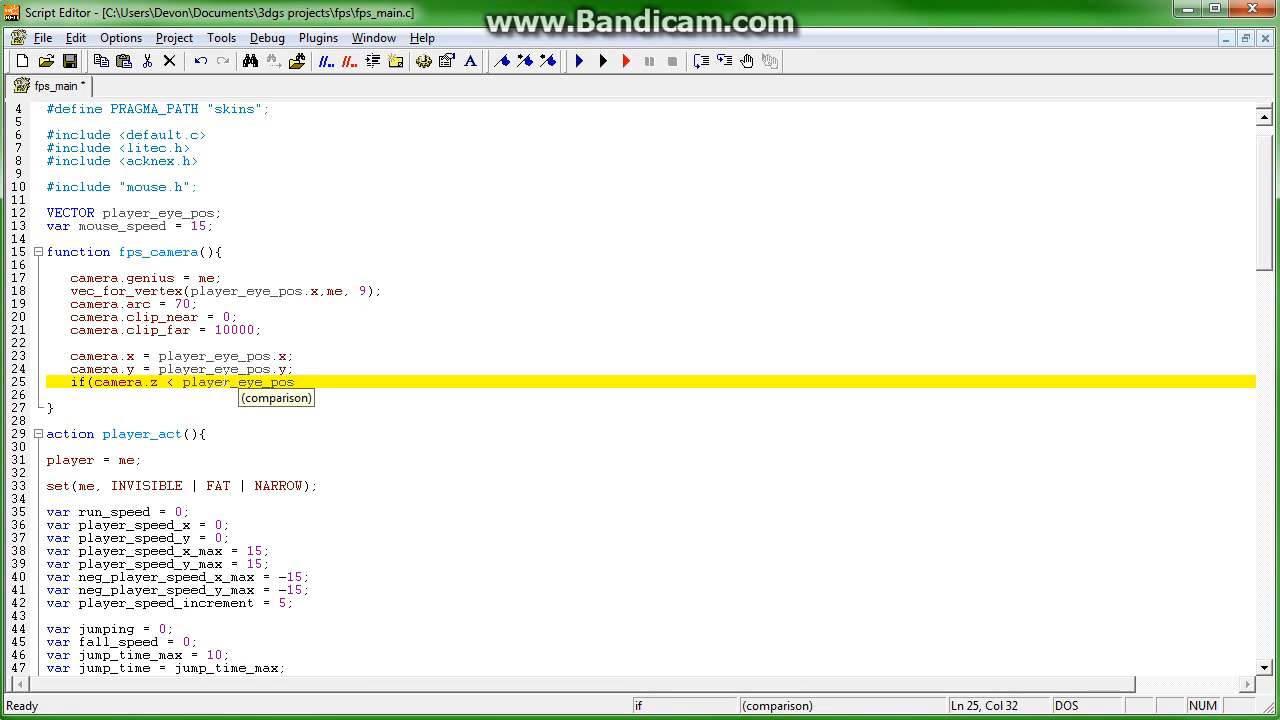
type(".z")
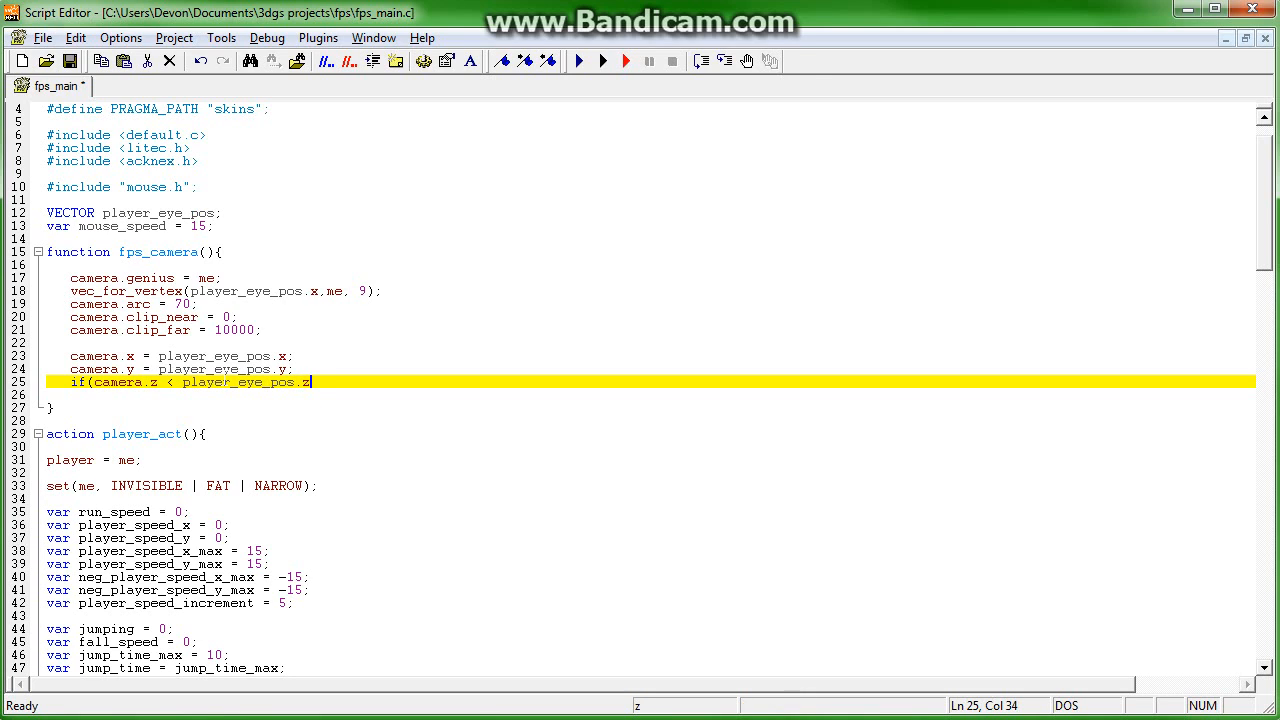
type("-25")
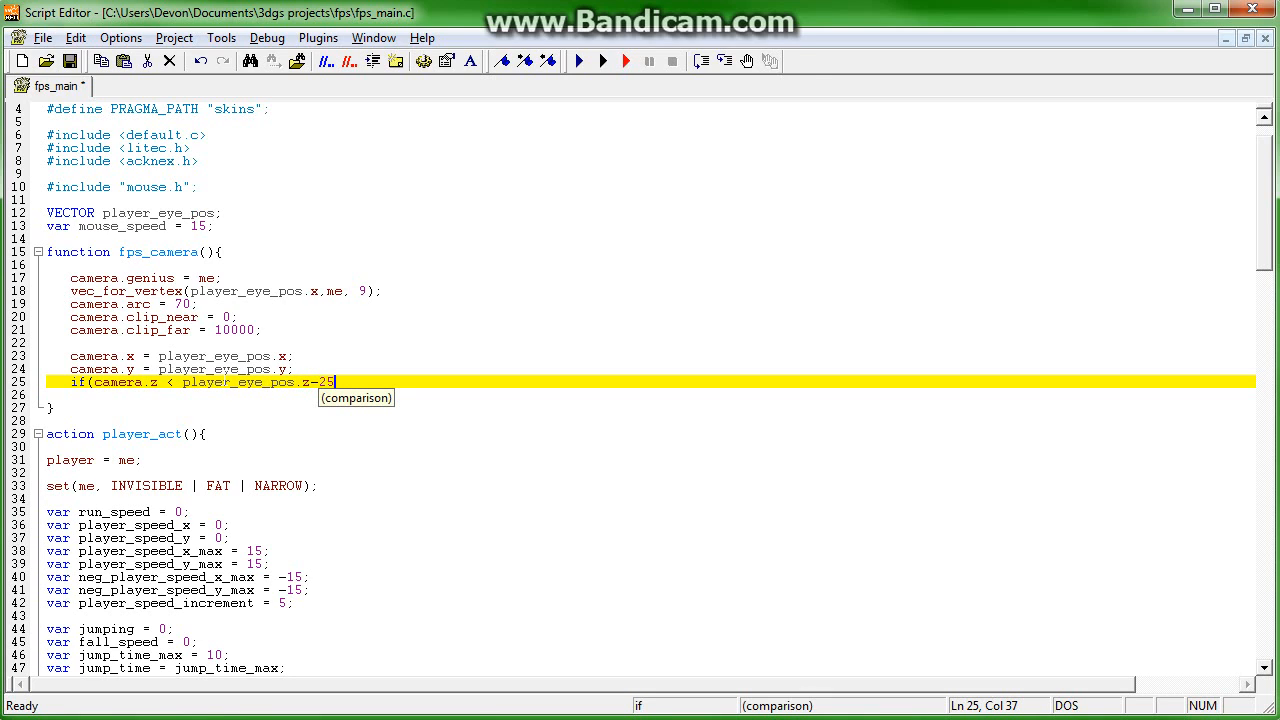
- Raise camera.z by time_step * catchup_speed and grow catchup_speed by time_step*65
type("{camera.")
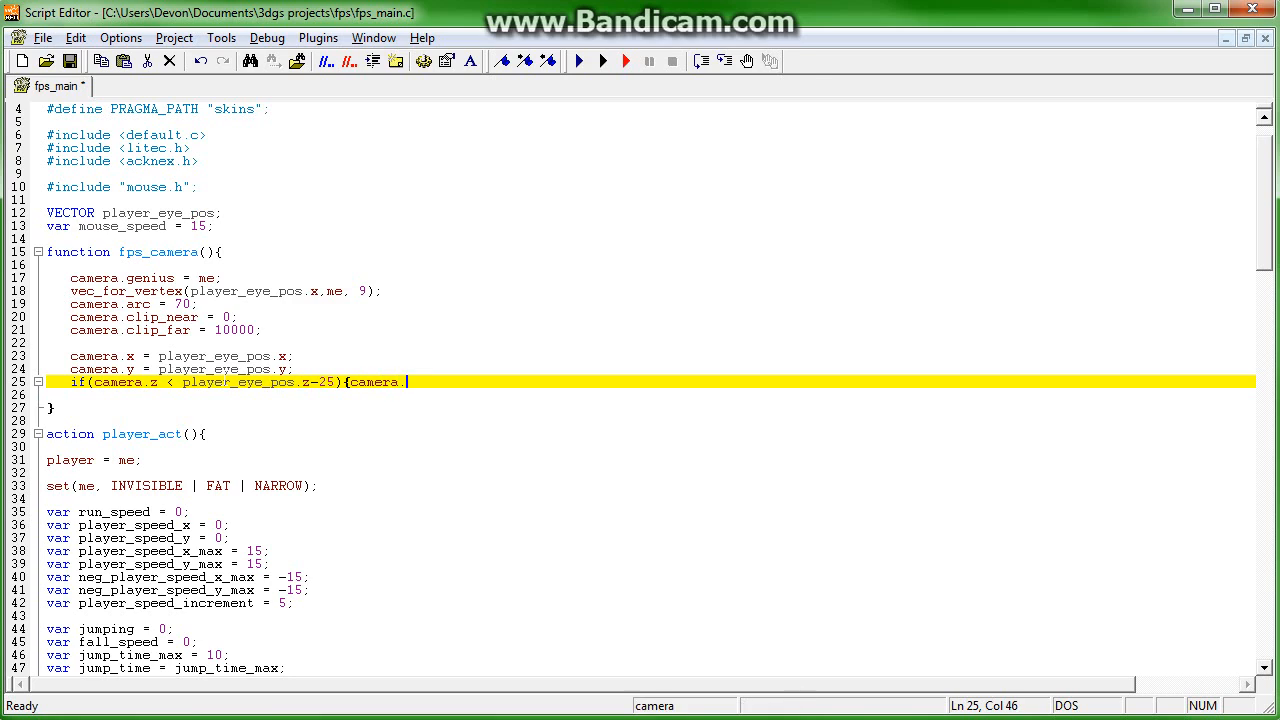
type("z +=")
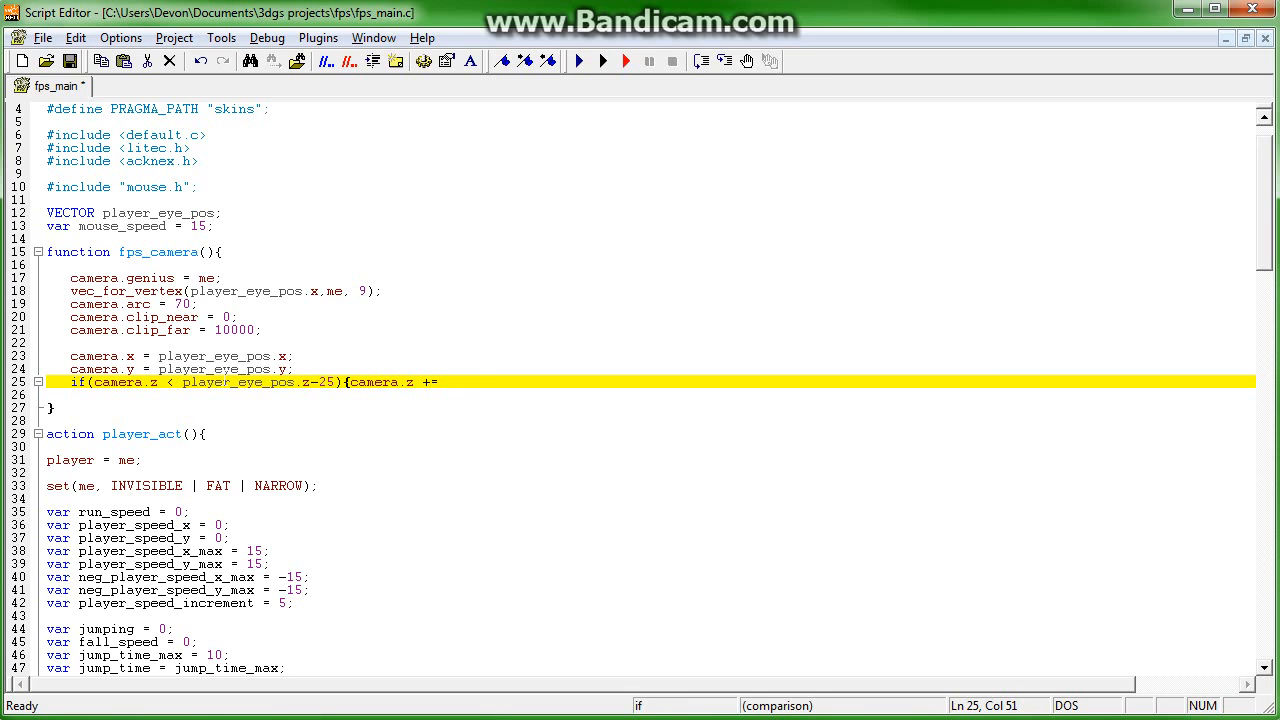
type("time_step")
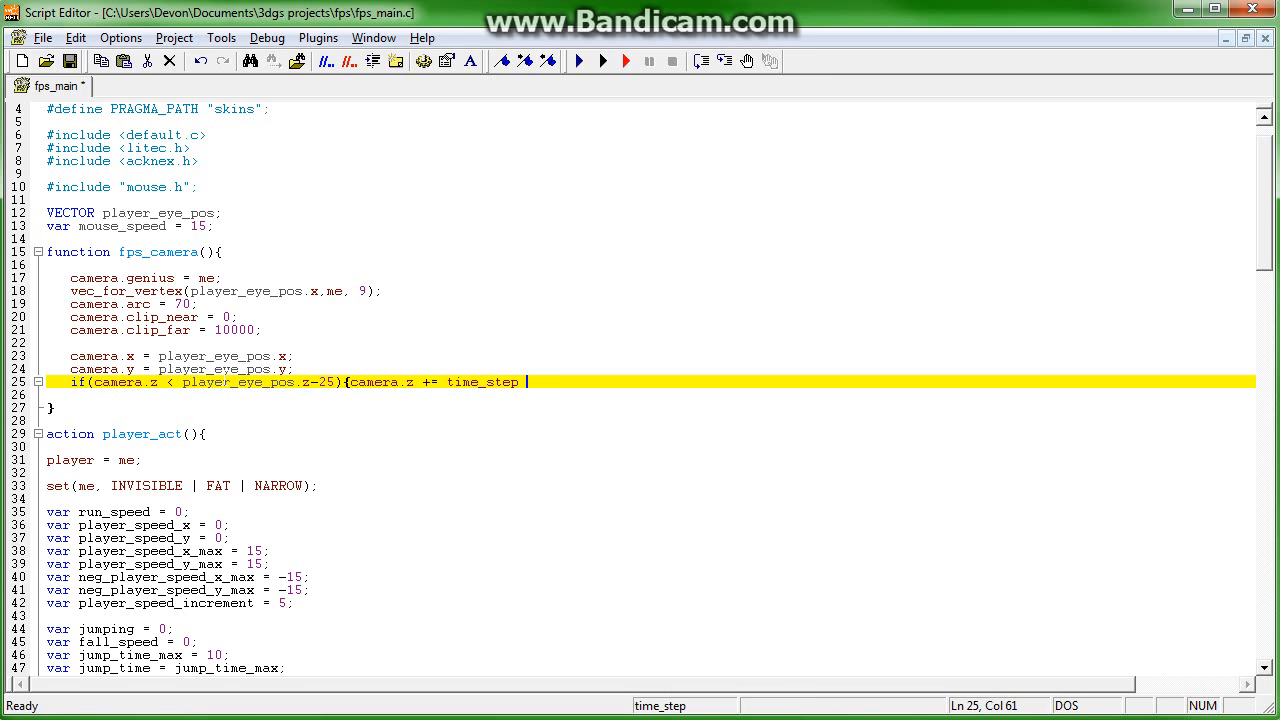
type("* catchup_")
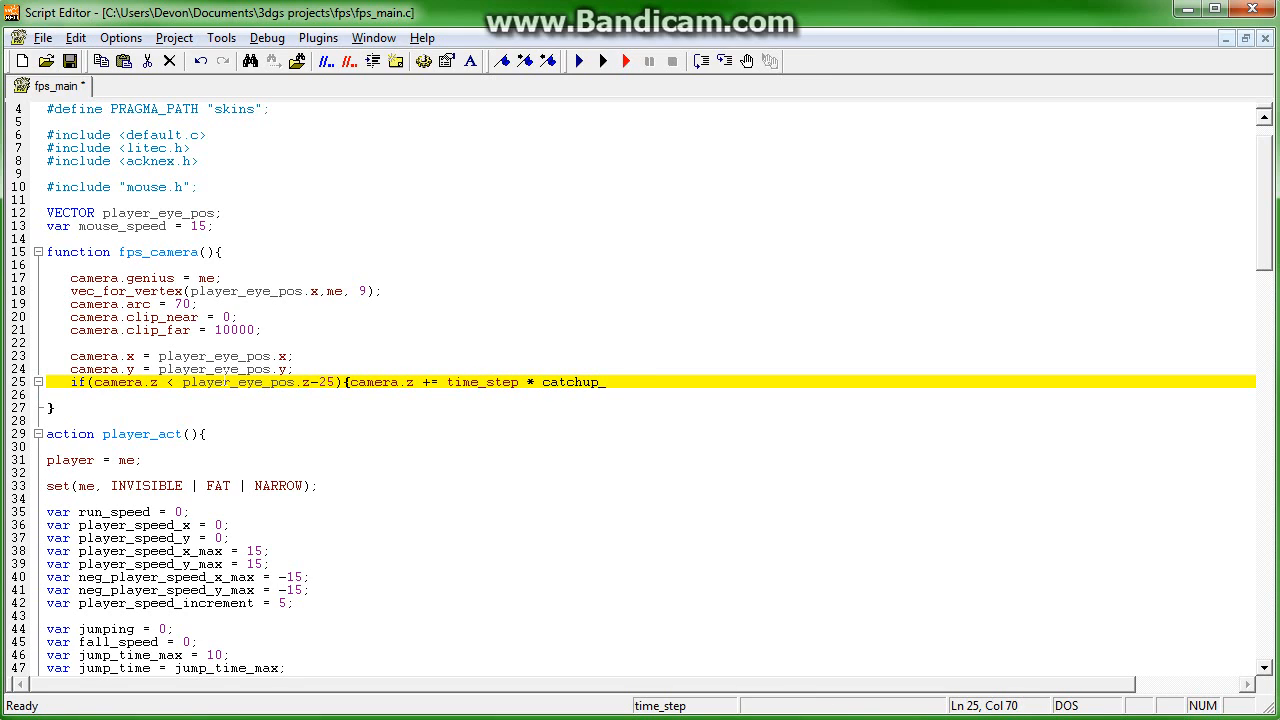
type("speed;")
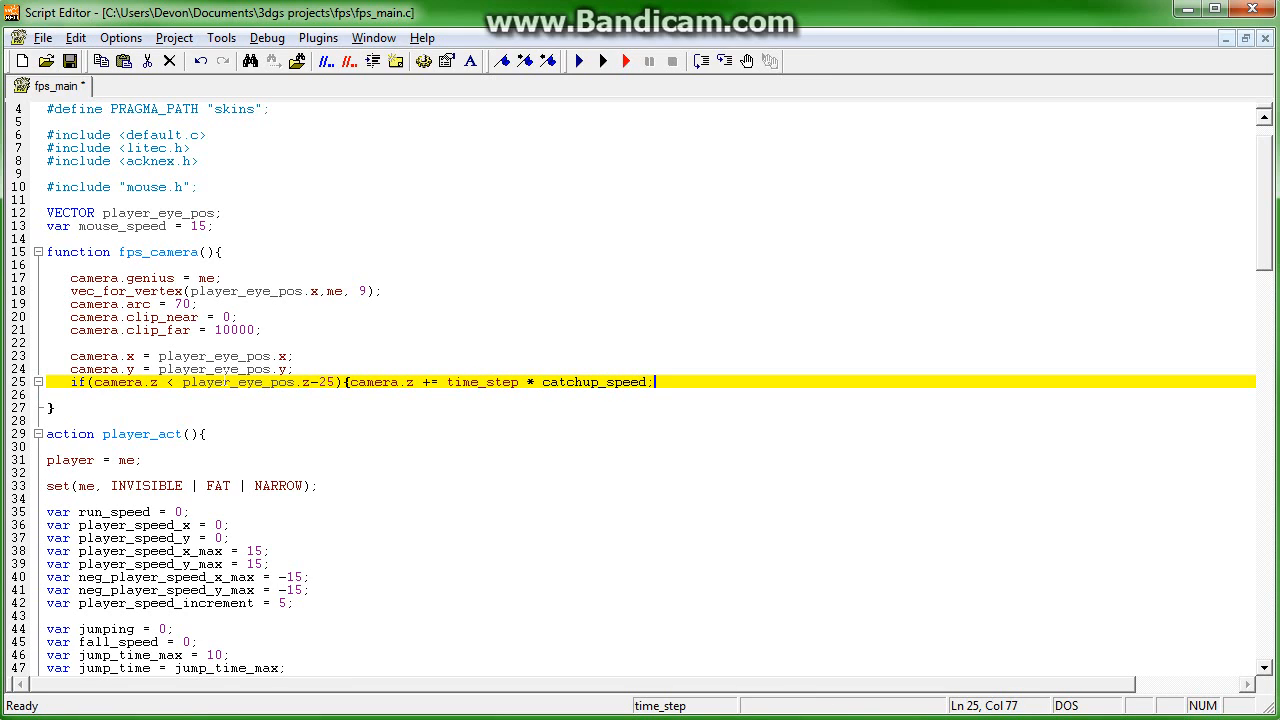
type("catch")
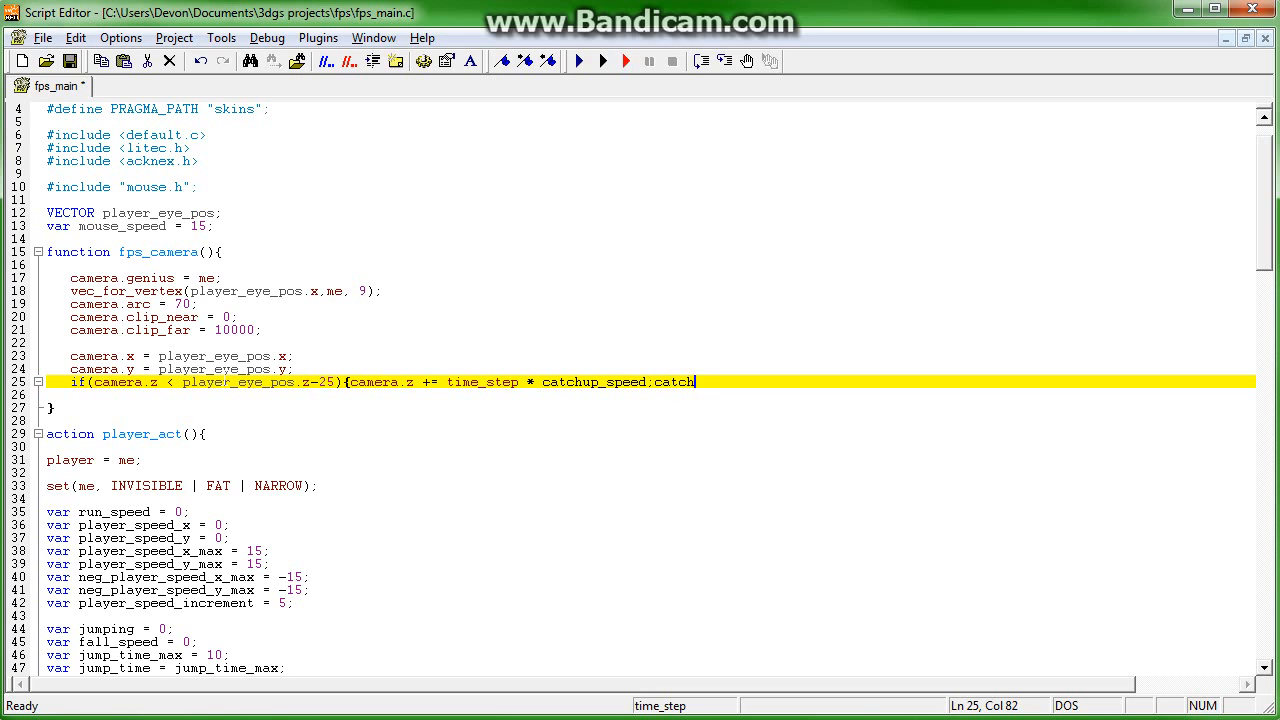
type("up_speed")
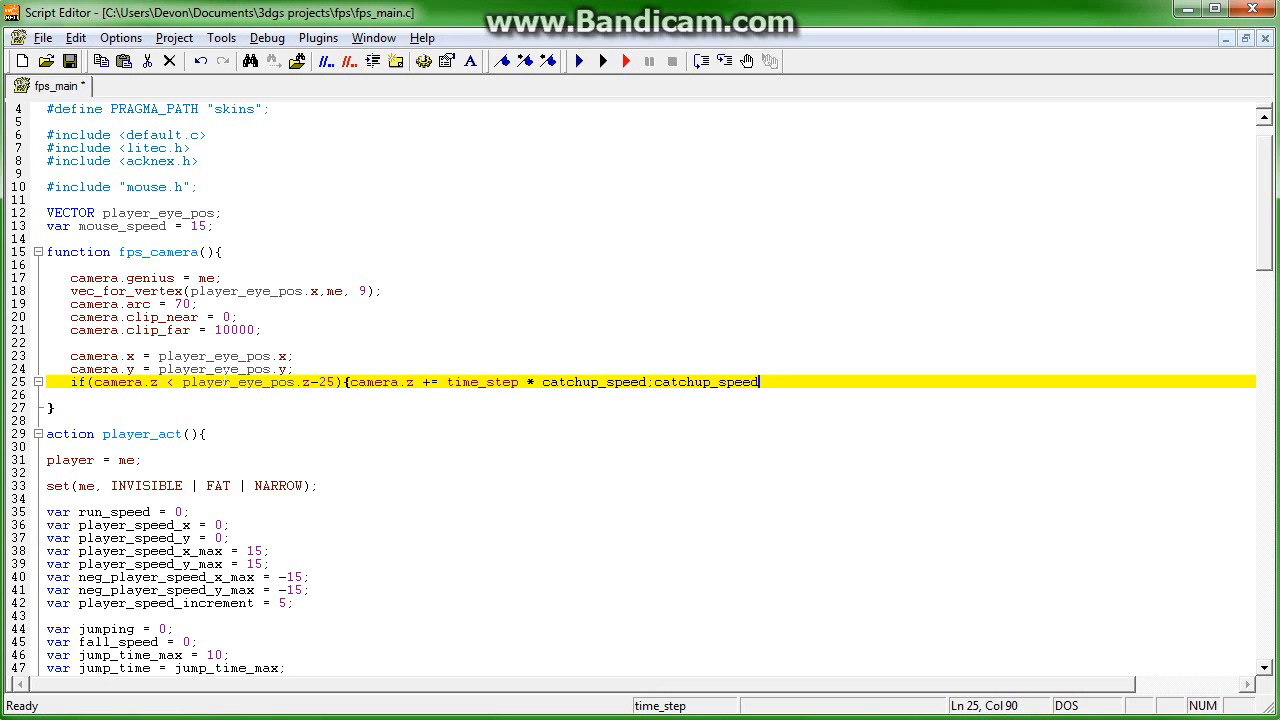
type("+=time_step*65;")
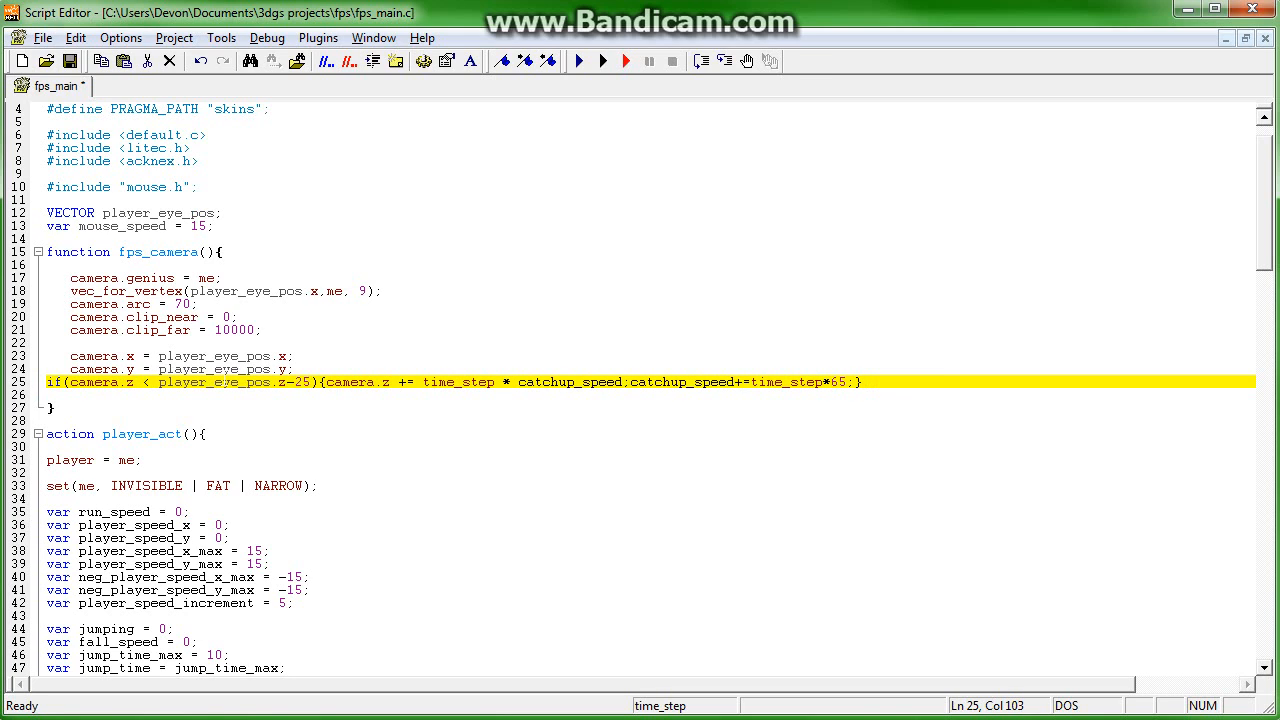
key("Return")
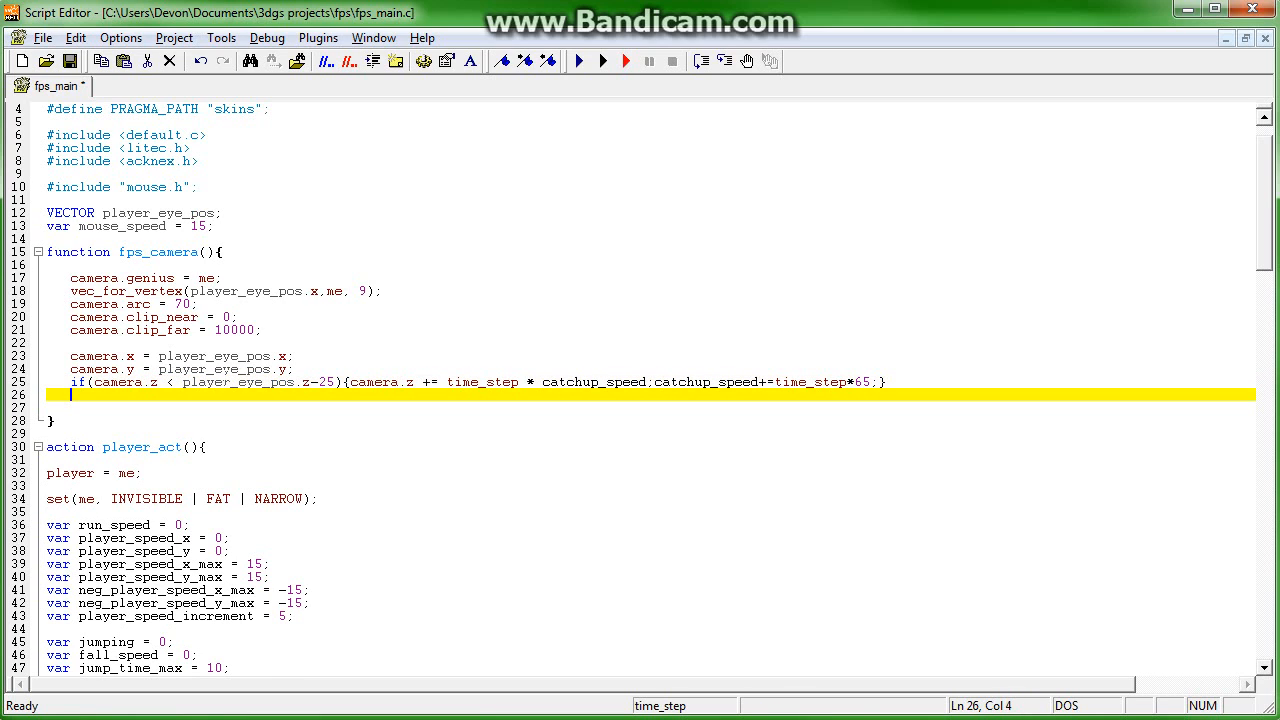
- Add an else containing if(camera.z > player_eye_pos.z+25)
type("e")
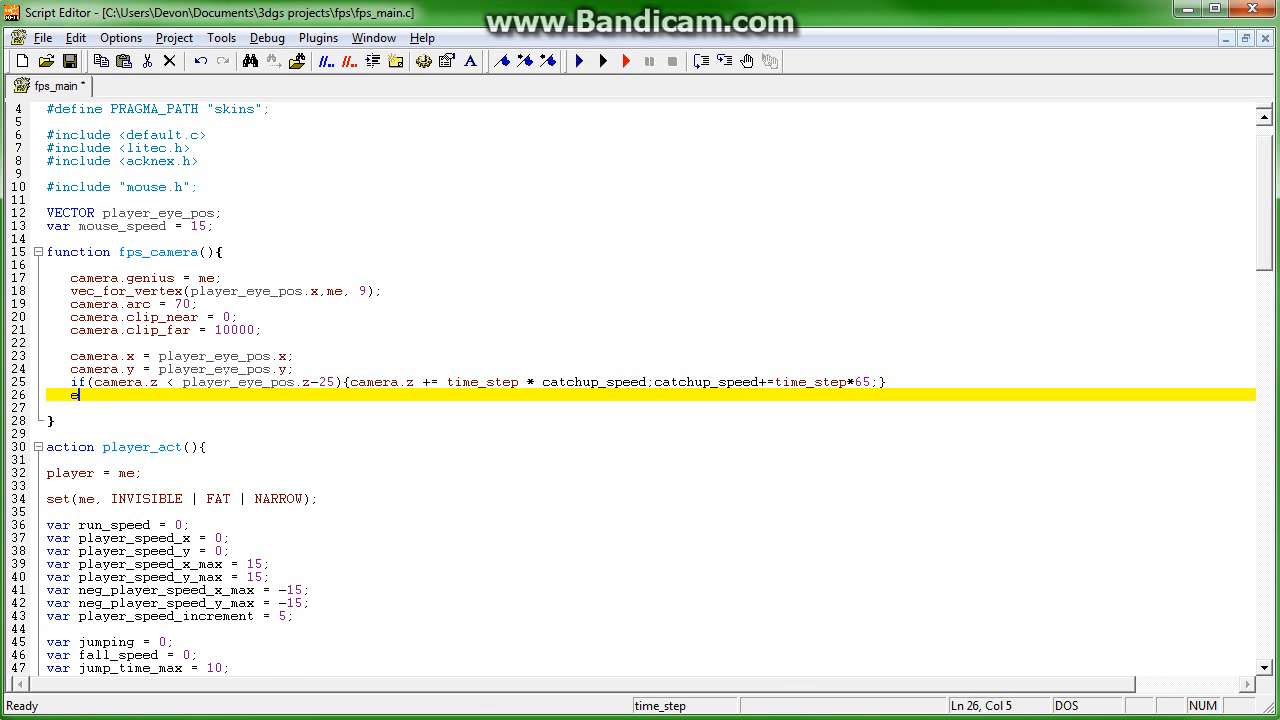
type("lse{")
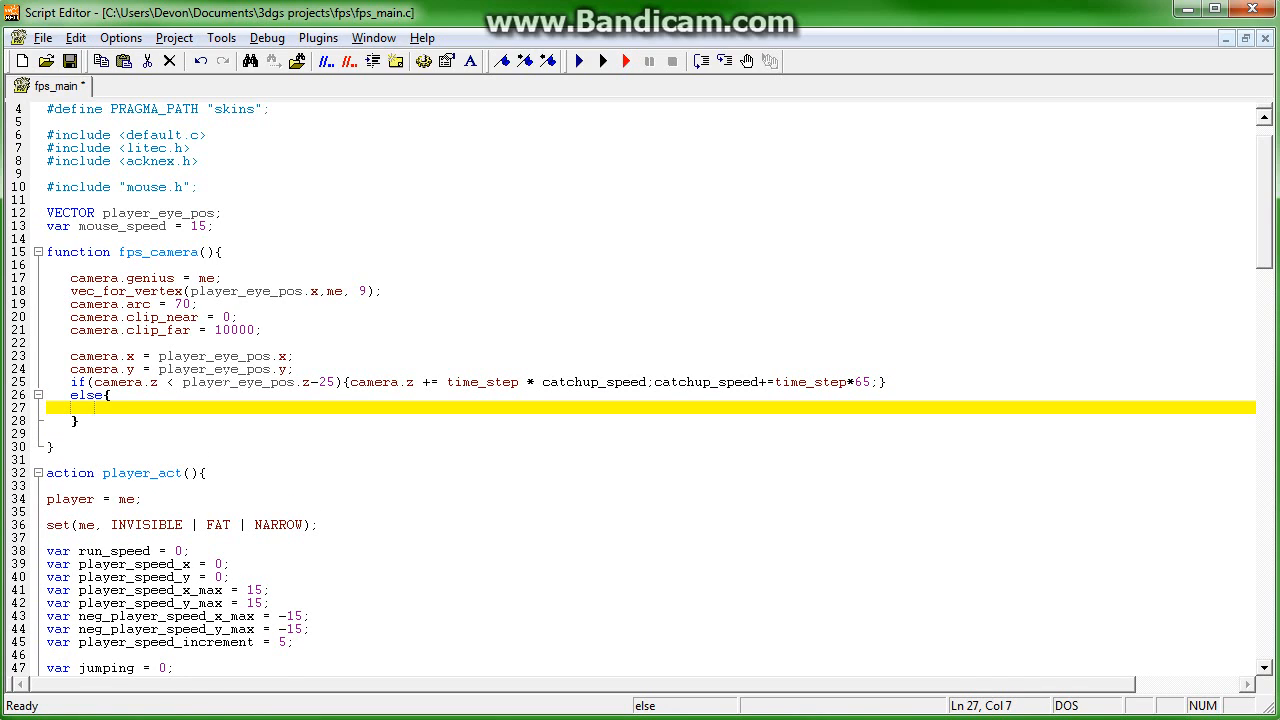
type("if(camera.z")
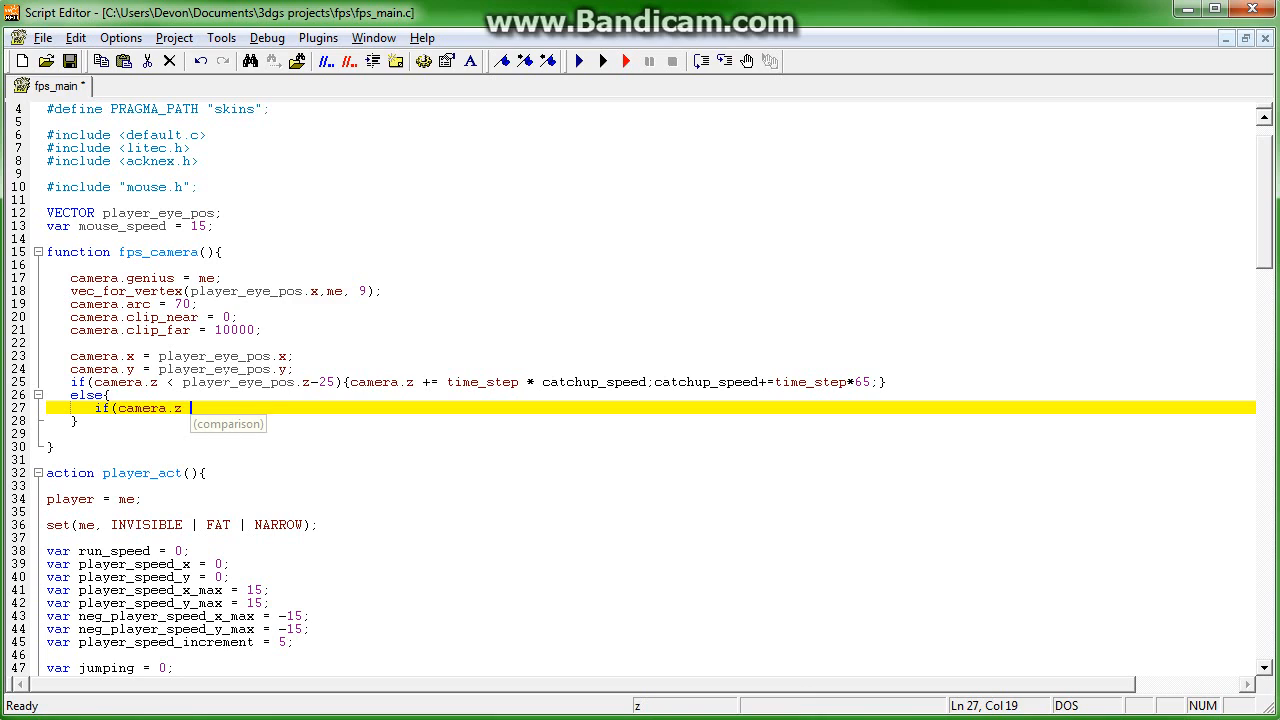
type("> playe")
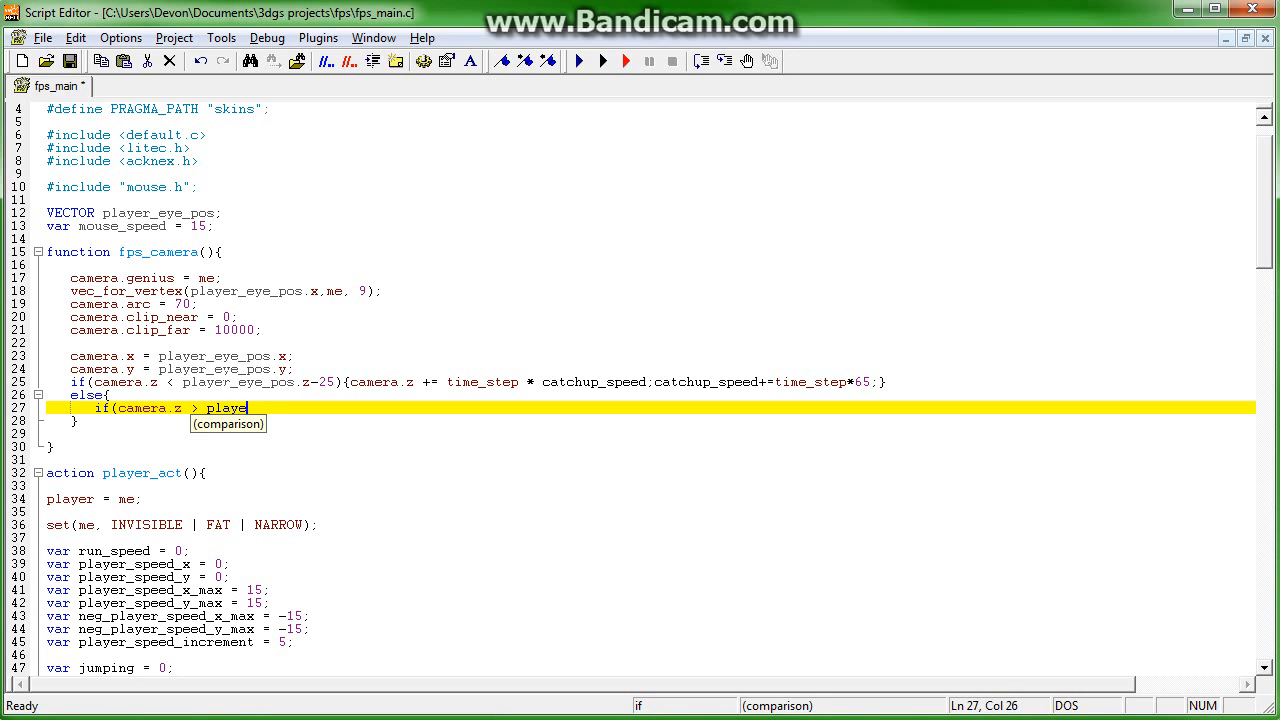
type("r_eye_po")
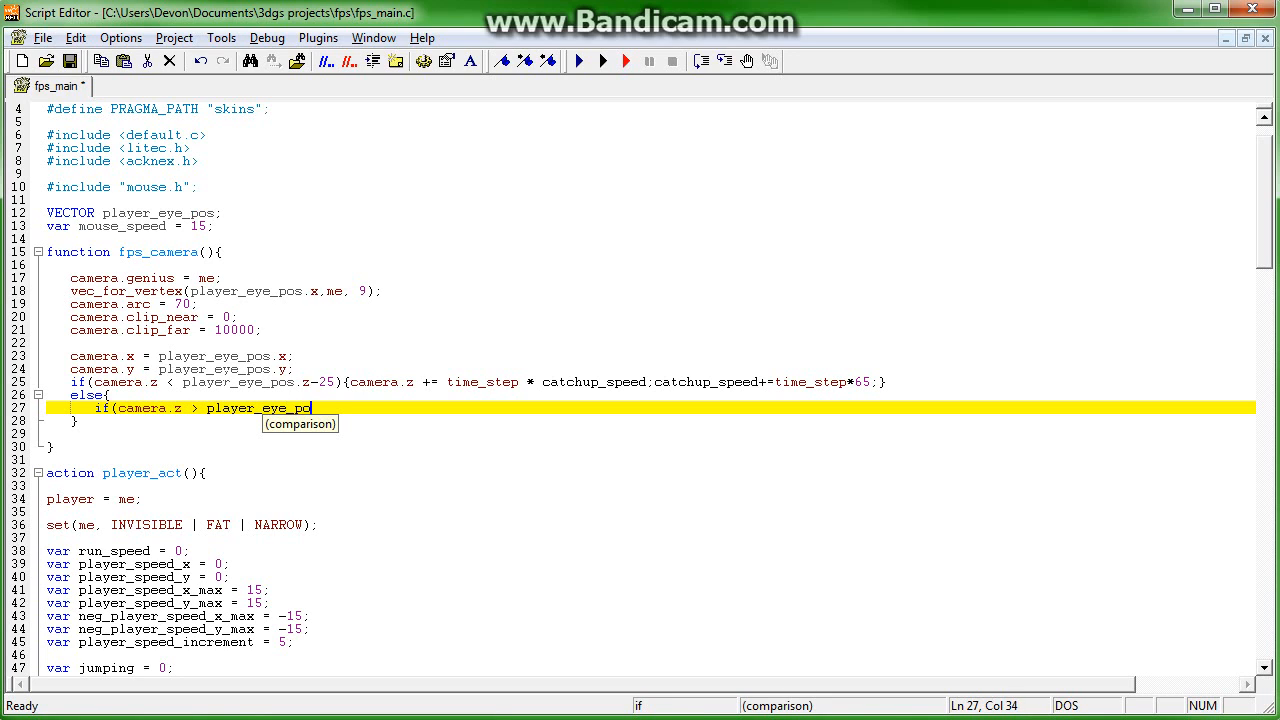
type("s.z")
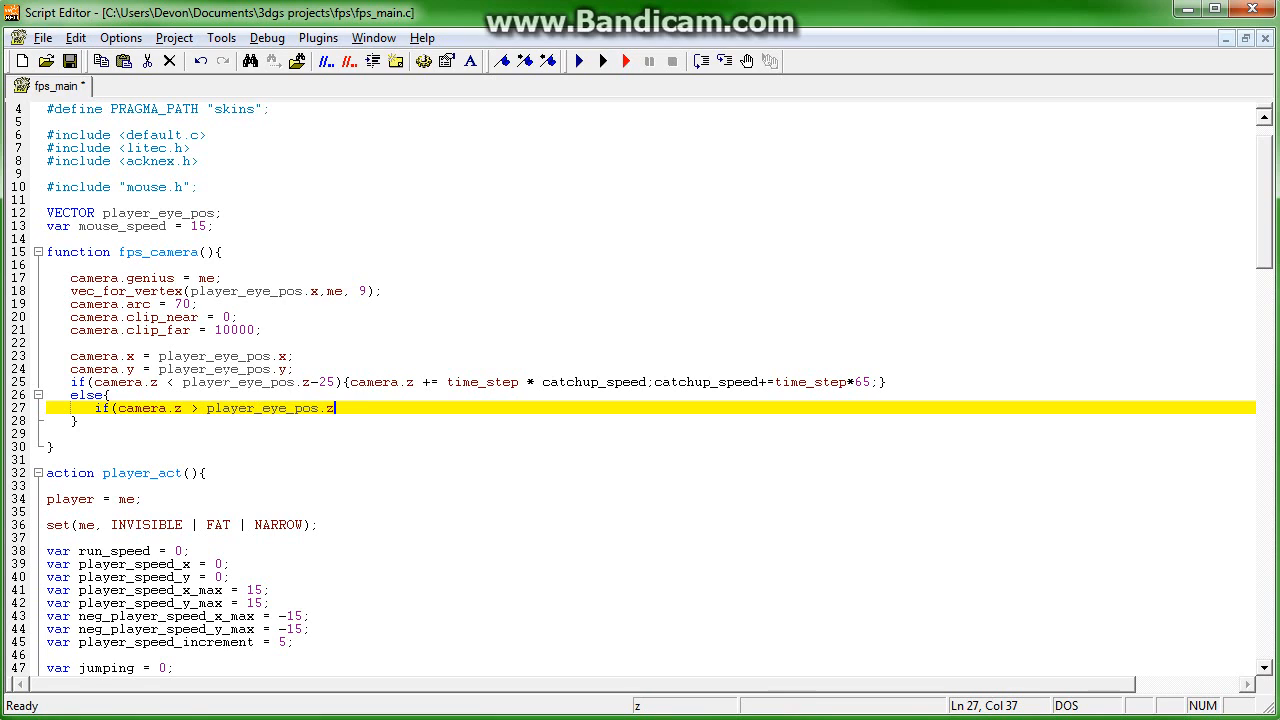
type("+25")
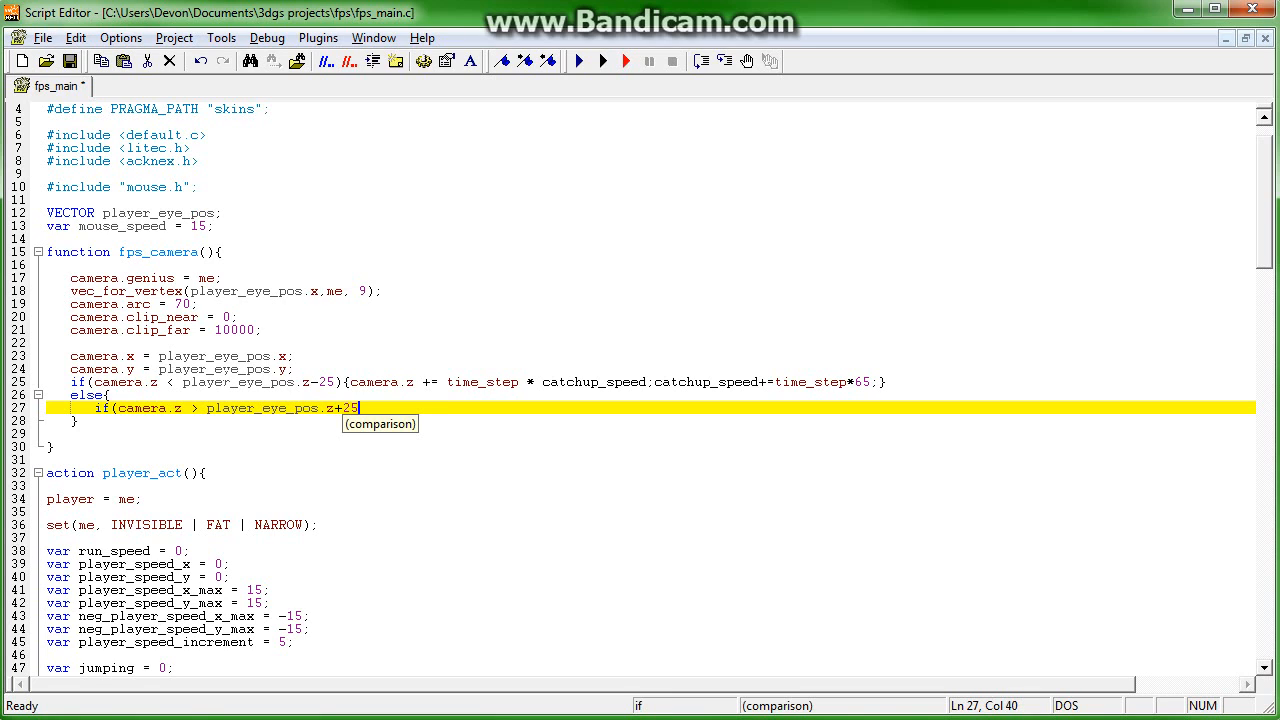
- Lower camera.z by time_step * catchup_speed and add time_step*65 to catchup_speed
type("){ca")
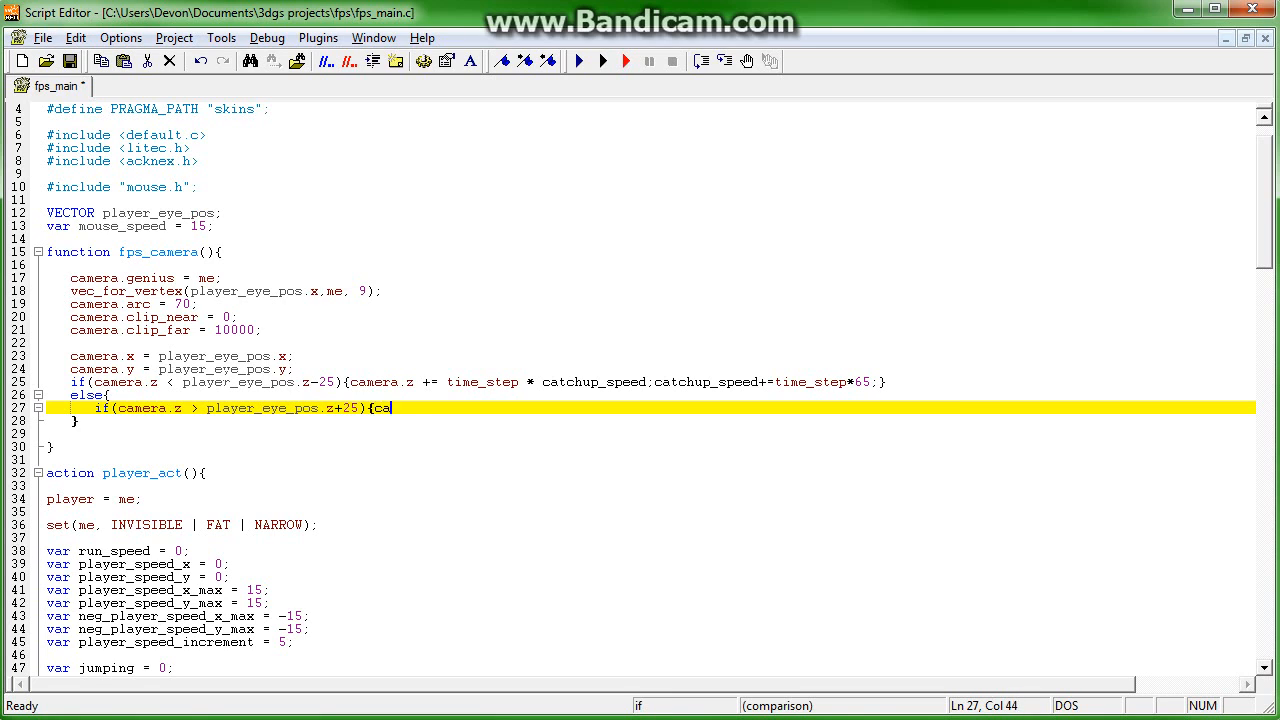
type("mera.z")
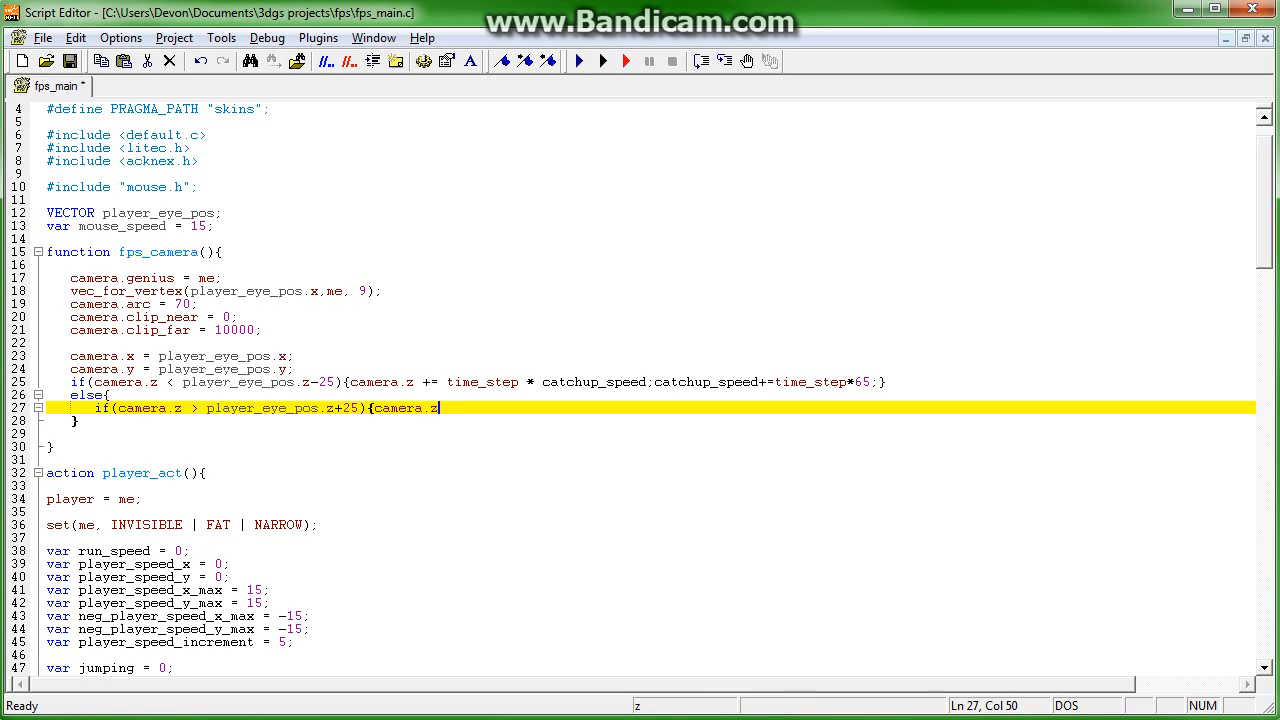
type("-=")
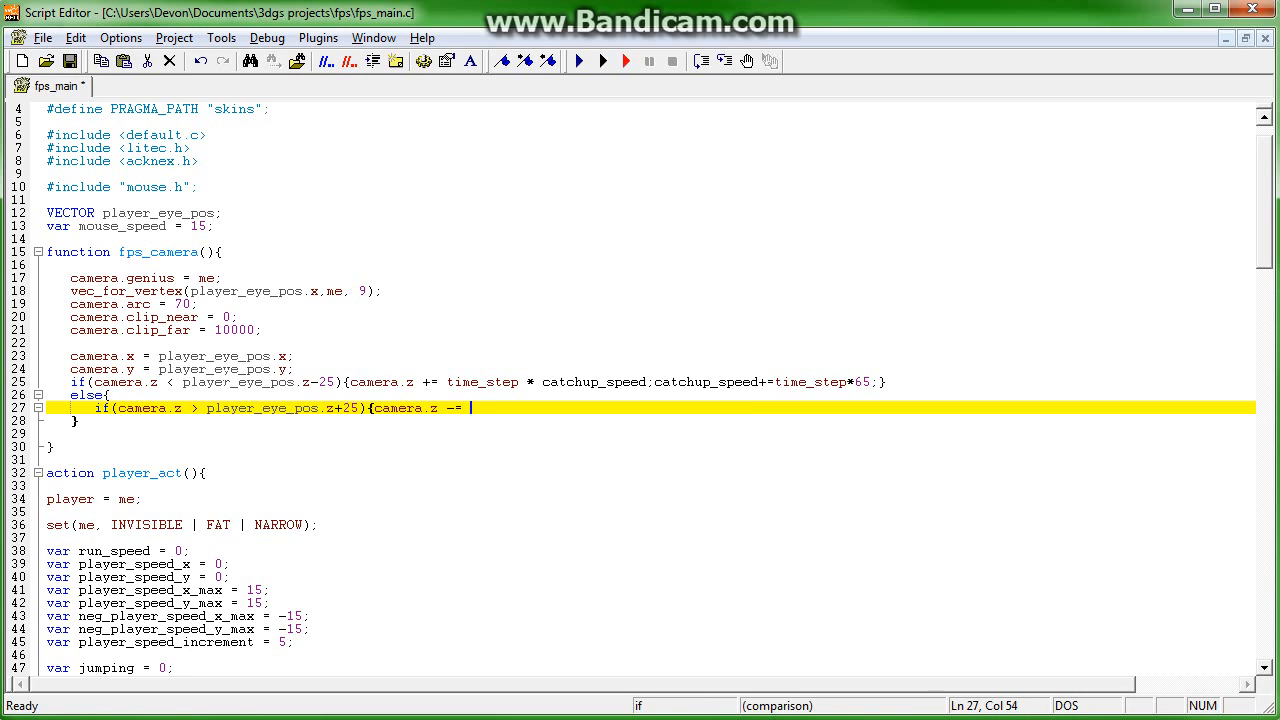
type("time_step *")
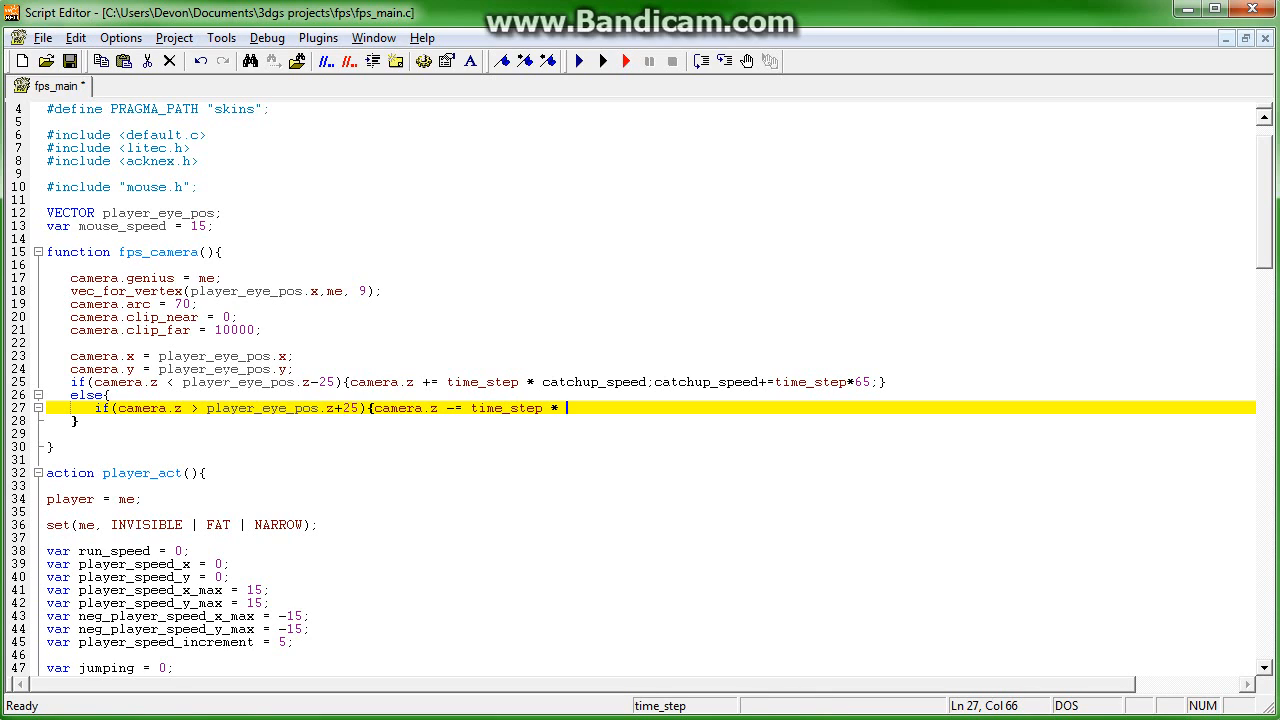
type("catchup_speed;catc")
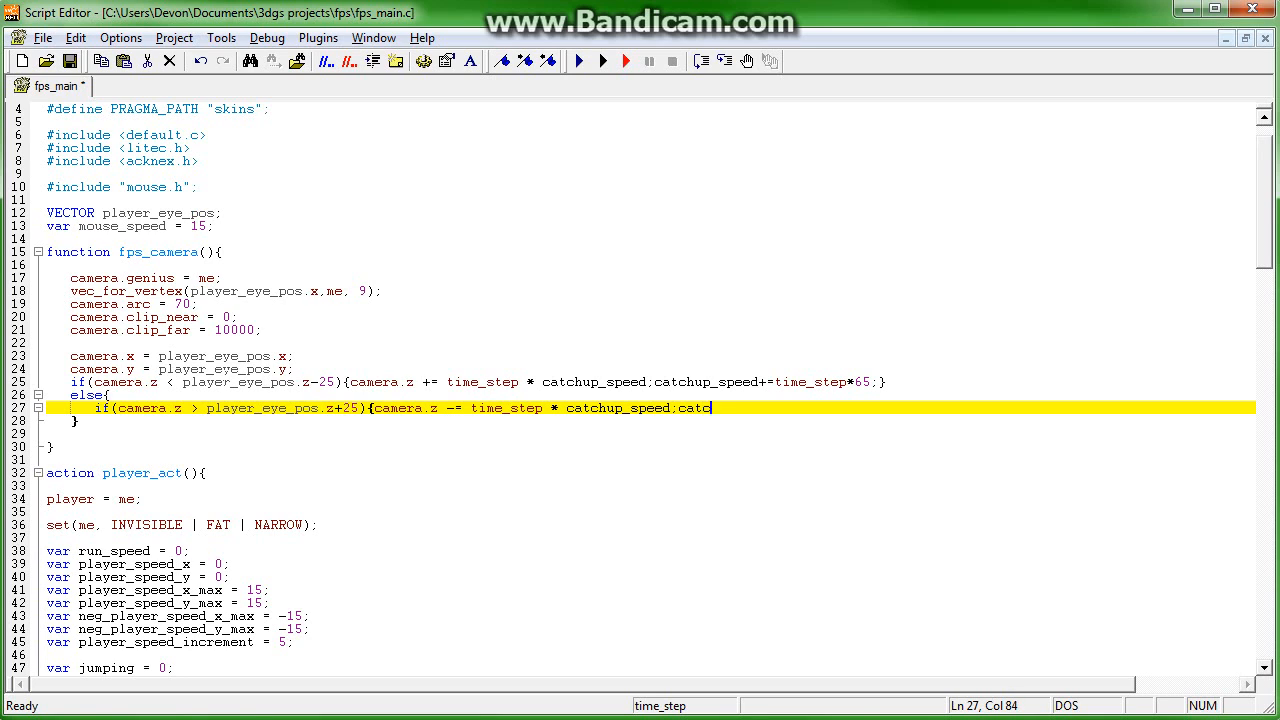
type("hup_s")
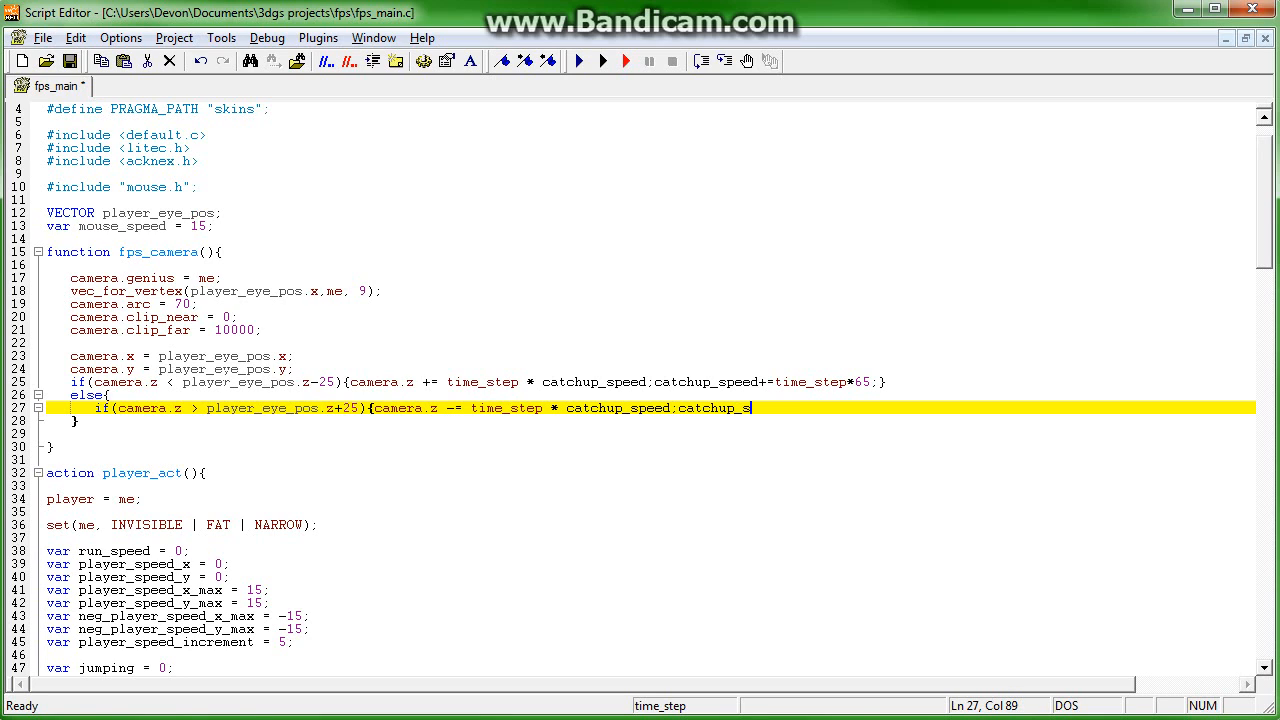
type("peed")
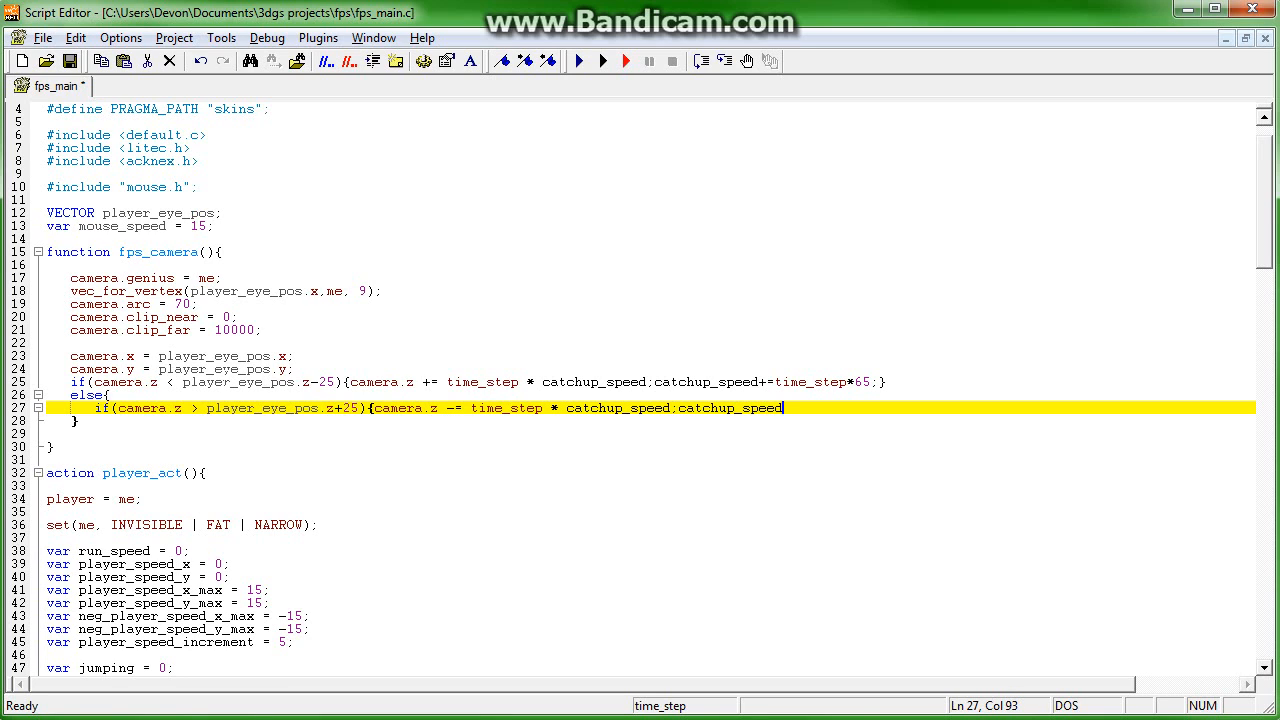
type("+=time_step")
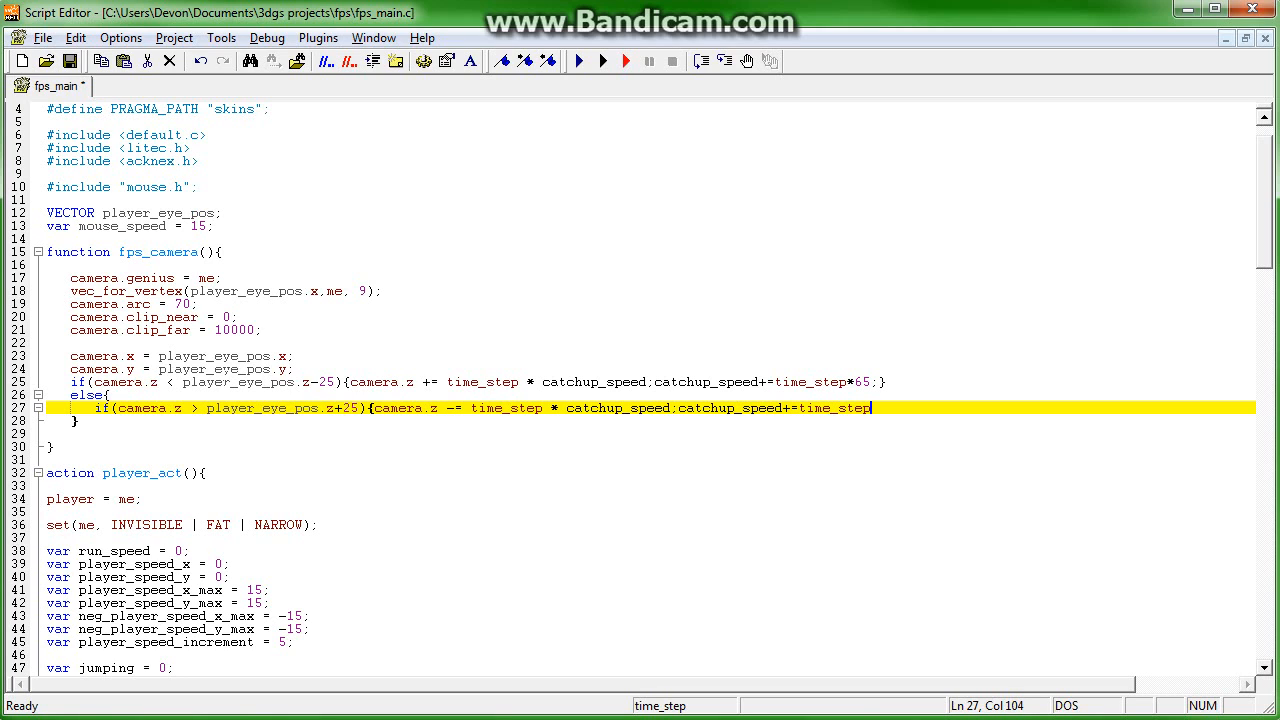
type("*65;")
type("c")
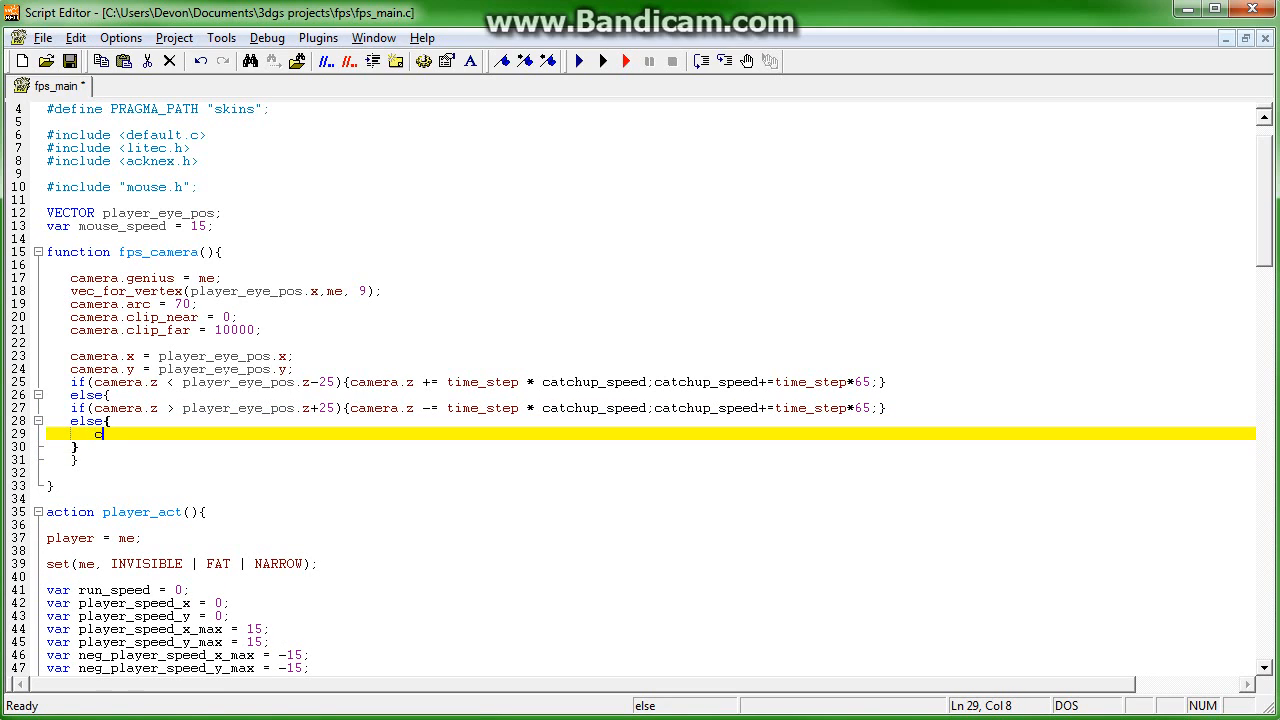
- In the final else set camera.z = player_eye_pos.z and catchup_speed = 0, then fix indentation
type("amera.z")
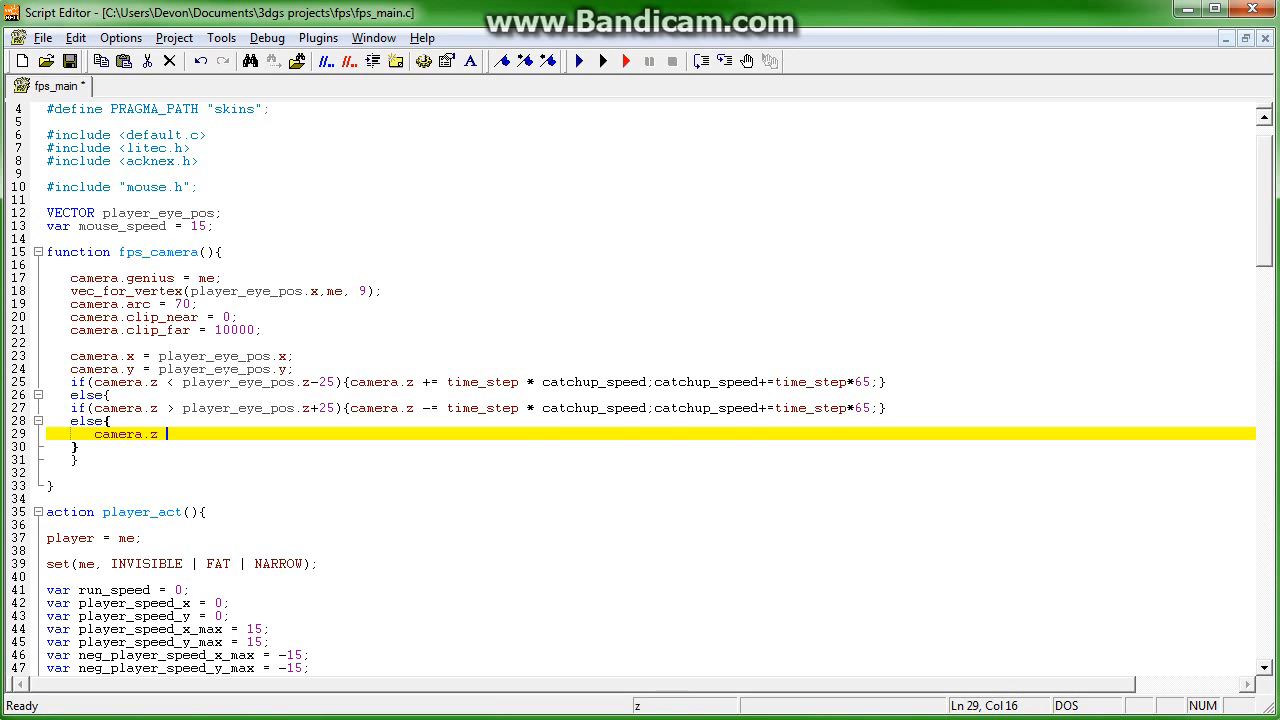
type("= player")
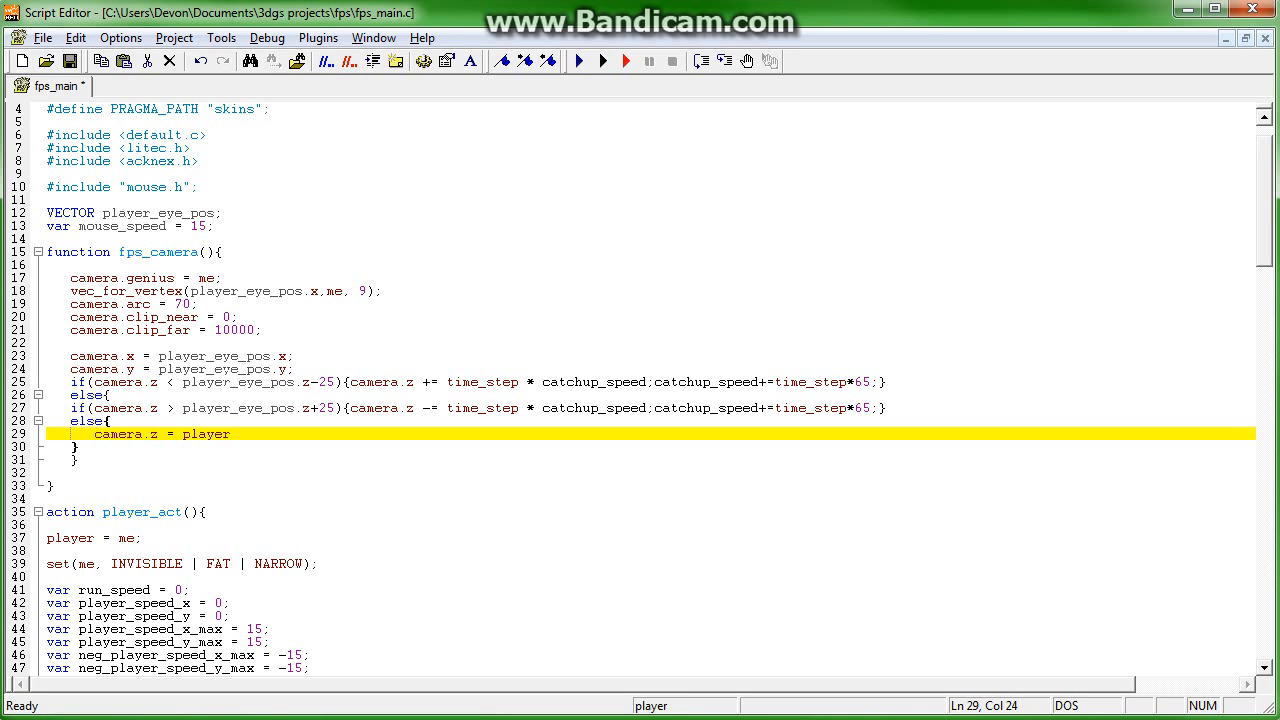
type("_eye_pos.")
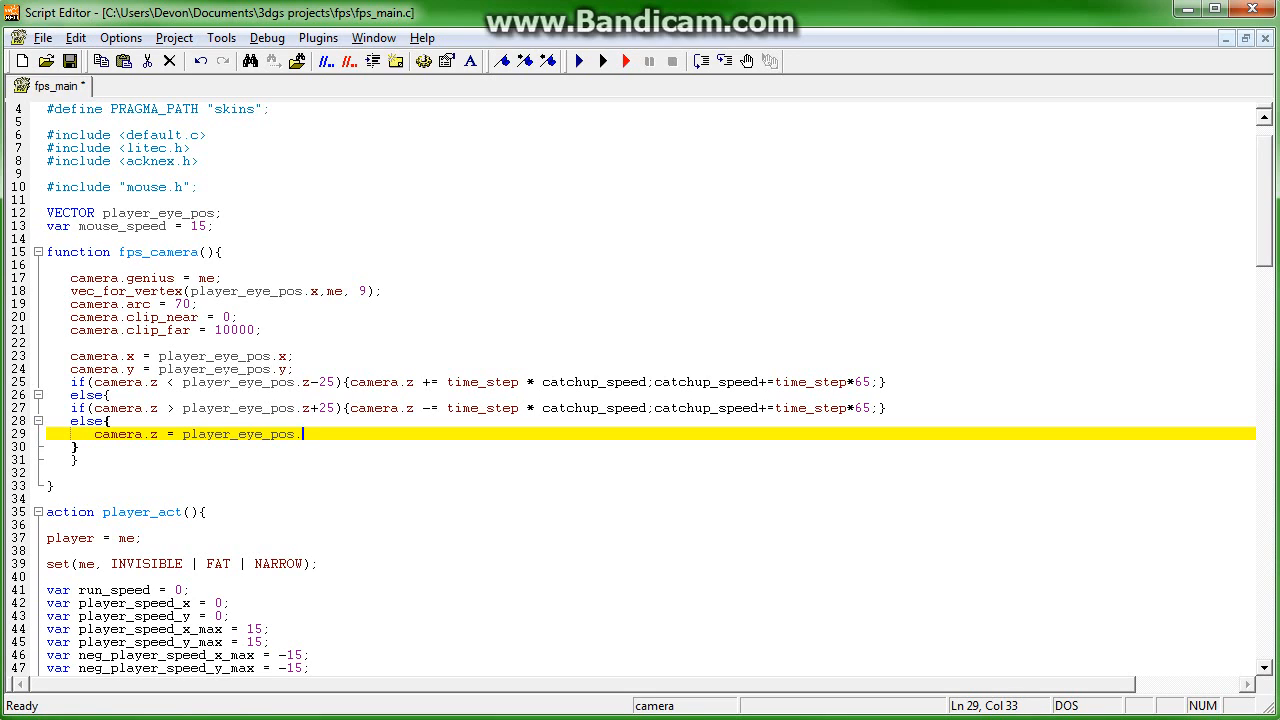
type(";catchup_sp")
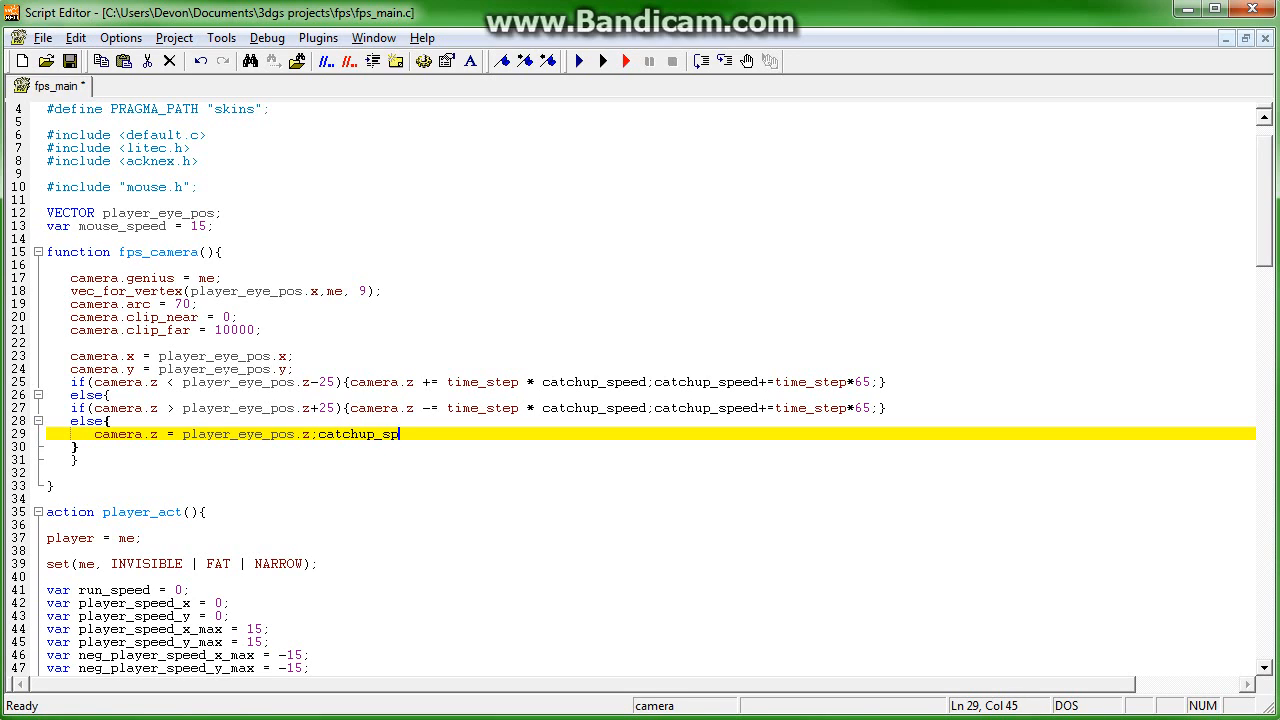
type("eed =")
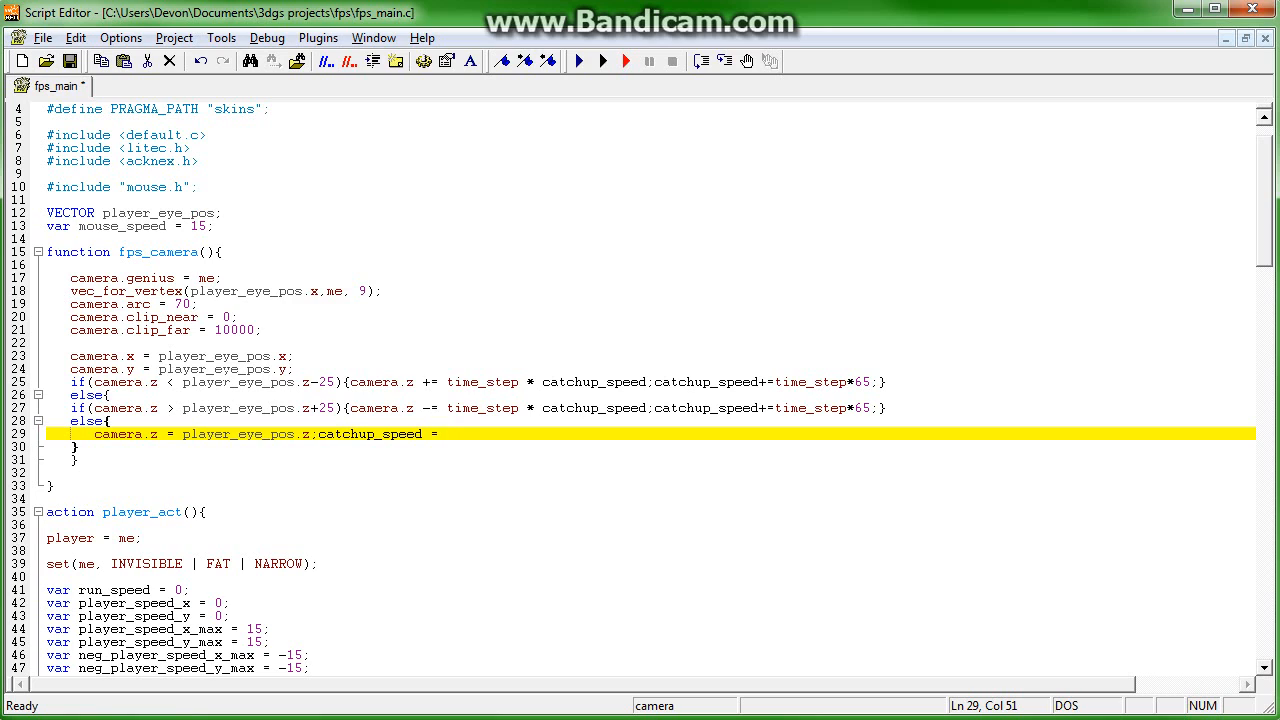
type("0;")
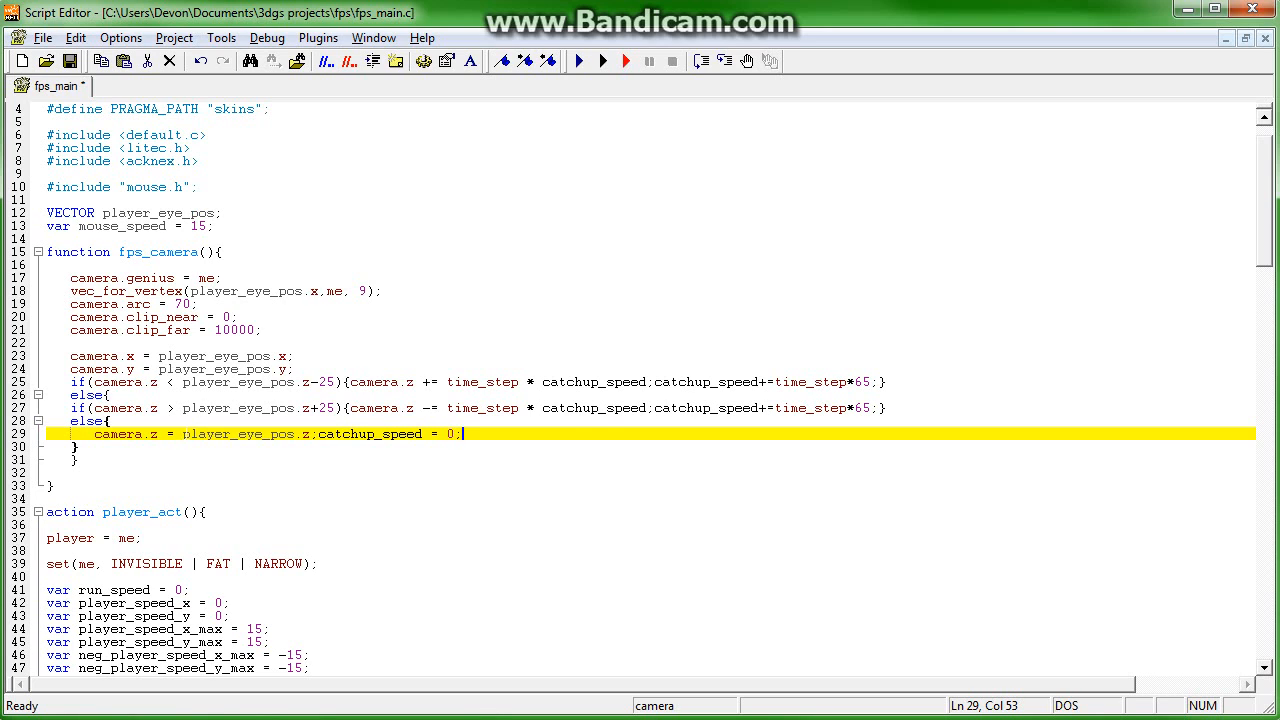
left_click_drag(461, 433, 71, 407)
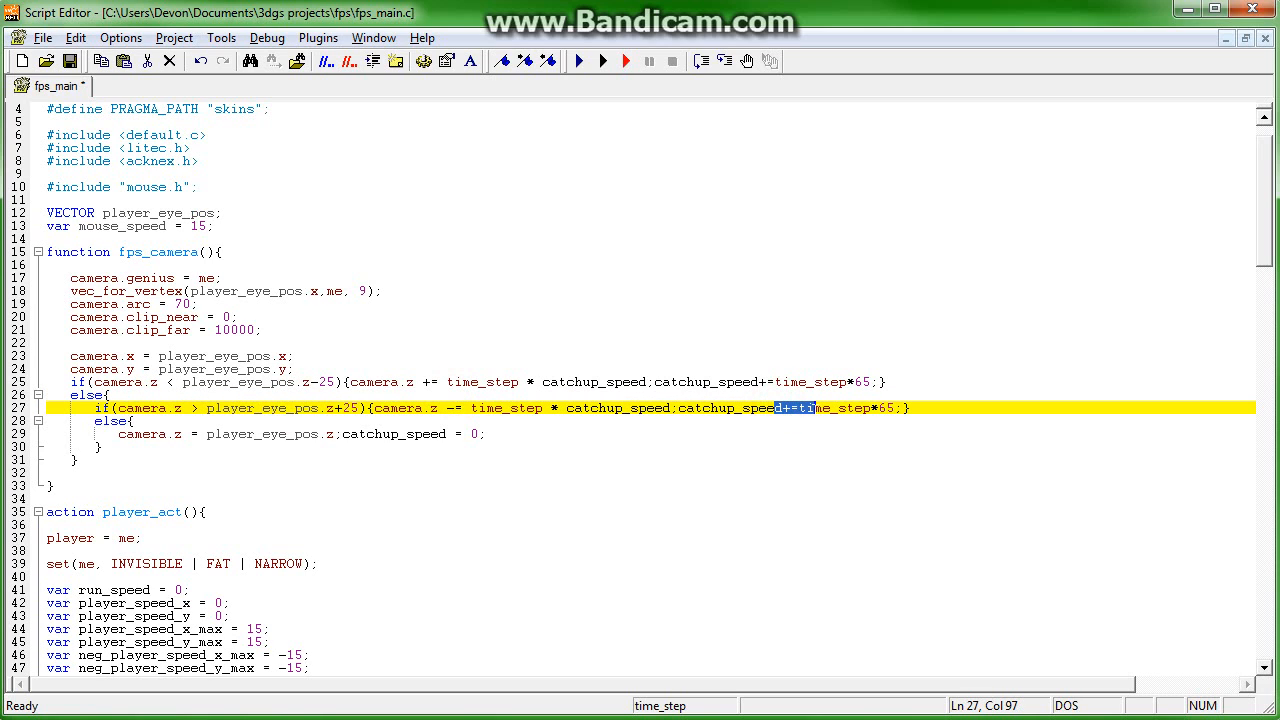
mouse_move(799, 418)
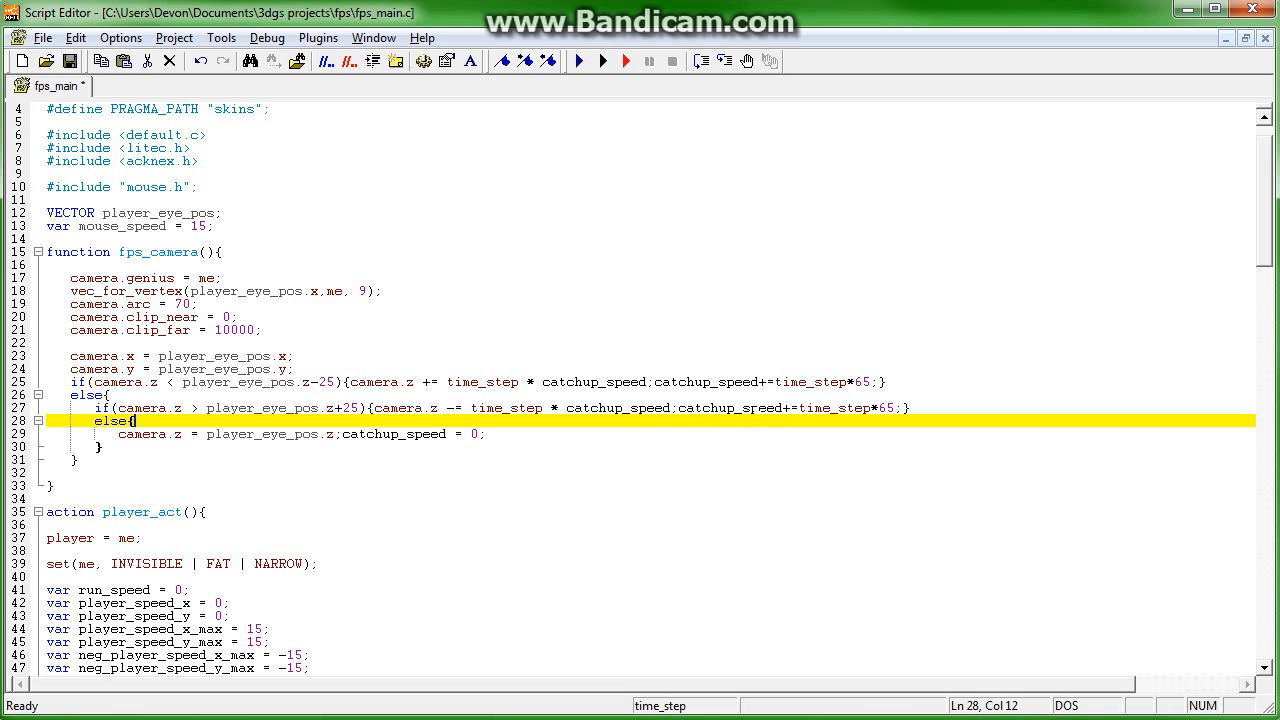
- Add camera.pan = my.pan to fps_camera
double_click(143, 434)
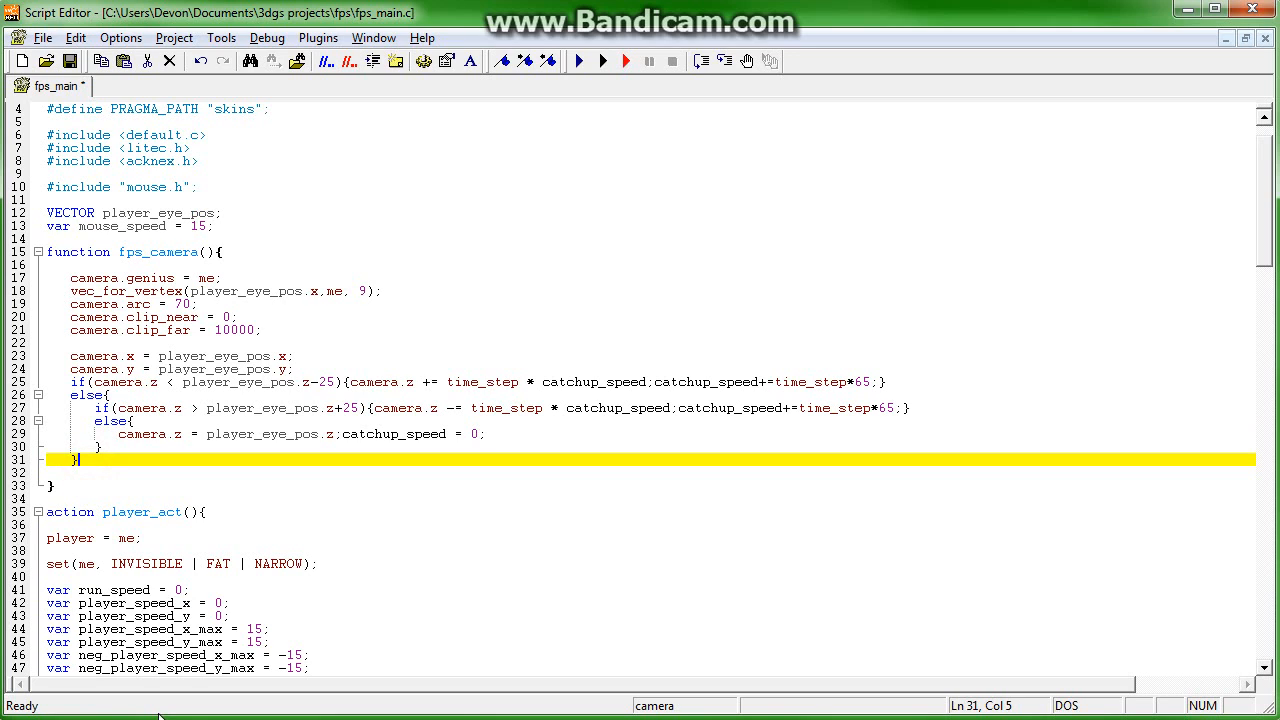
type("camera.pan")
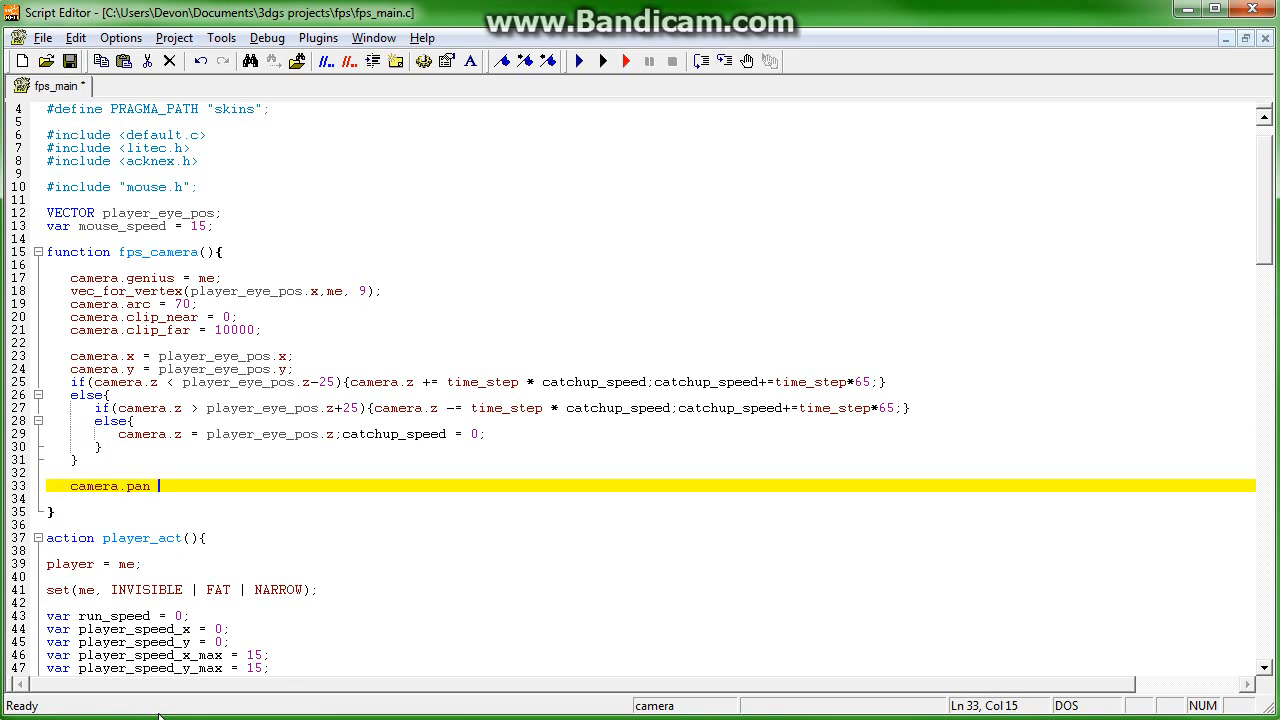
type("= my.pan;")
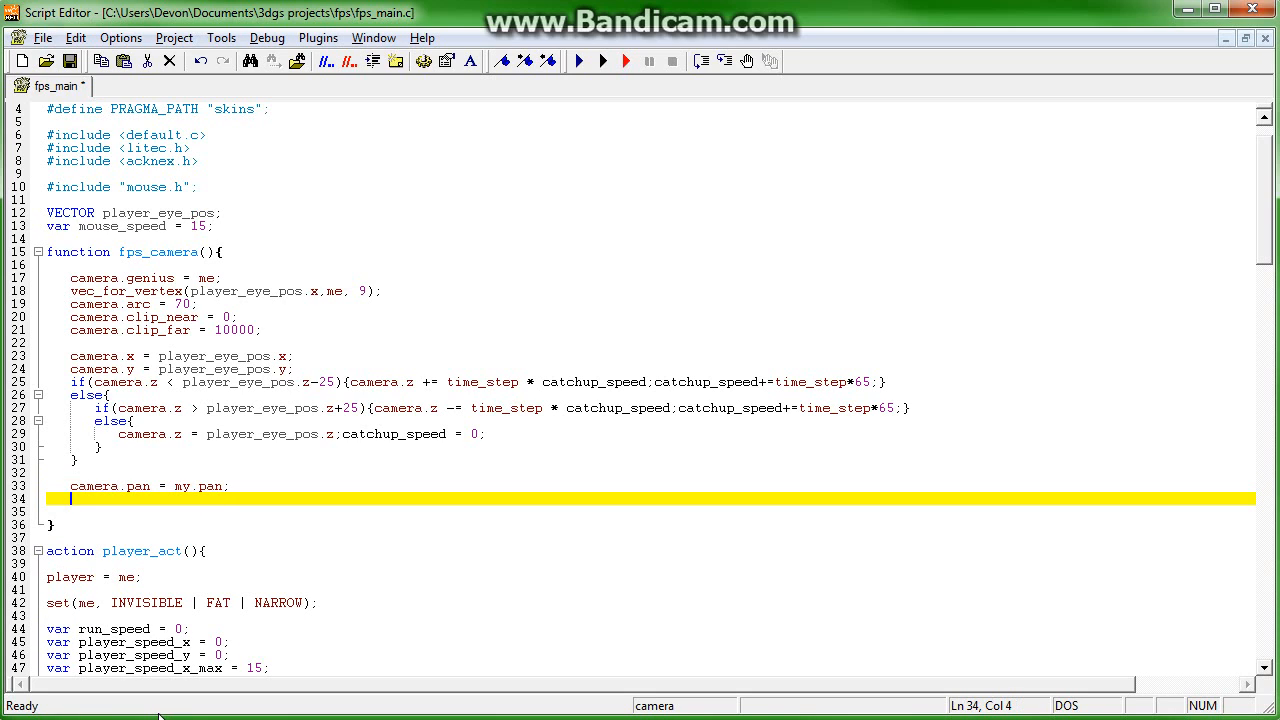
- Add camera.tilt = clamp(camera.tilt, -90, 90), correcting the misspelled tilt name
type("camea.titl =")
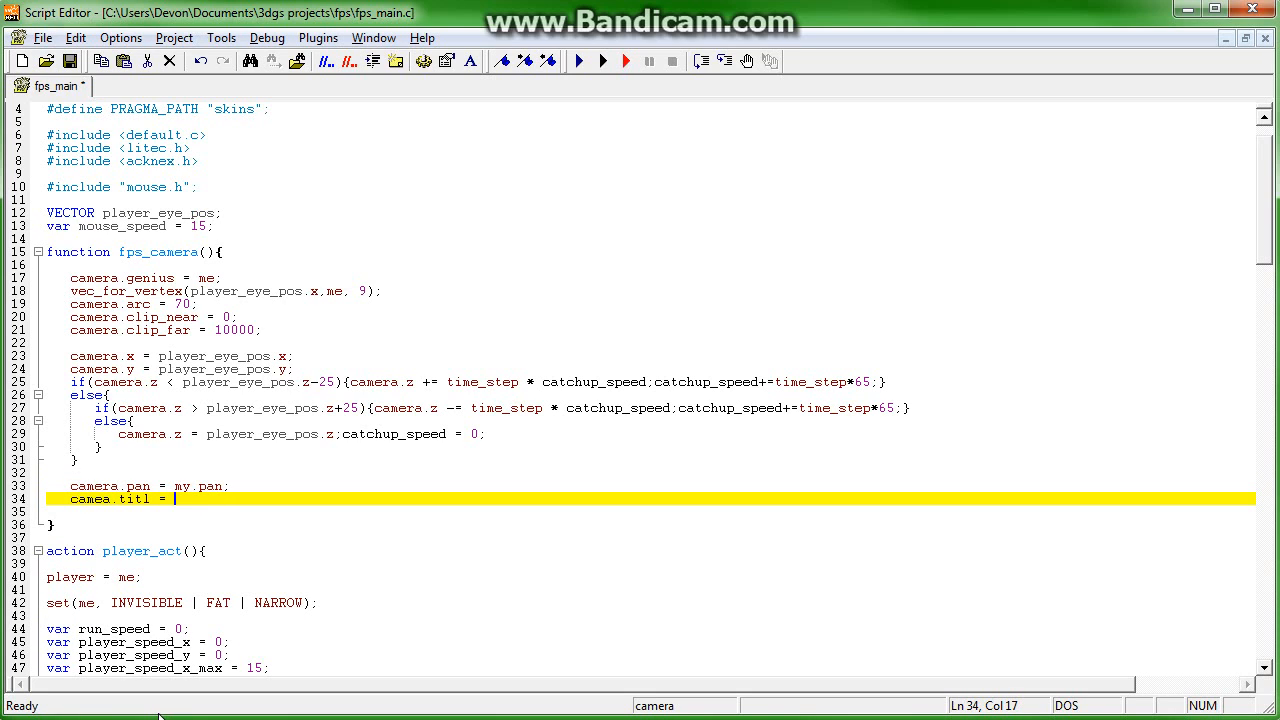
type("cal")
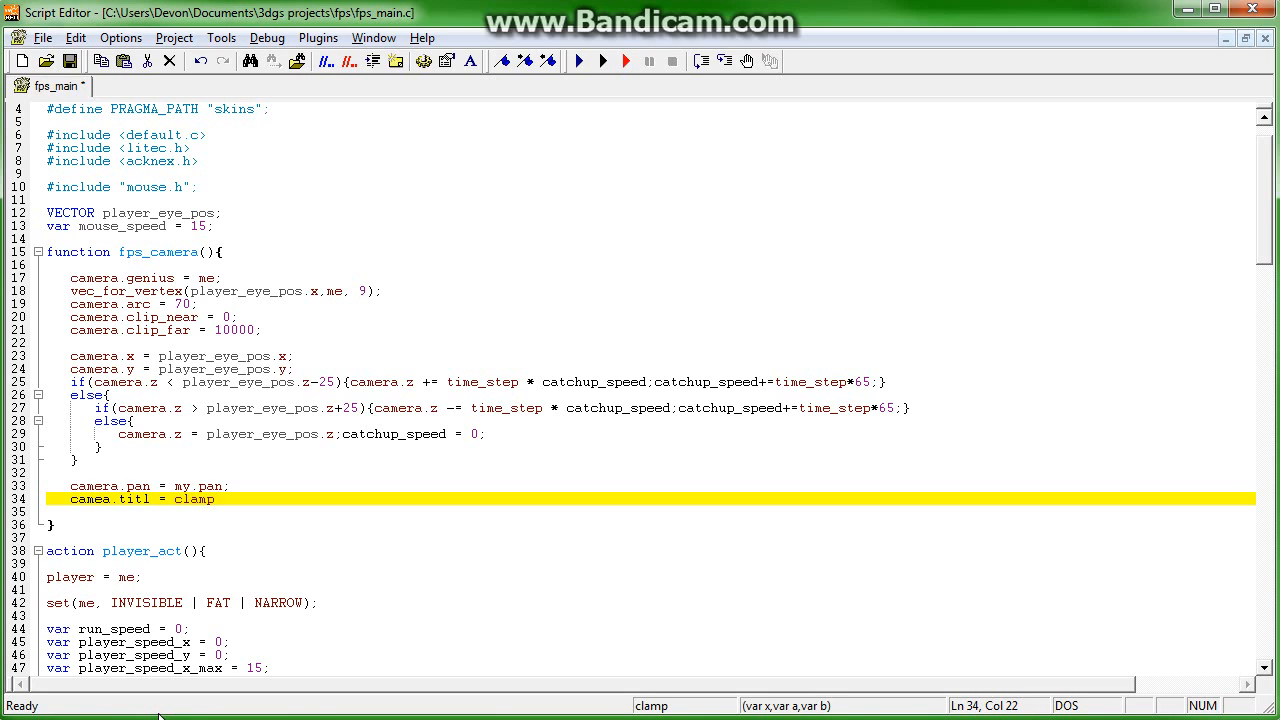
left_click(143, 498)
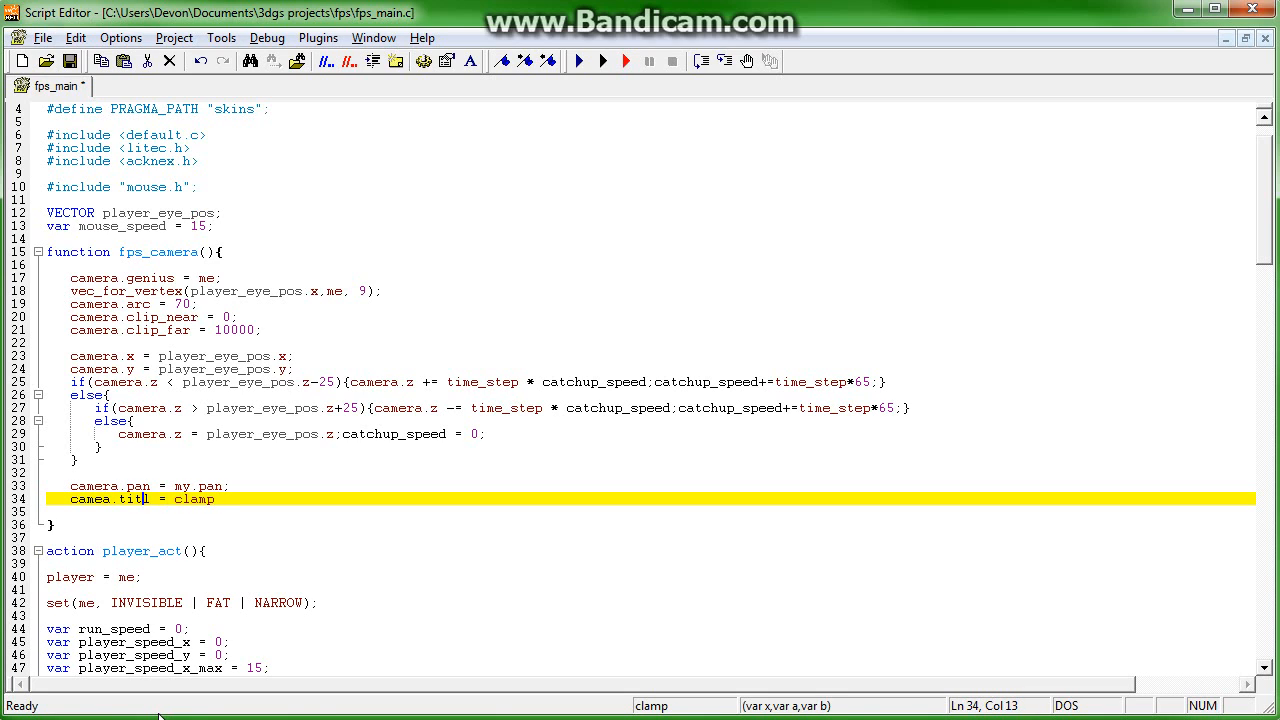
type("t")
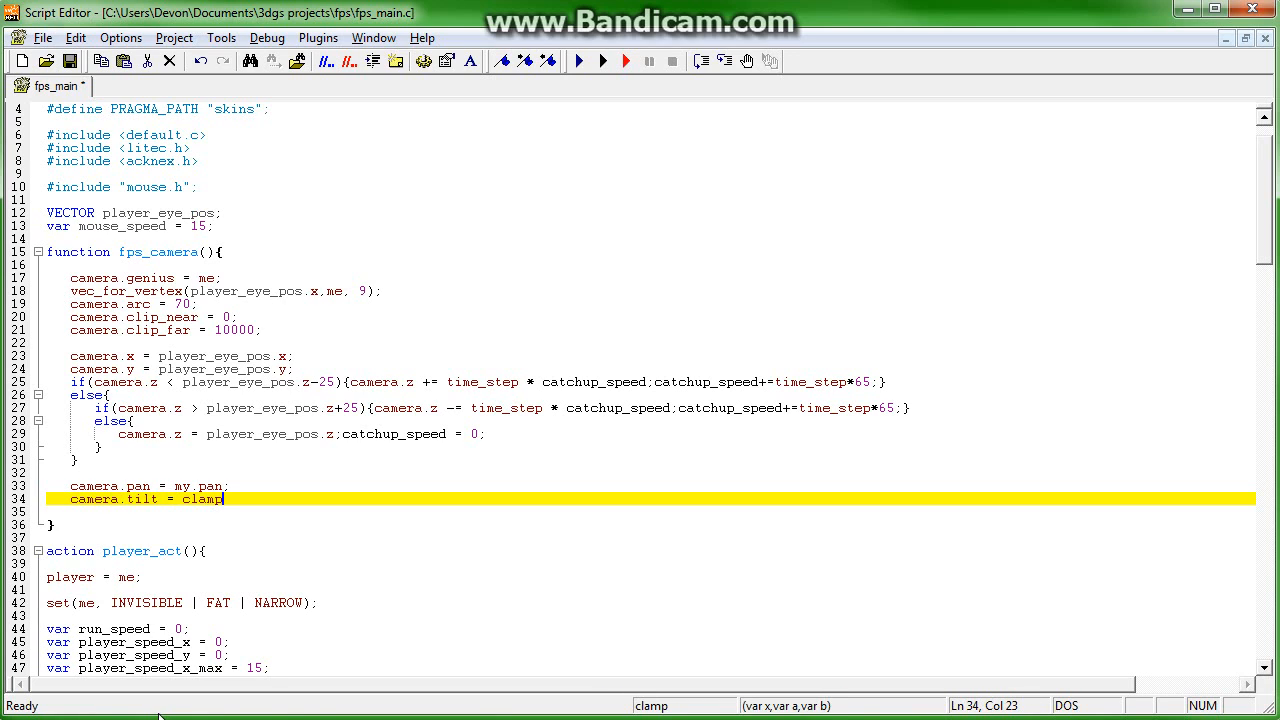
type("(ca")
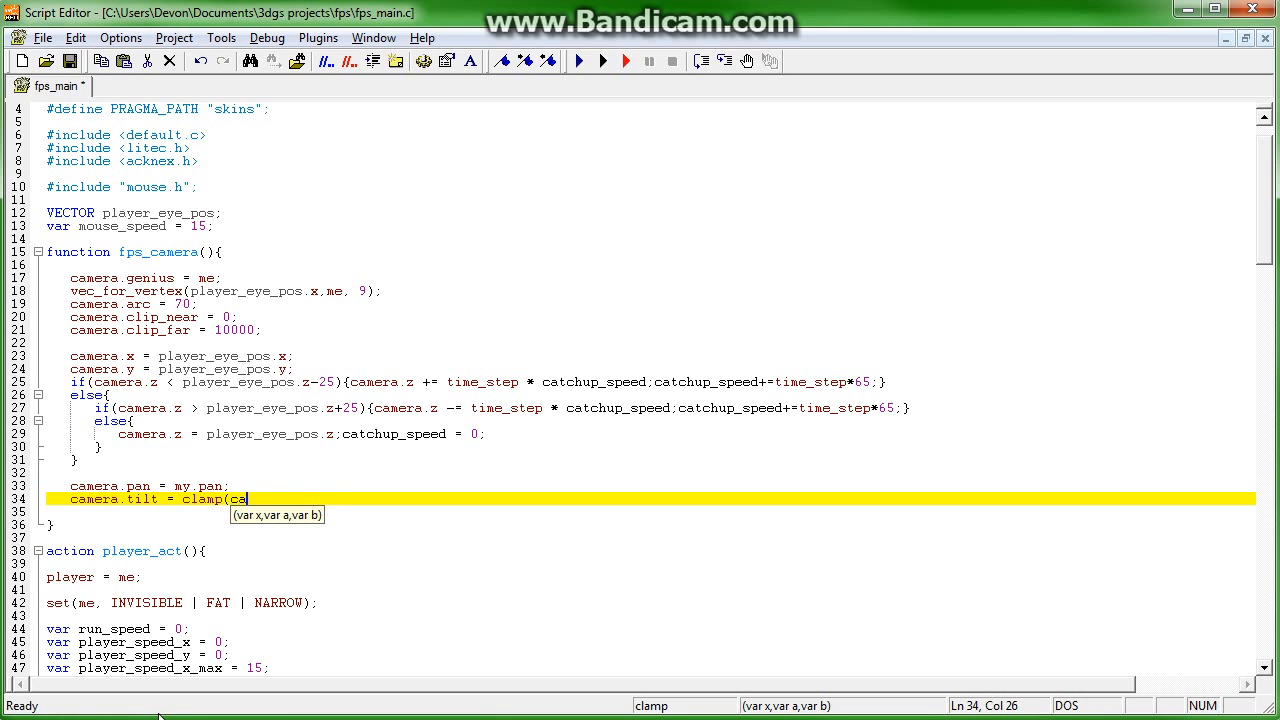
type("camera.roll")
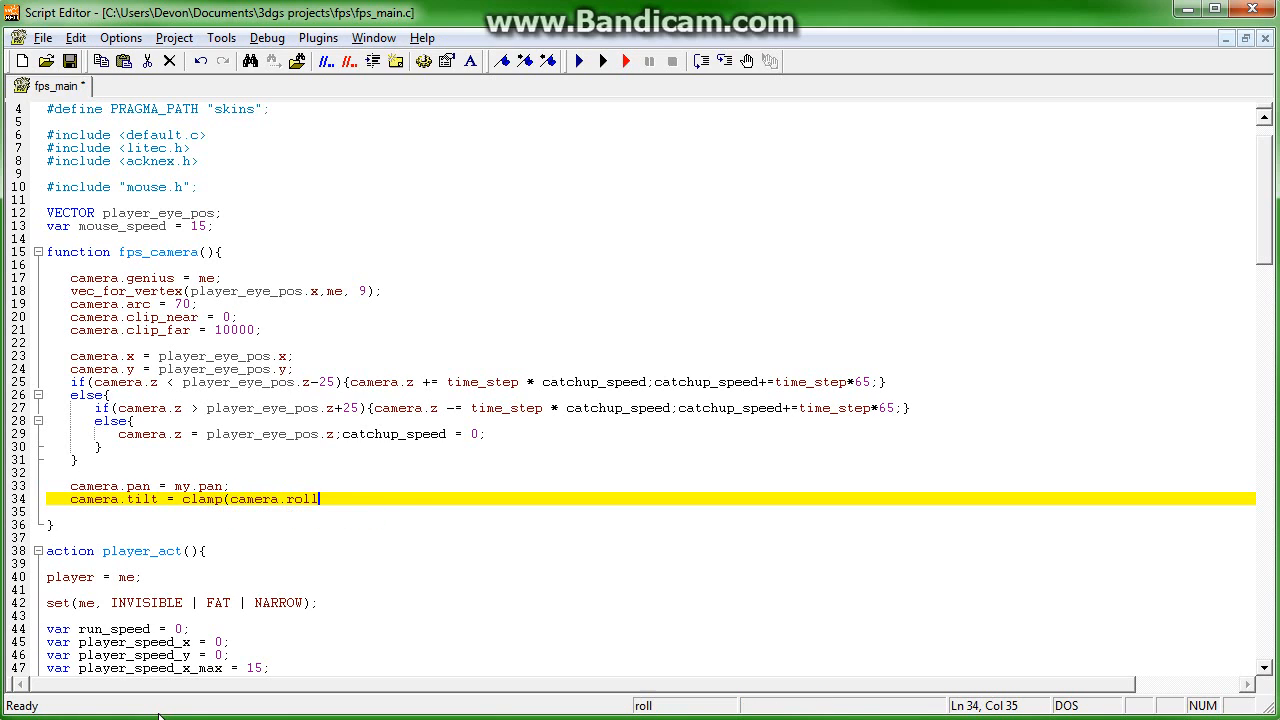
type("tilt, -90,90);")
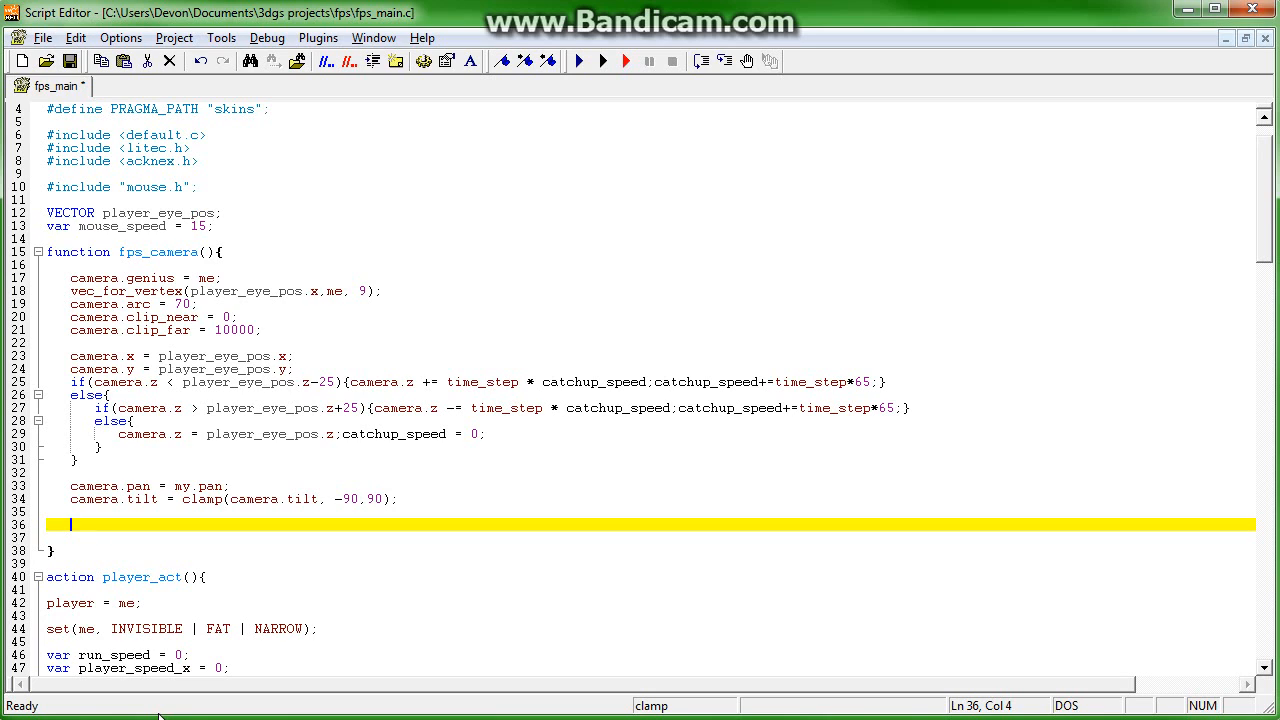
- Set moveforce_pan = mouse_speed/2*mouse_force.x
type("m")
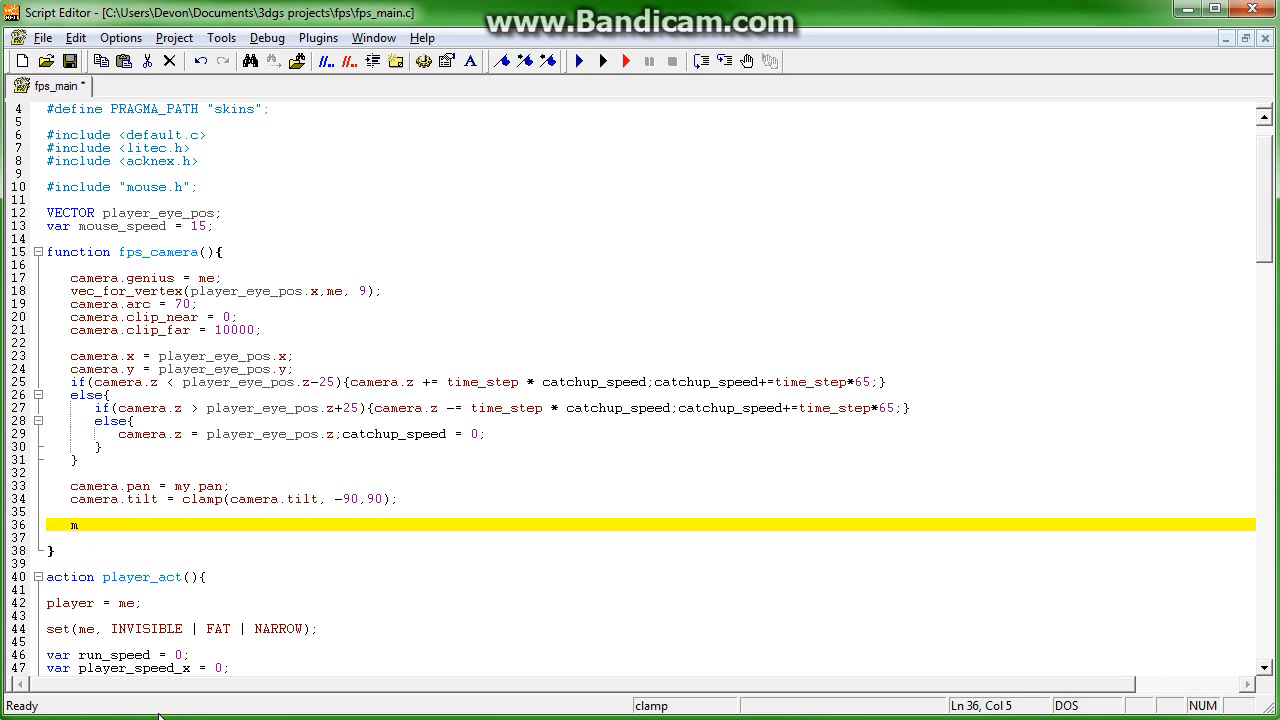
type("oveforce_")
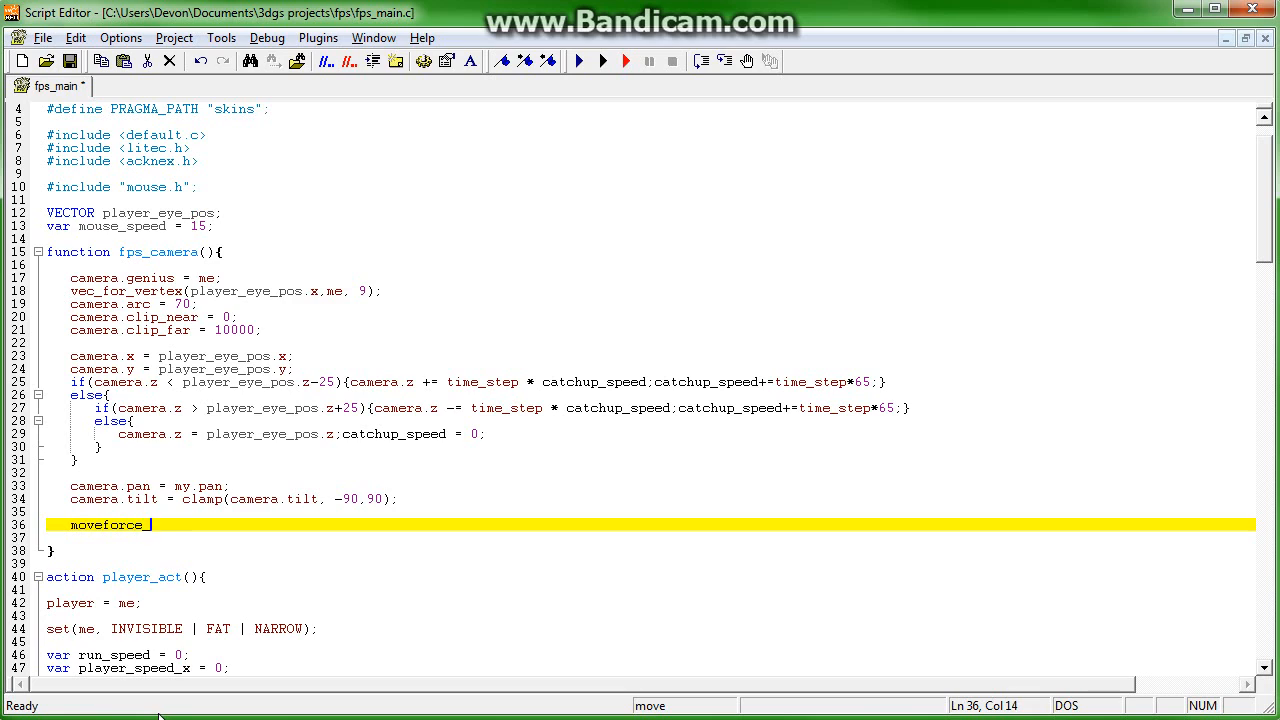
type("_pan = m")
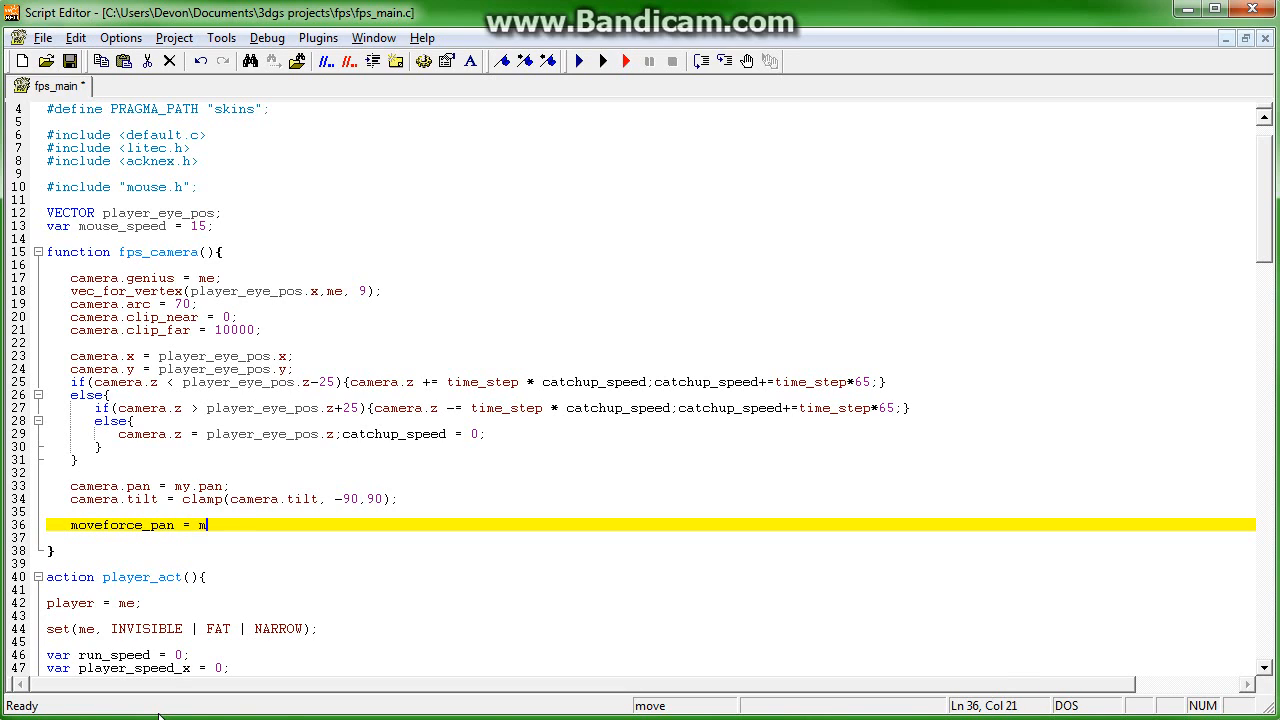
type("ove_sp")
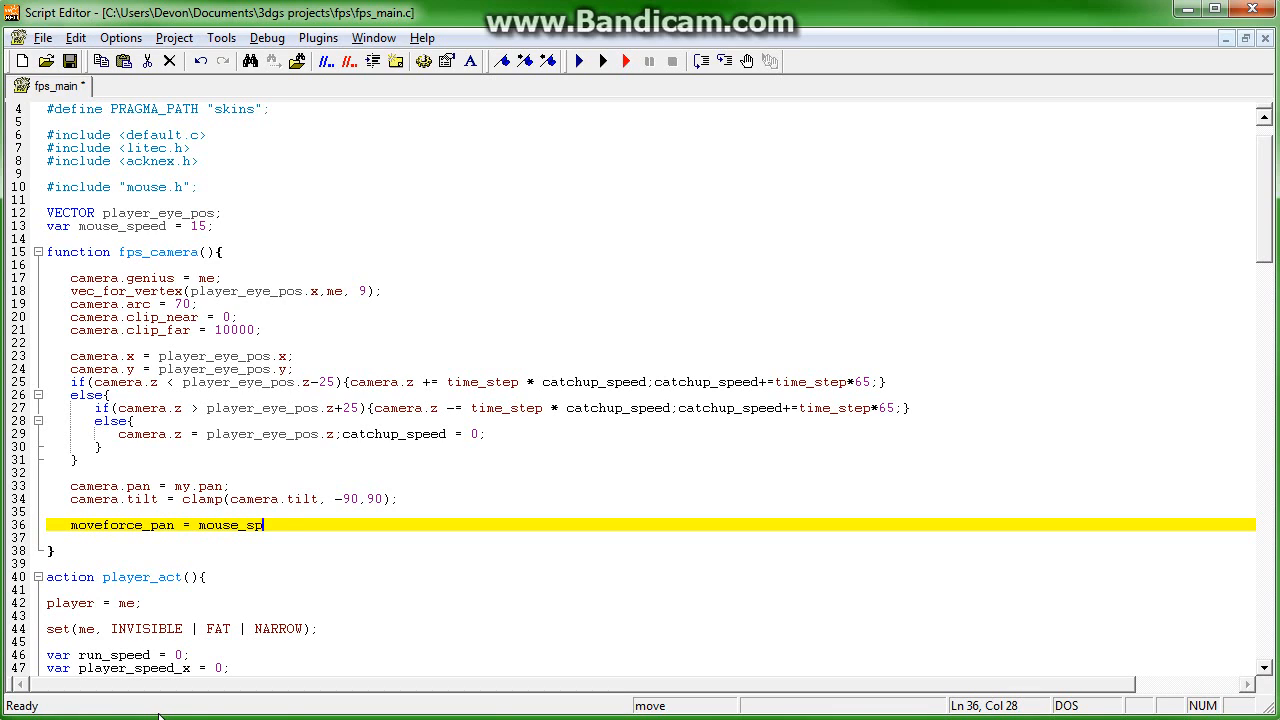
type("eed")
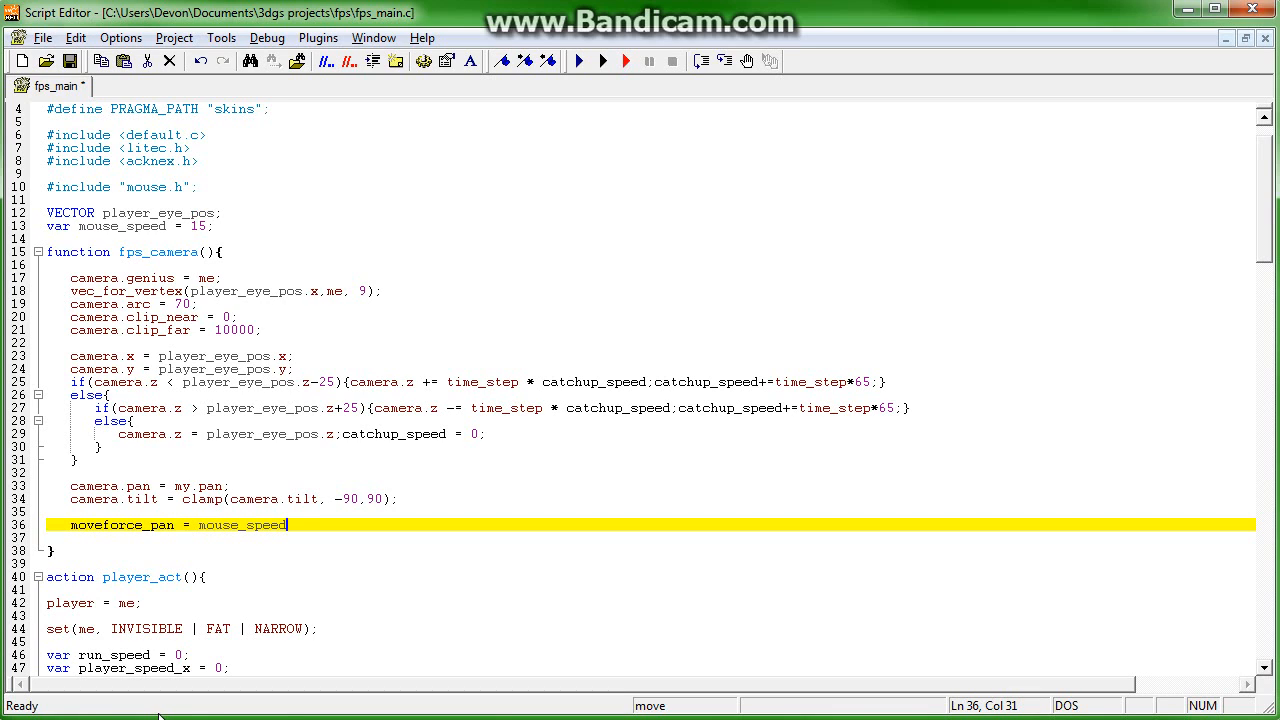
type("/2*")
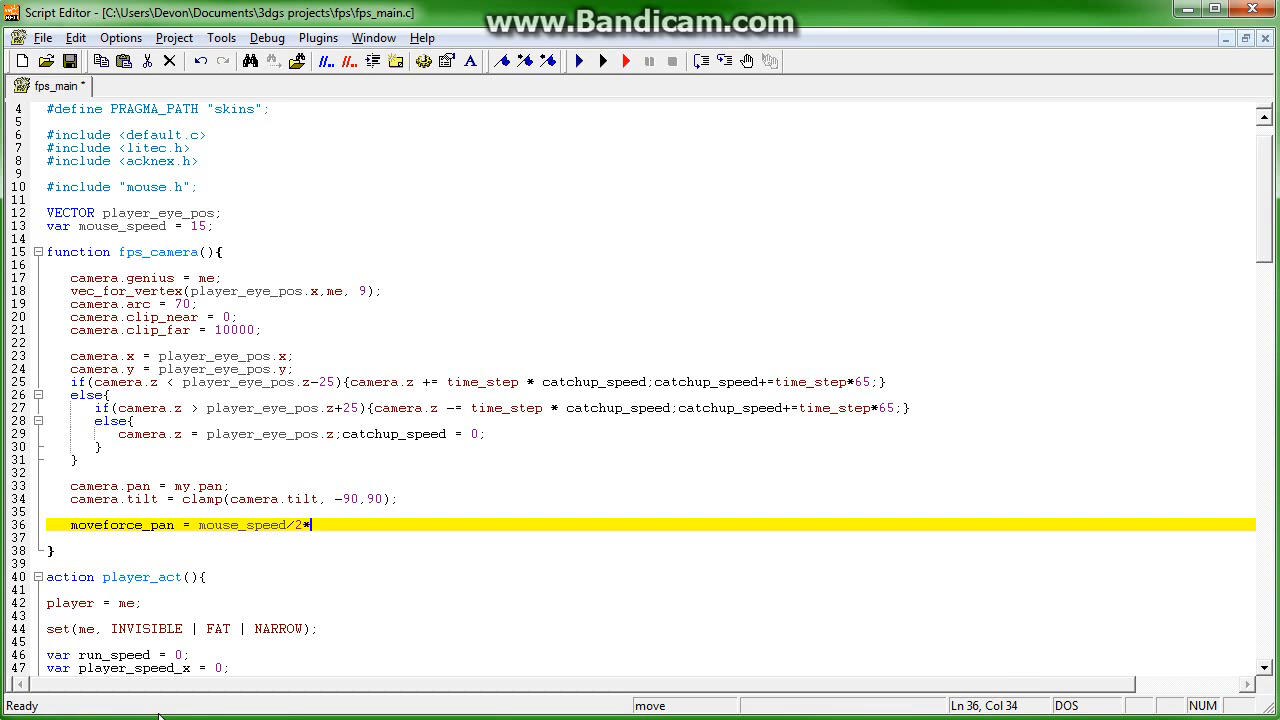
type("mouse_force;")
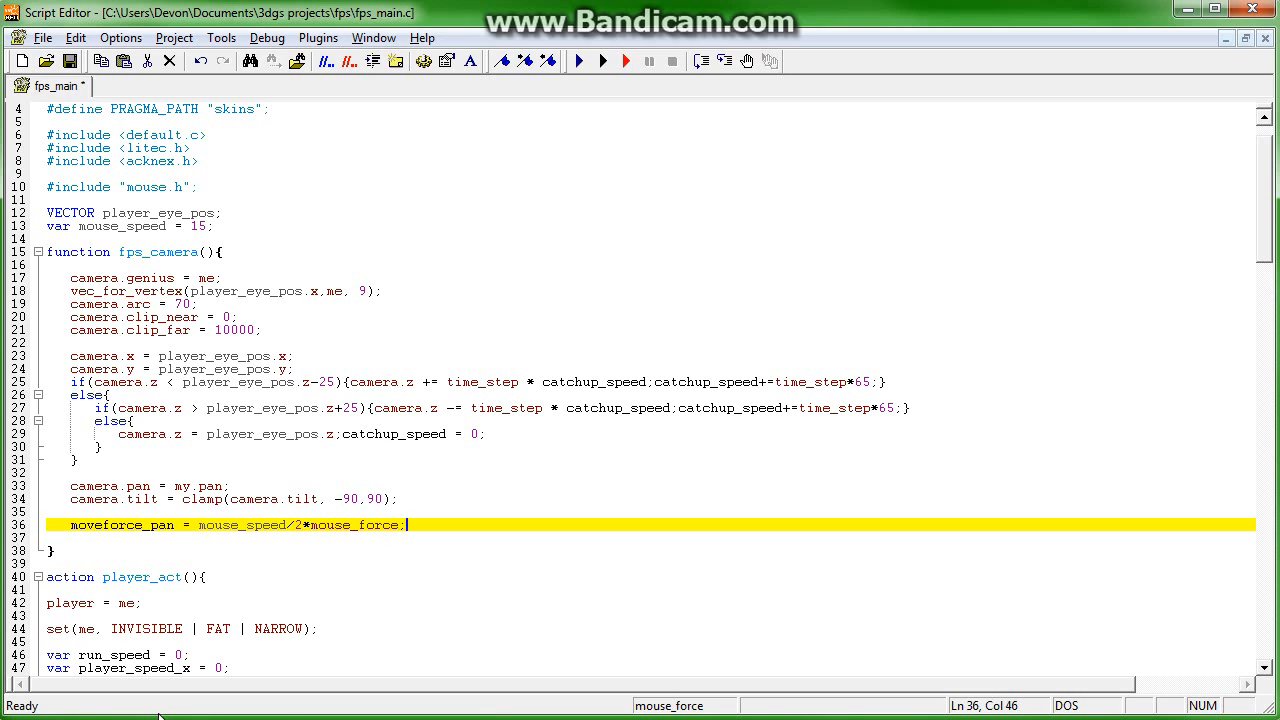
key("Backspace")
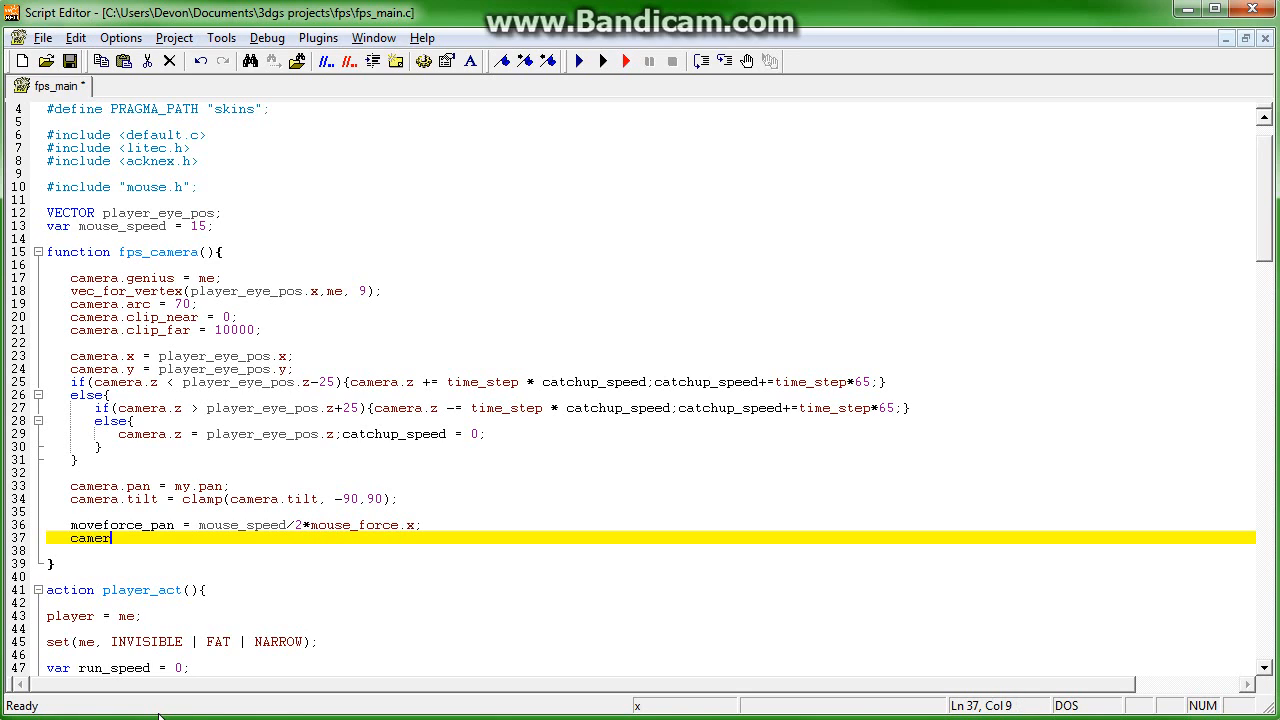
- Add camera.roll += mouse_force.x * 3 * time_step
type(".roll +=")
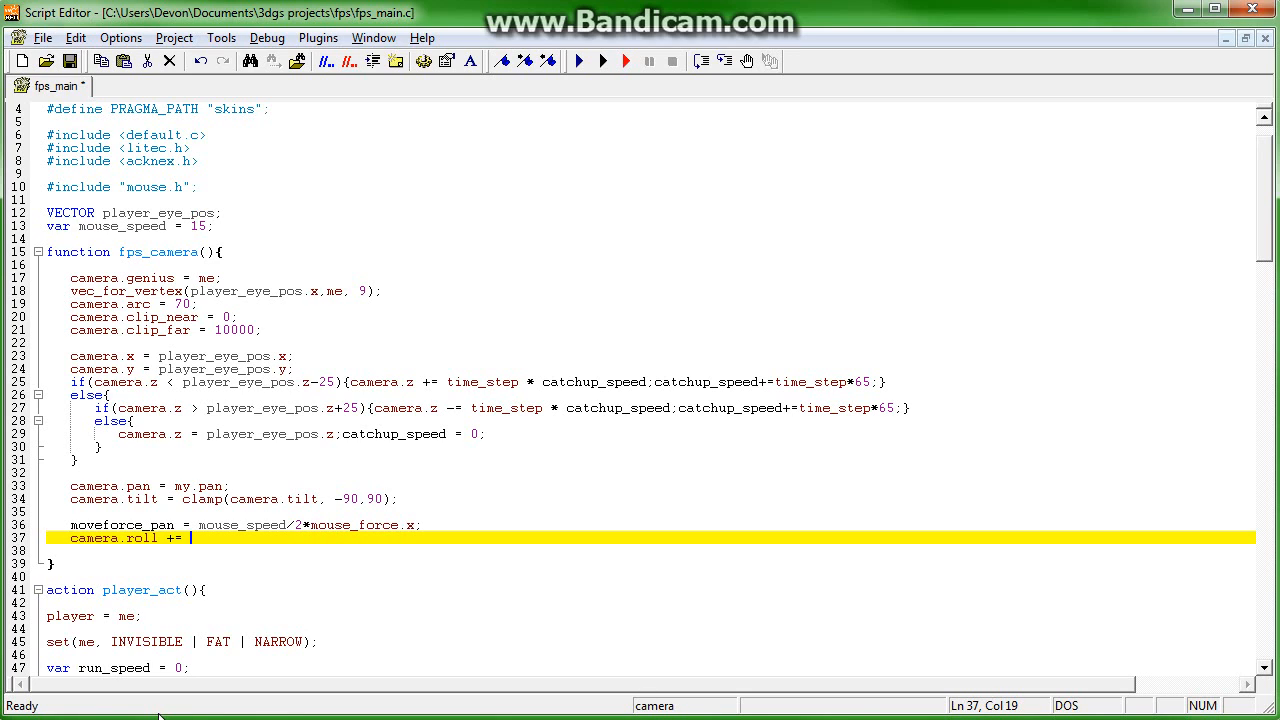
type("mouse")
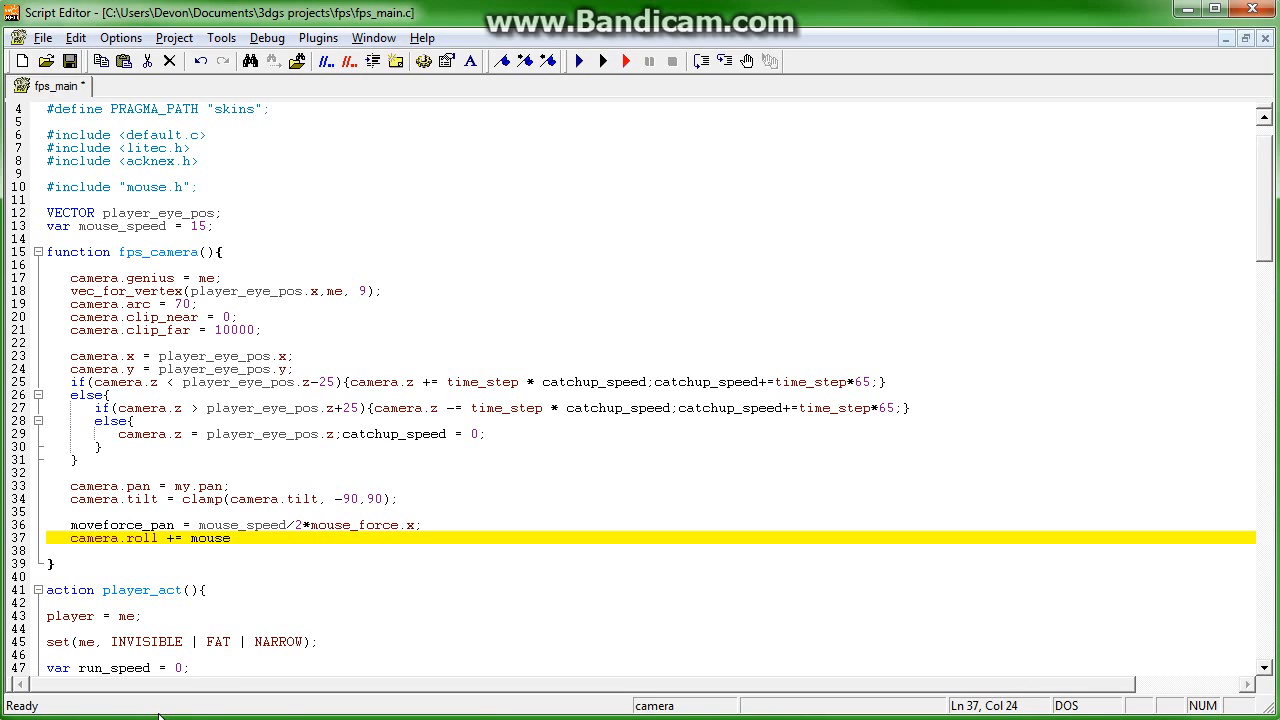
type("_force.x")
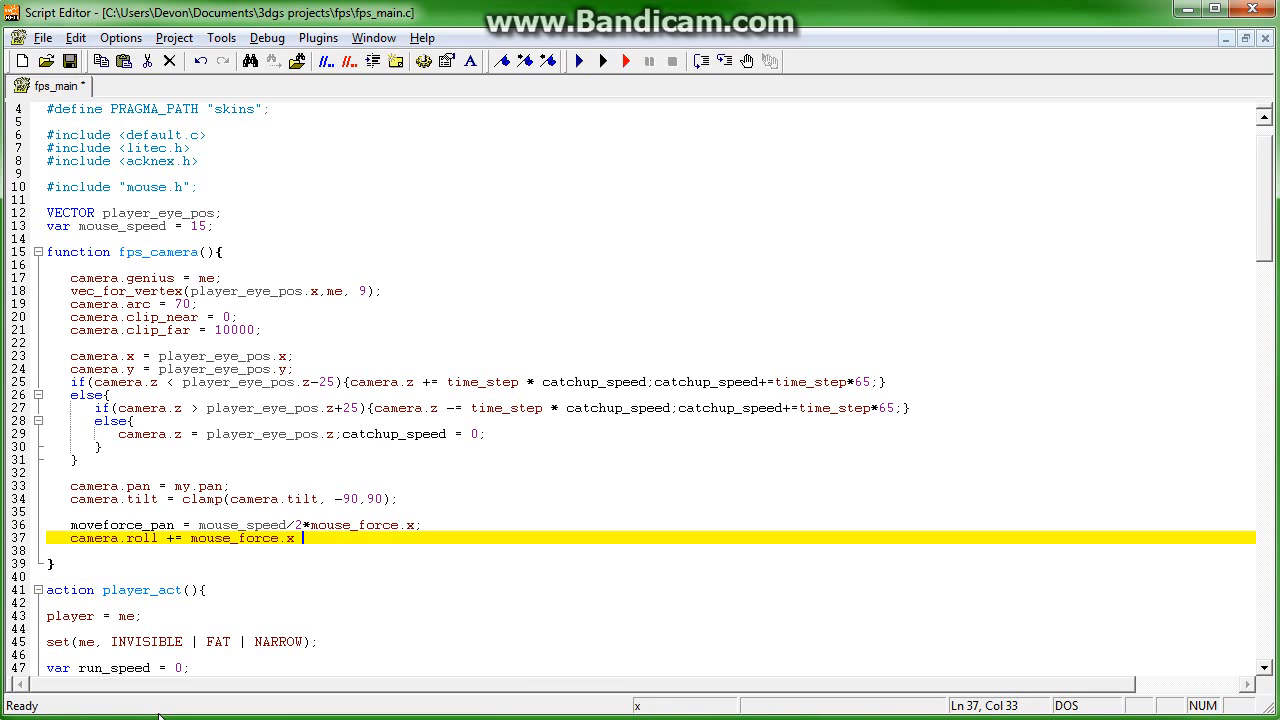
type("* 3")
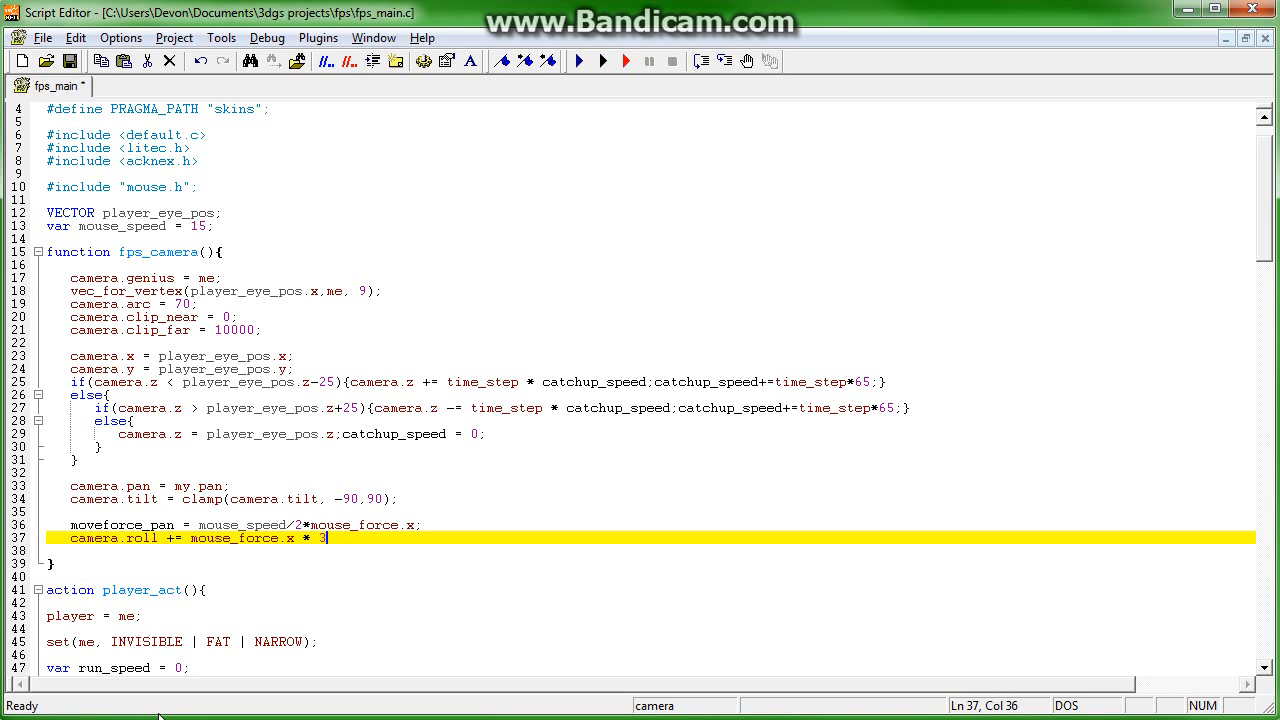
type("* time_step;")
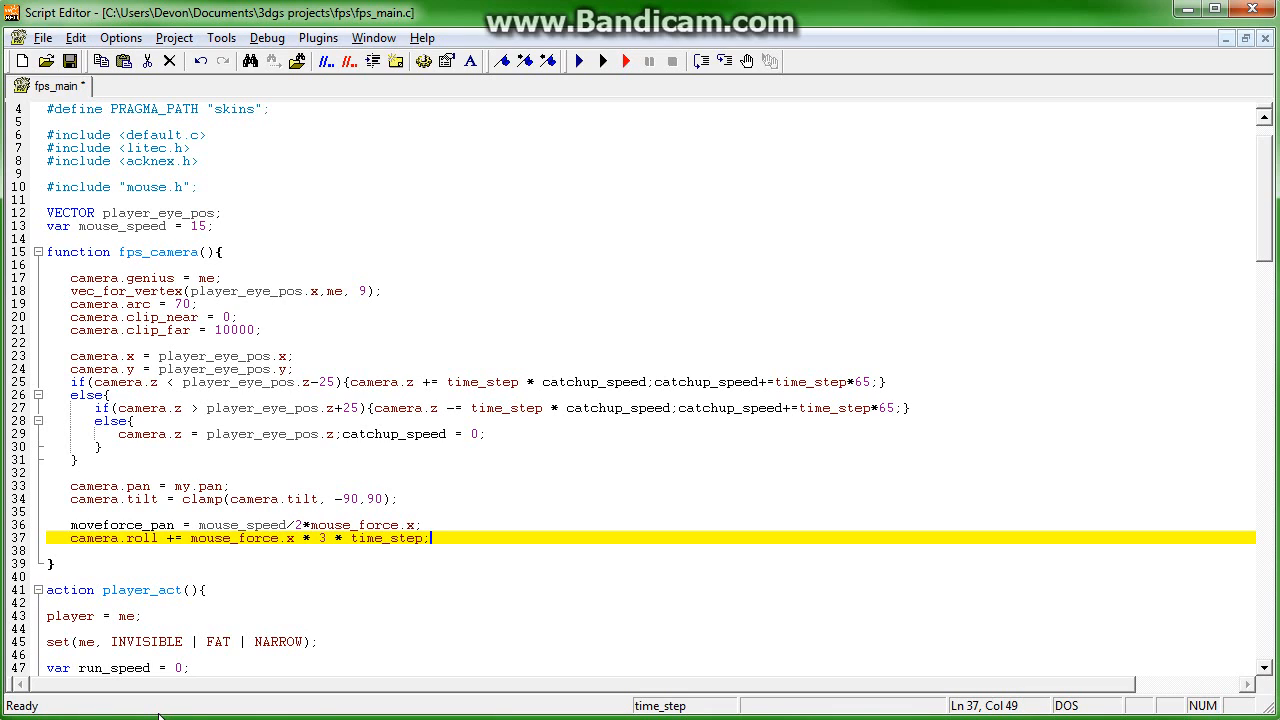
- Add camera.roll = clamp(camera.roll, -1.5, 1.5) to fps_camera
type("camera.")
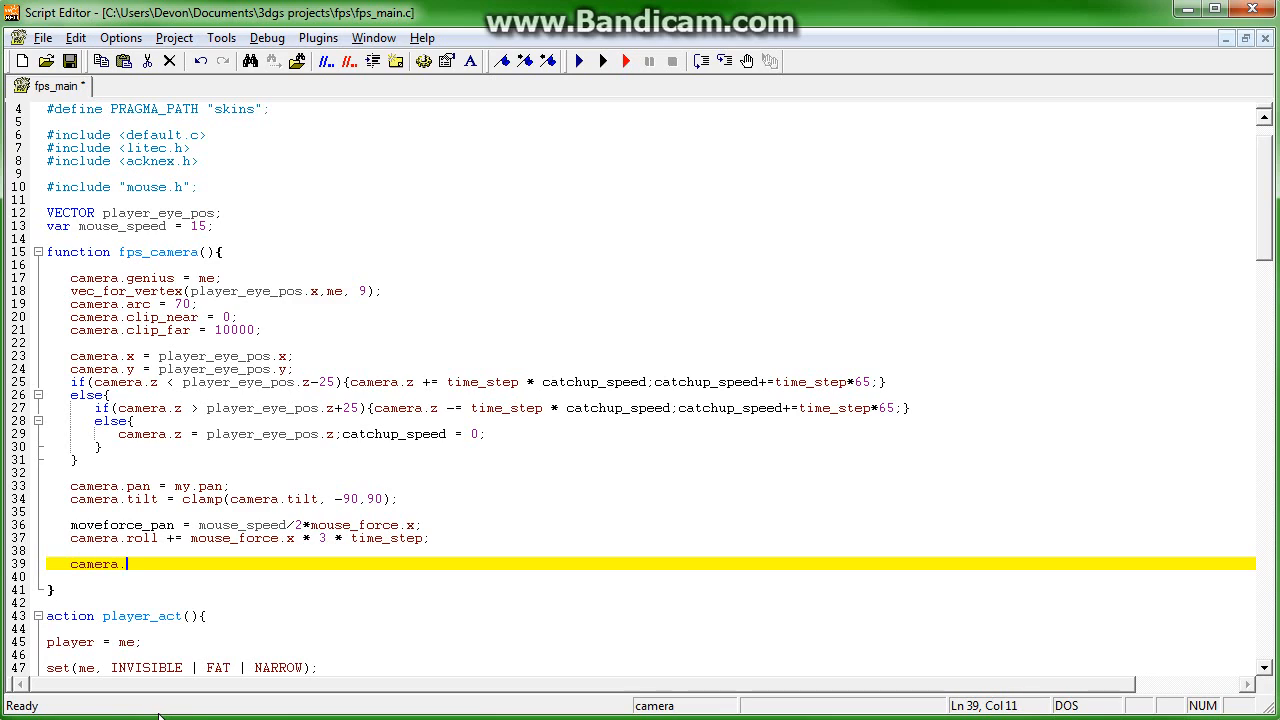
type("ro")
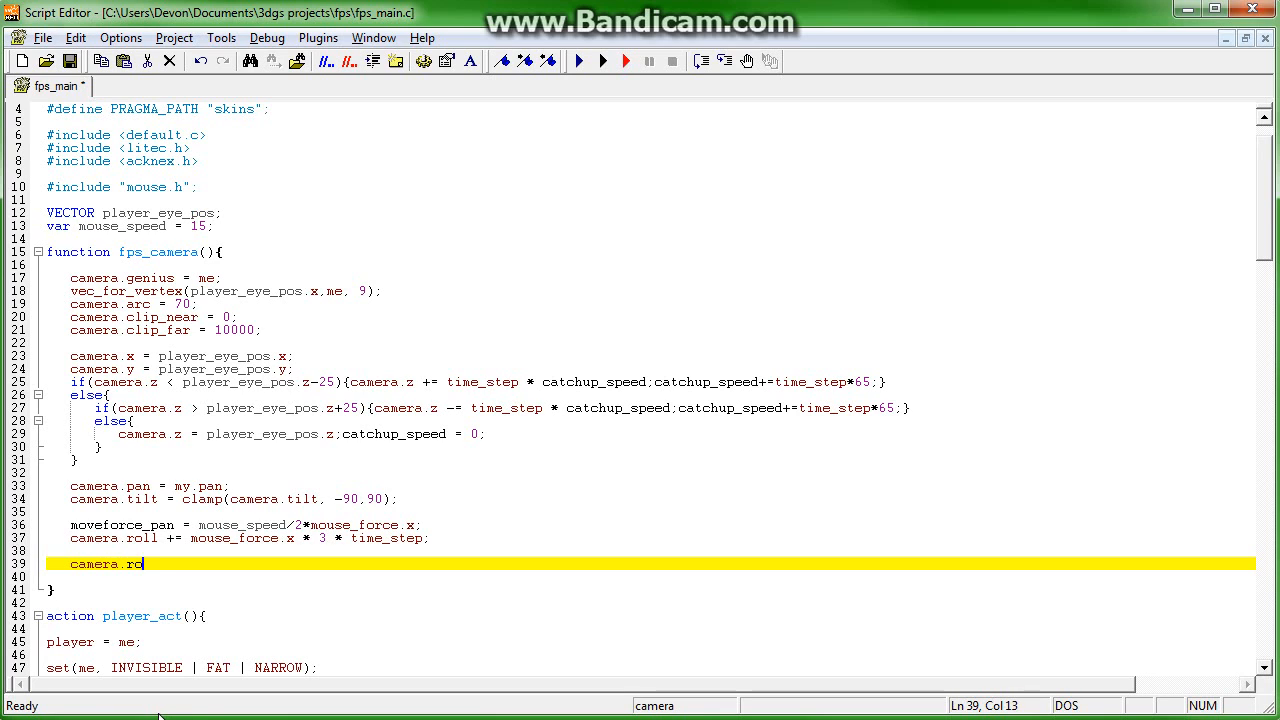
type("ll |")
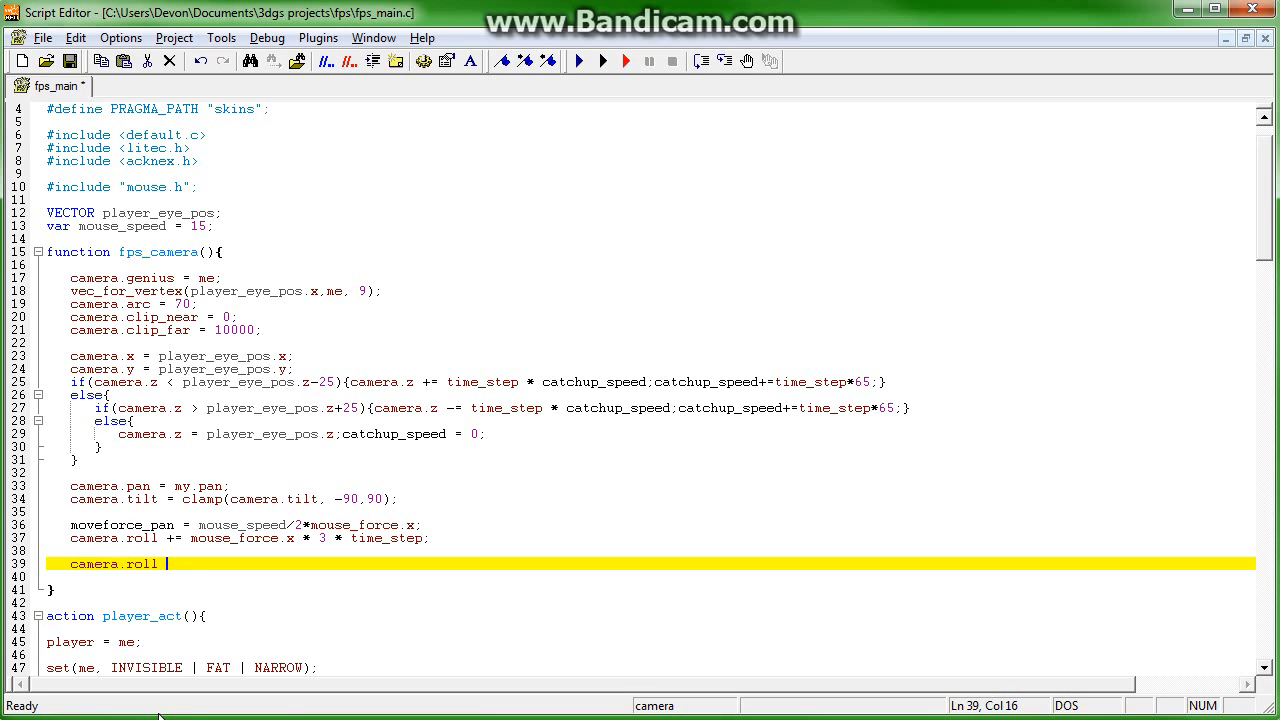
type("= clamp(camera.roll")
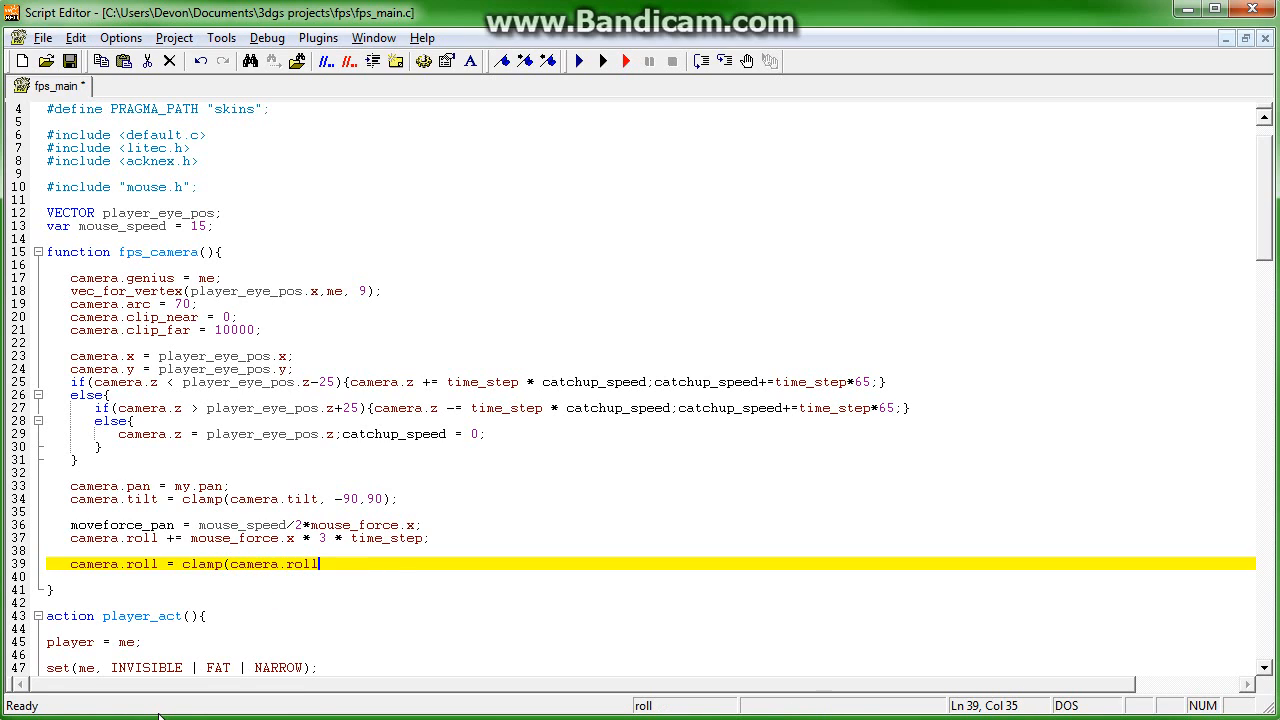
type(",")
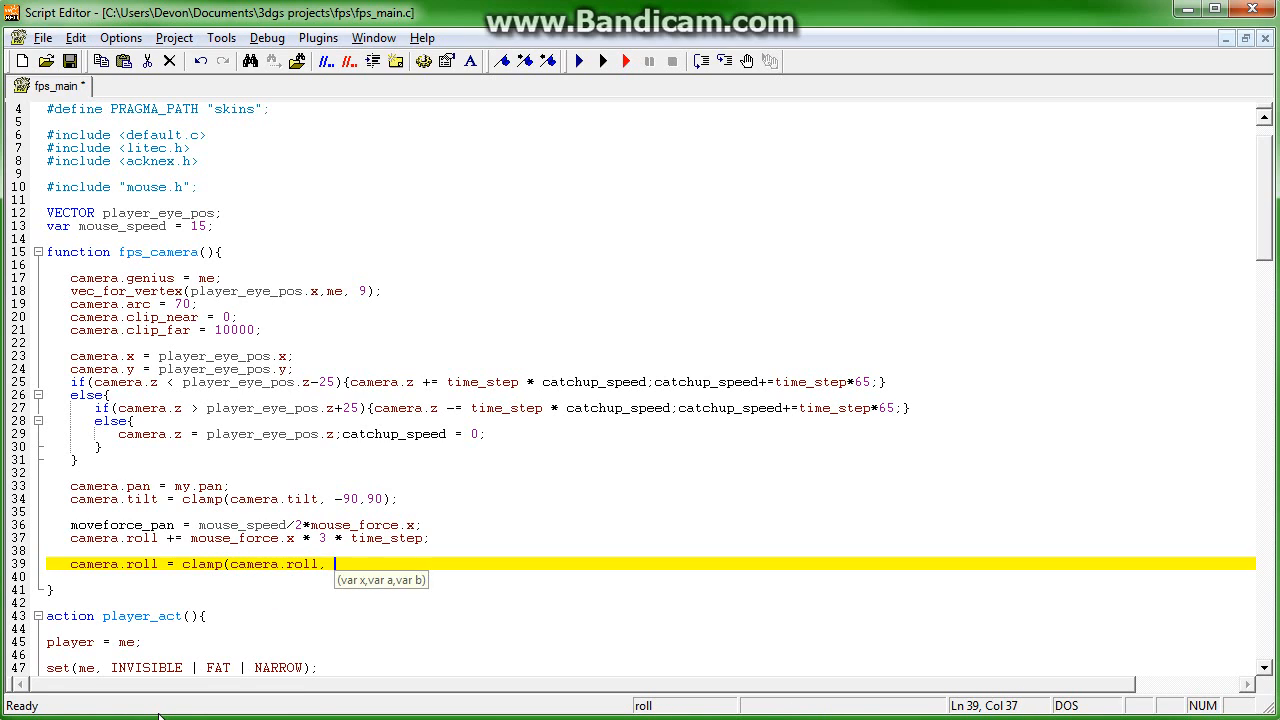
type("-1.5,")
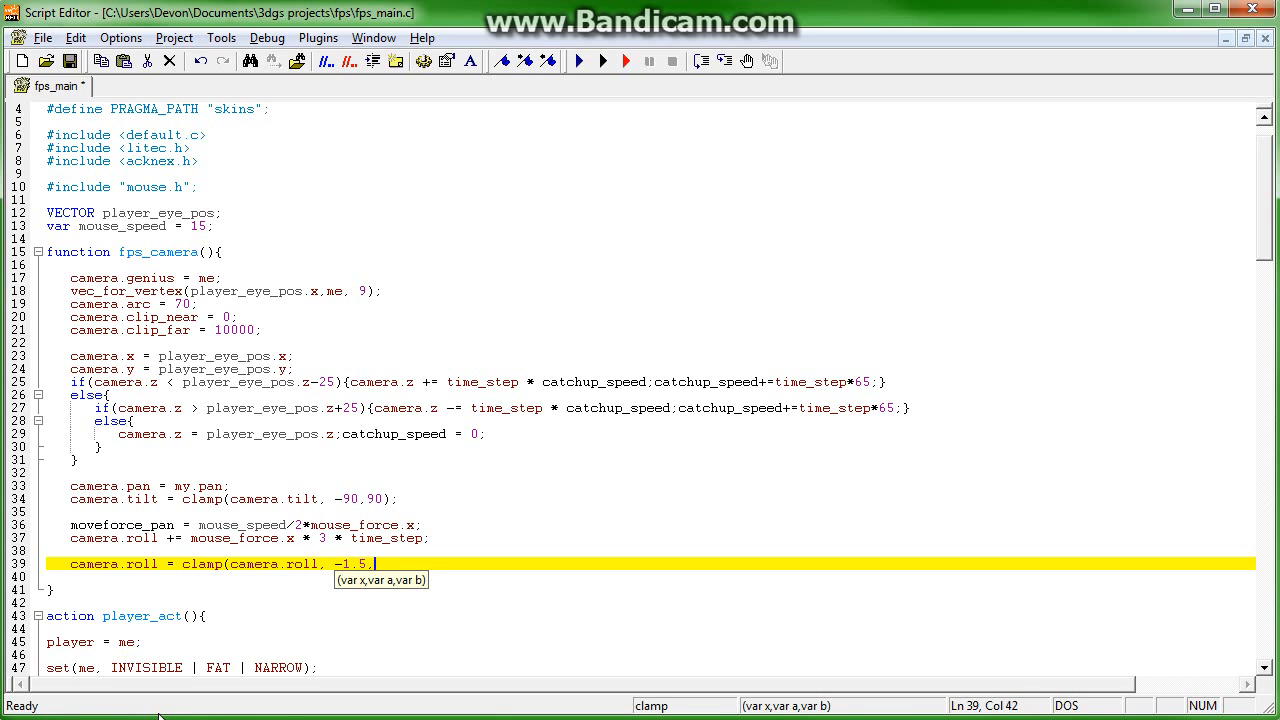
type("1")
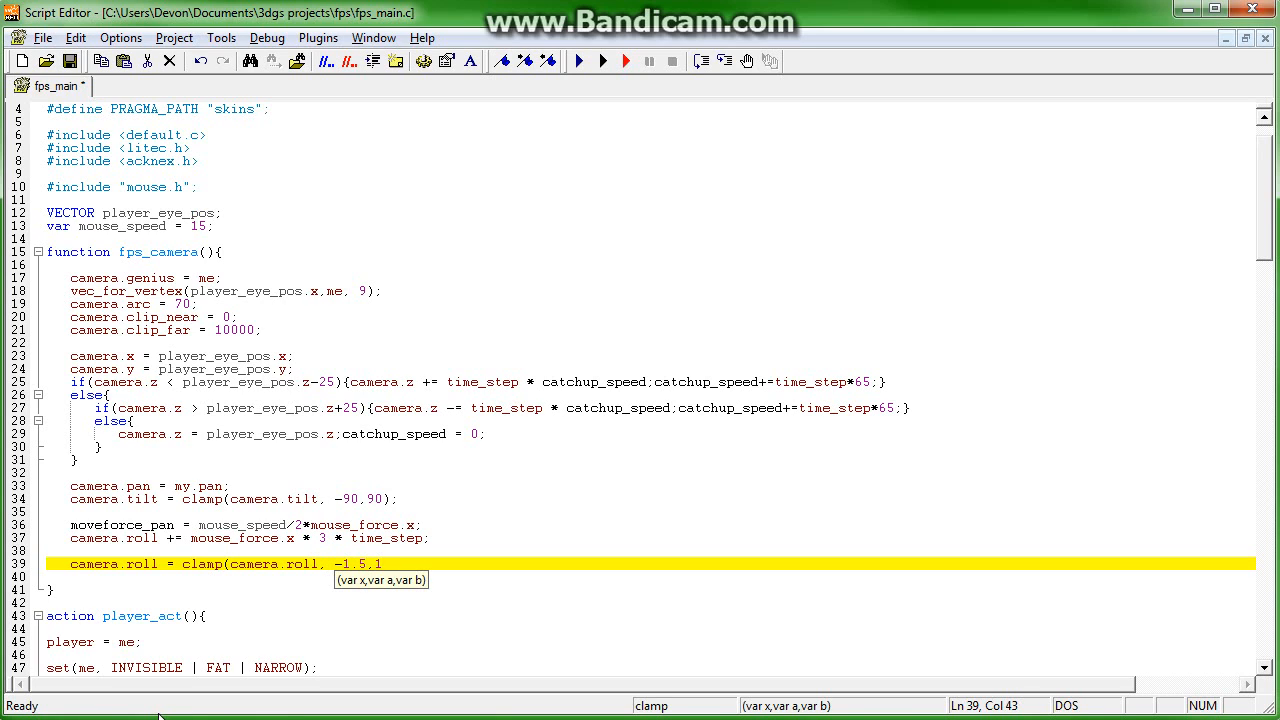
type(".5);")
type("if")
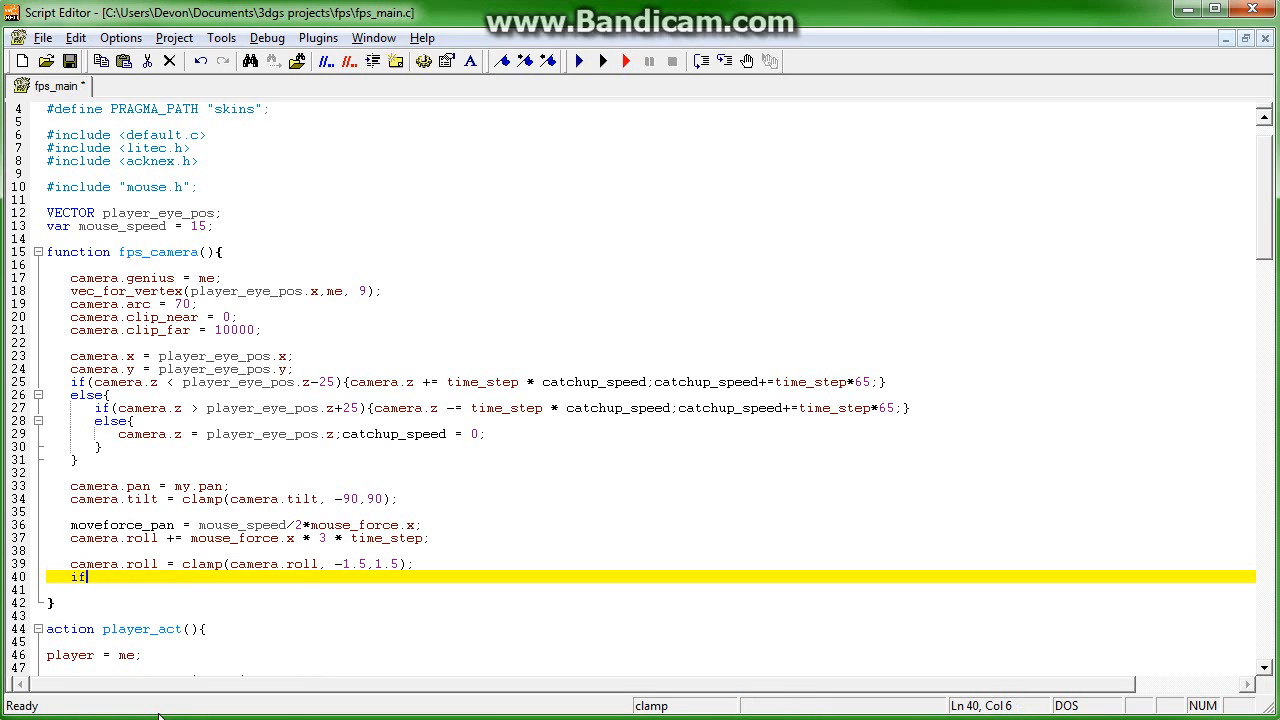
- Inside if(mouse_force.x == 0), subtract 0.25*time_step from camera.roll when roll exceeds 0.25
type("(mouse_force.x ==")
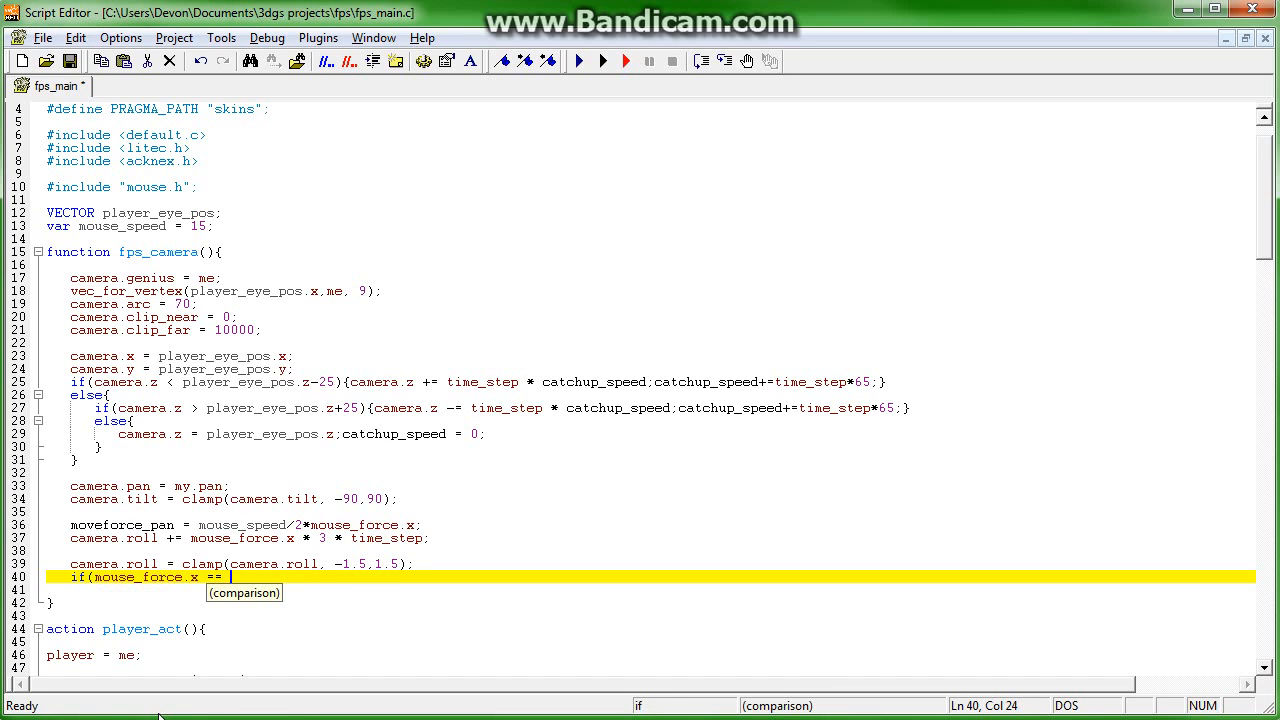
type("0){")
left_click(651, 590)
type("if(")
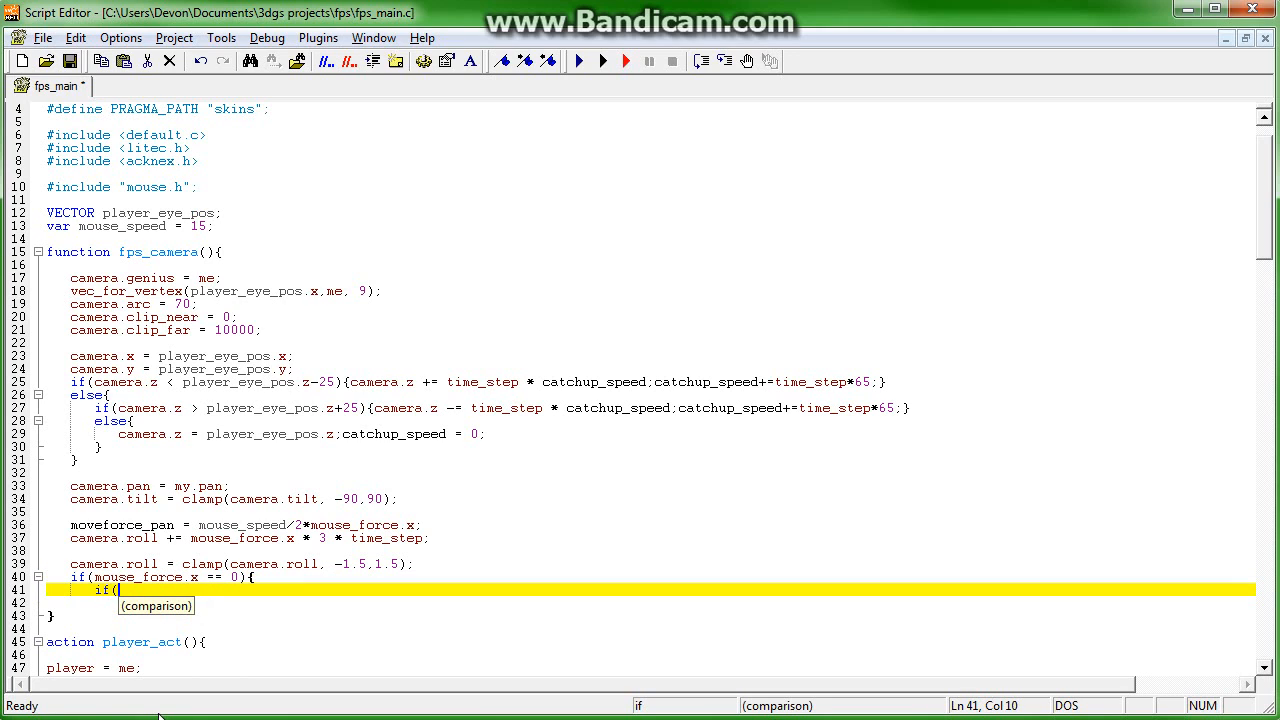
type("camera.r")
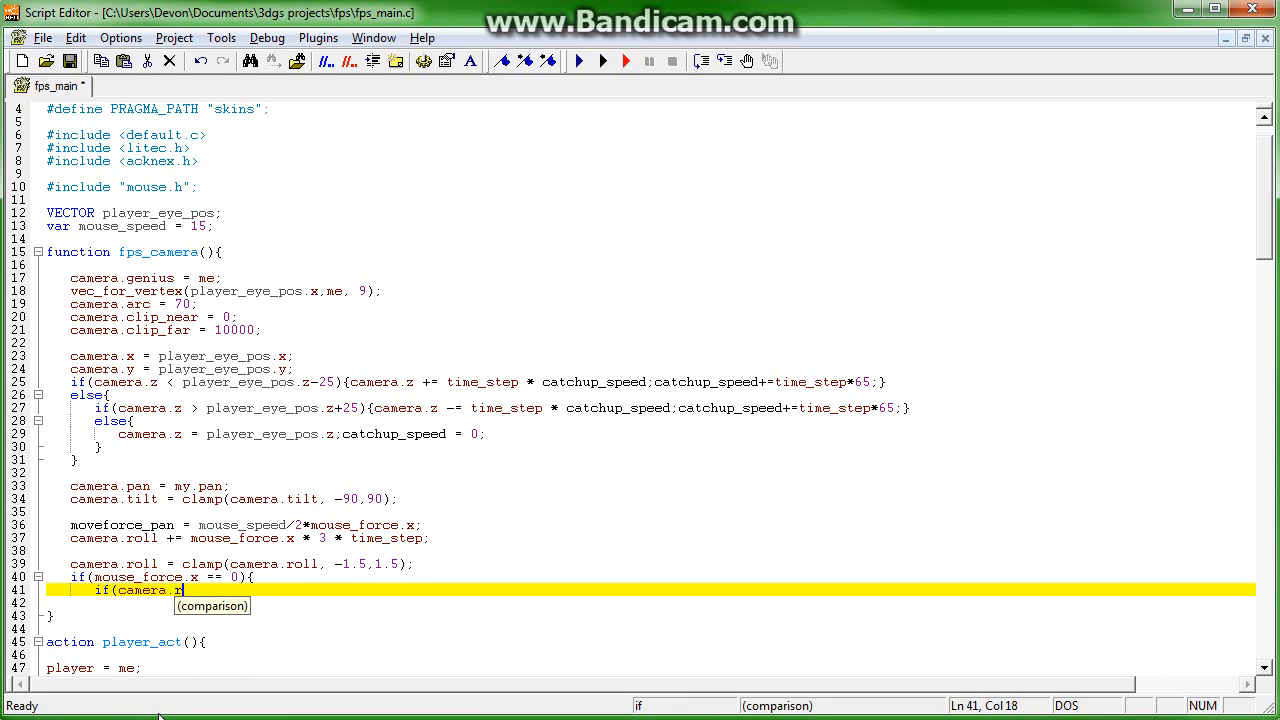
type("oll >")
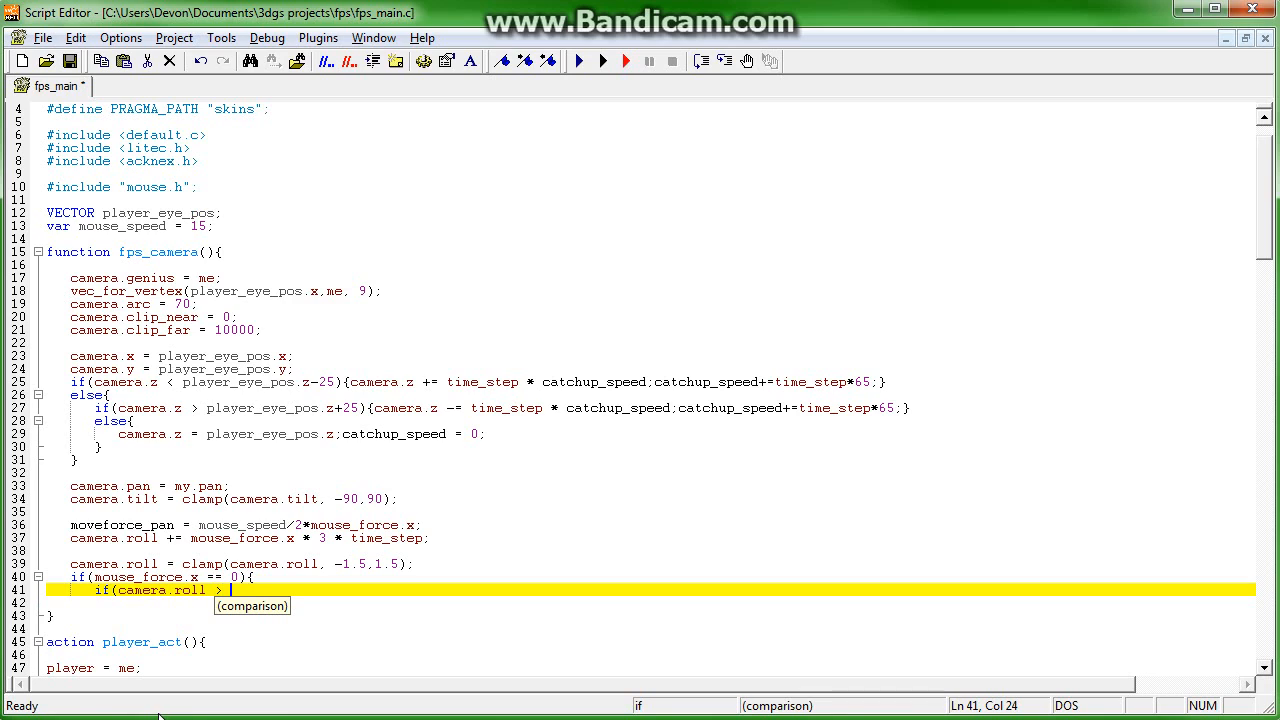
type("0.")
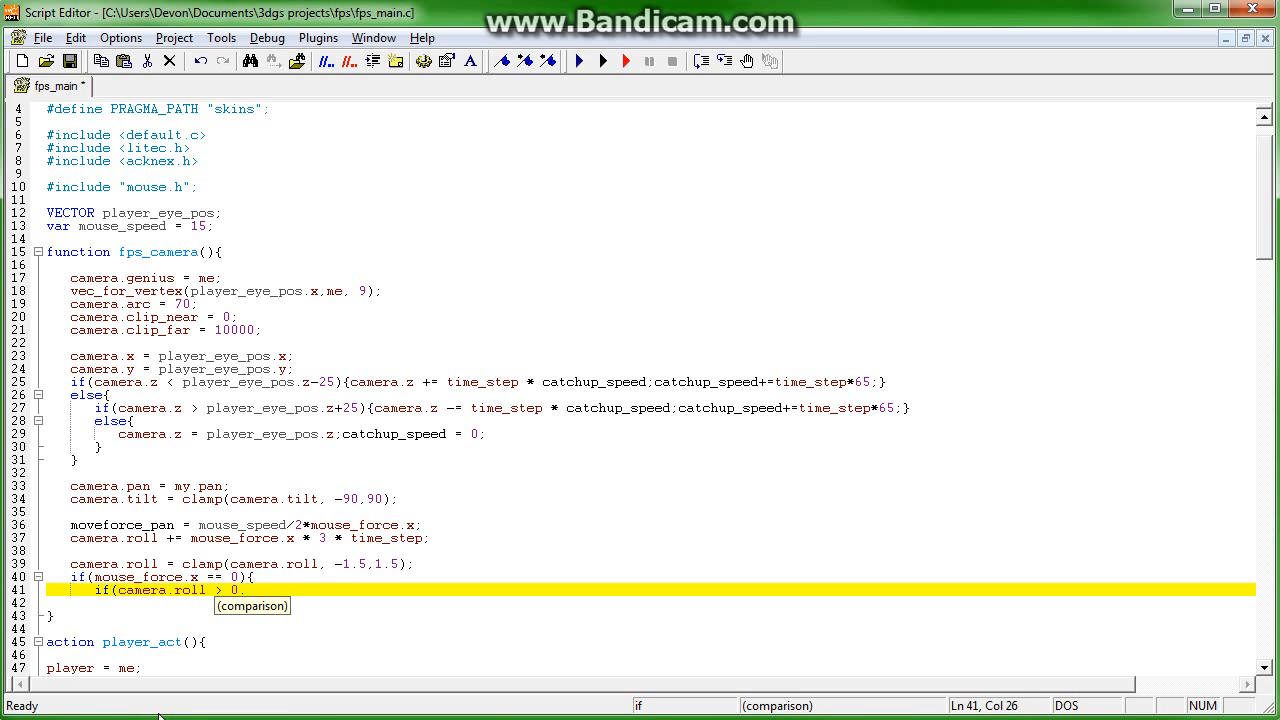
type("25)")
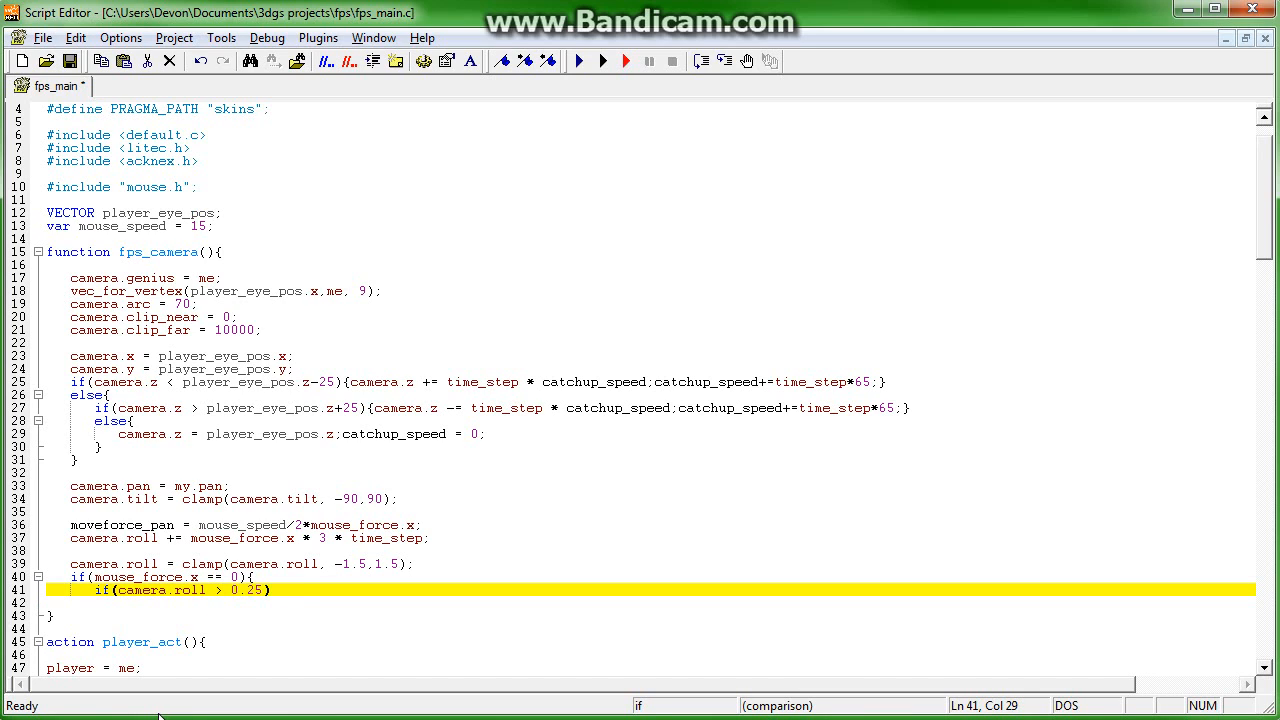
type("{camera")
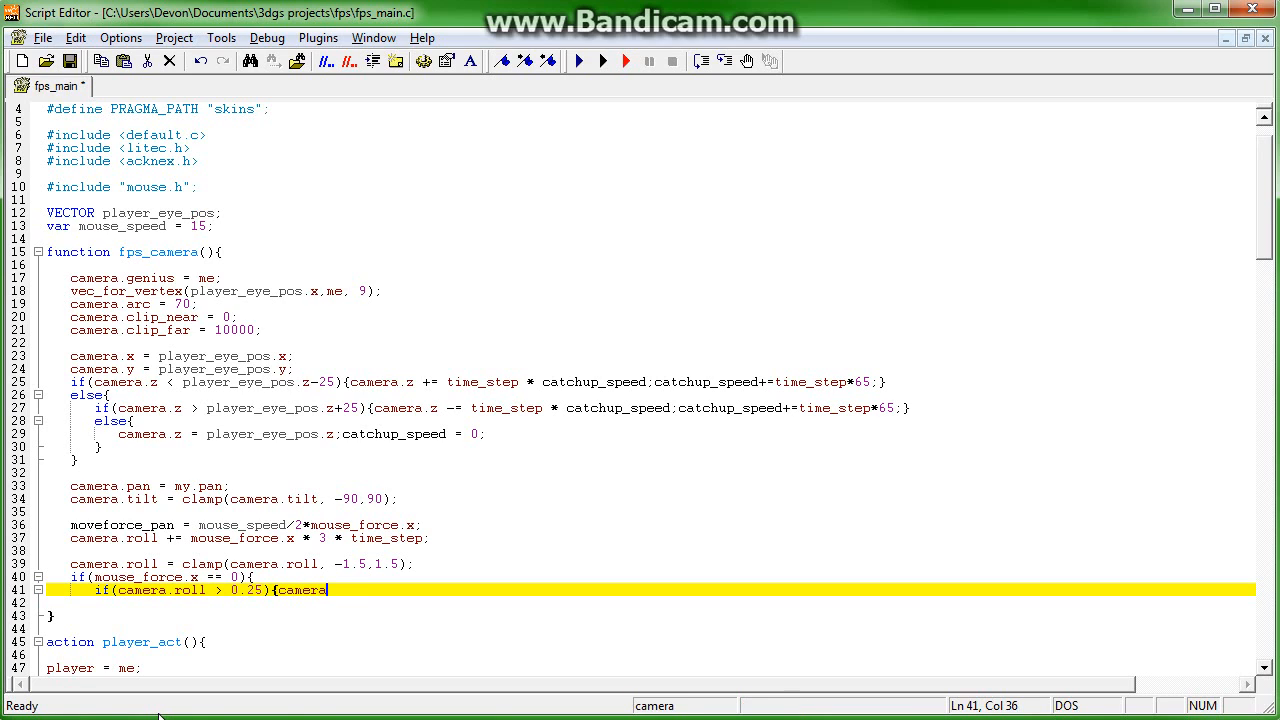
type(".roll")
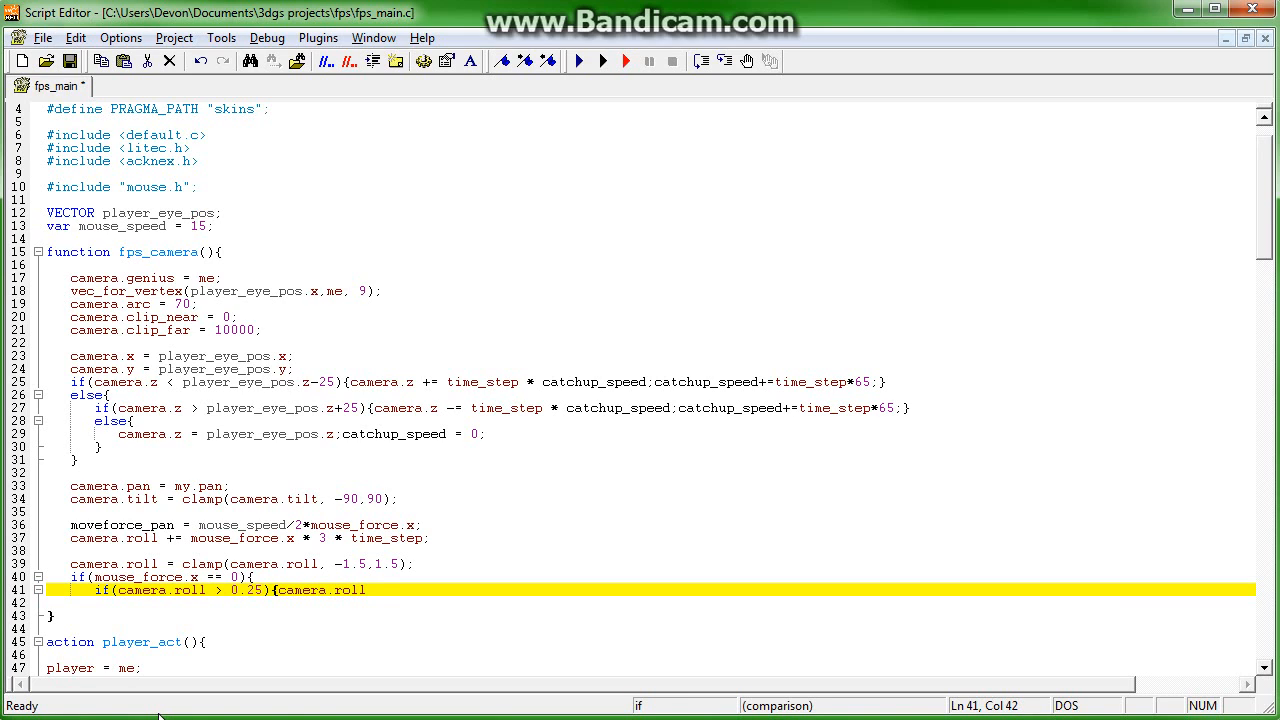
type("-= 0.2")
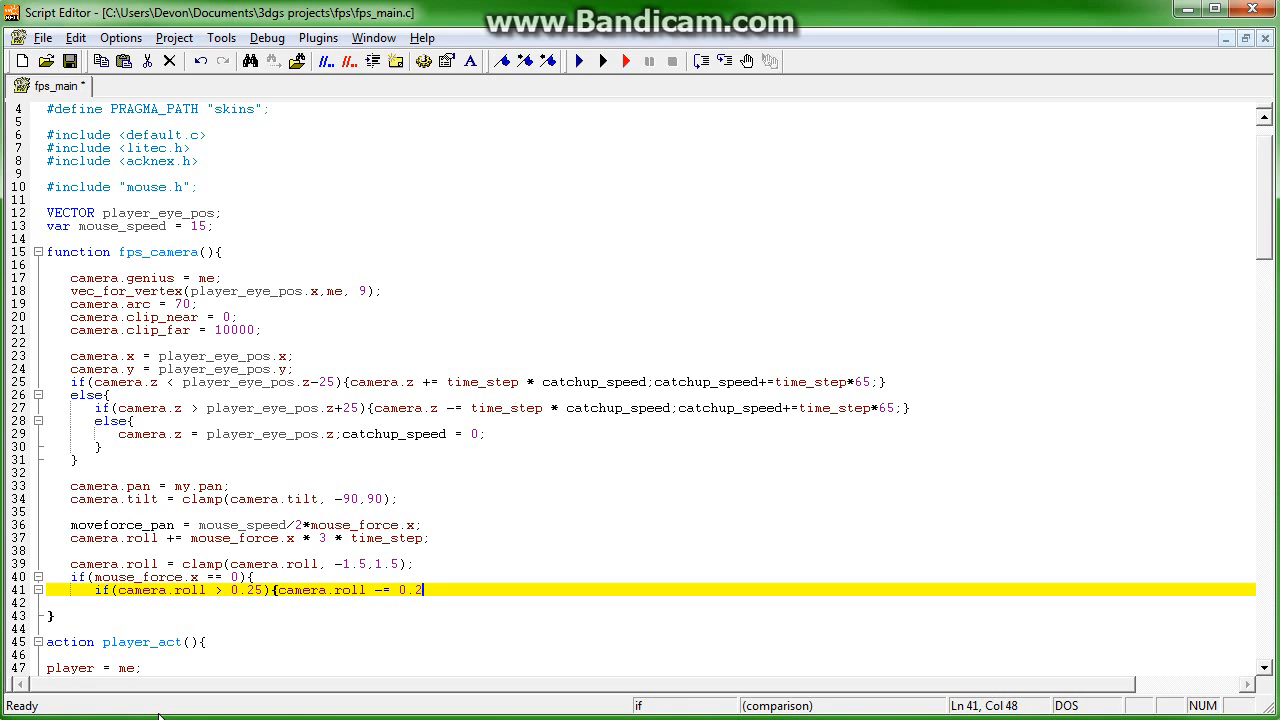
type("* time_")
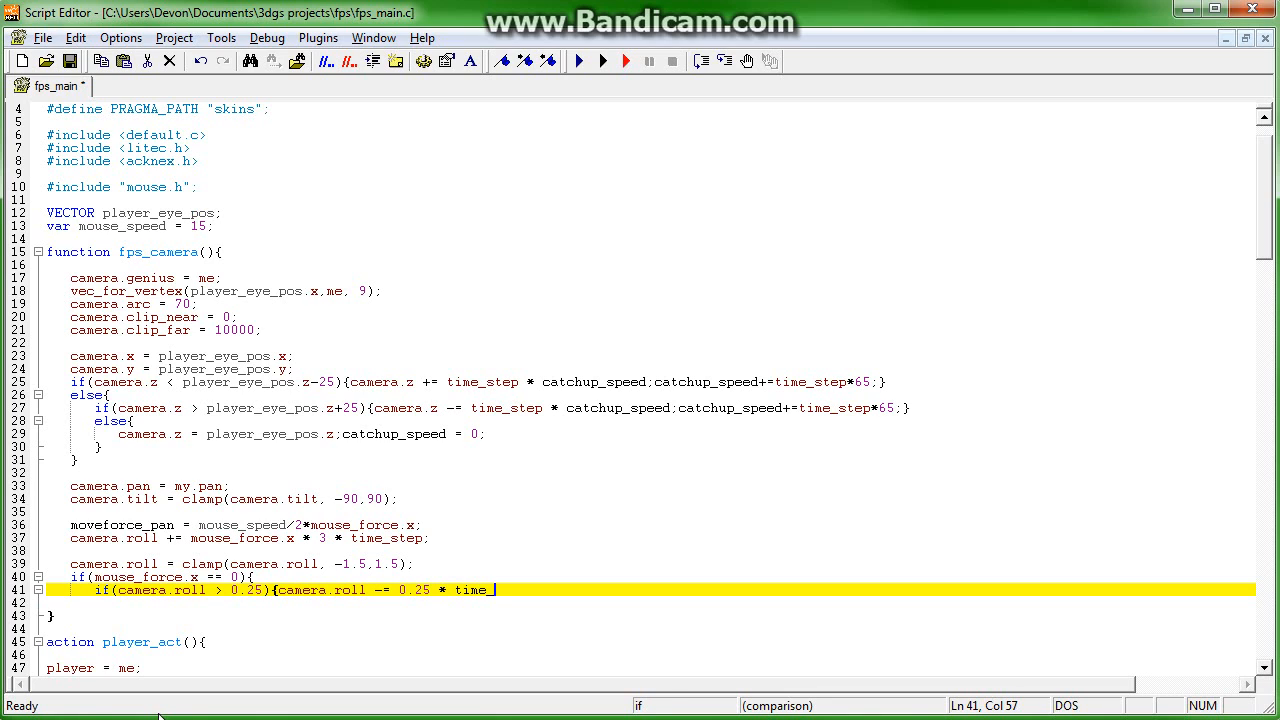
type("step;}")
left_click(651, 603)
type("else{")
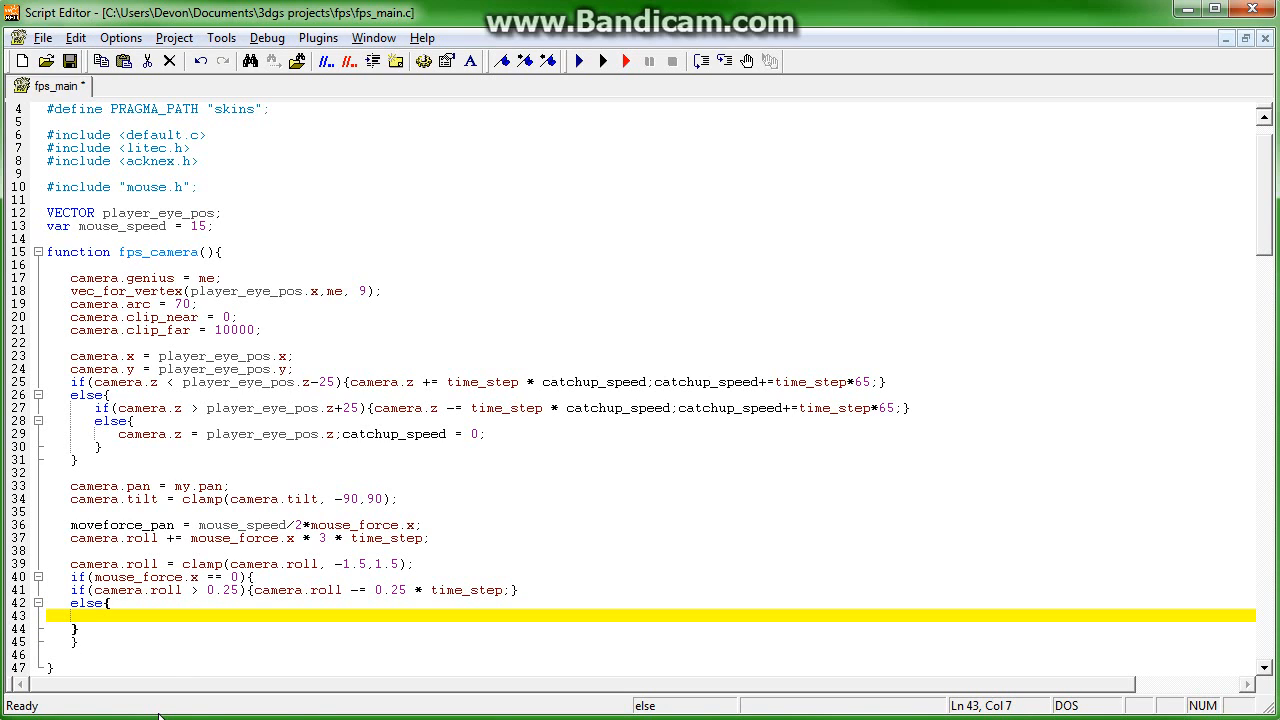
- Add 0.25*time_step when camera.roll is below -0.25, otherwise set camera.roll = 0
type("if(camera.roll <")
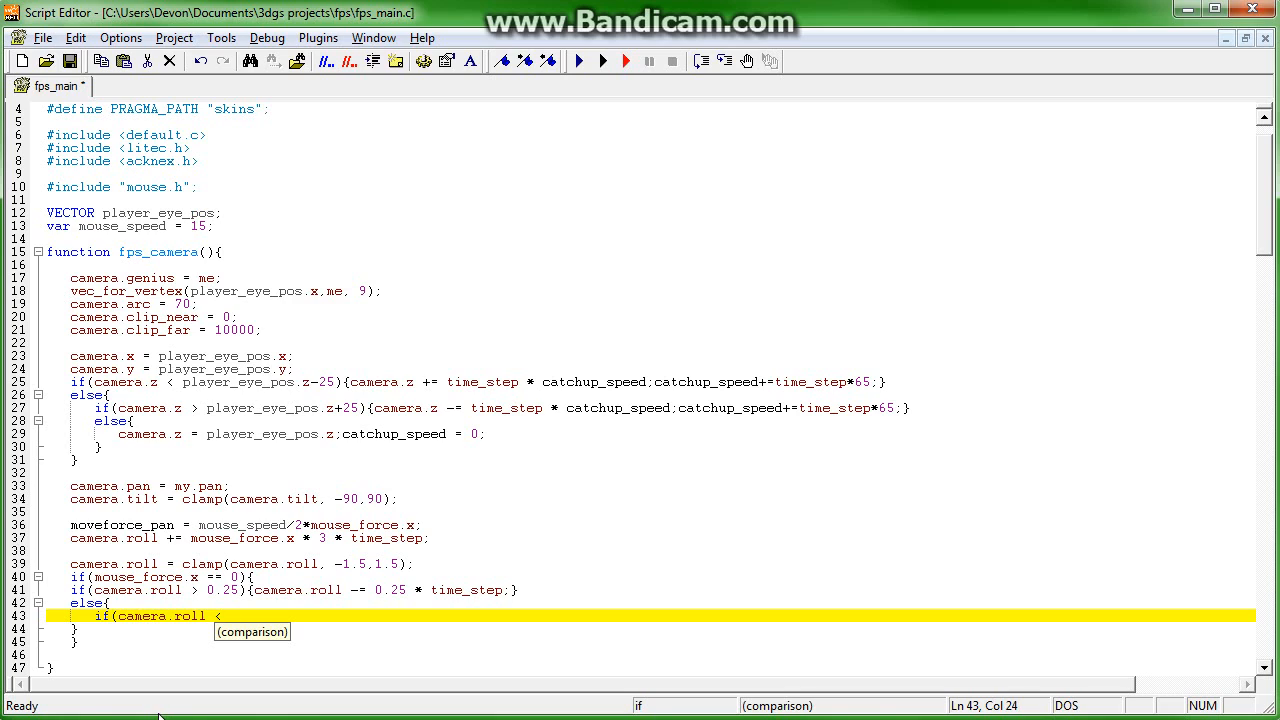
type("-0.25")
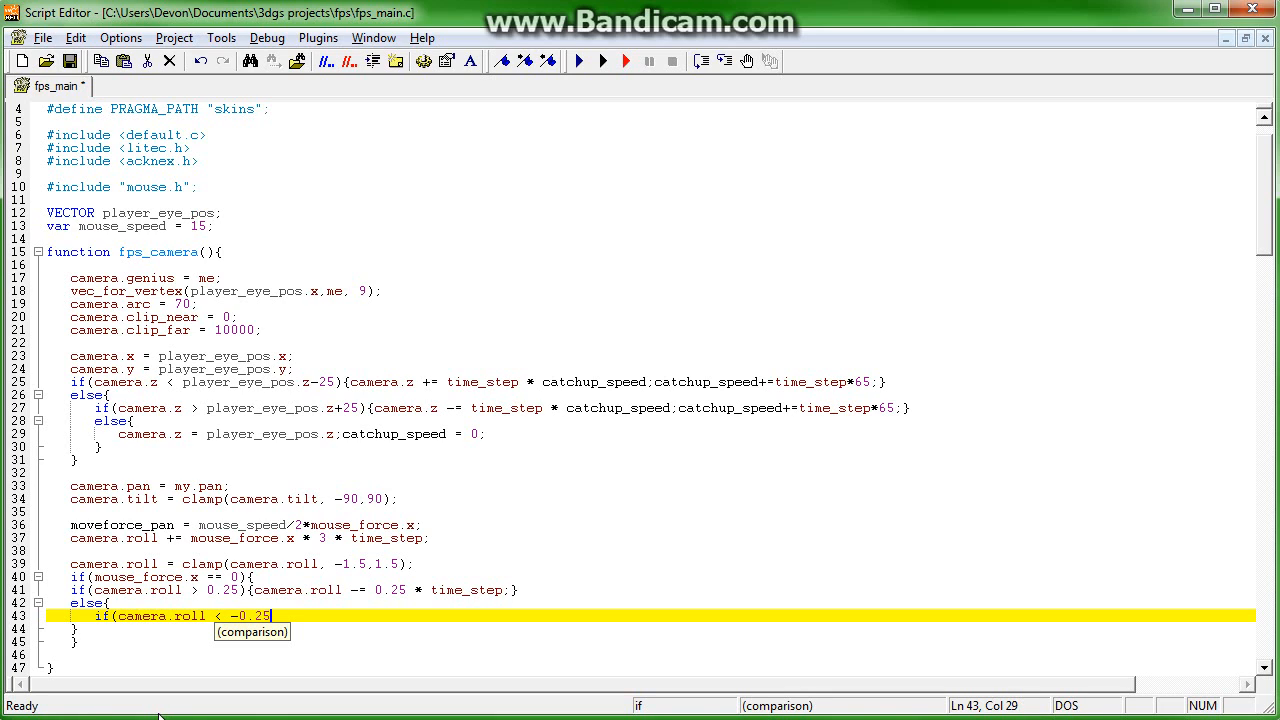
type("){cam")
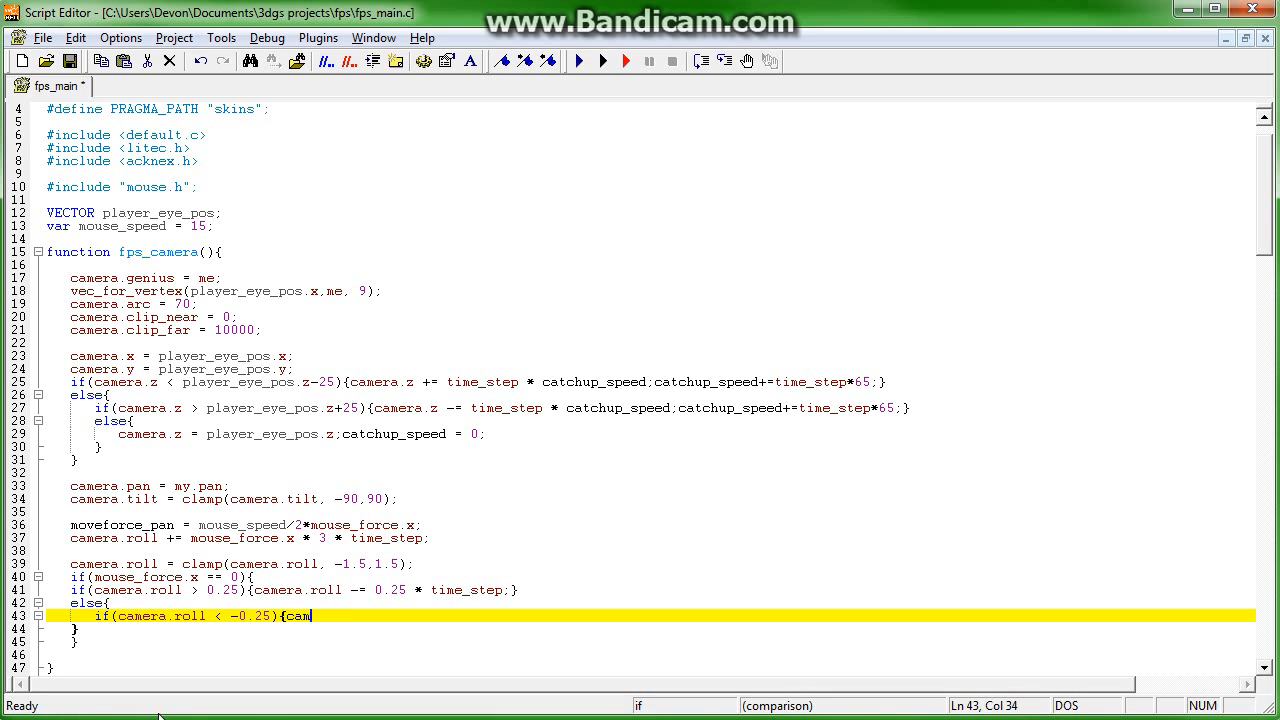
type("ea.roll +=")
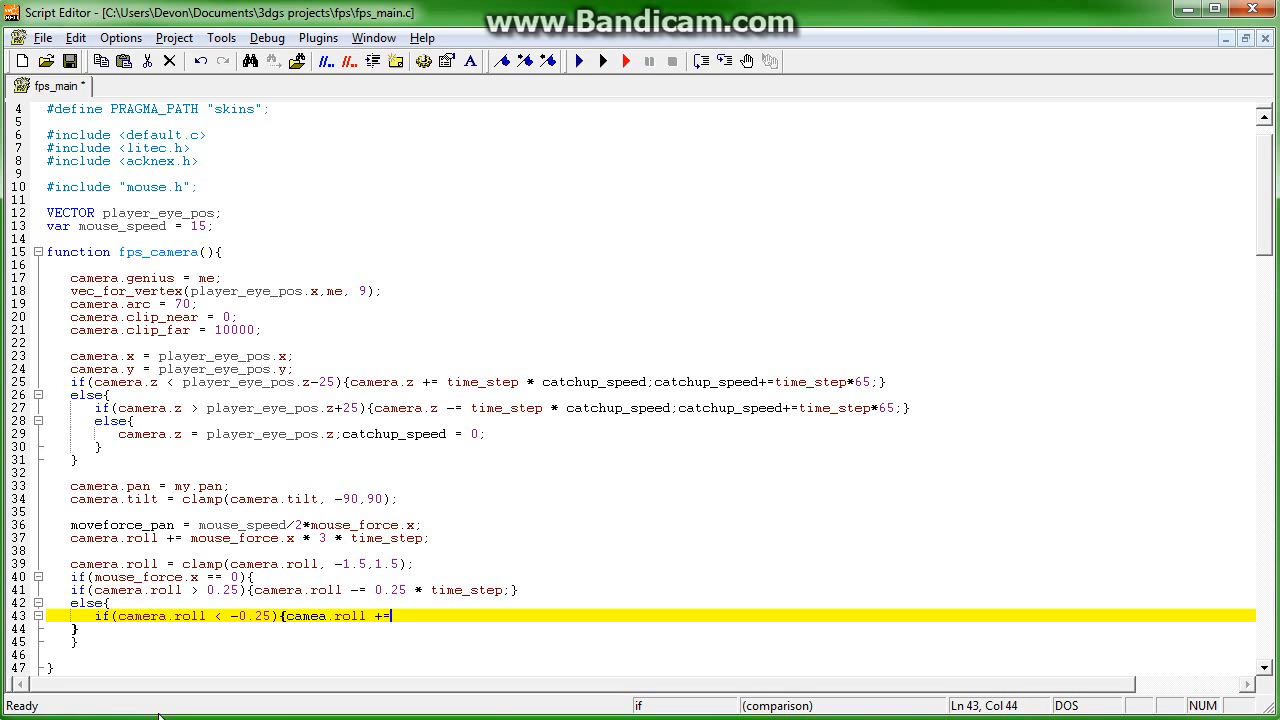
type("0.25")
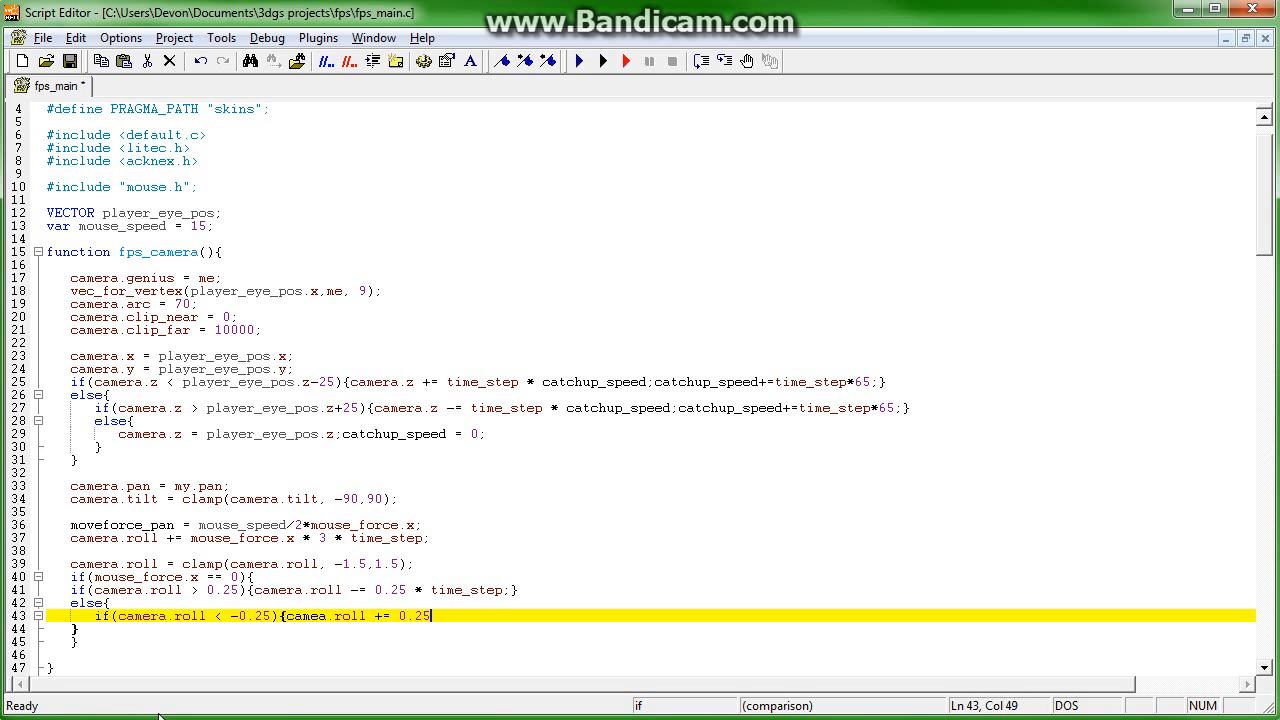
type("* time_step;")
type("else{camera")
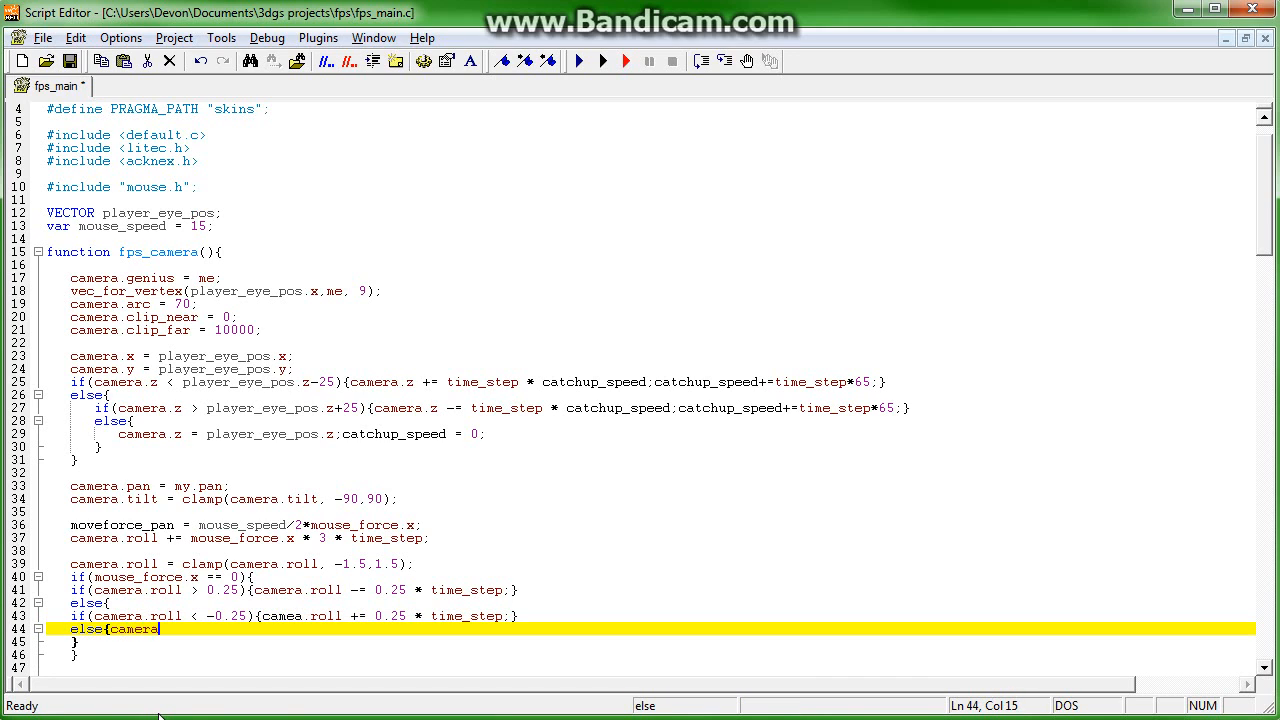
type(".roll = 0;")
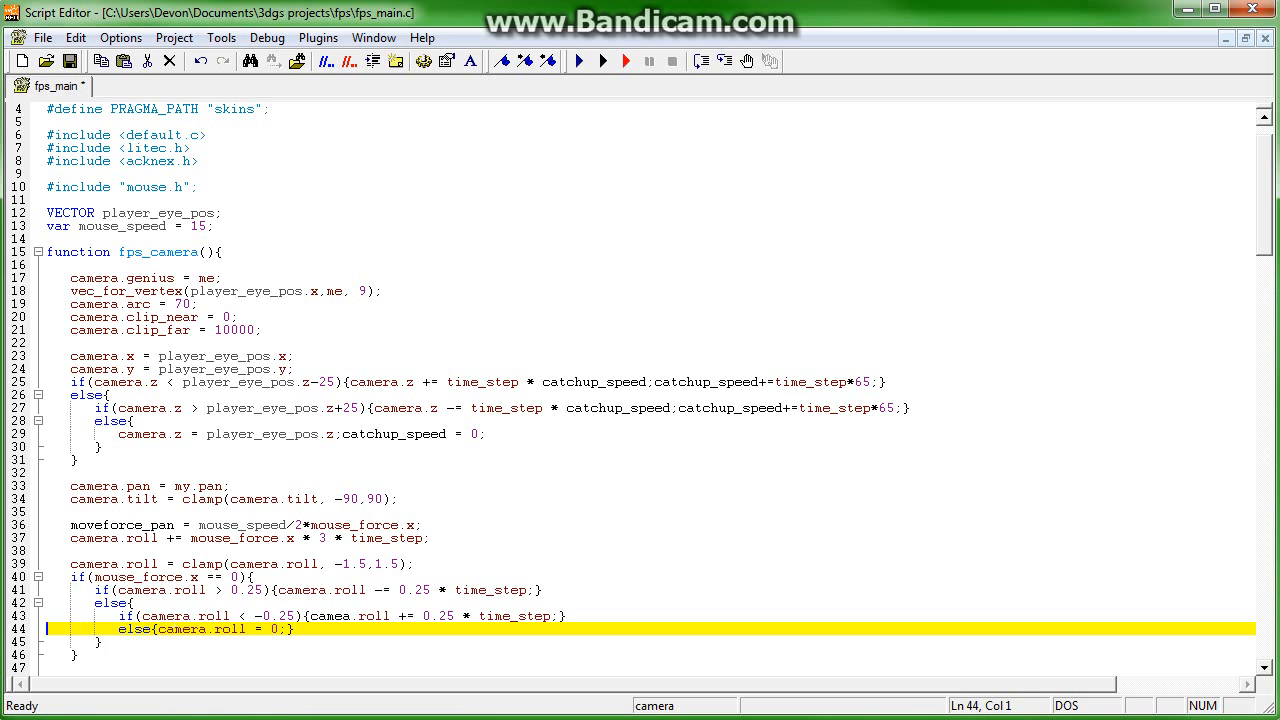
- Scroll down to the end of the roll-levelling block inside fps_camera
scroll("down", 3)
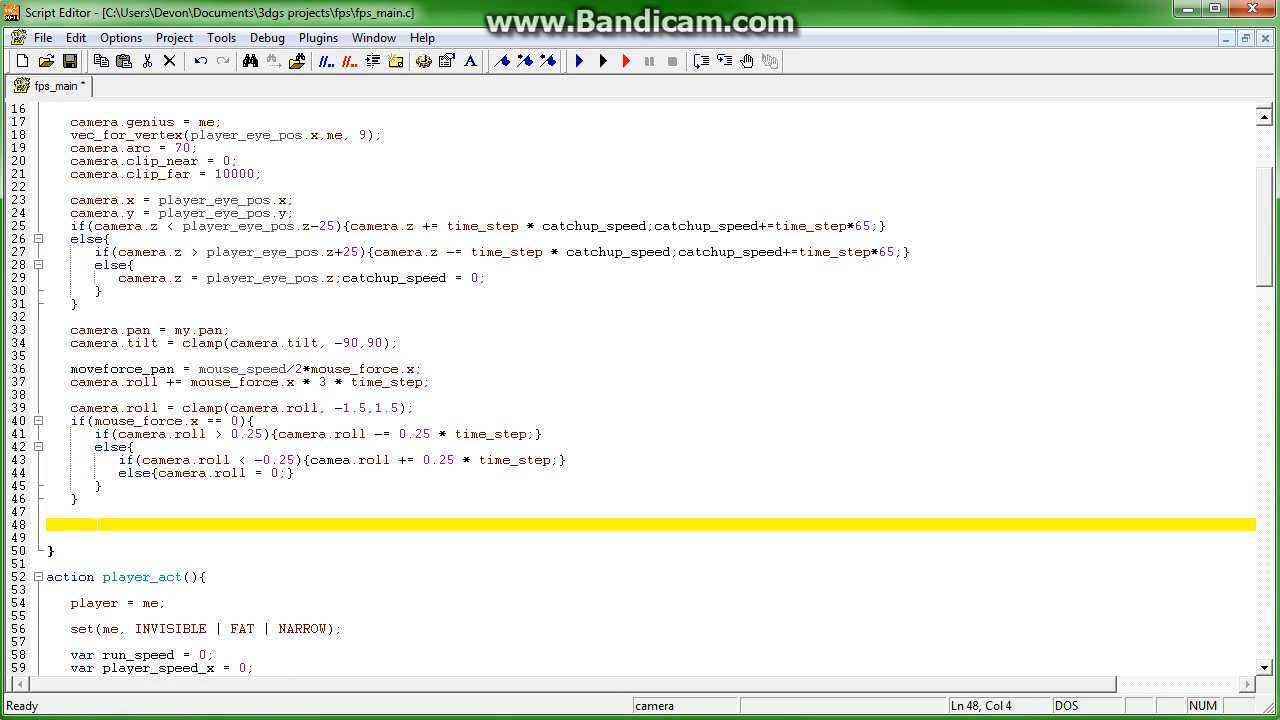
- Set moveforce_tilt from mouse_speed times mouse_force
type("moveforce")
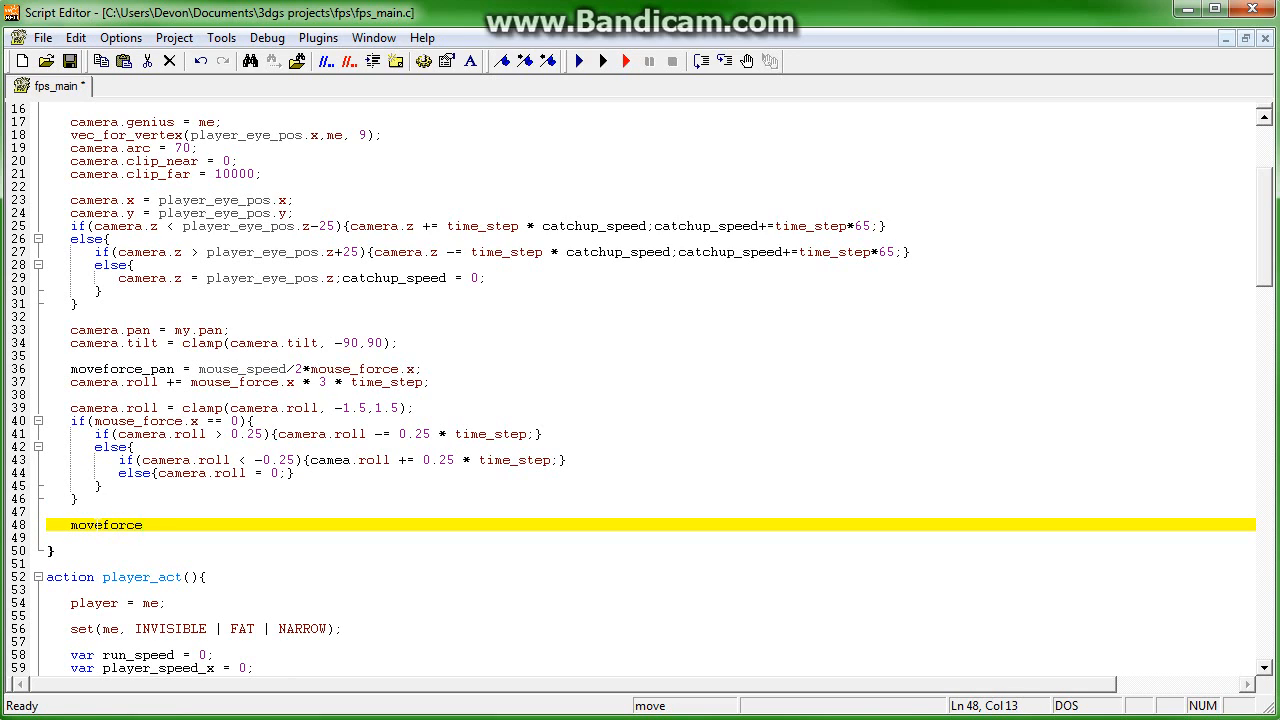
type("_tit")
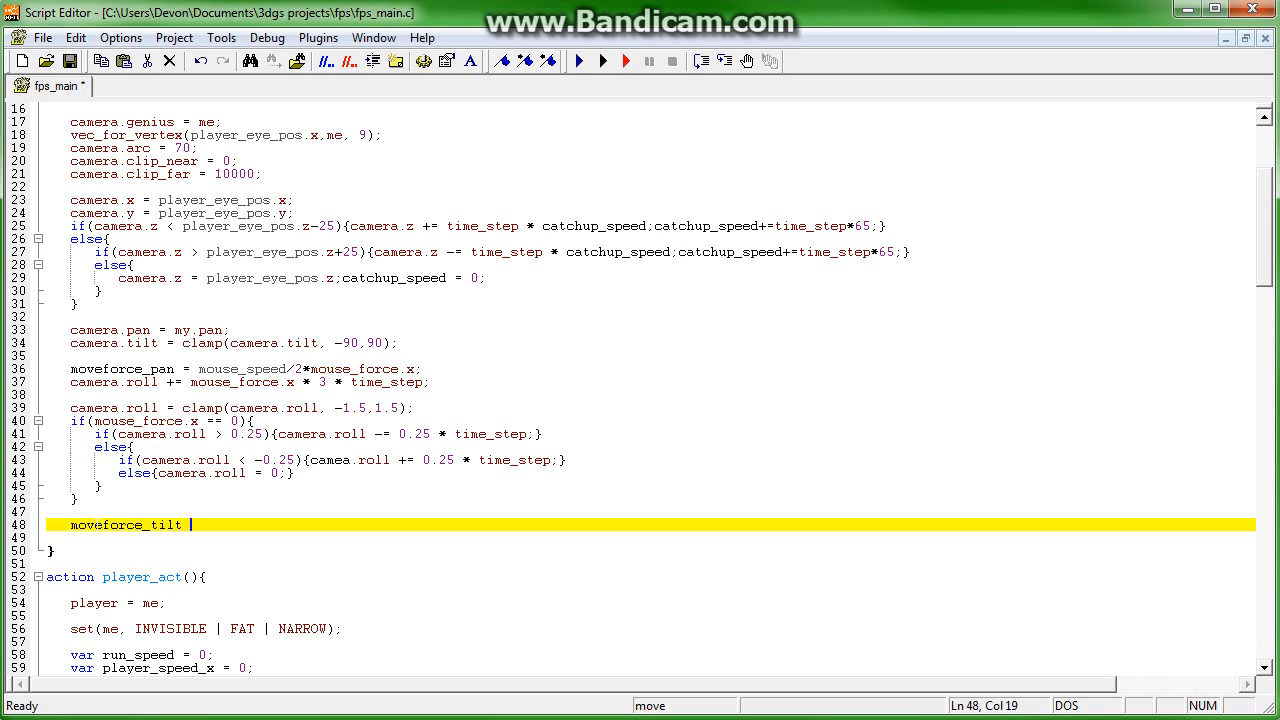
type("= mou")
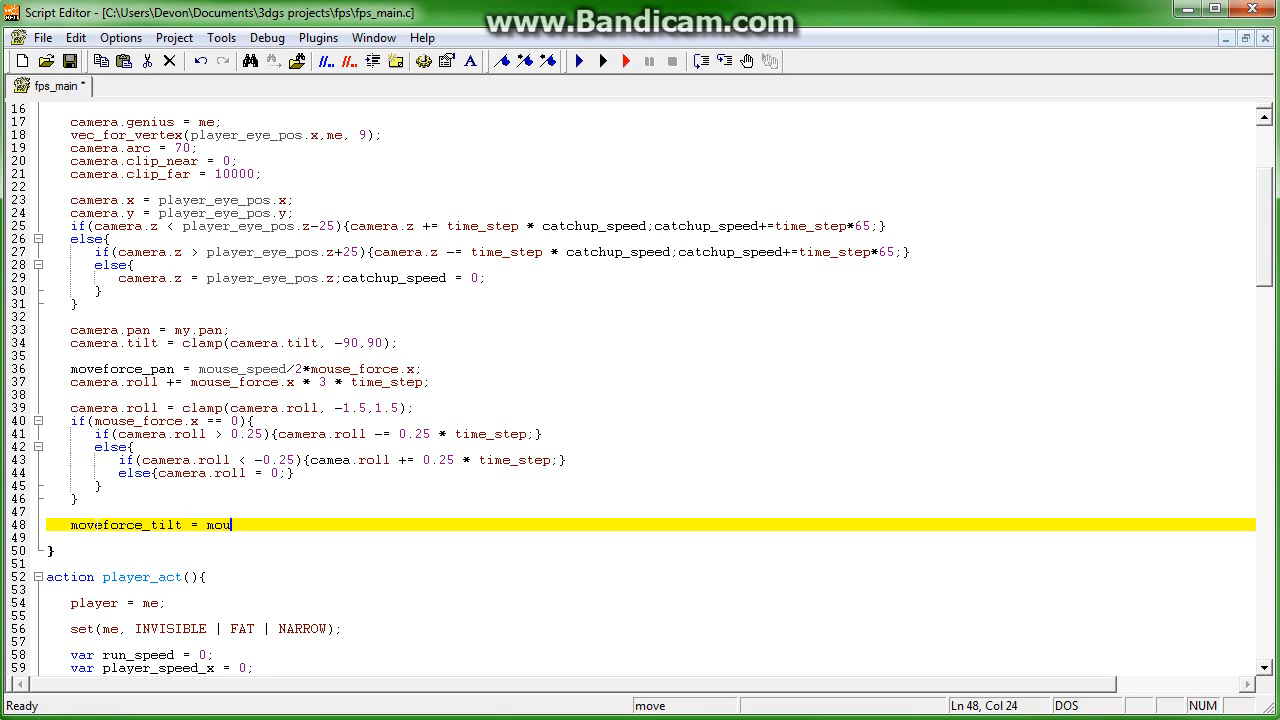
type("se_speed *")
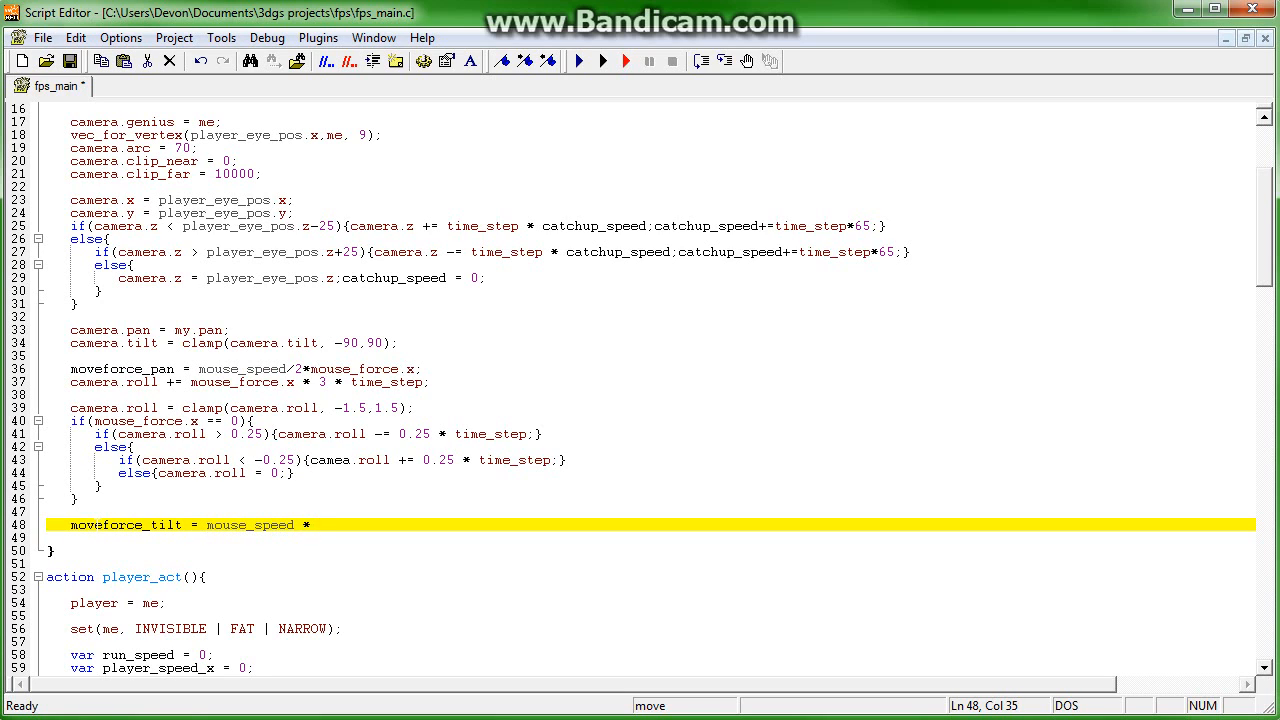
type("mouse_force.y;")
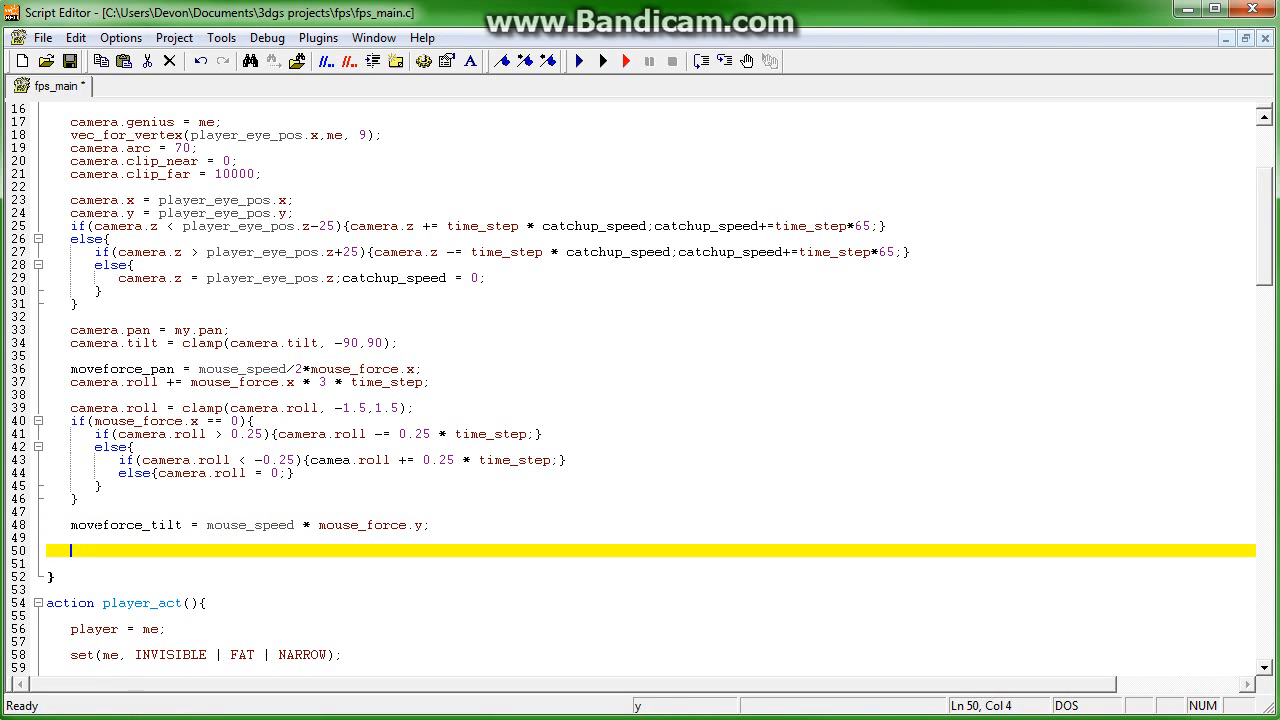
- Smooth tilt_force as time_step*moveforce_tilt + maxv(1-time_step*0.7,0)*tilt_force
type("tilt_force")
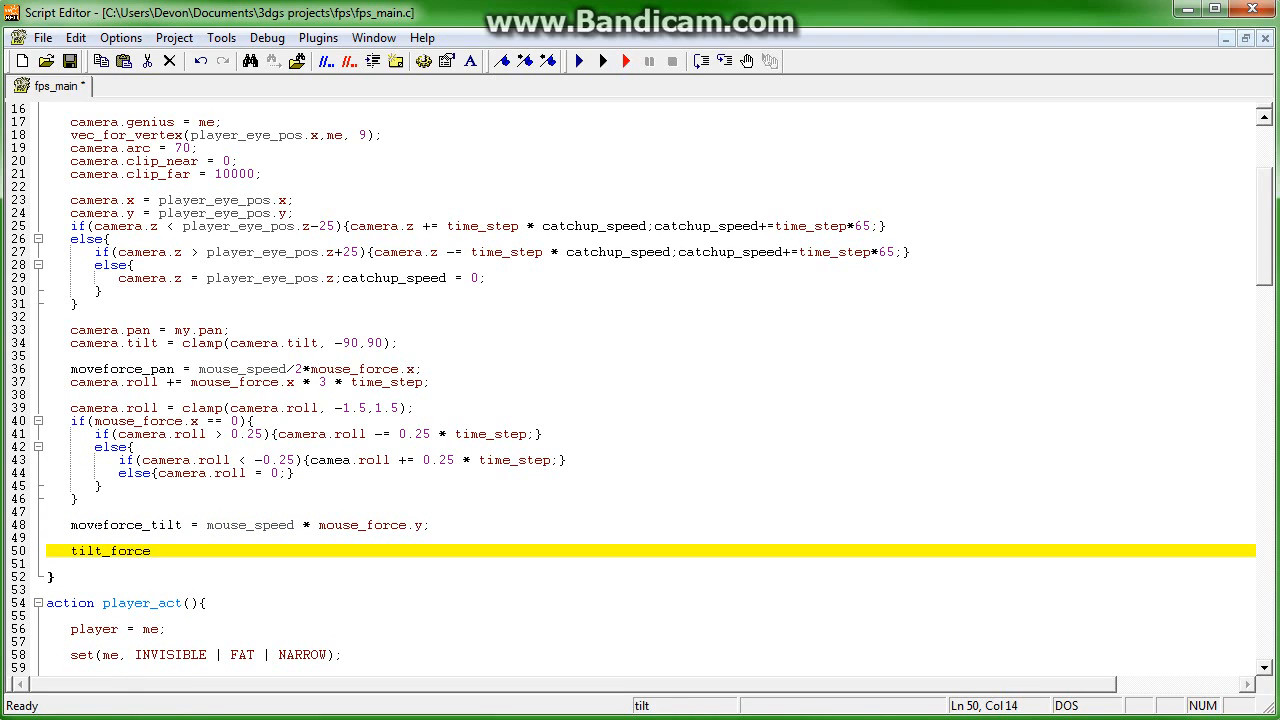
type("= time")
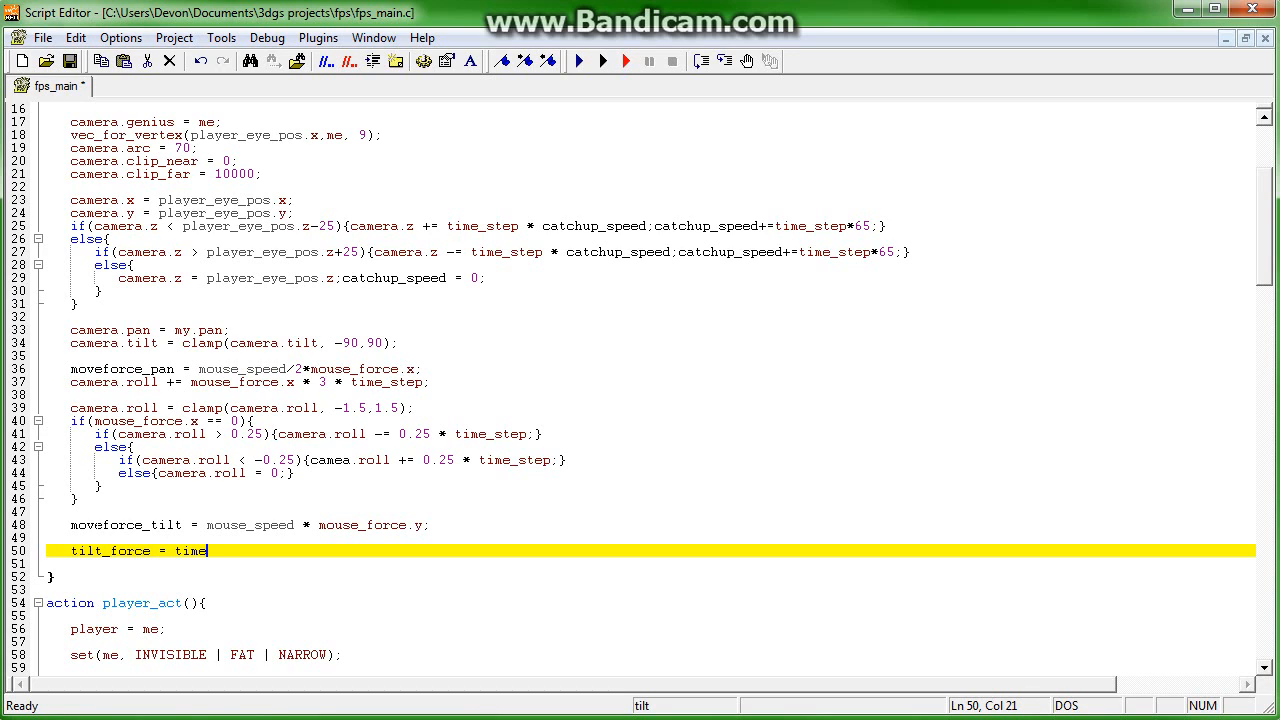
type("_step*move")
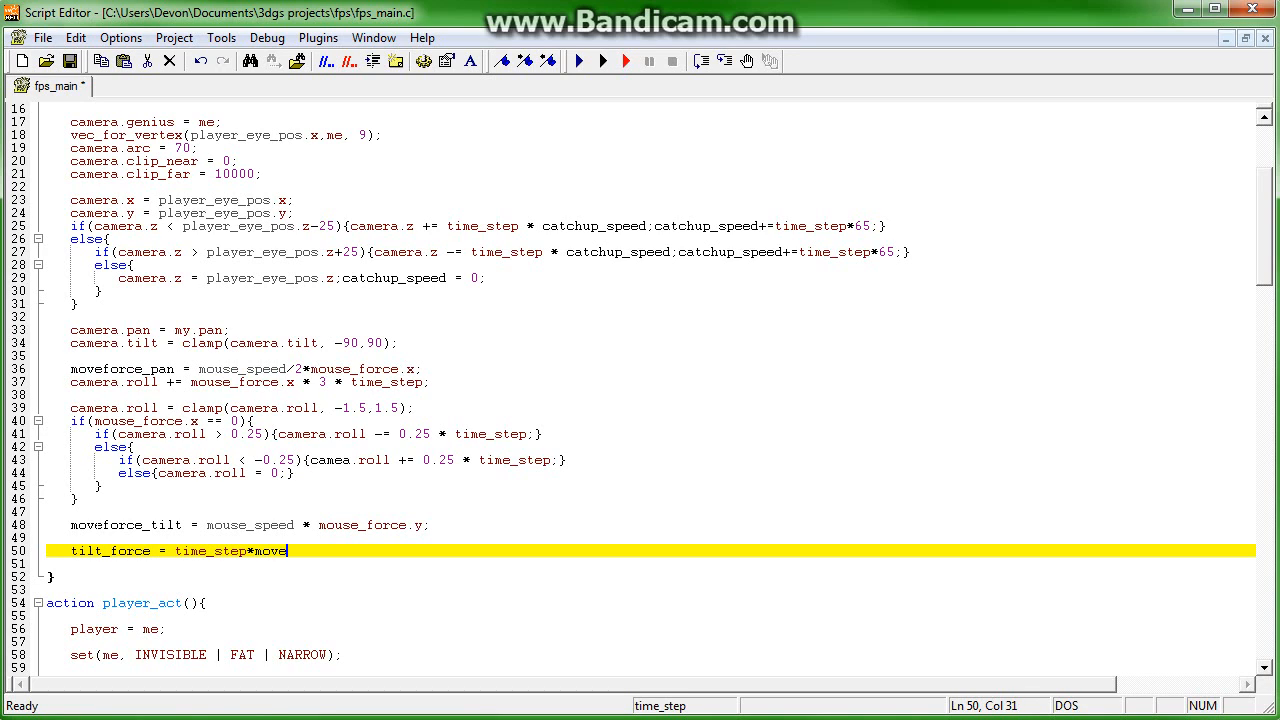
type("force_tilt")
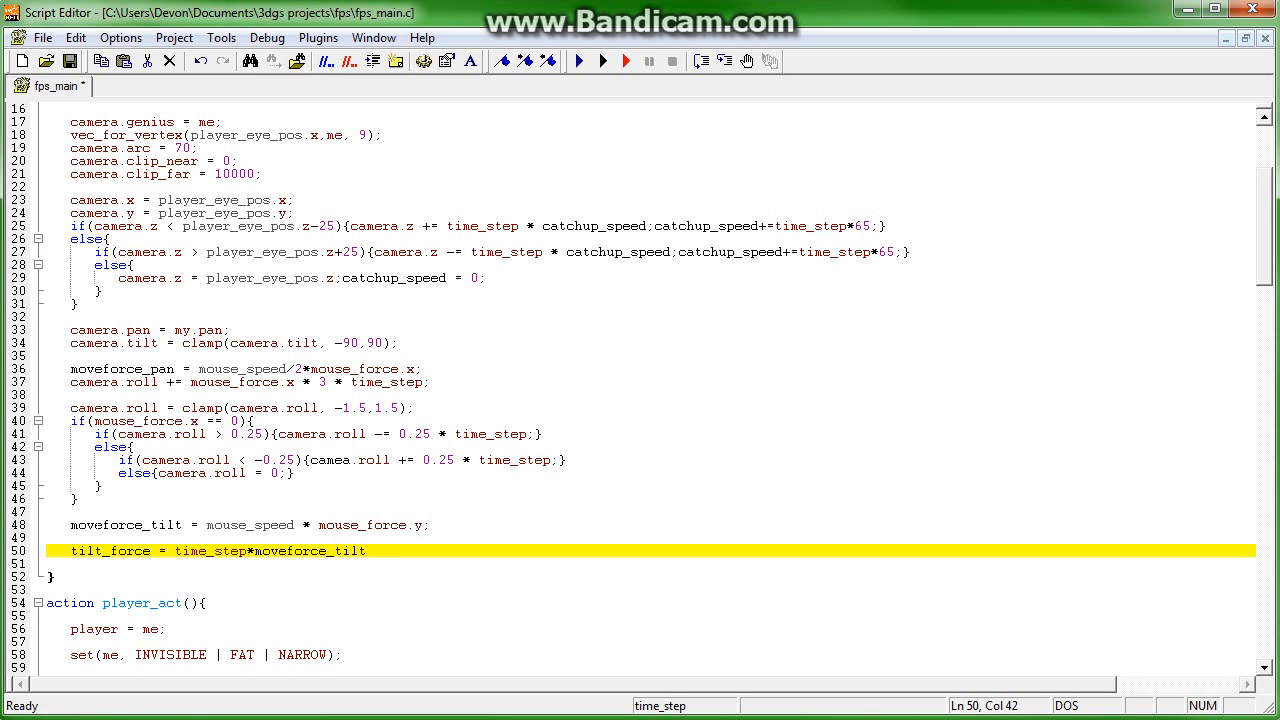
type("+ maxv")
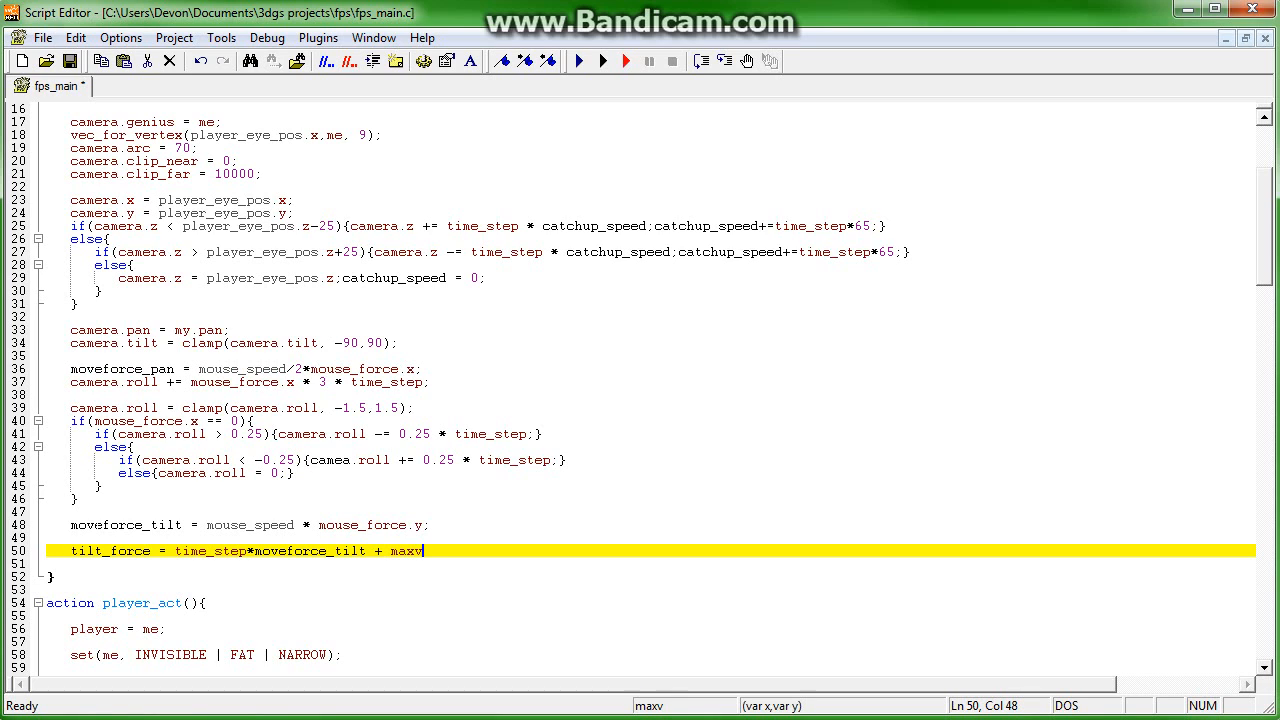
type("(1-")
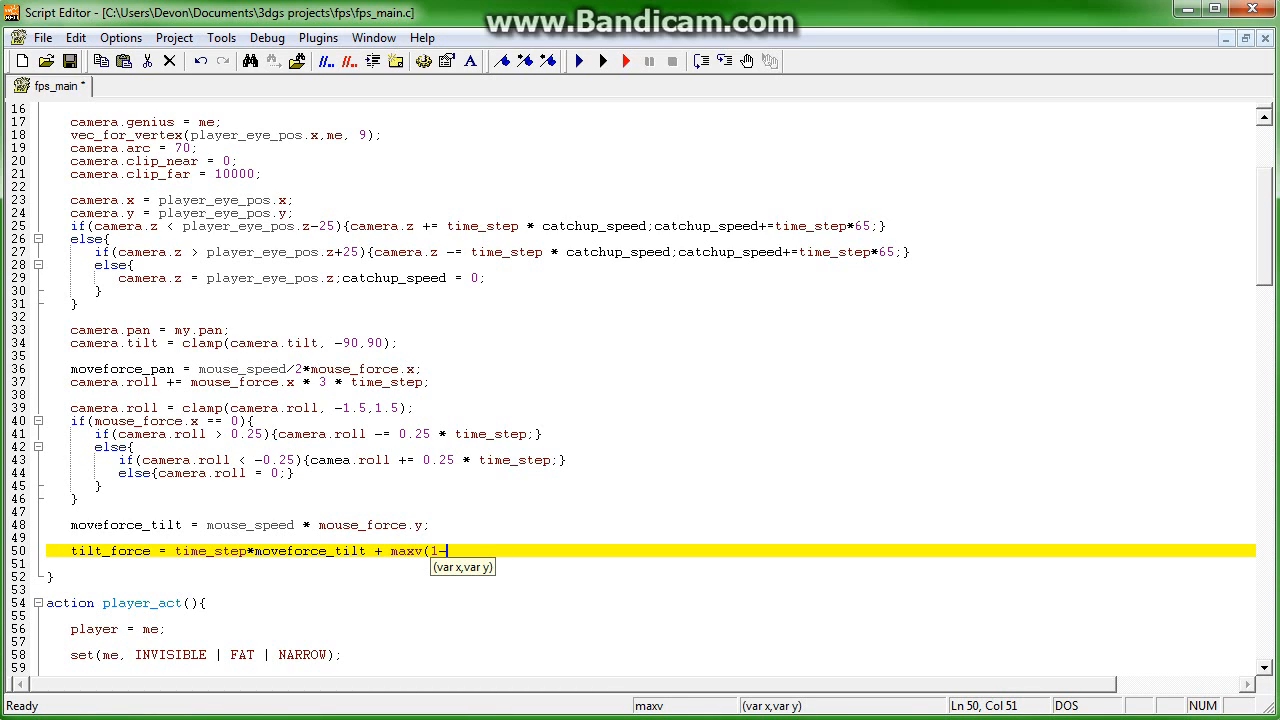
type("time_step")
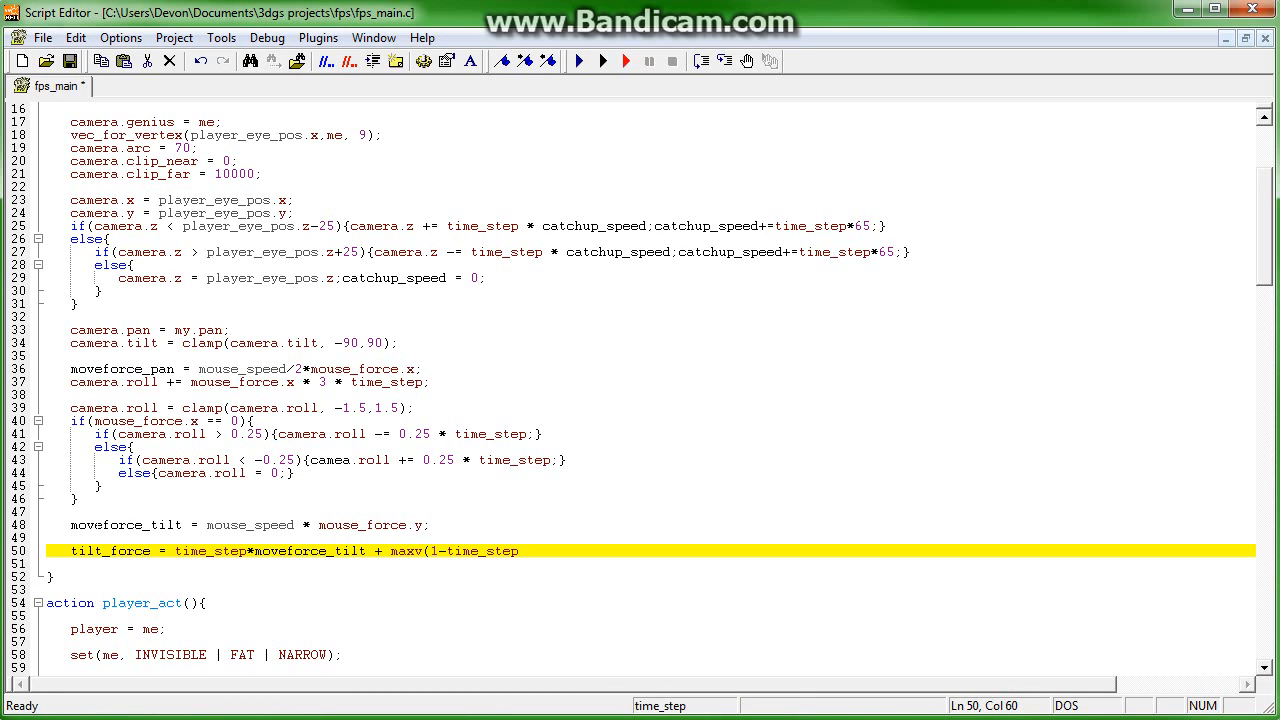
type("*0.7")
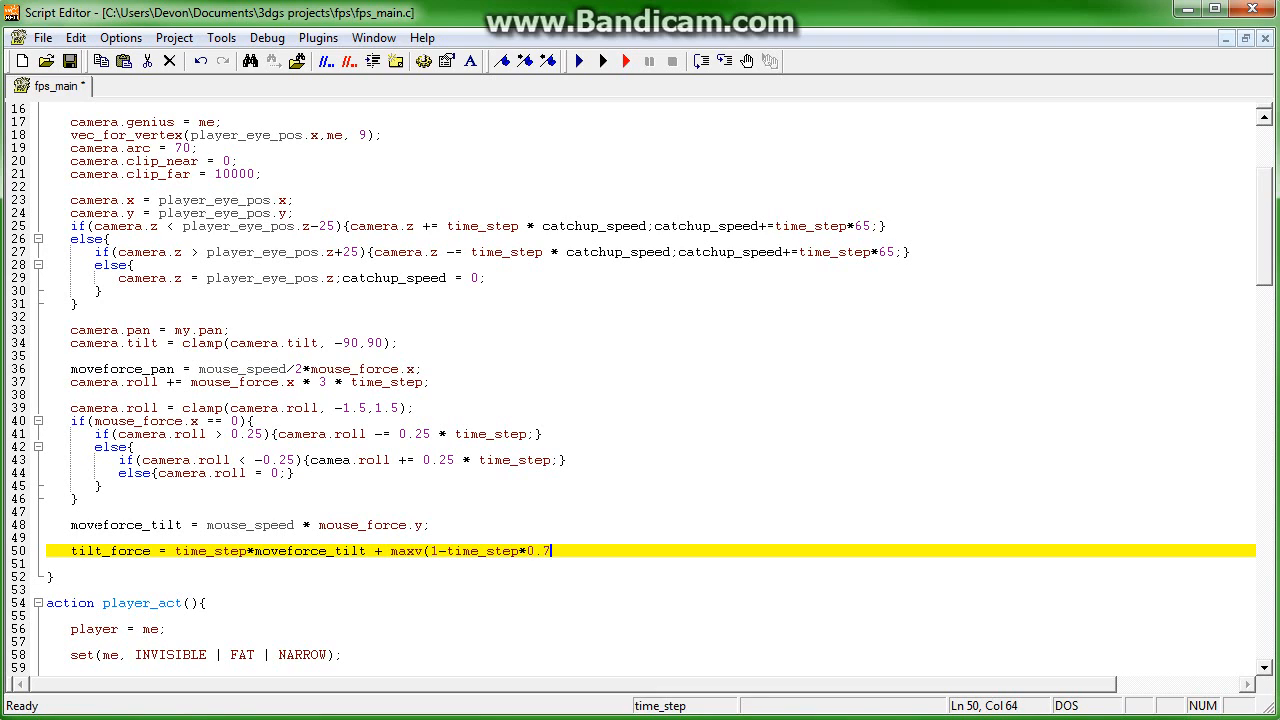
type(",0")
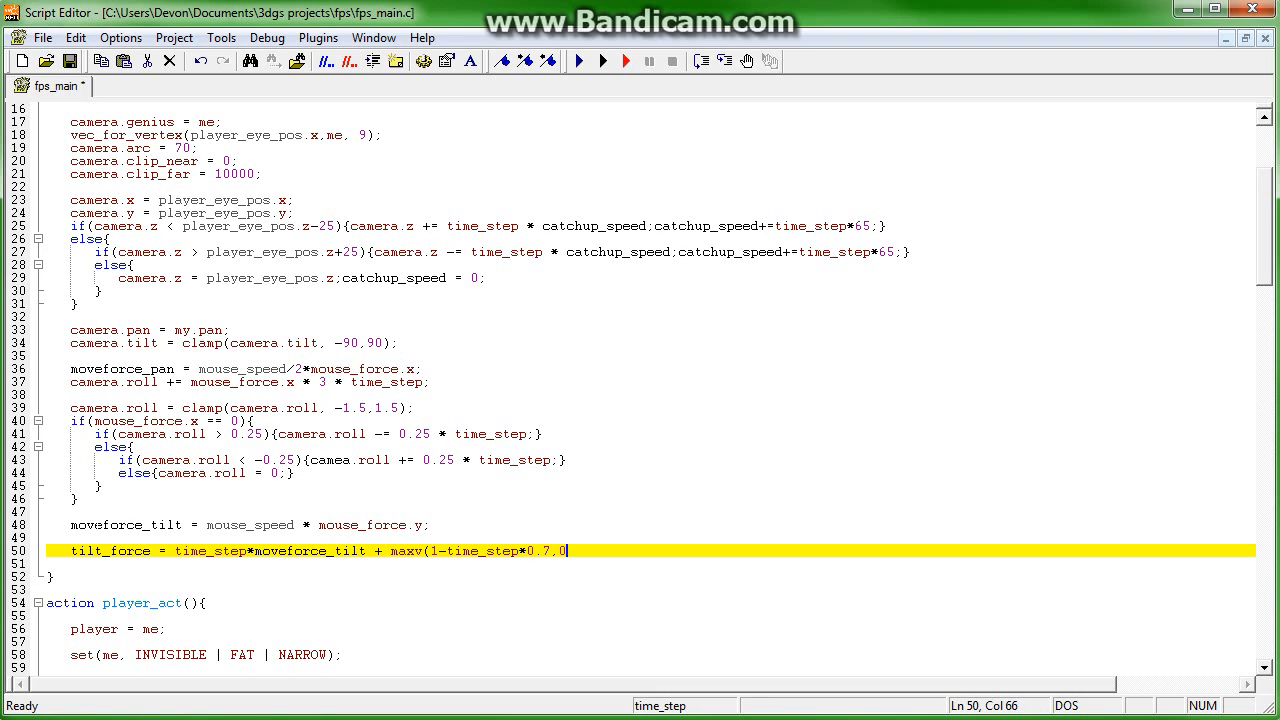
type(")")
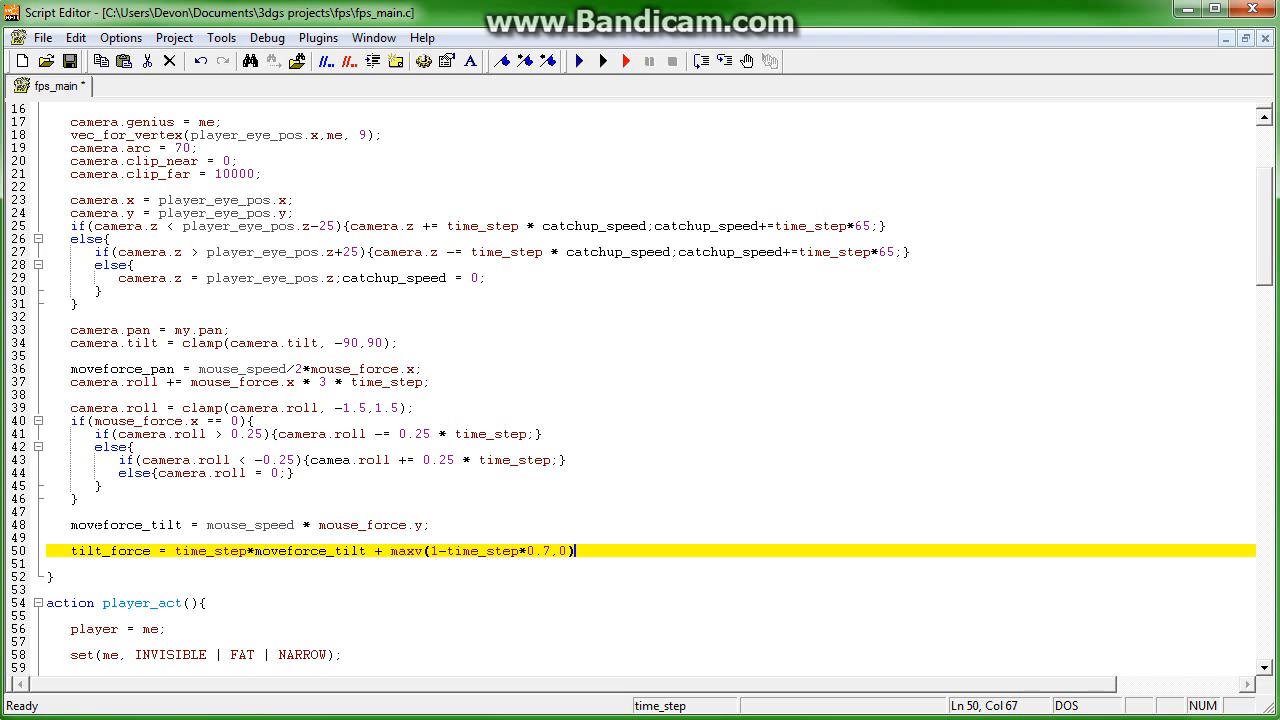
type("*")
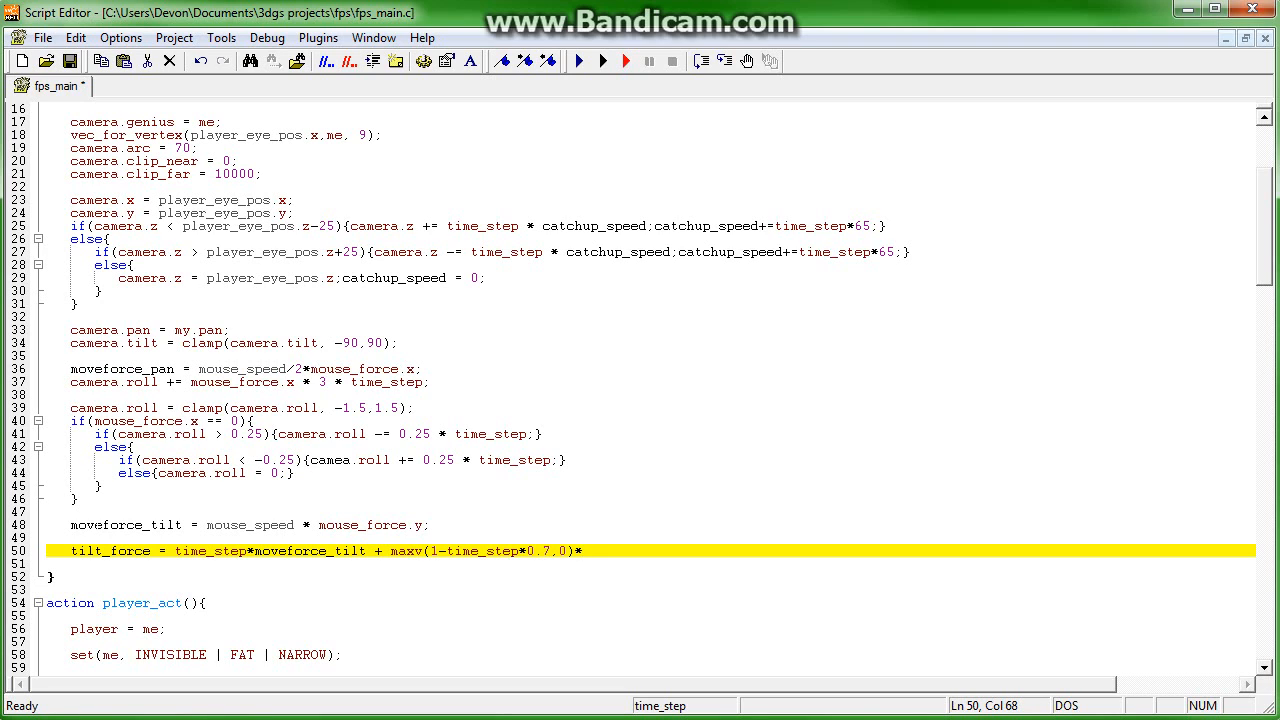
type("*tilt_")
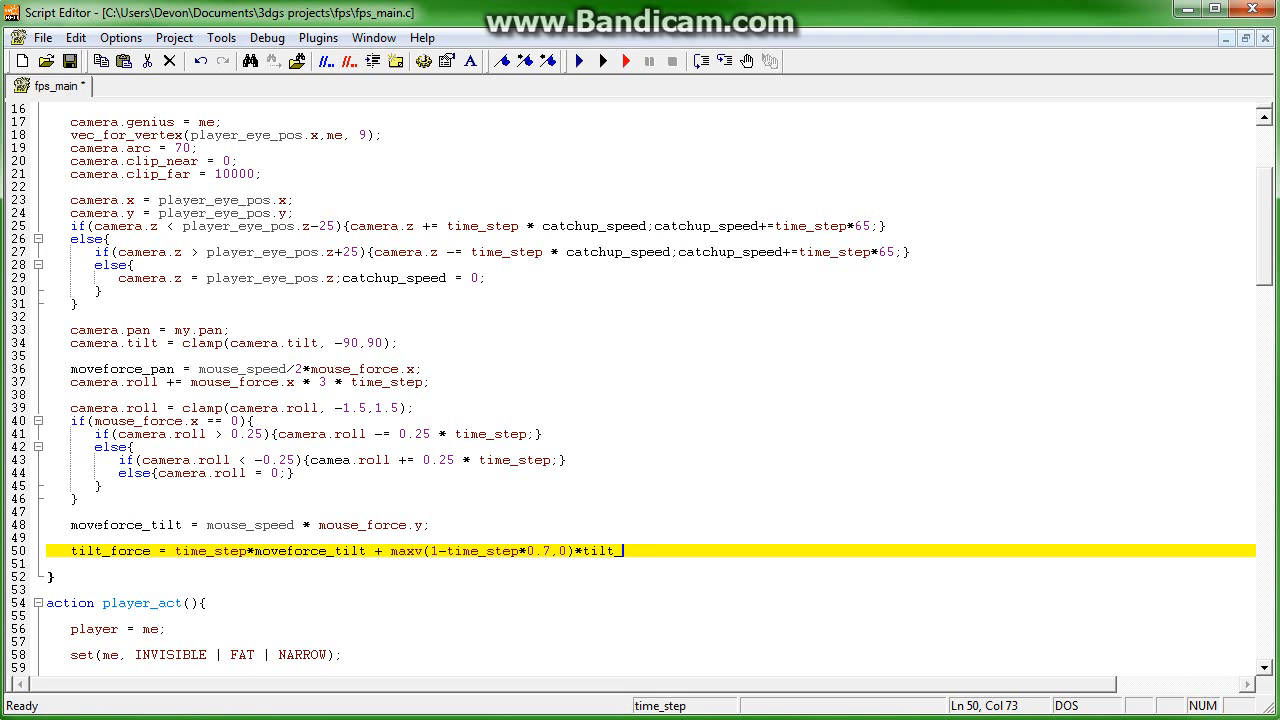
type("force;")
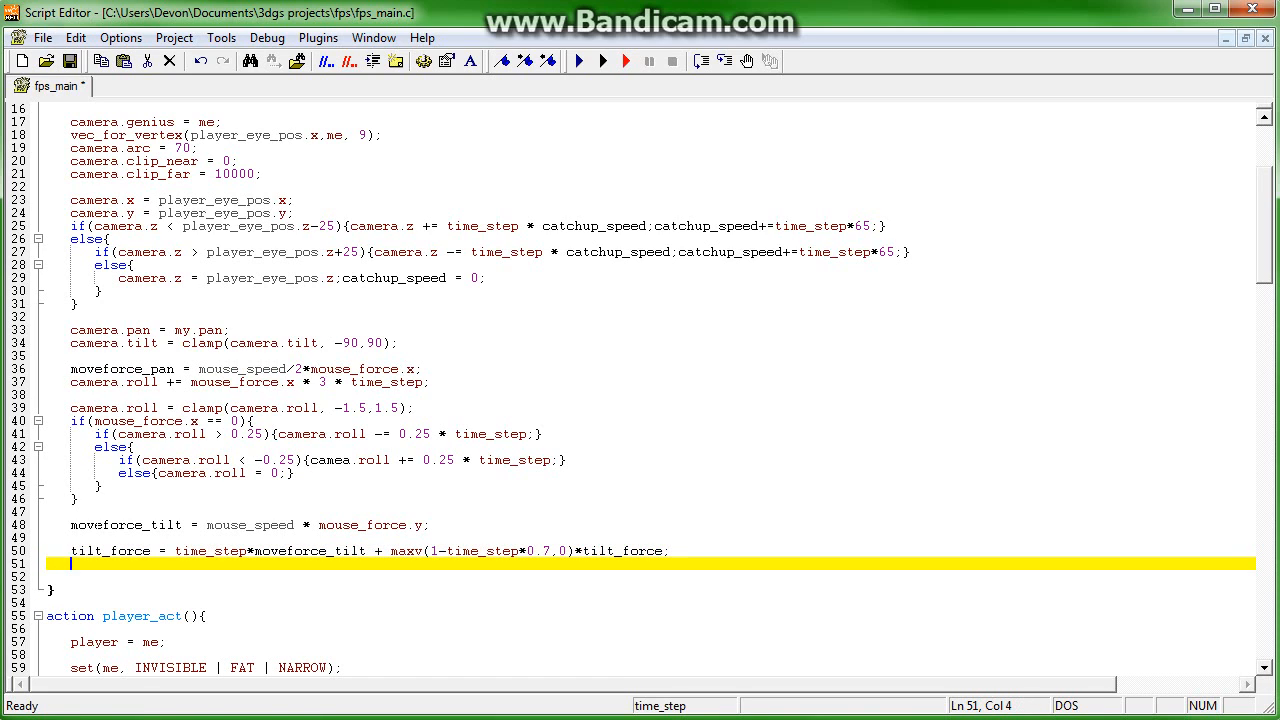
- Add the line camera.tilt += time_step * tilt_force;
type("camera.tilt")
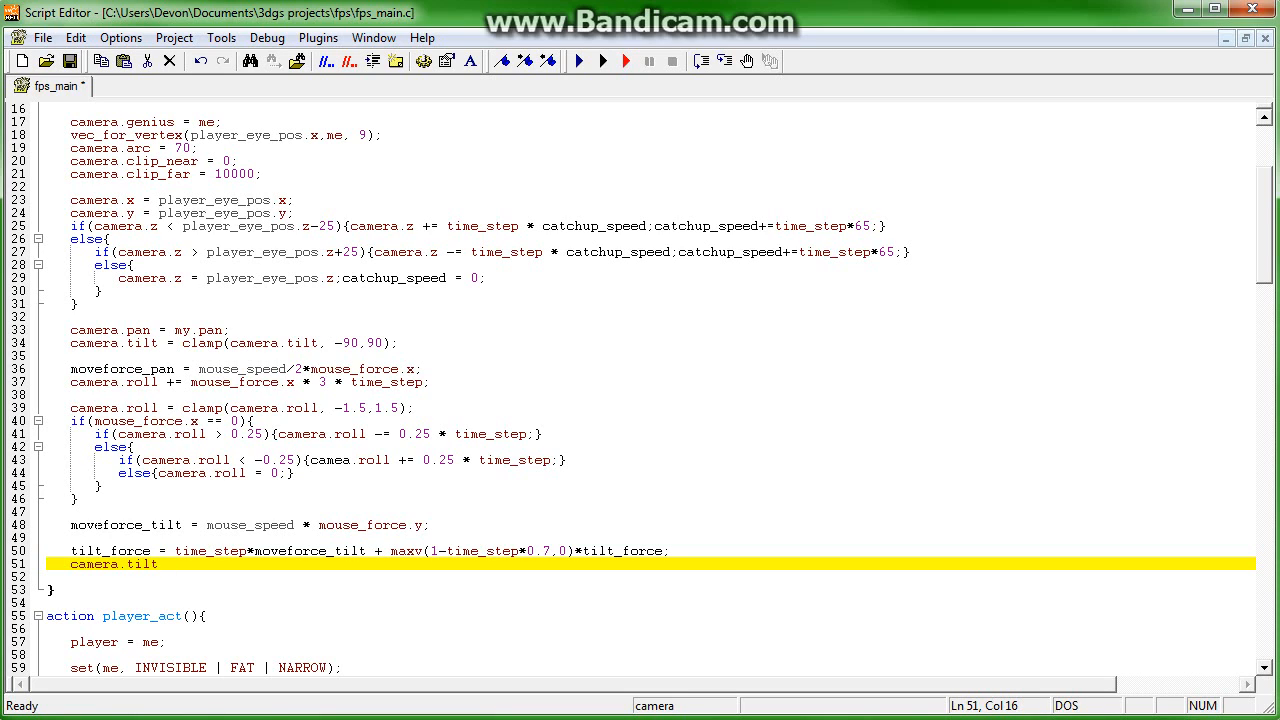
type("+")
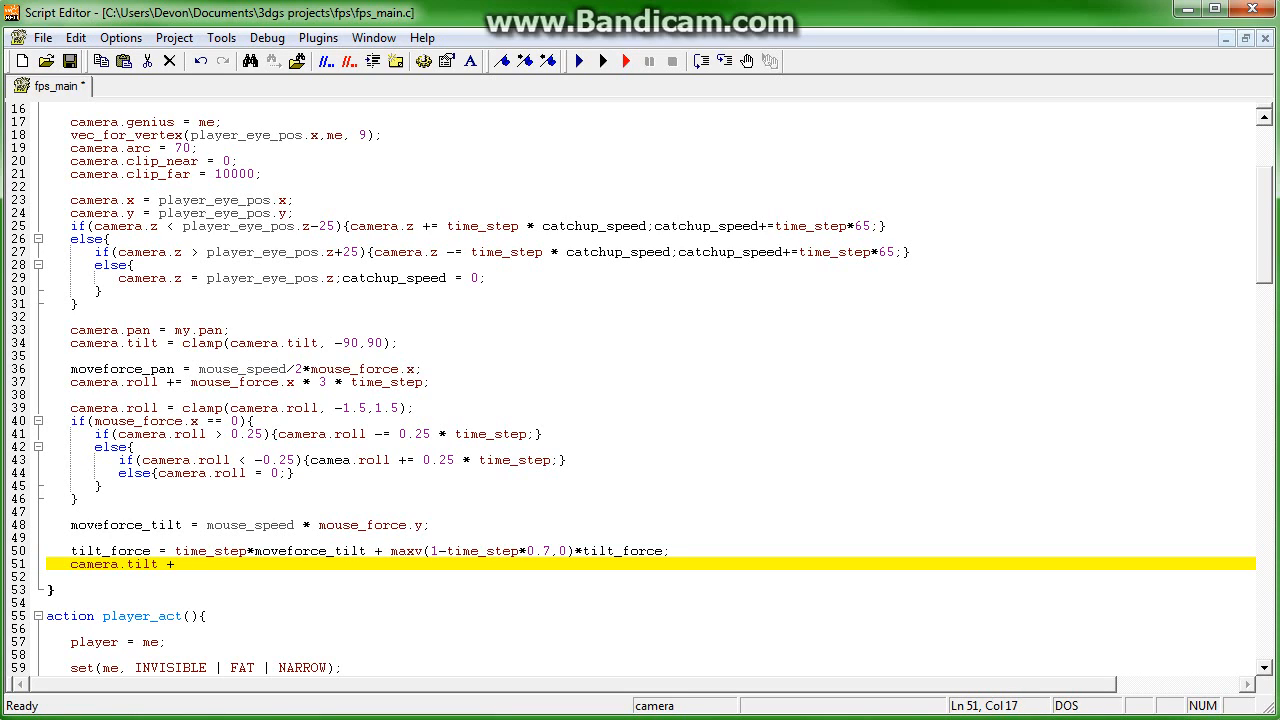
type("= time_step")
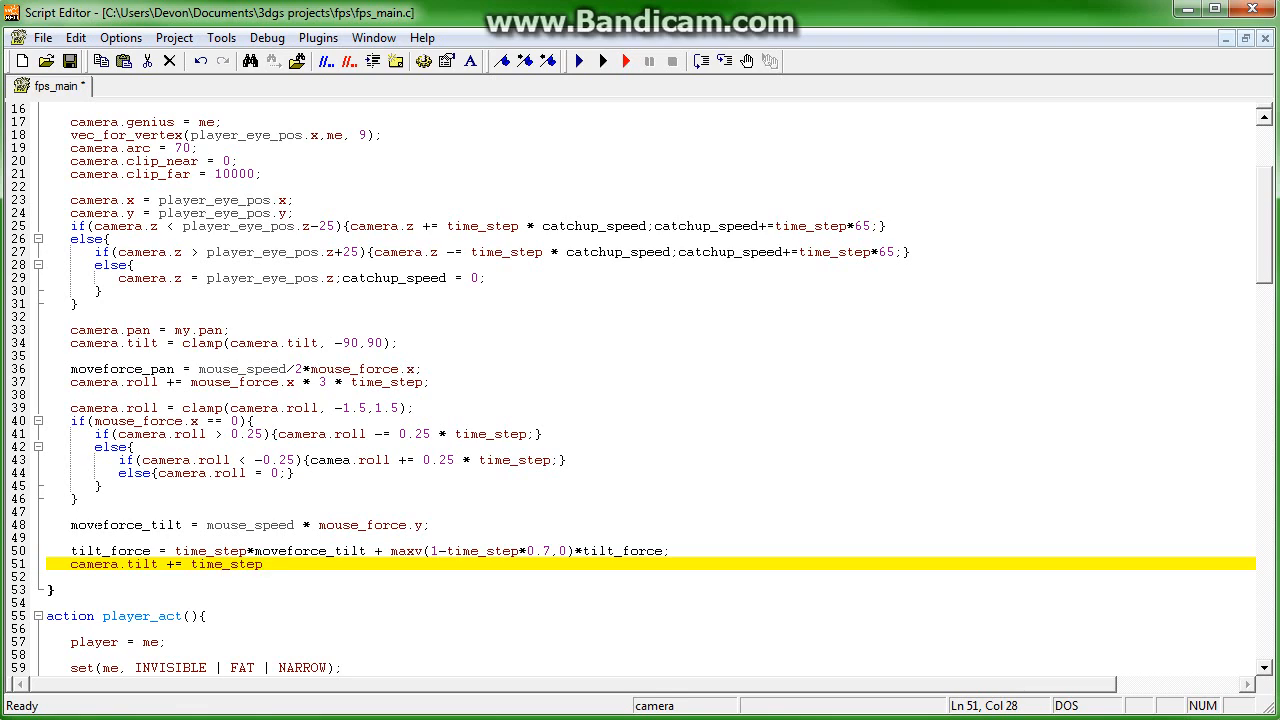
type("* til")
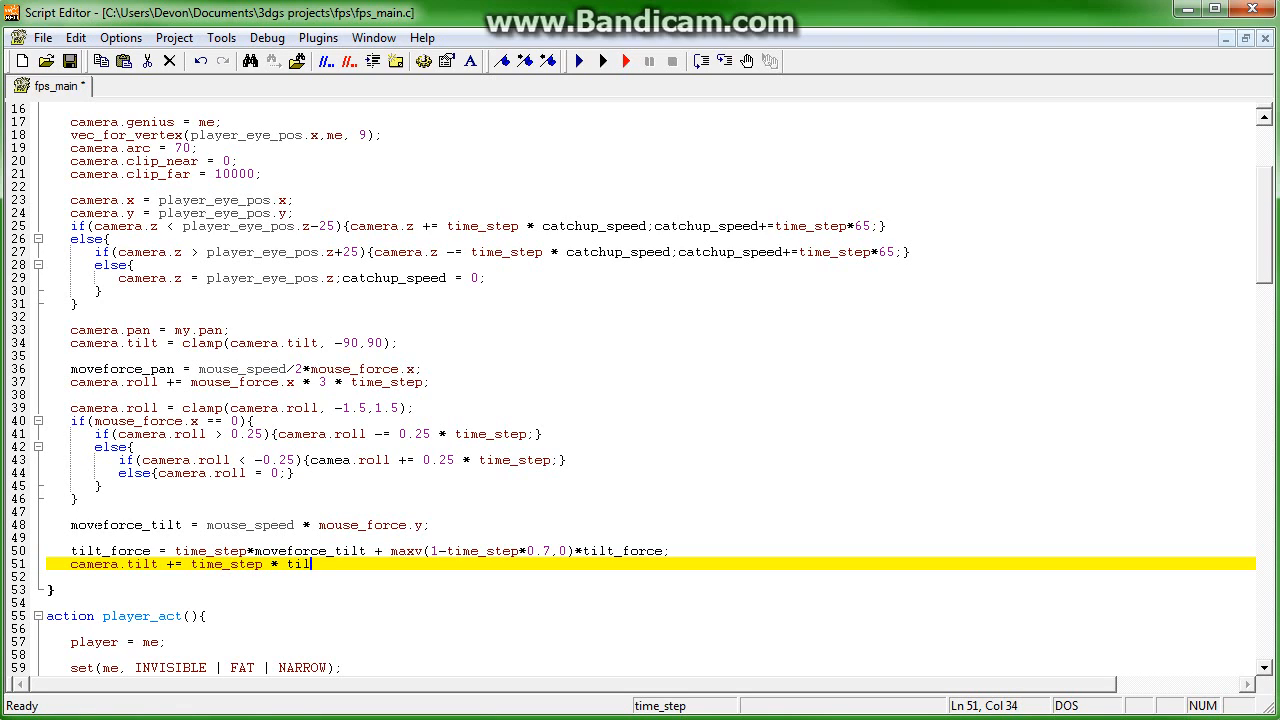
type("t_force;")
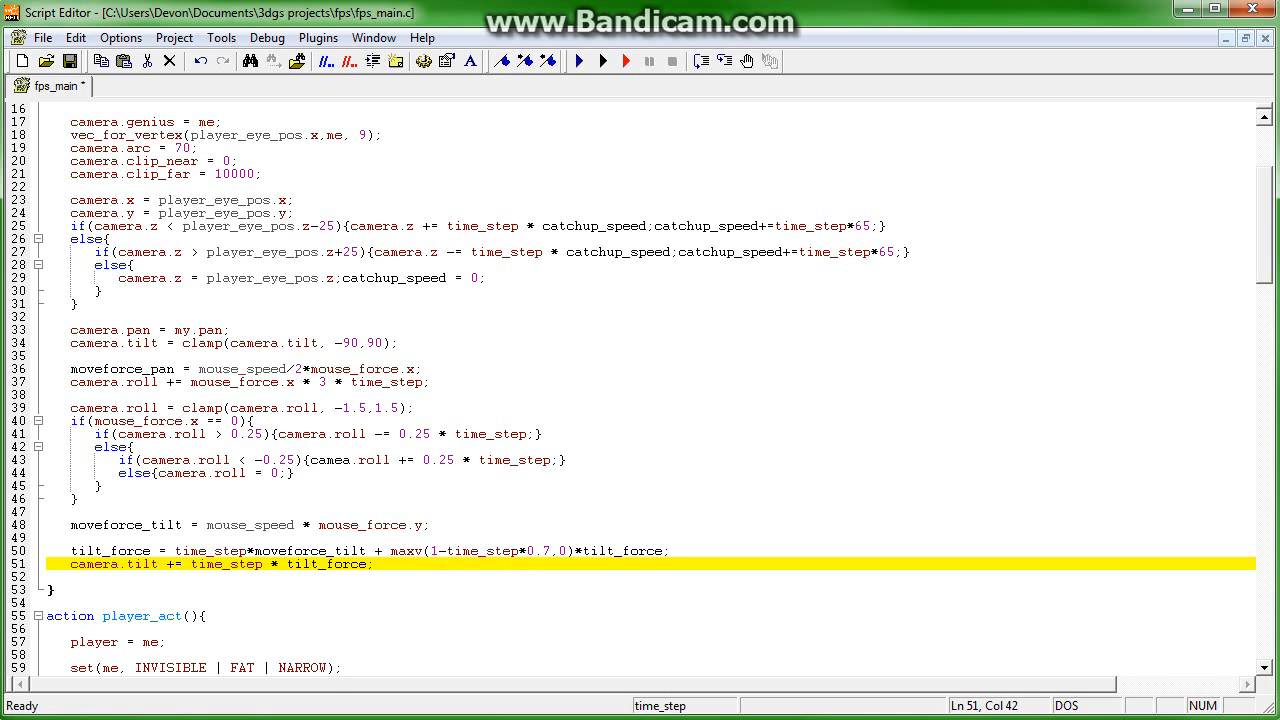
- Make player_act's while loop subtract pan_force from my.pan
scroll("down", 3)
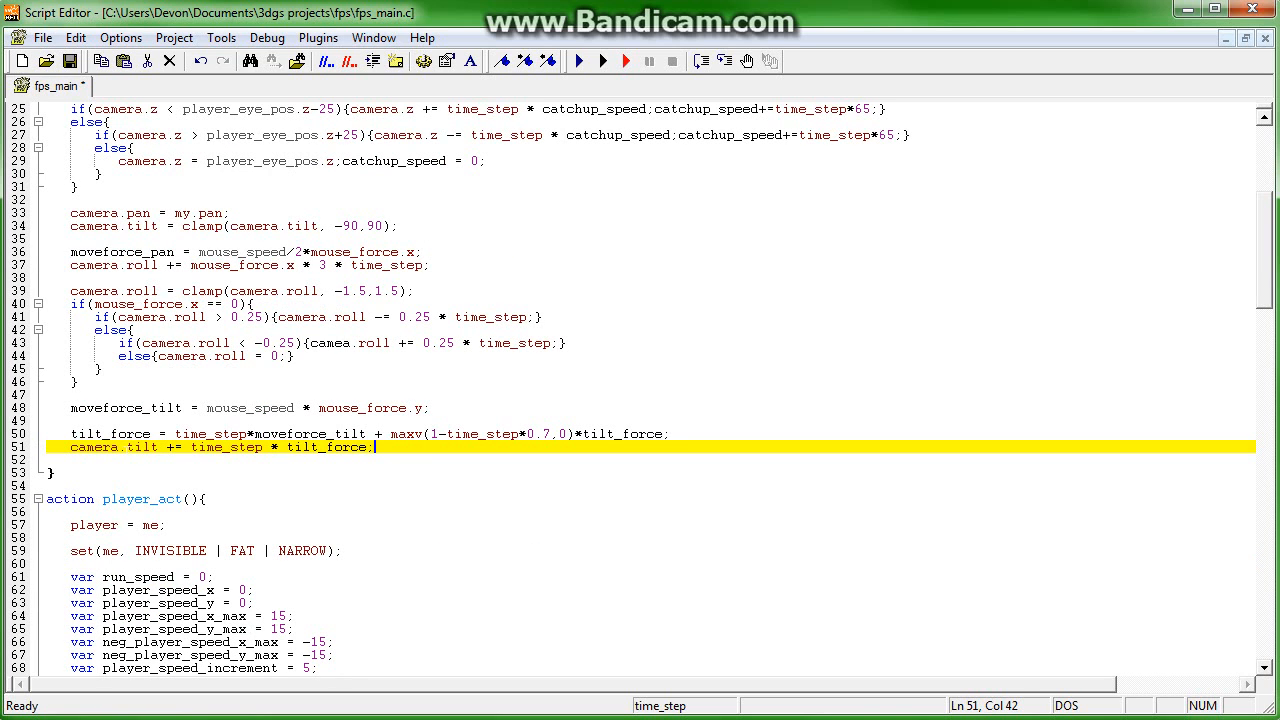
scroll("down", 3)
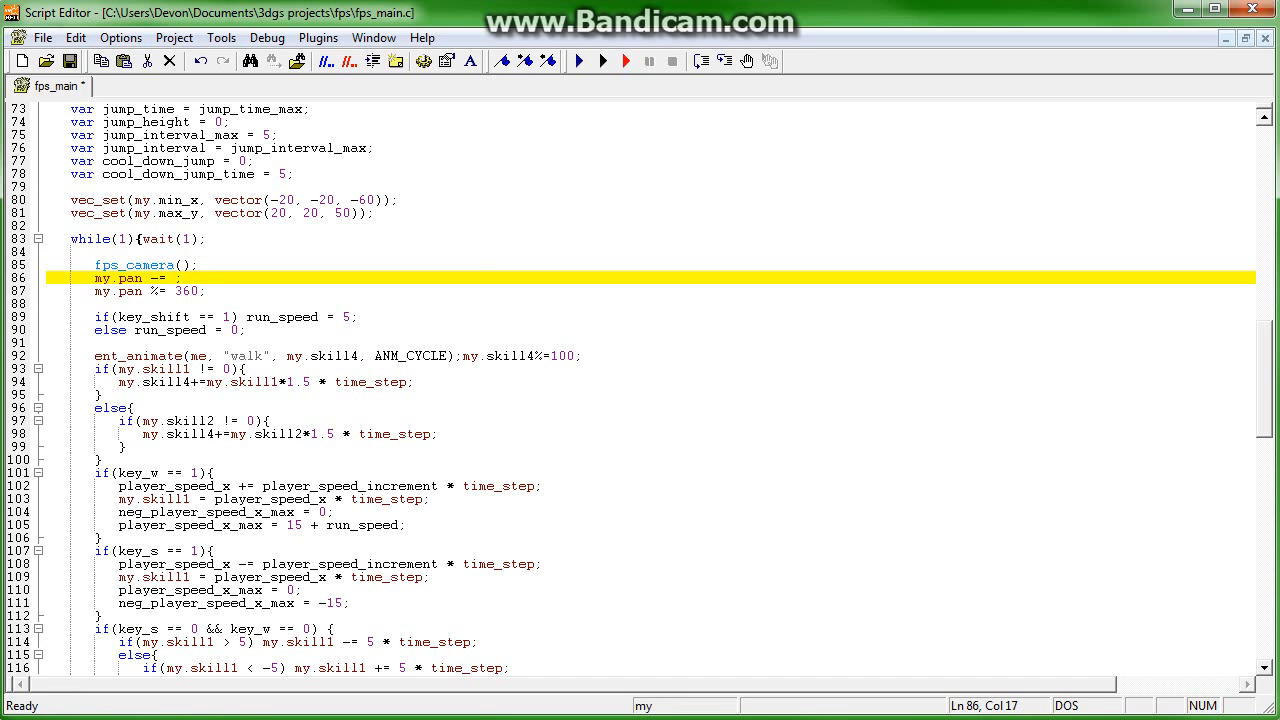
type("pan_")
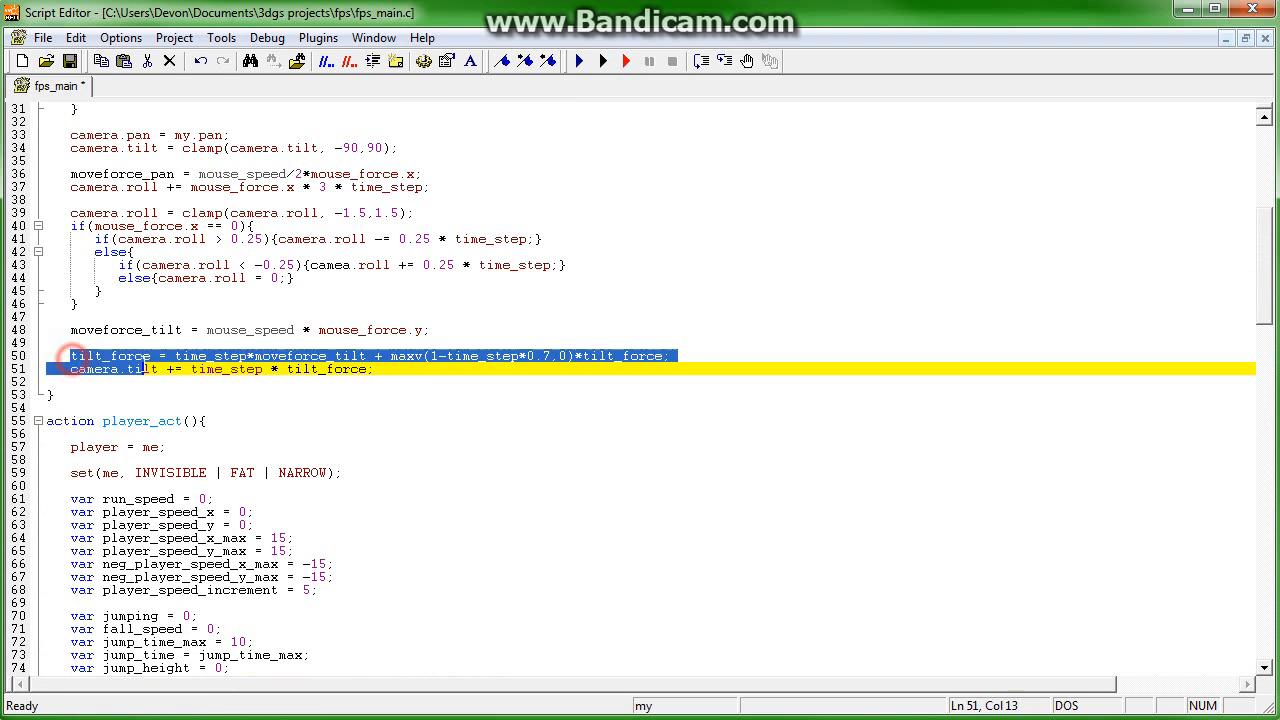
scroll("down", 3)
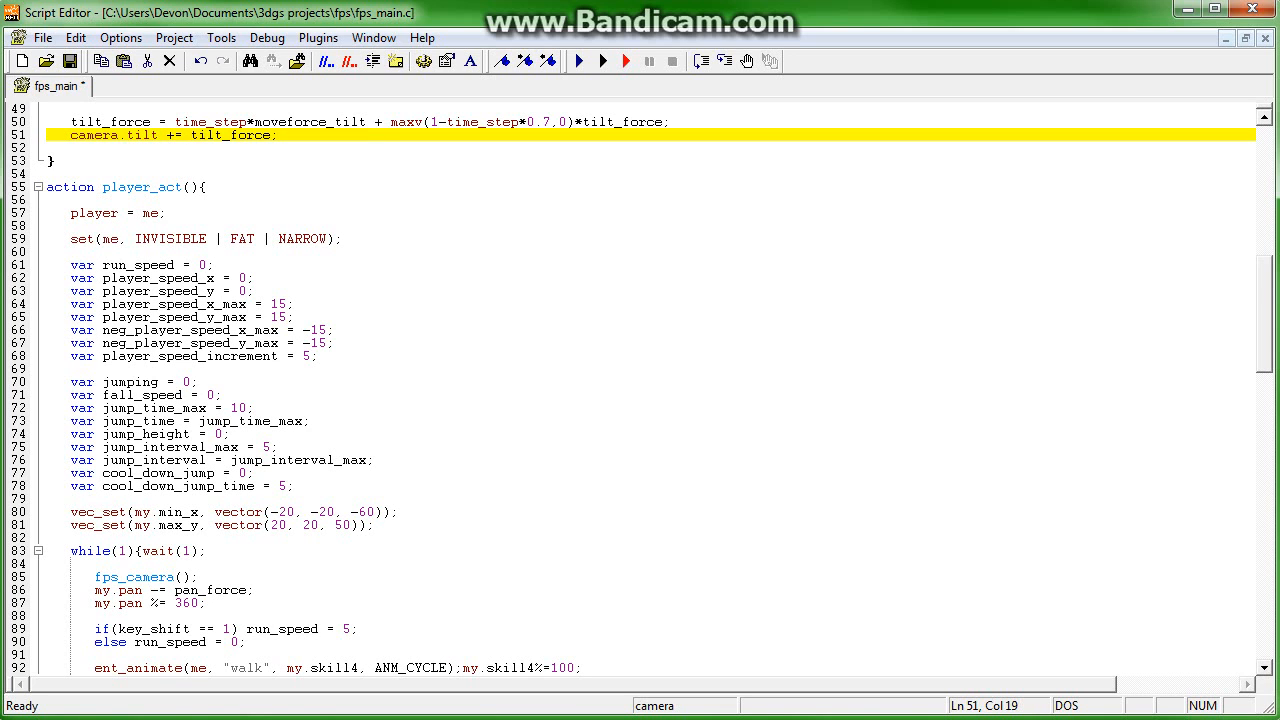
scroll("down", 3)
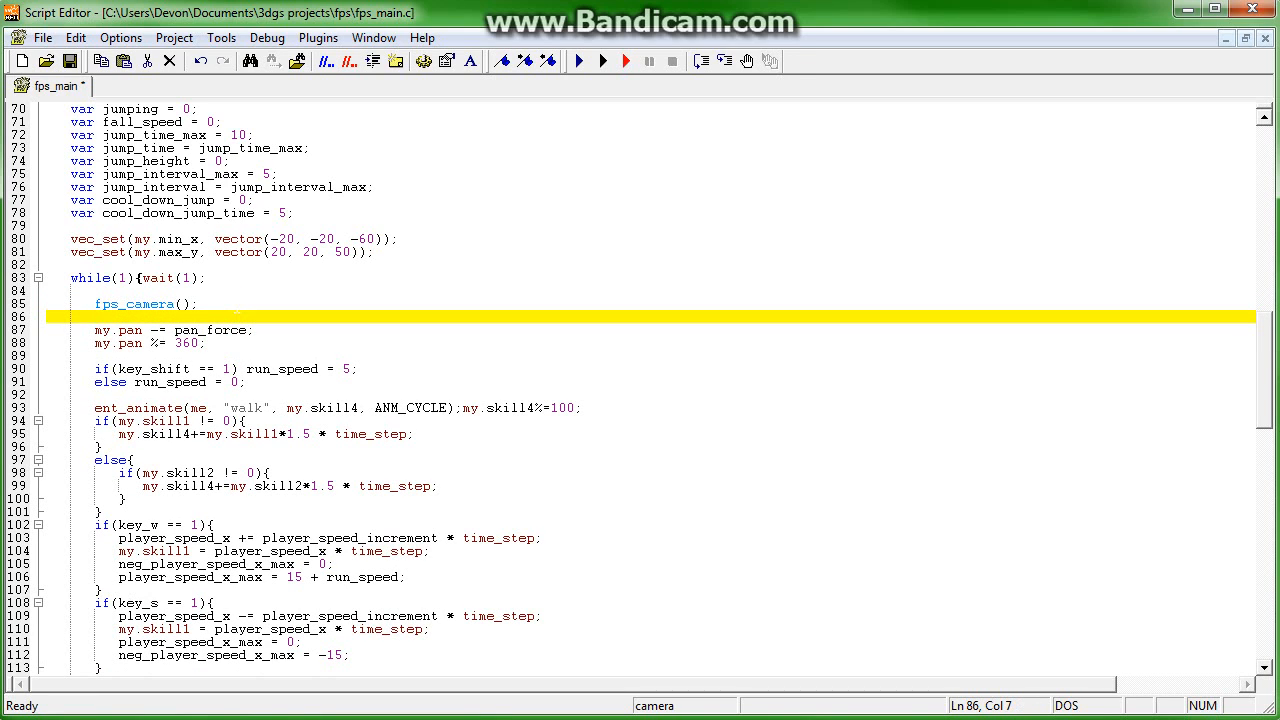
- Write pan_force = time_step*move_force_tilt + maxv(1-time_step*0.7,0)*pan_force; in the player loop
type("pan_force")
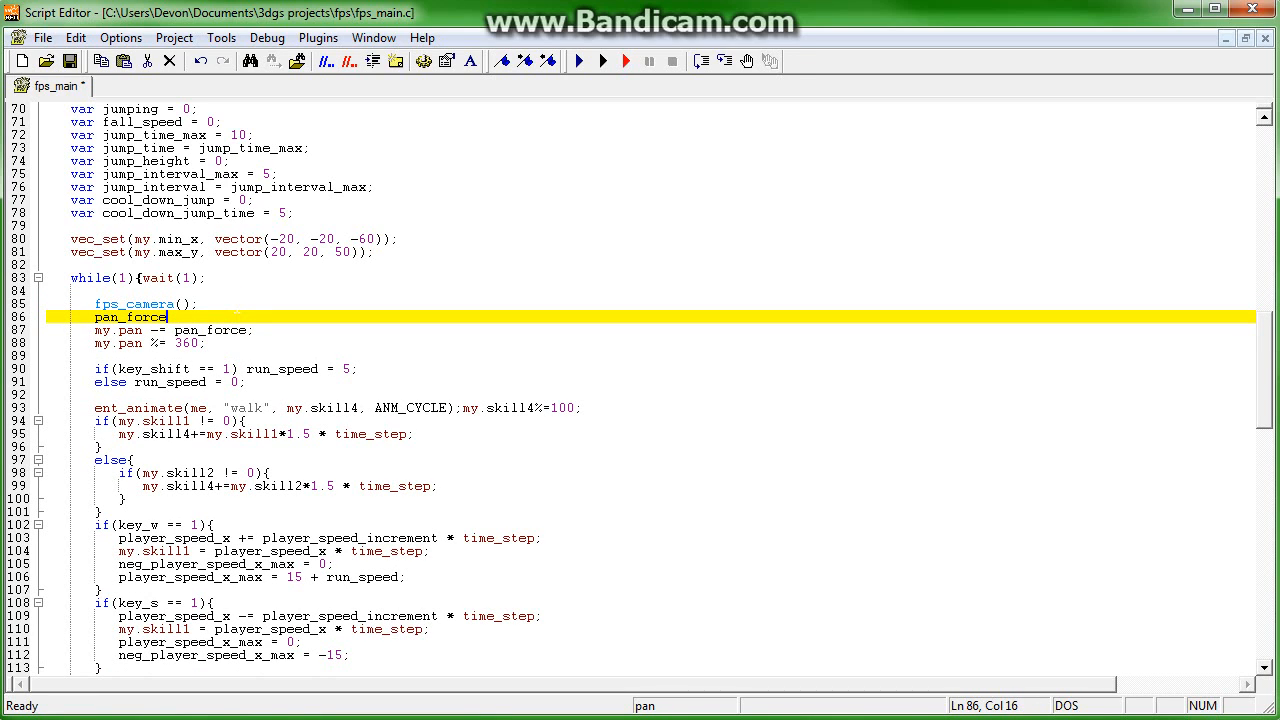
type("= time_step *")
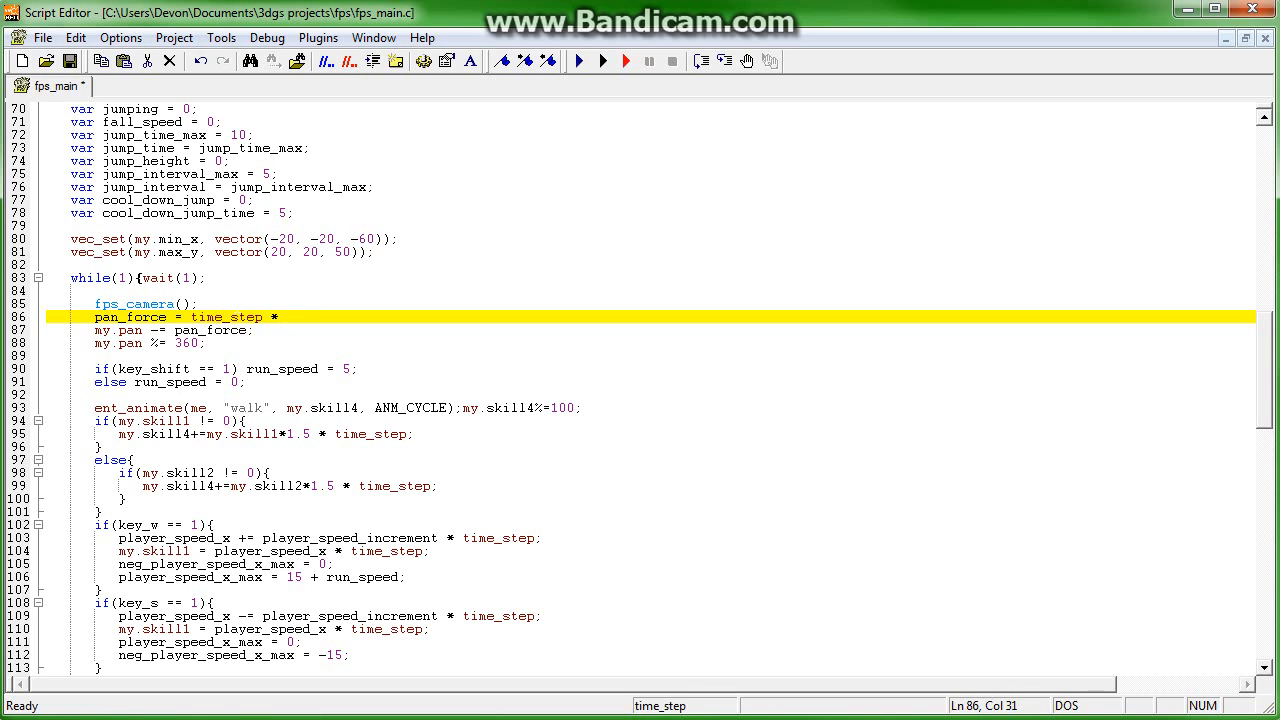
type("move_force_tilt +")
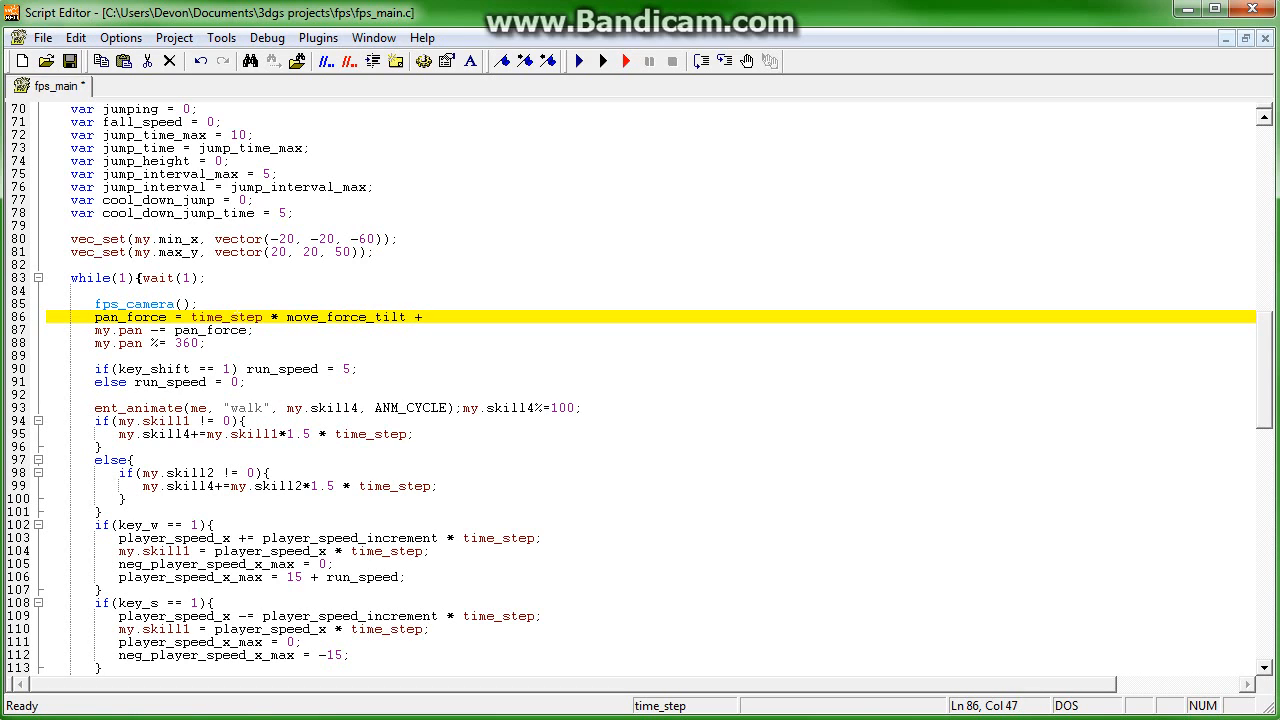
type("maxv")
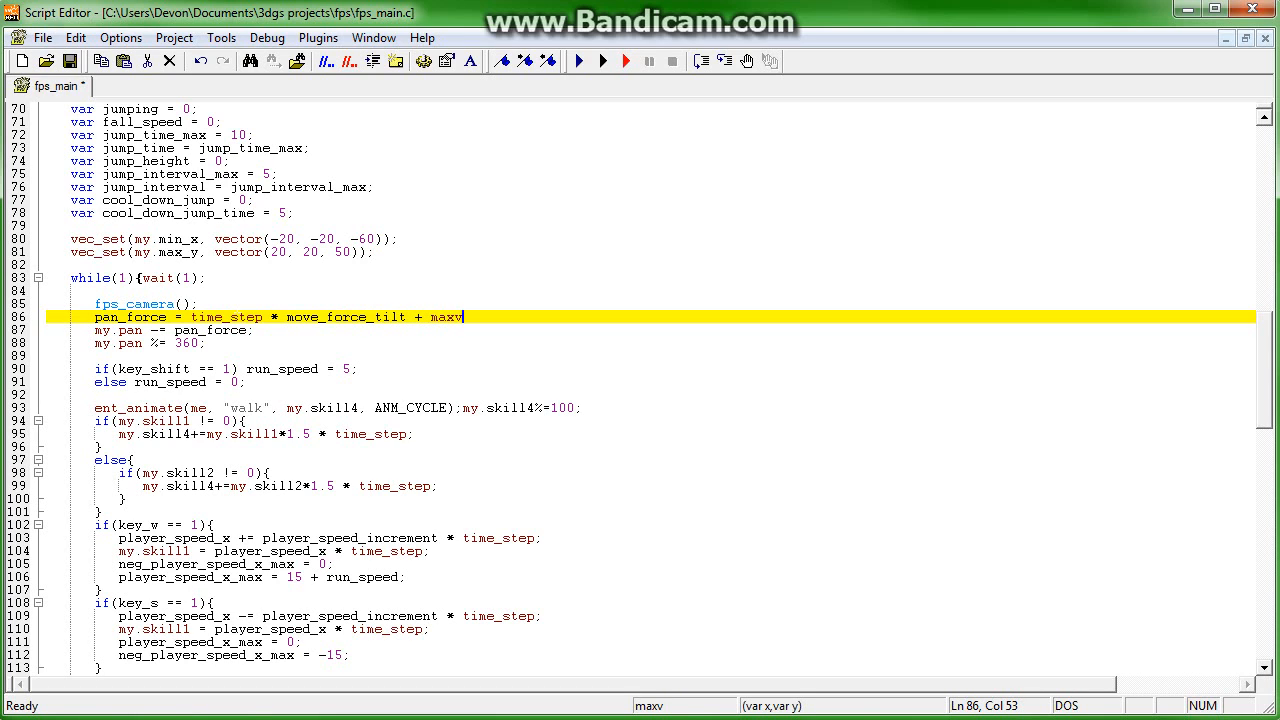
type("(1-time_step")
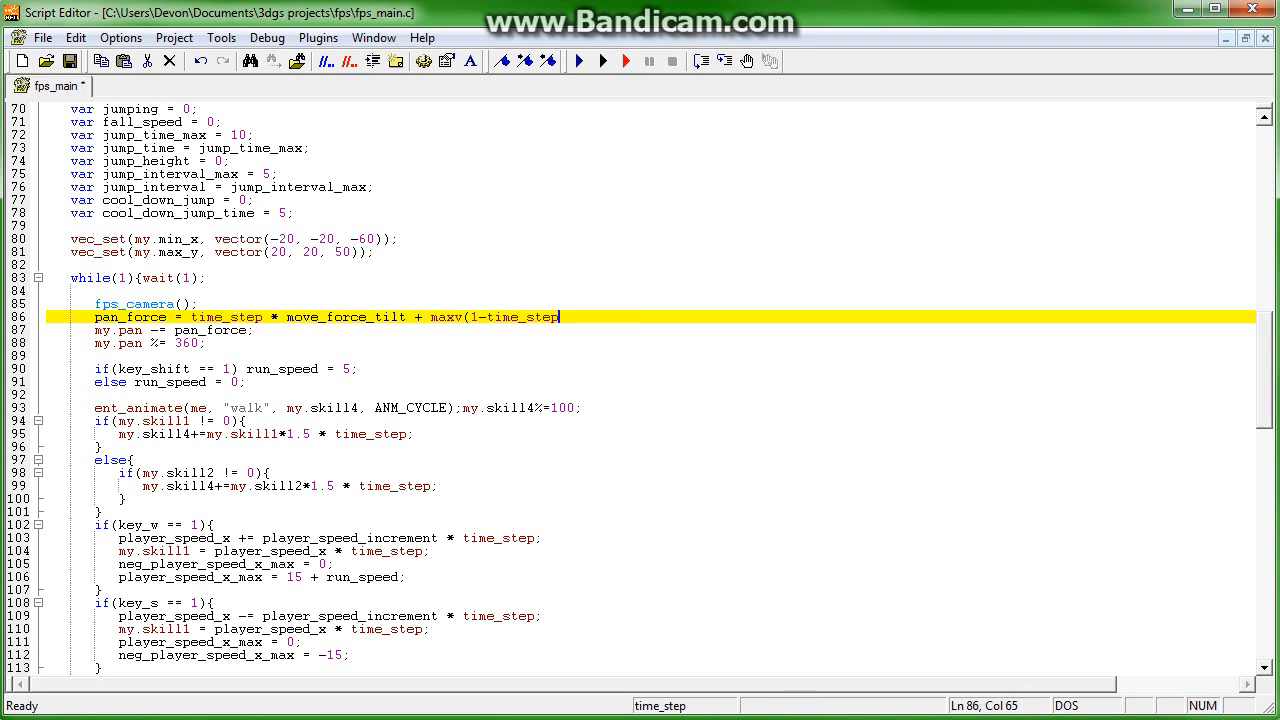
type("*0.7")
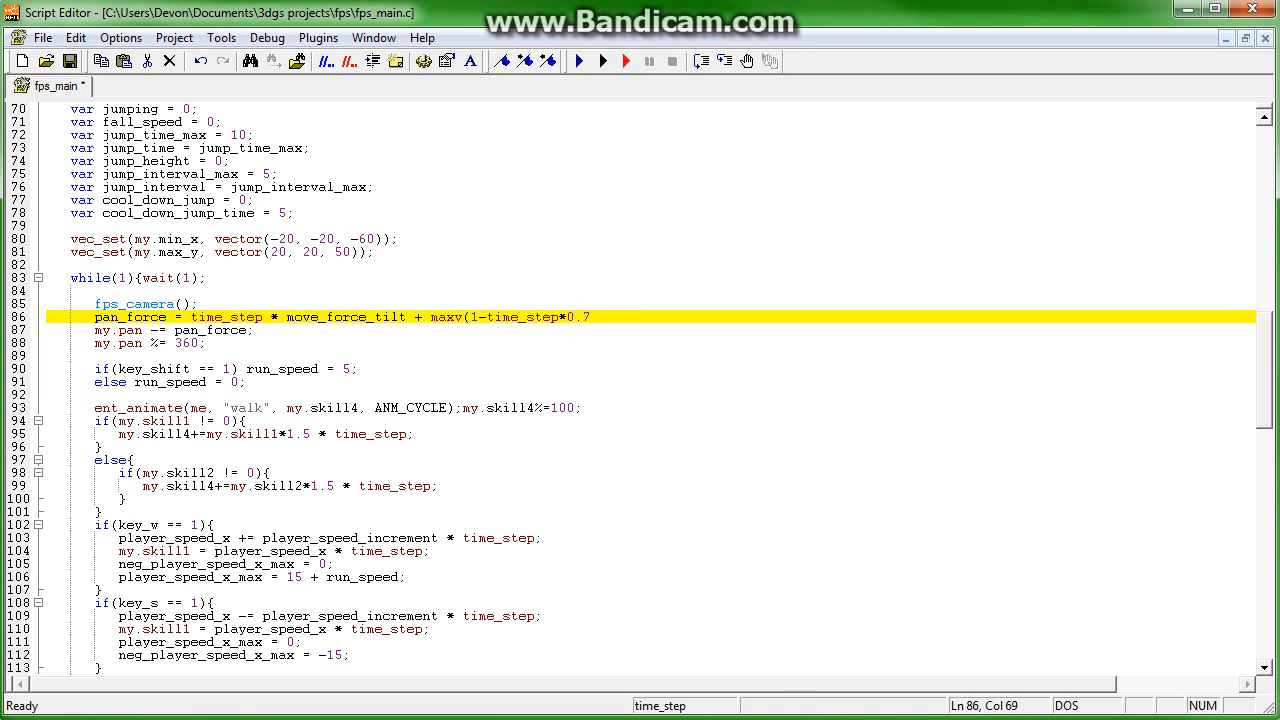
type(",0)")
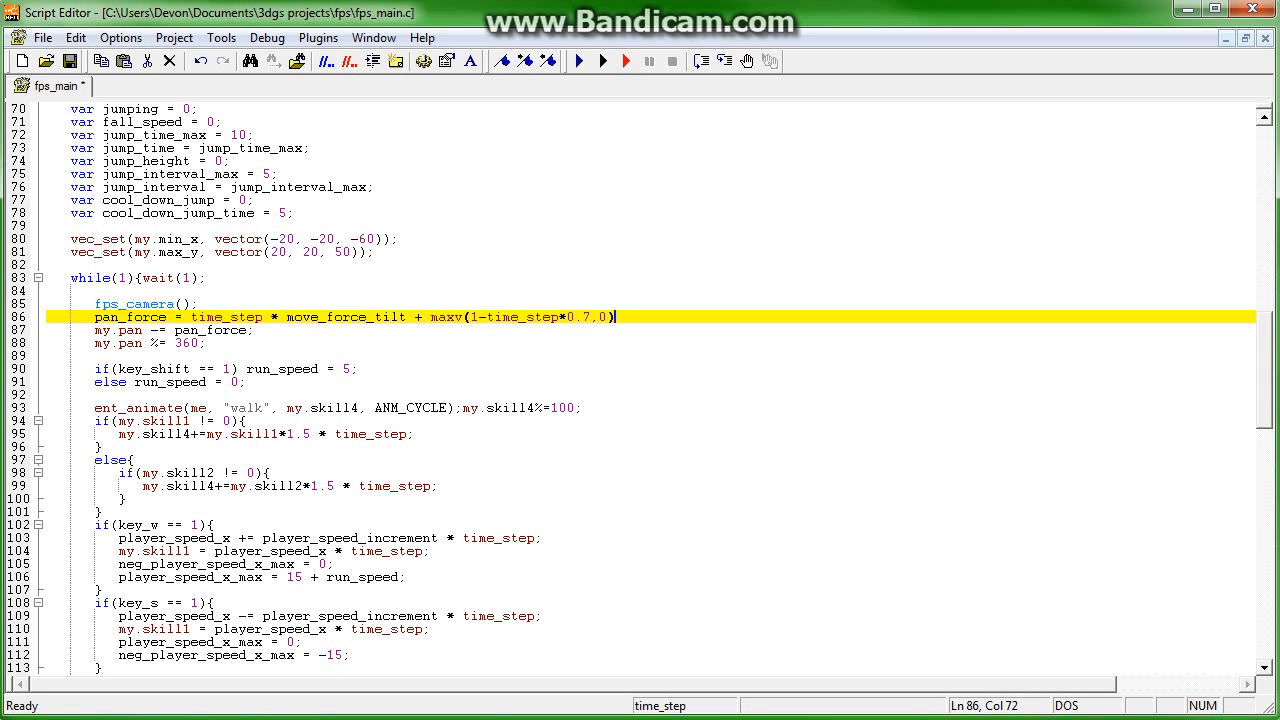
type("*")
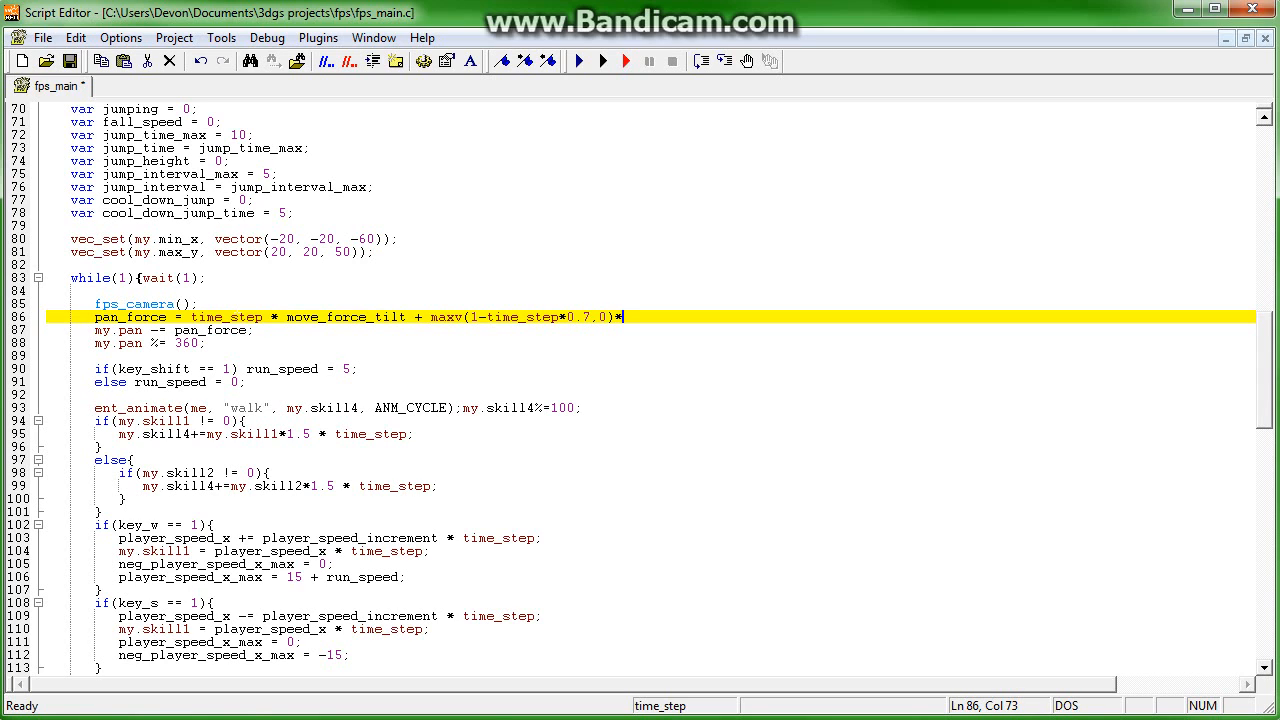
type("pan")
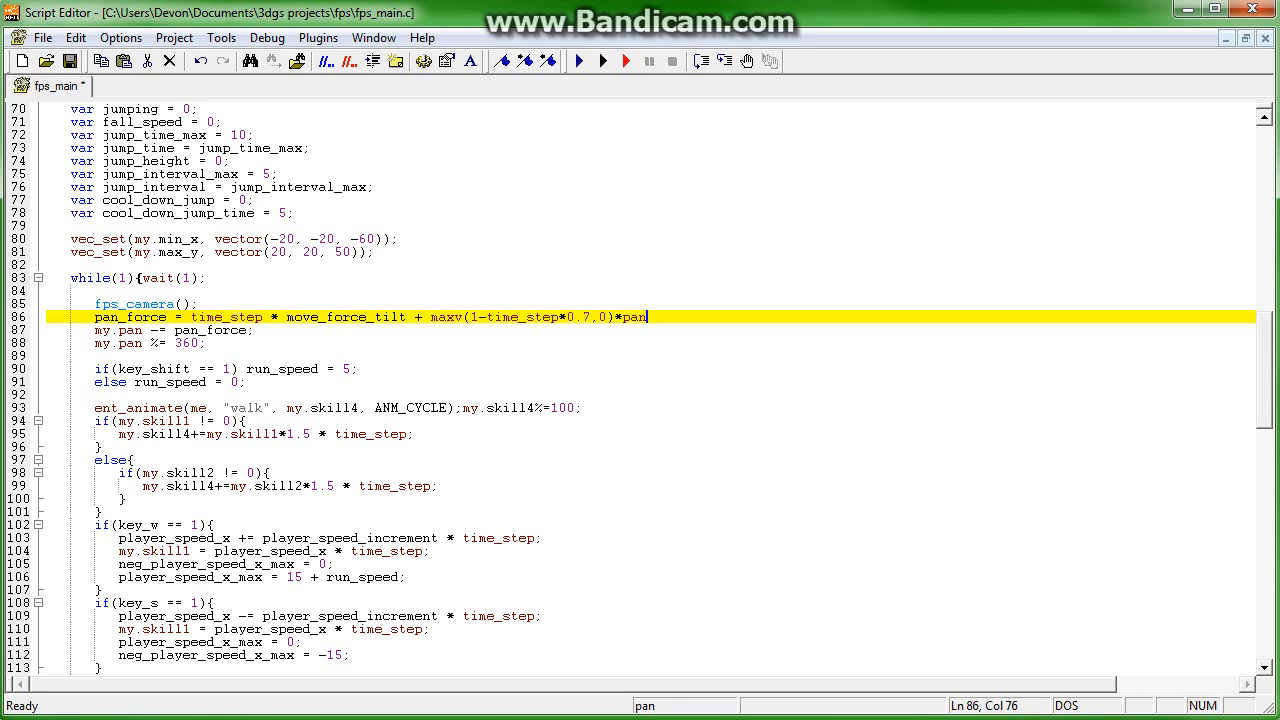
type("_force;")
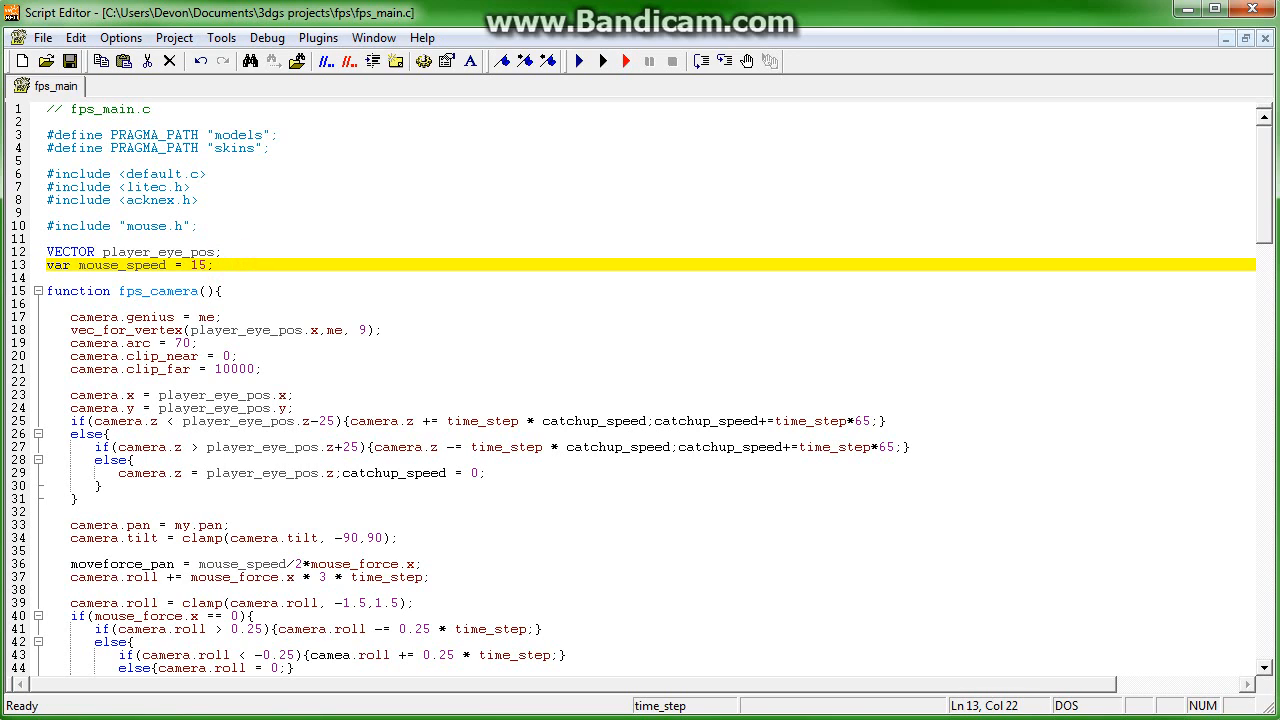
- Declare the global var catchup_speed = 0 above fps_camera
key("Return")
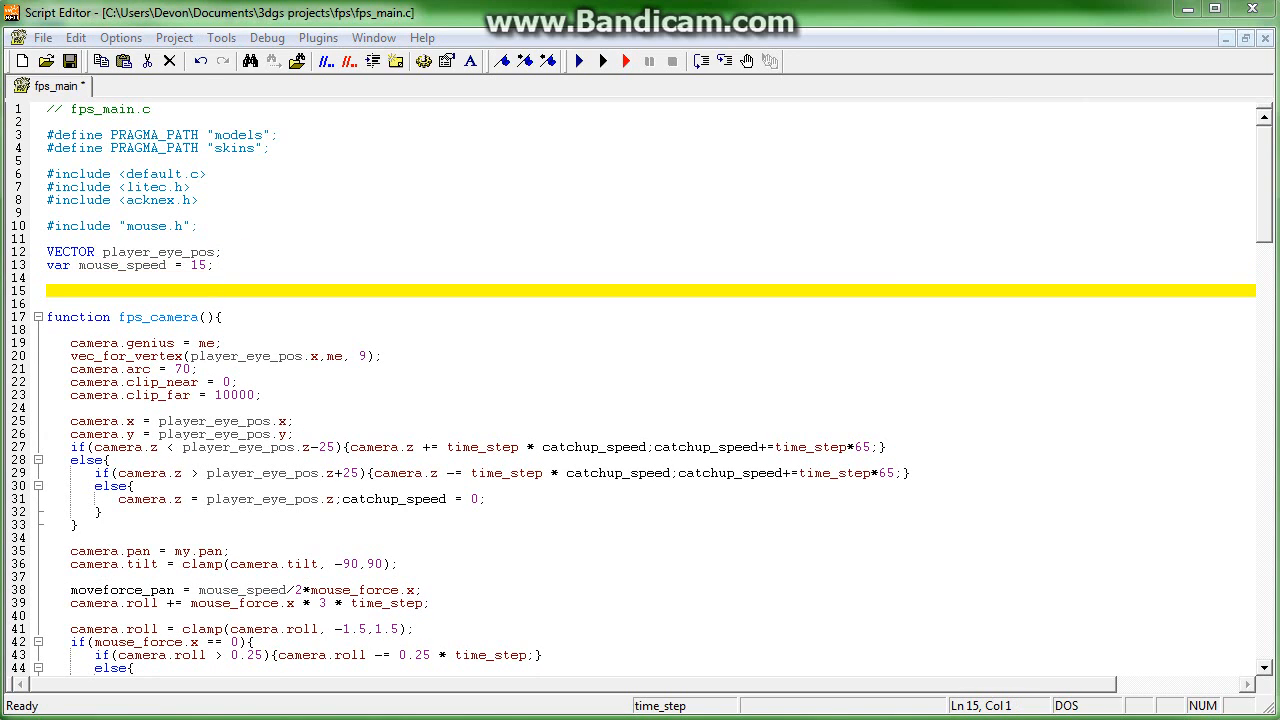
type("v")
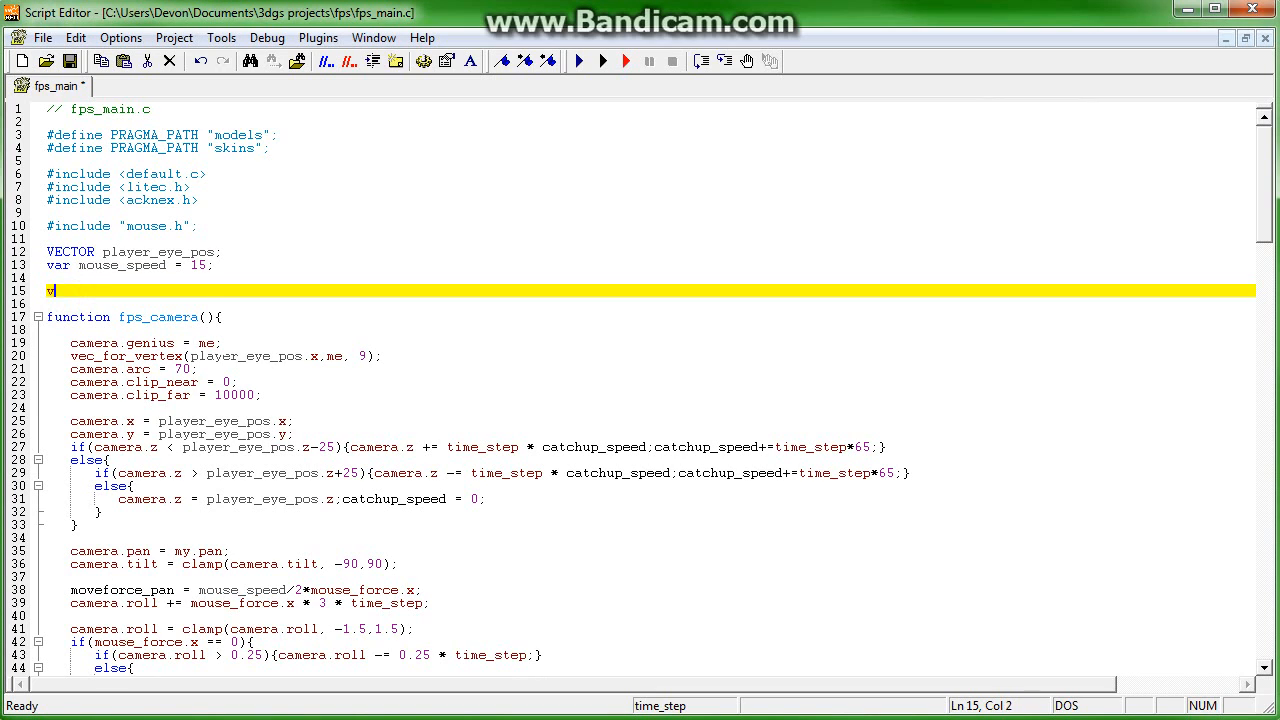
type("var catchup")
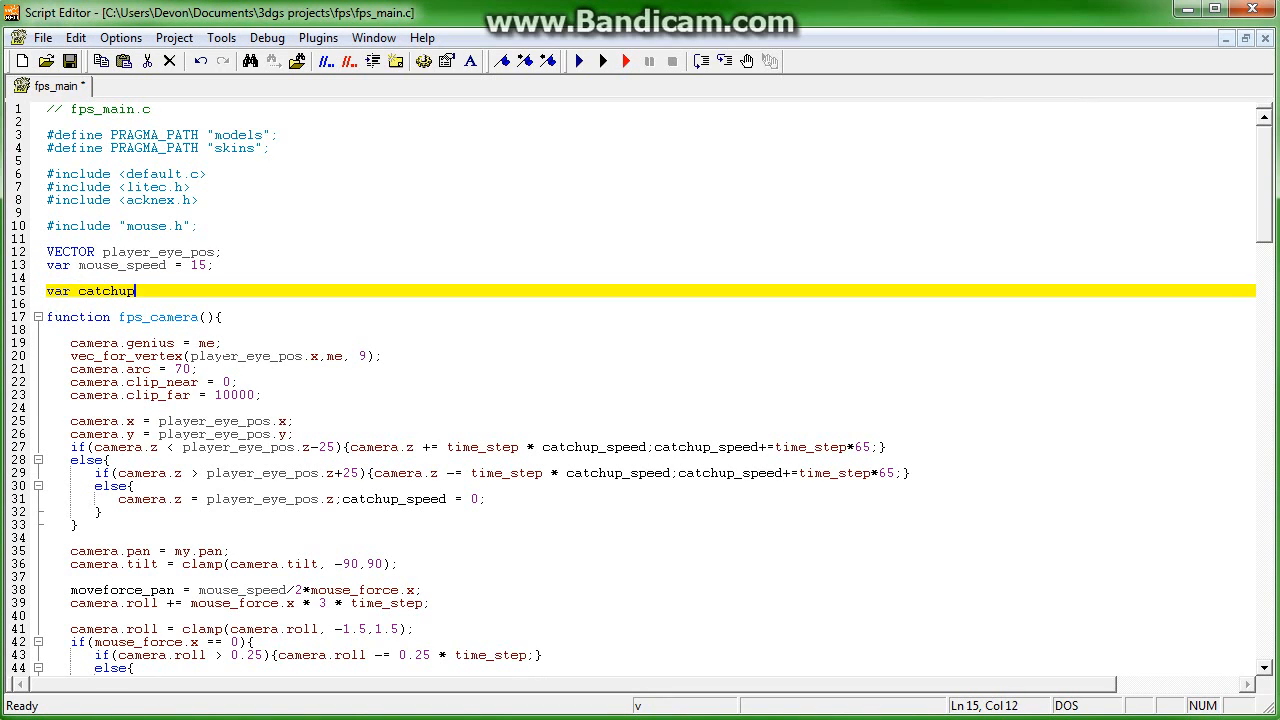
type("_s")
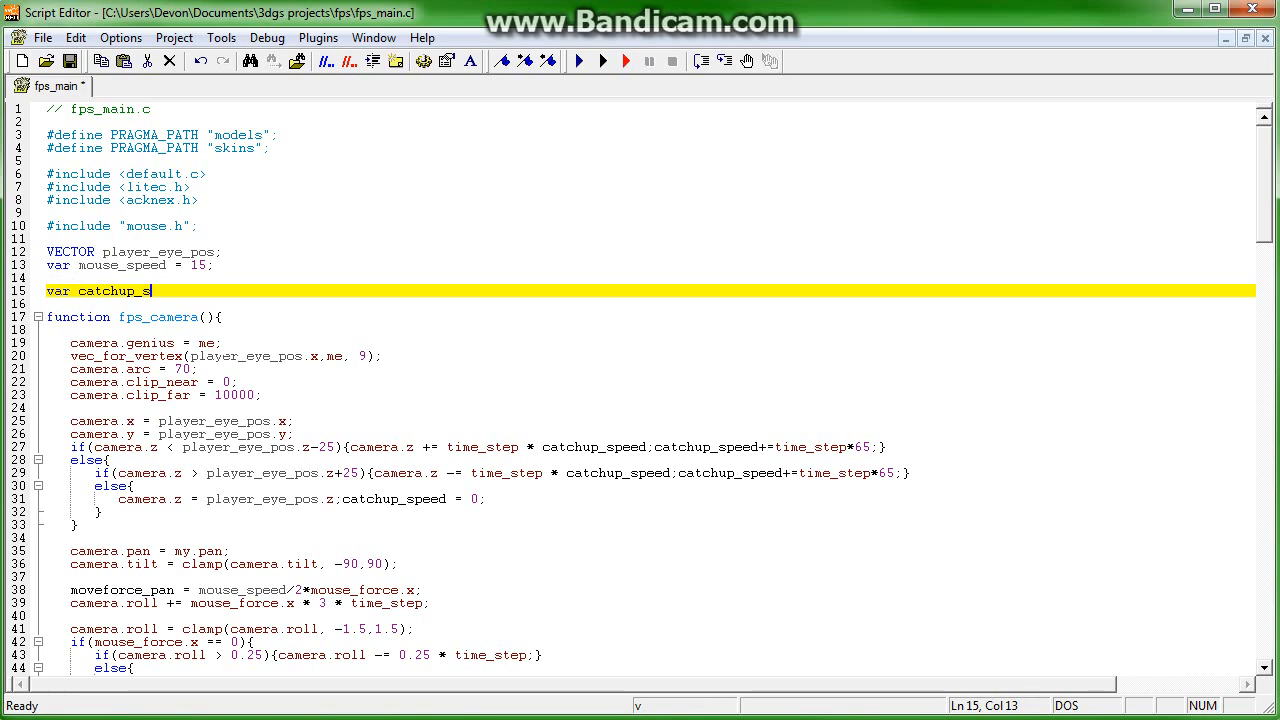
type("peed")
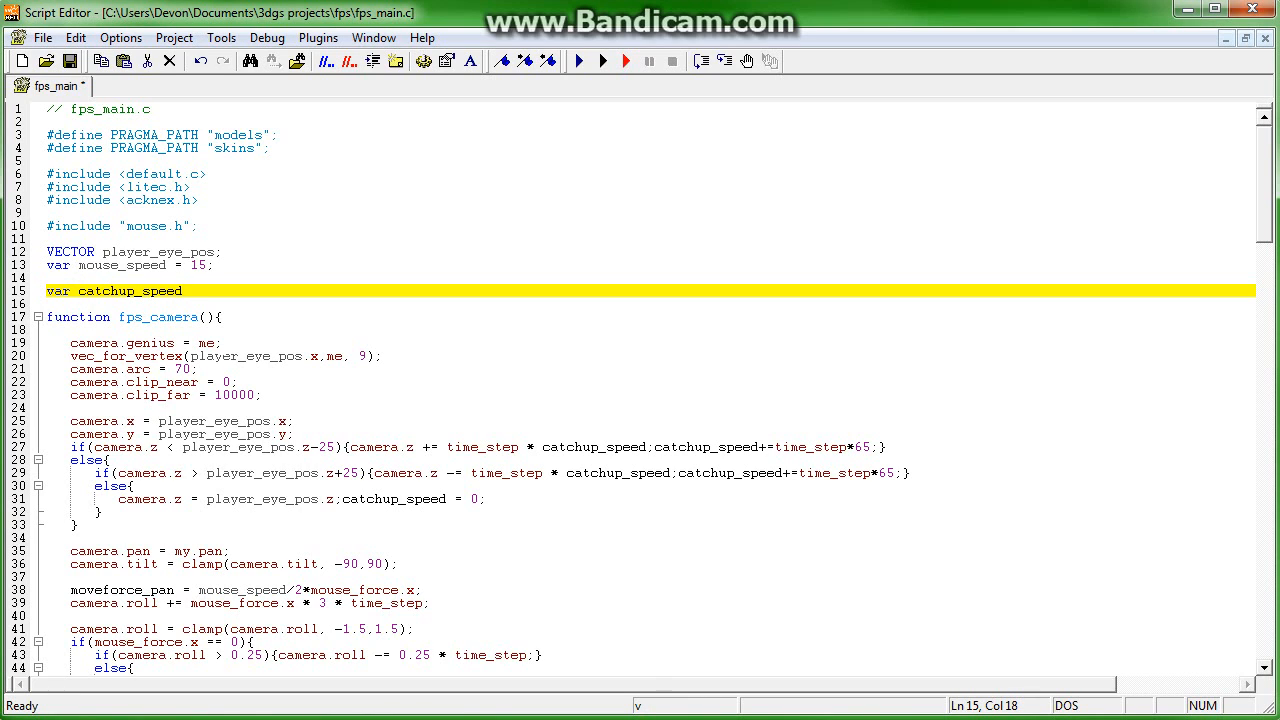
type("= 0;")
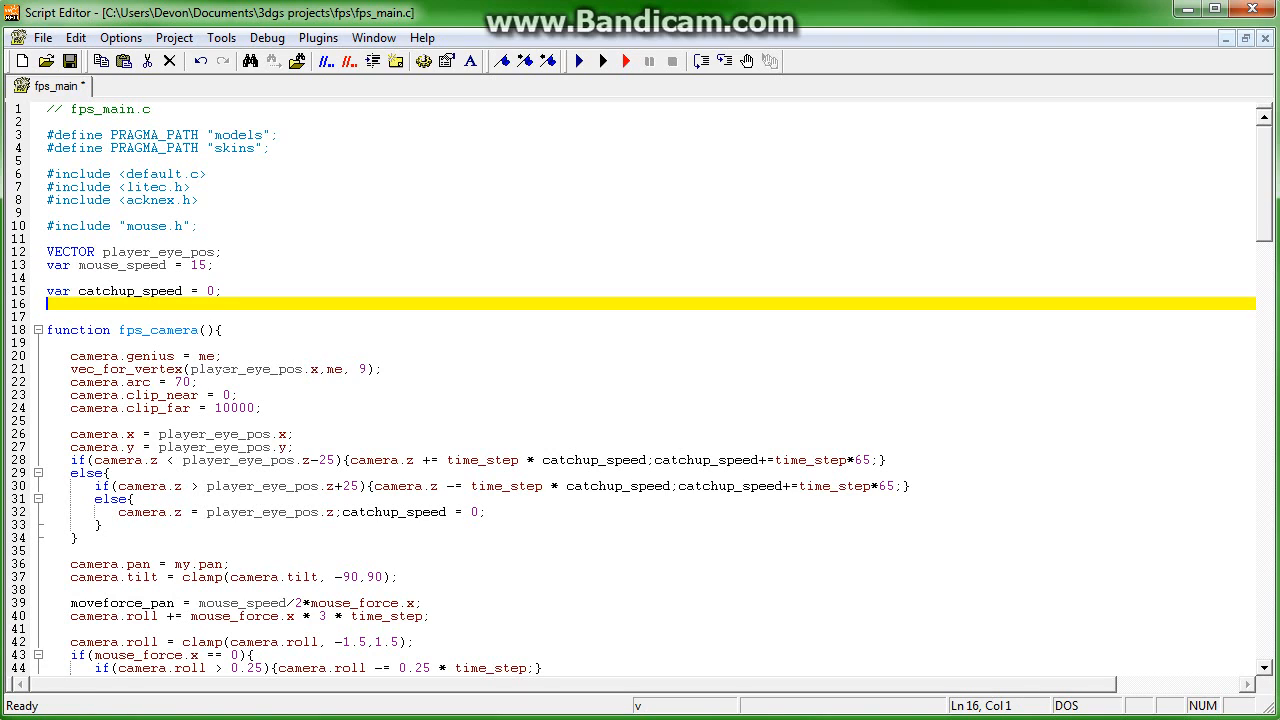
- Begin declaring the global var moveforce_pan
type("var m")
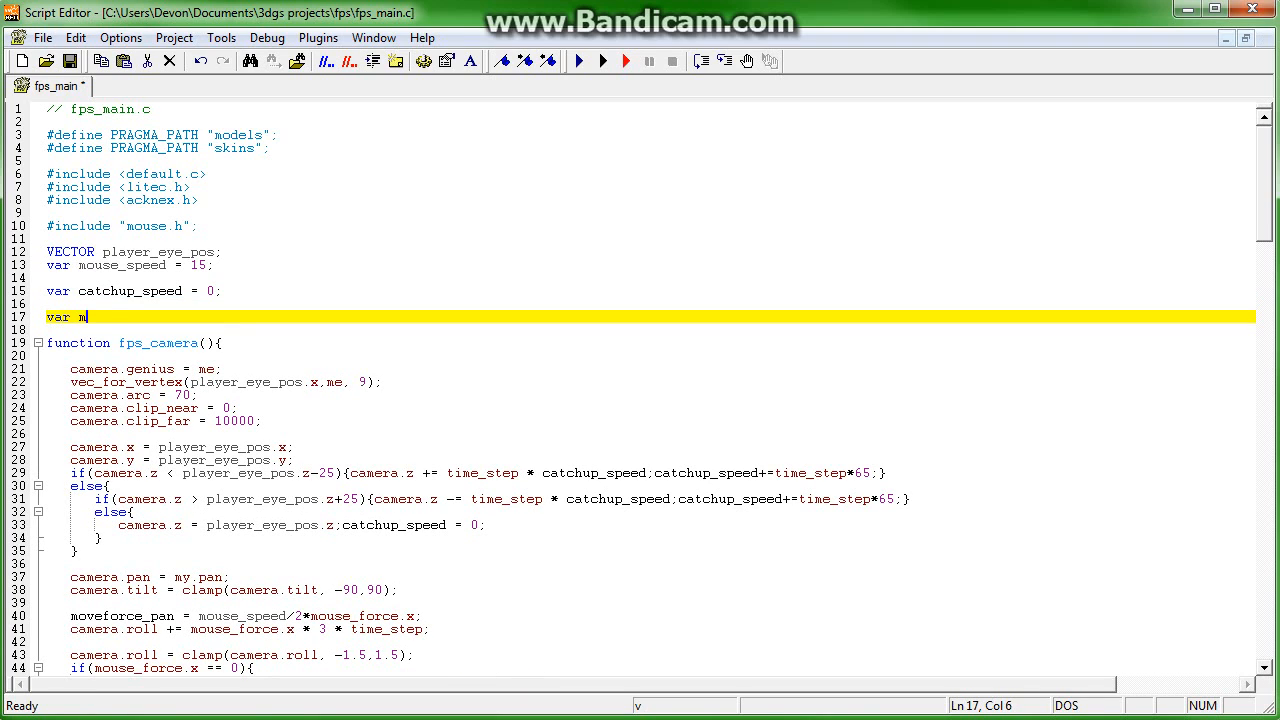
type("oveforce_")
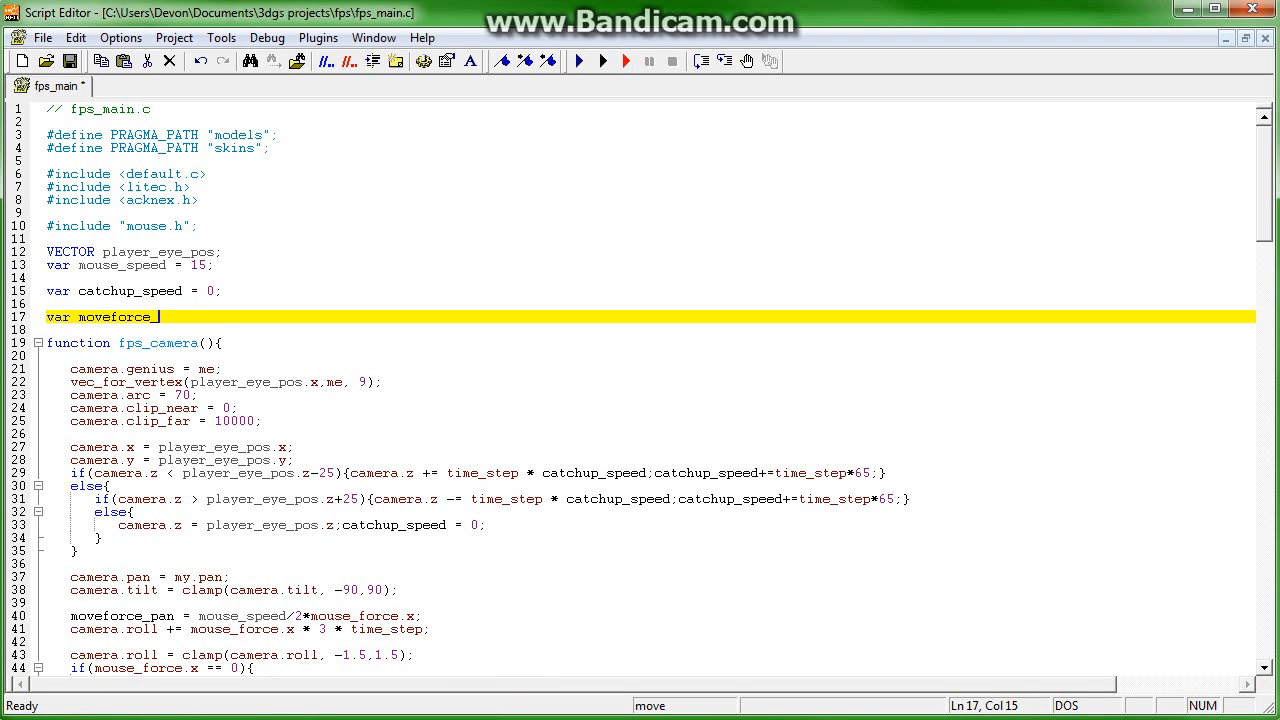
type("pan")
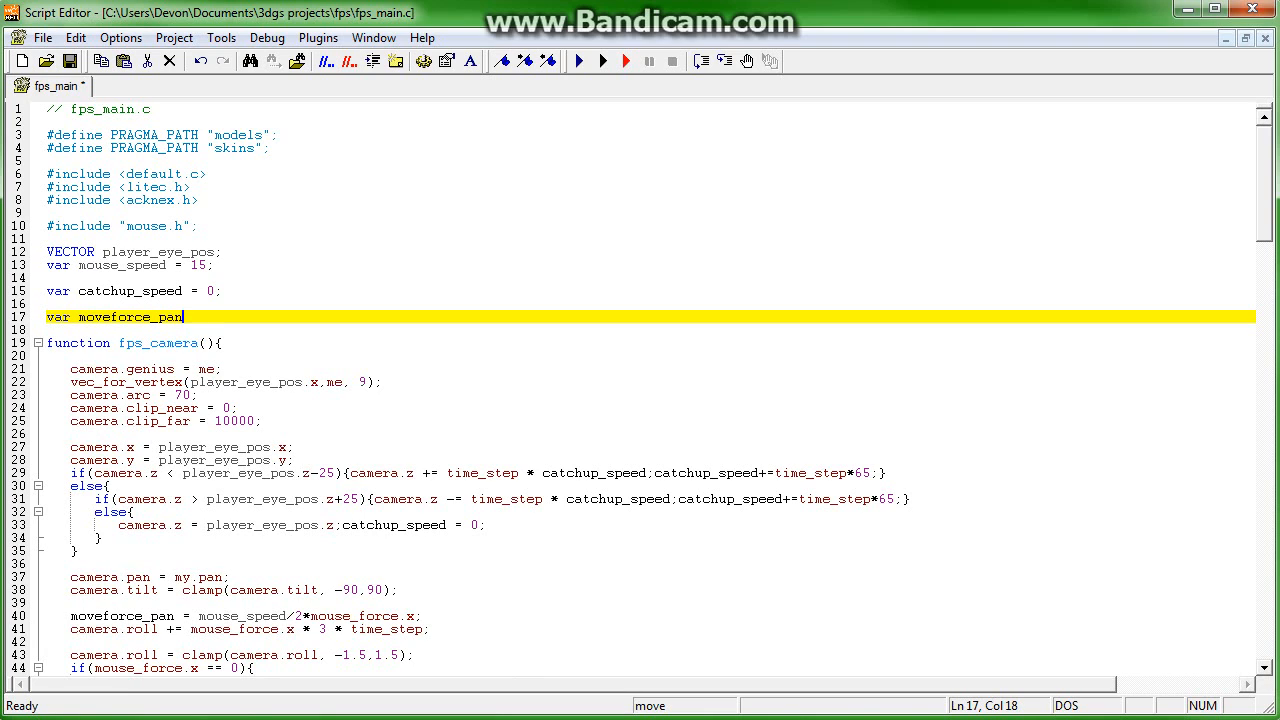
type(",")
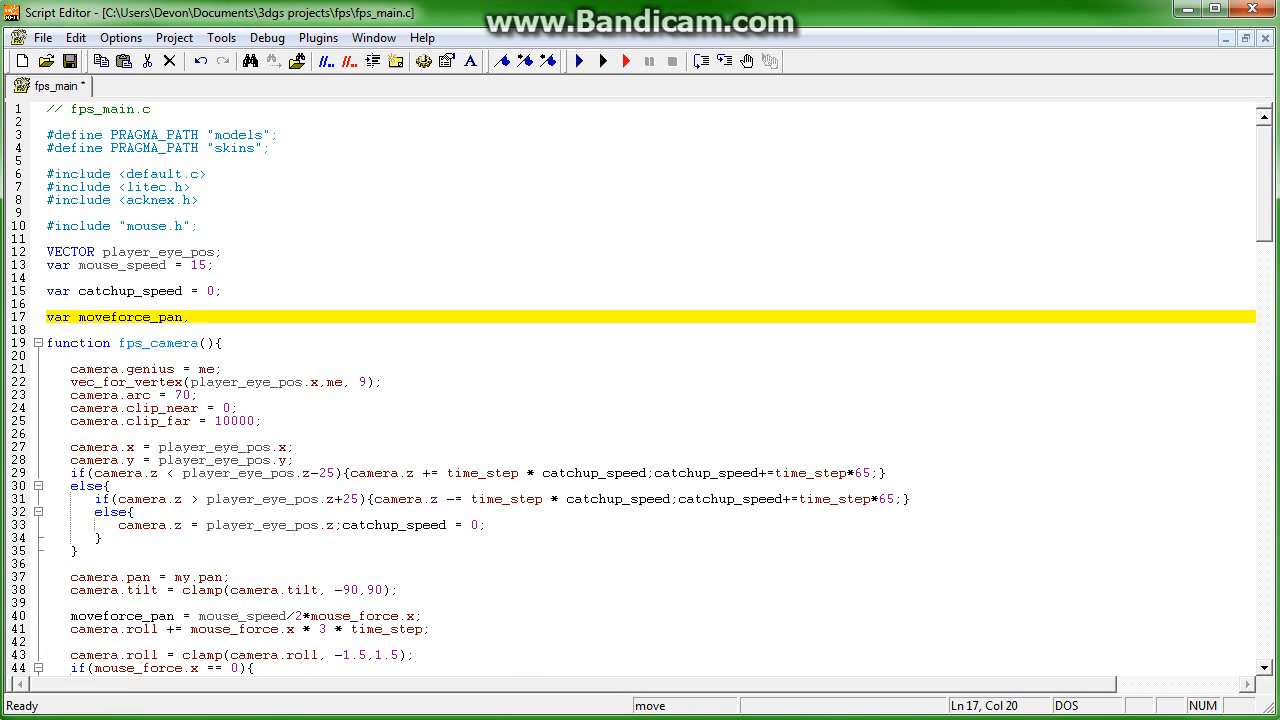